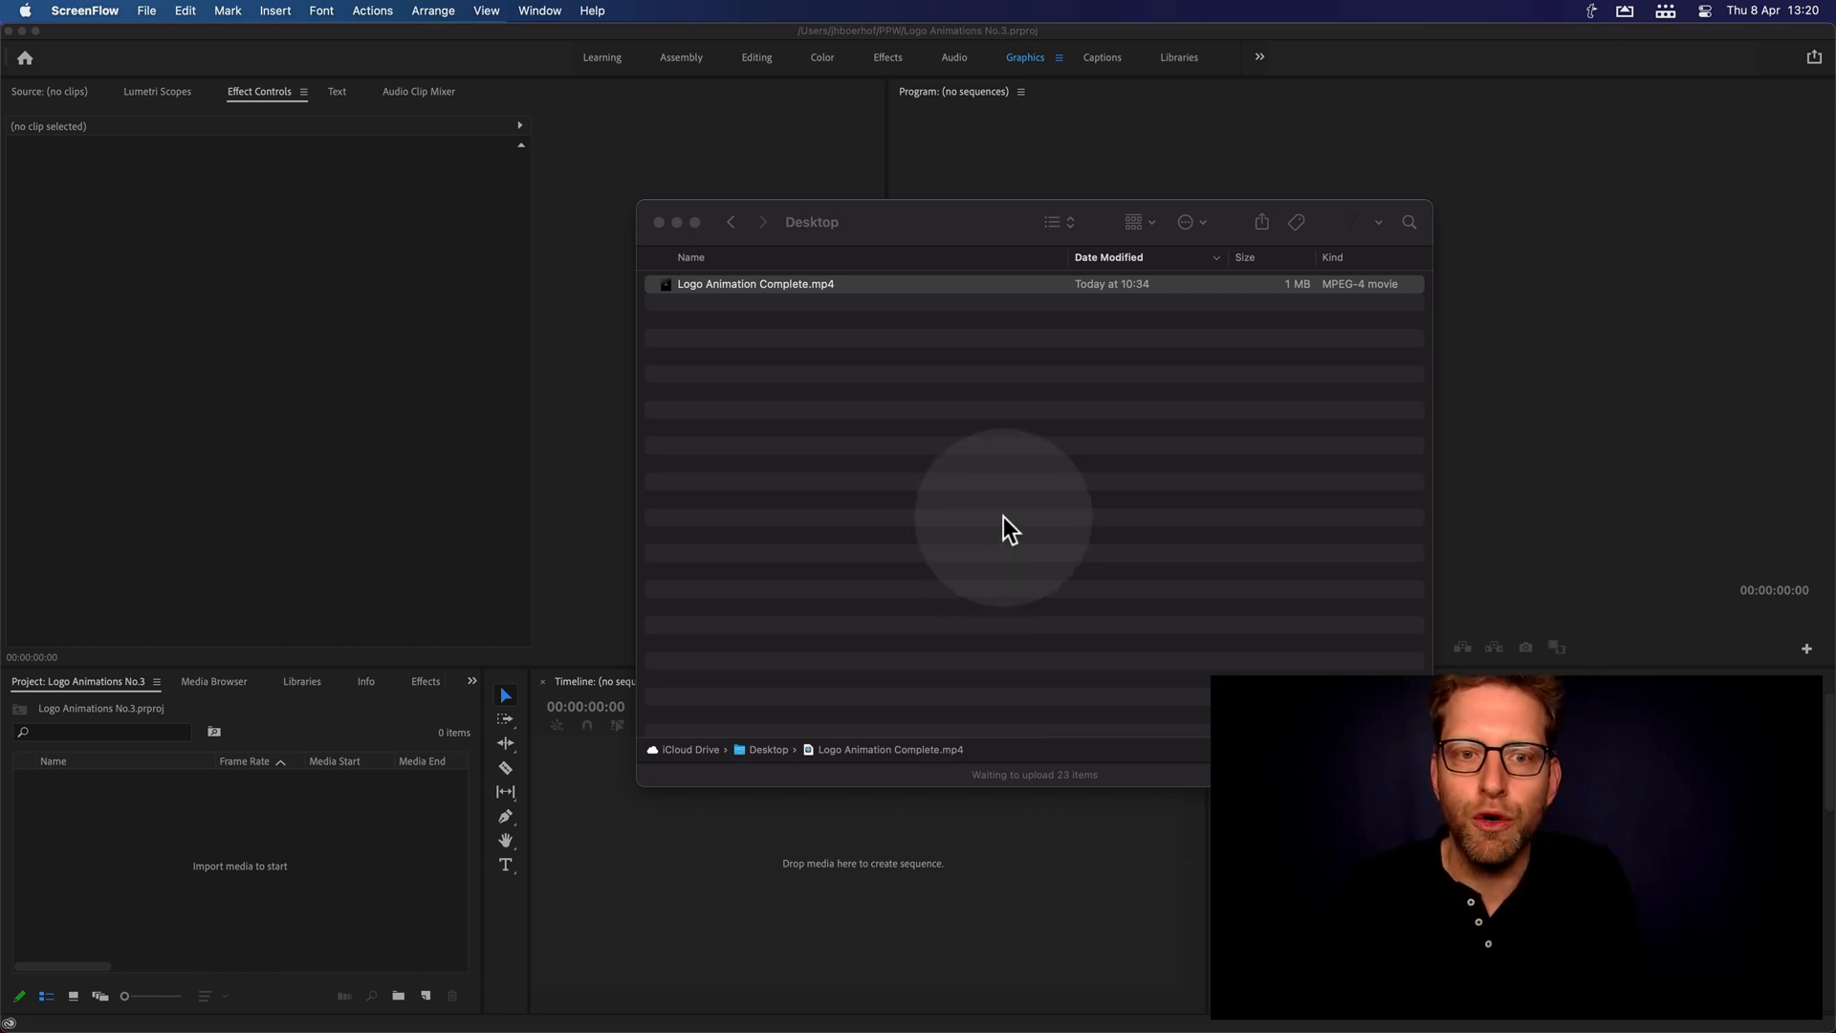
# - Preview Logo Animation Complete.mp4 from the Desktop in Quick Look
pyautogui.doubleClick(757, 283)
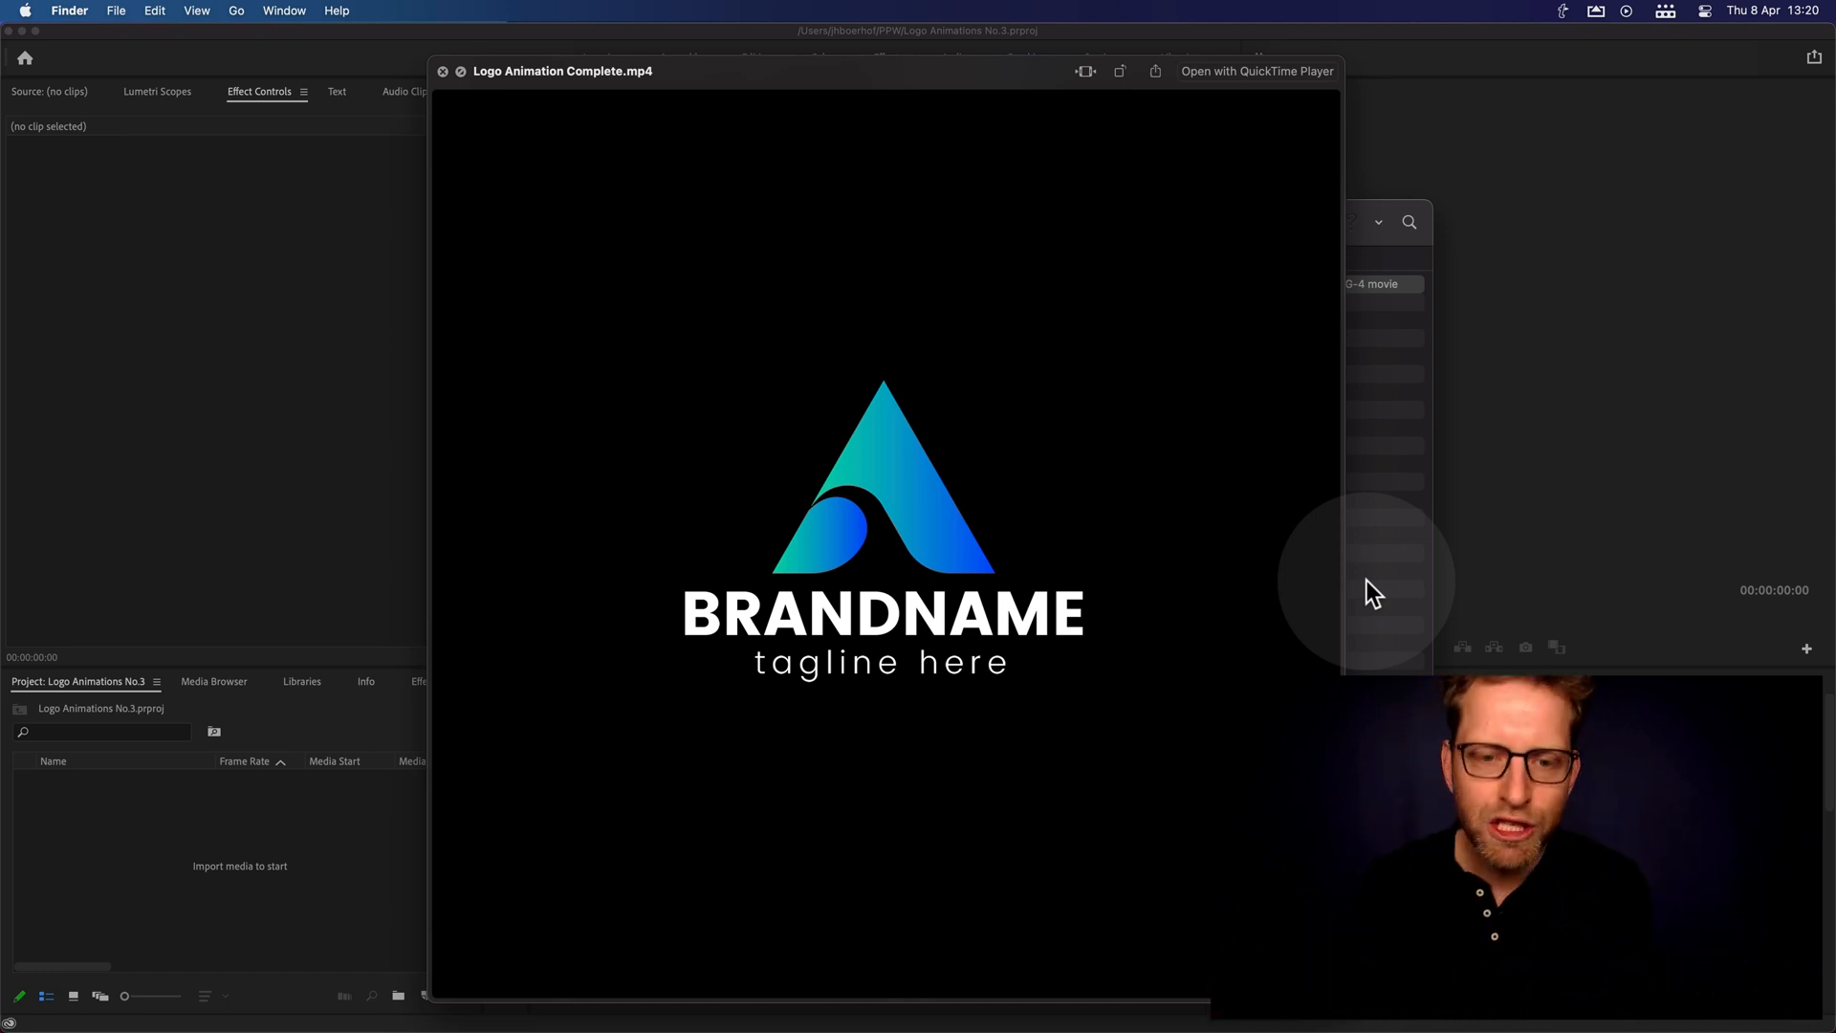
pyautogui.moveTo(1122, 618)
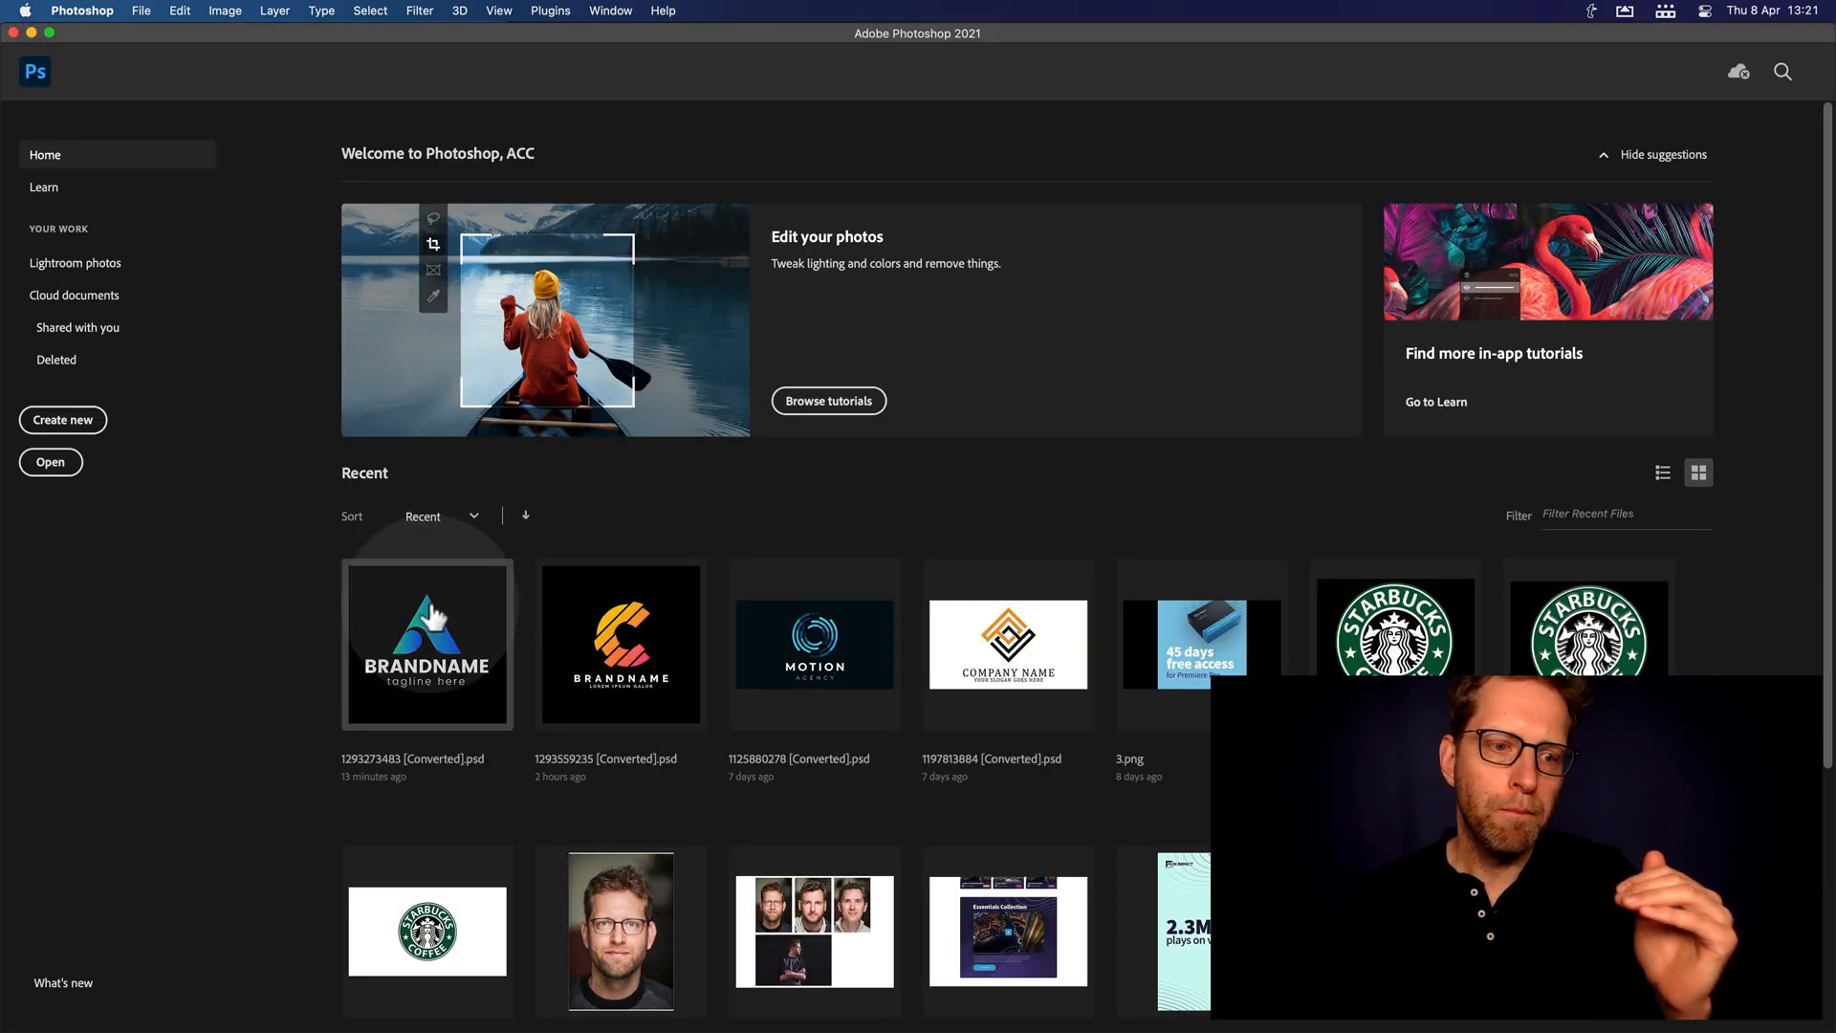
# - Open the BRANDNAME logo PSD from Photoshop's Recent files
pyautogui.doubleClick(426, 645)
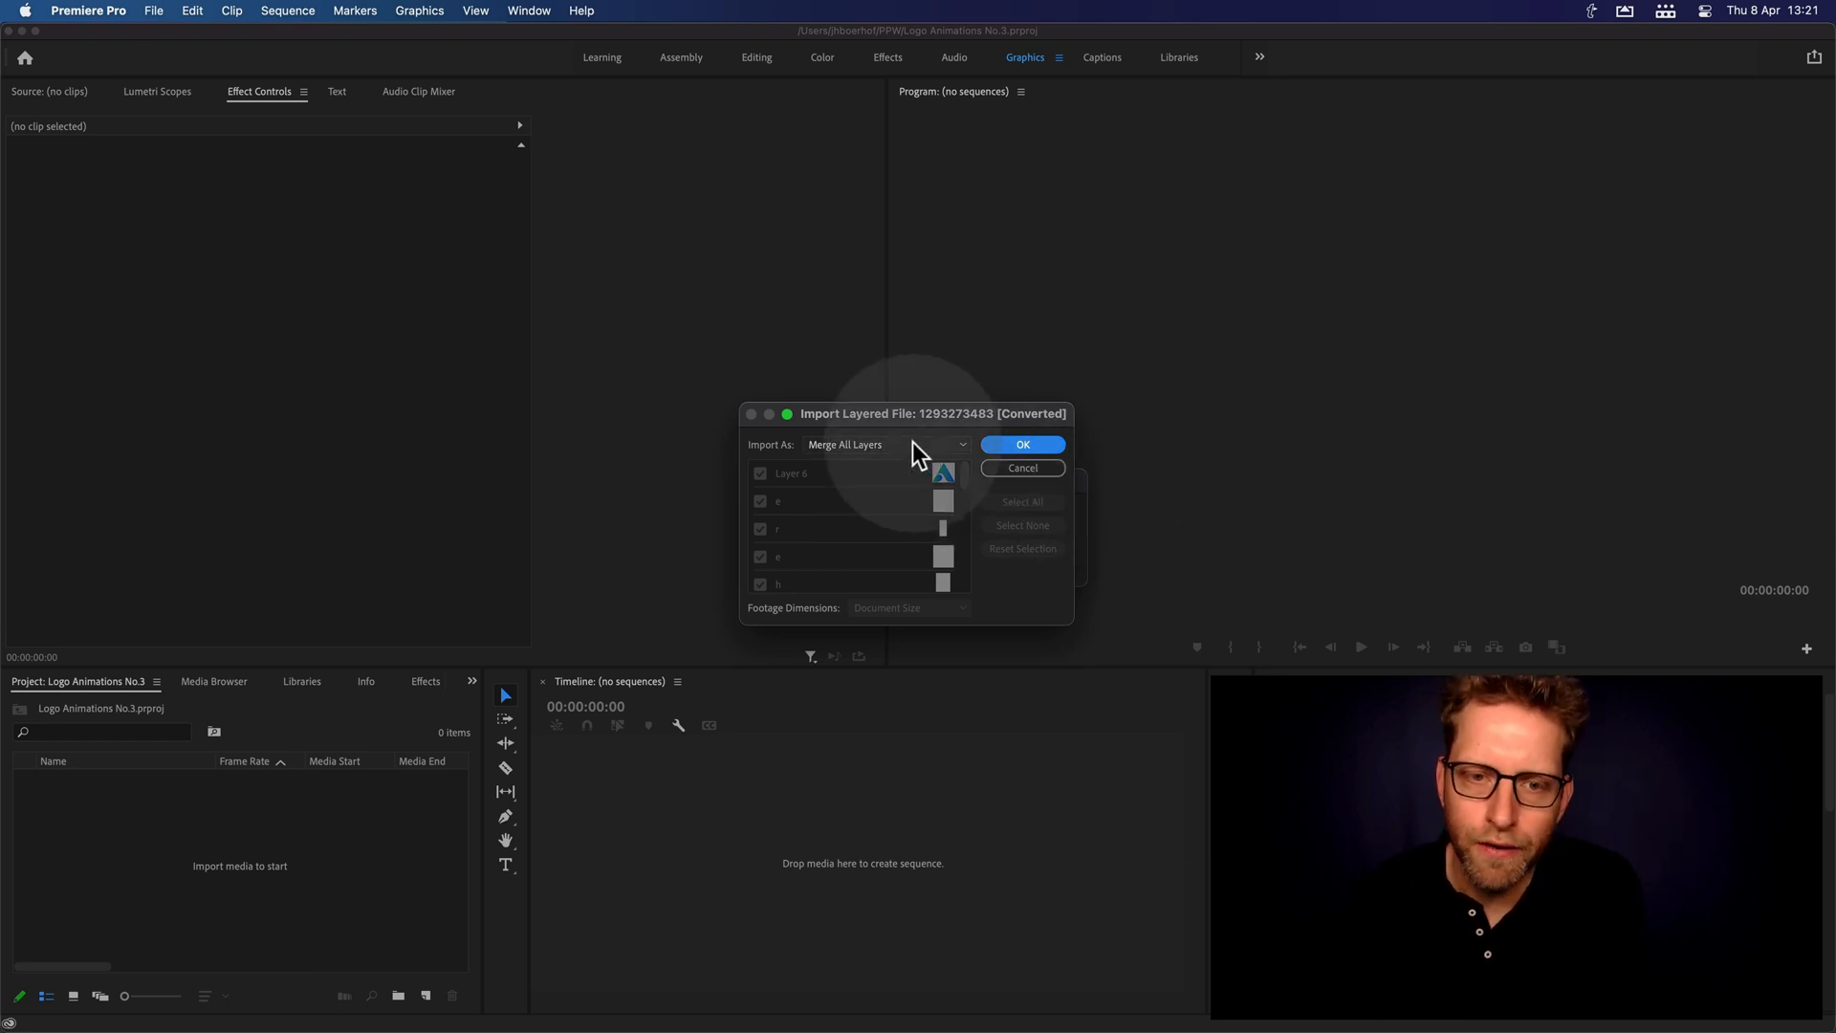
# - Import the layered logo PSD as a Sequence so its bin lands in the project
pyautogui.click(889, 443)
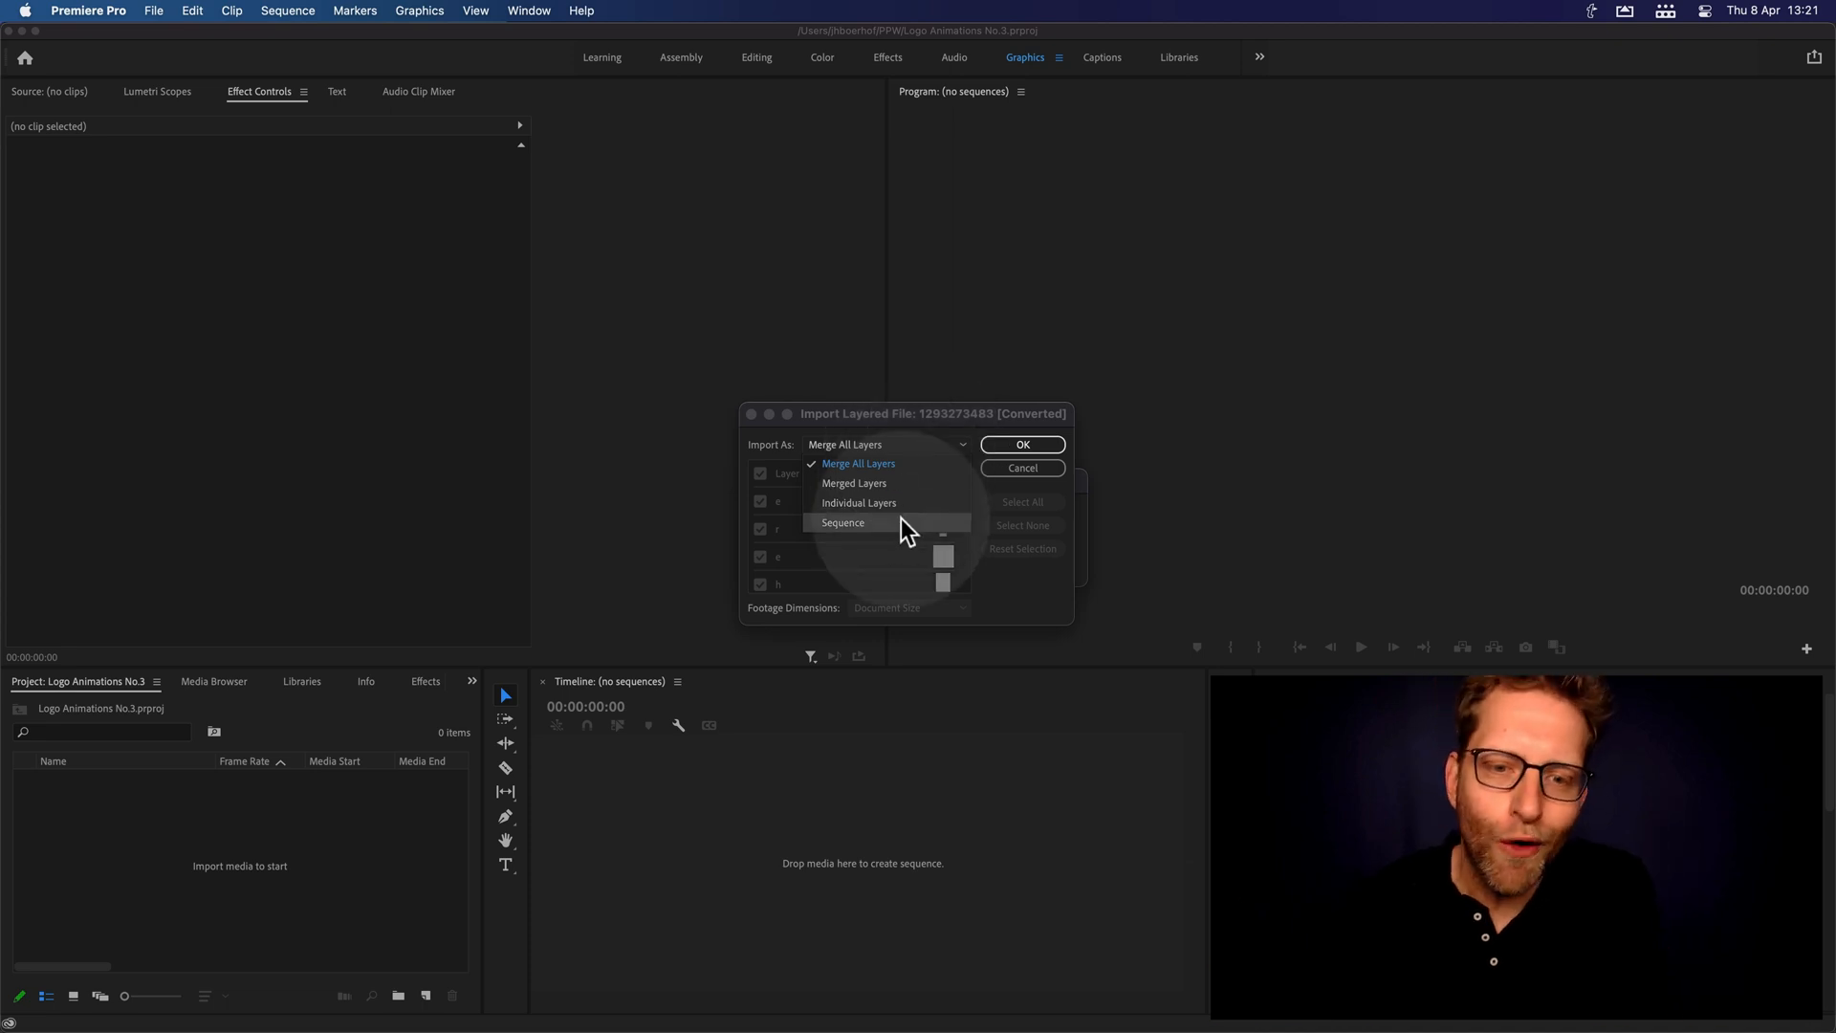
pyautogui.click(841, 522)
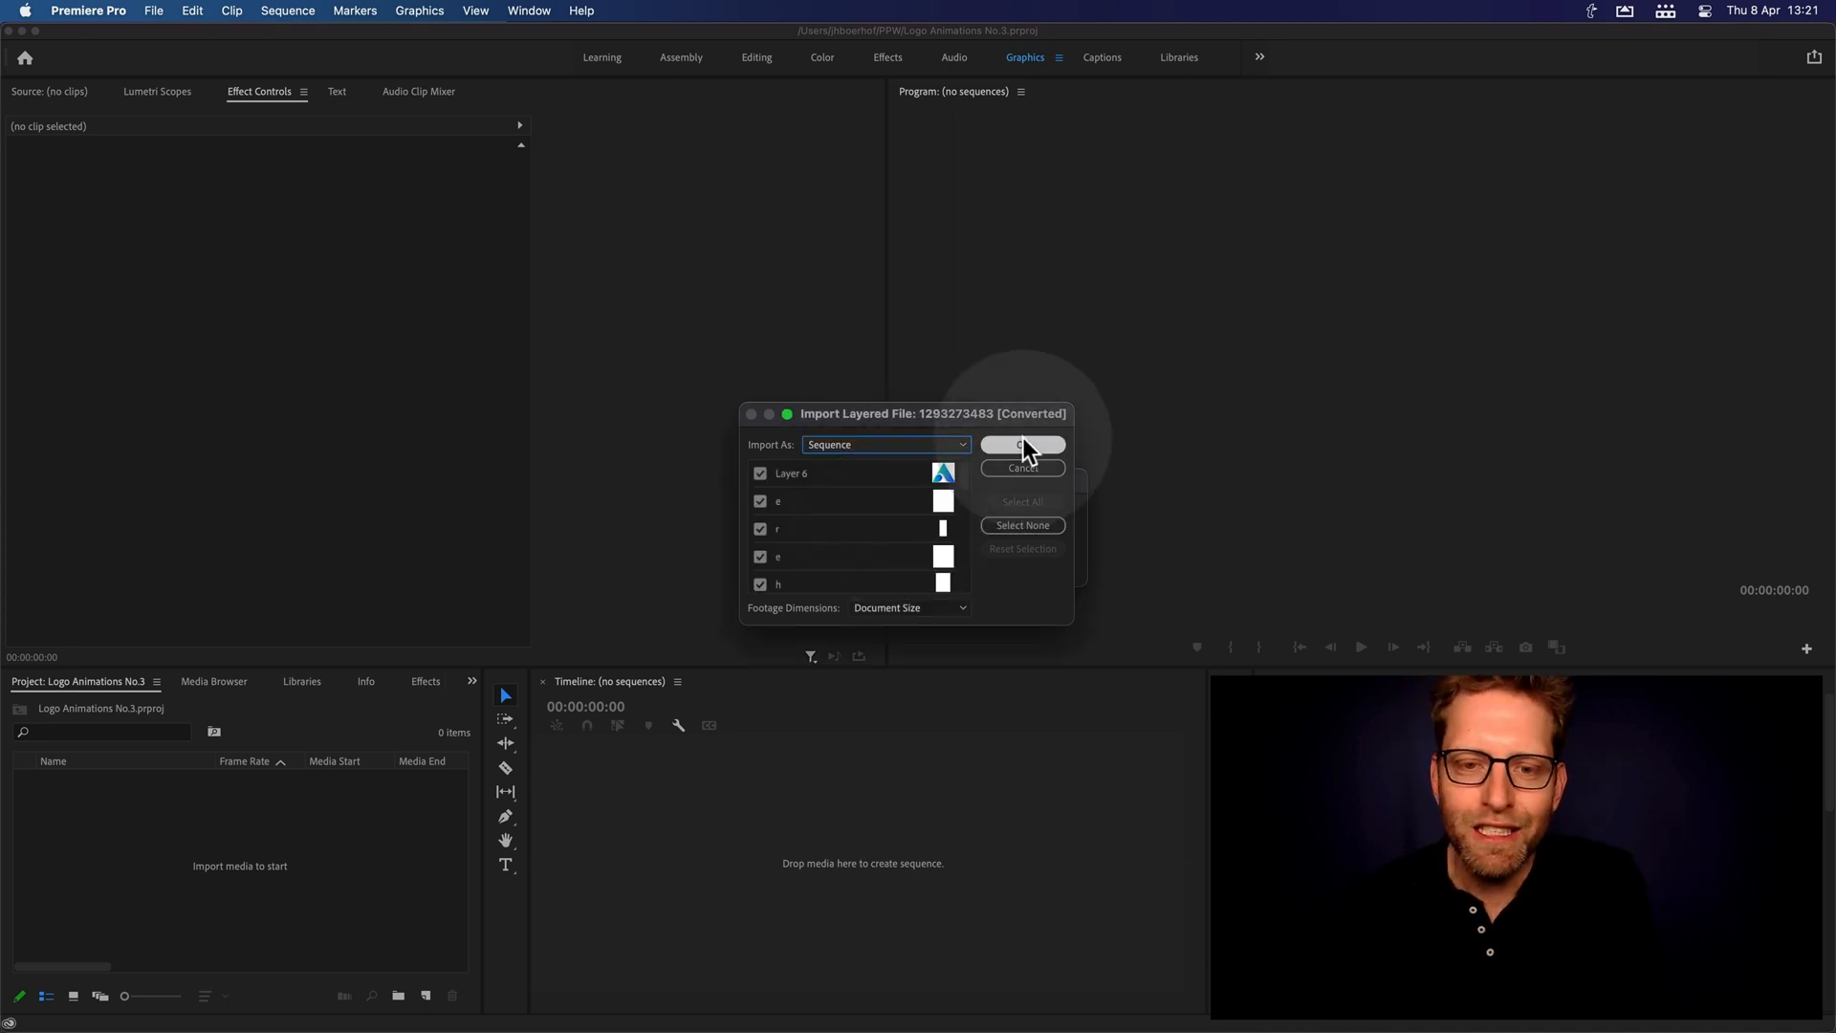
pyautogui.click(1019, 446)
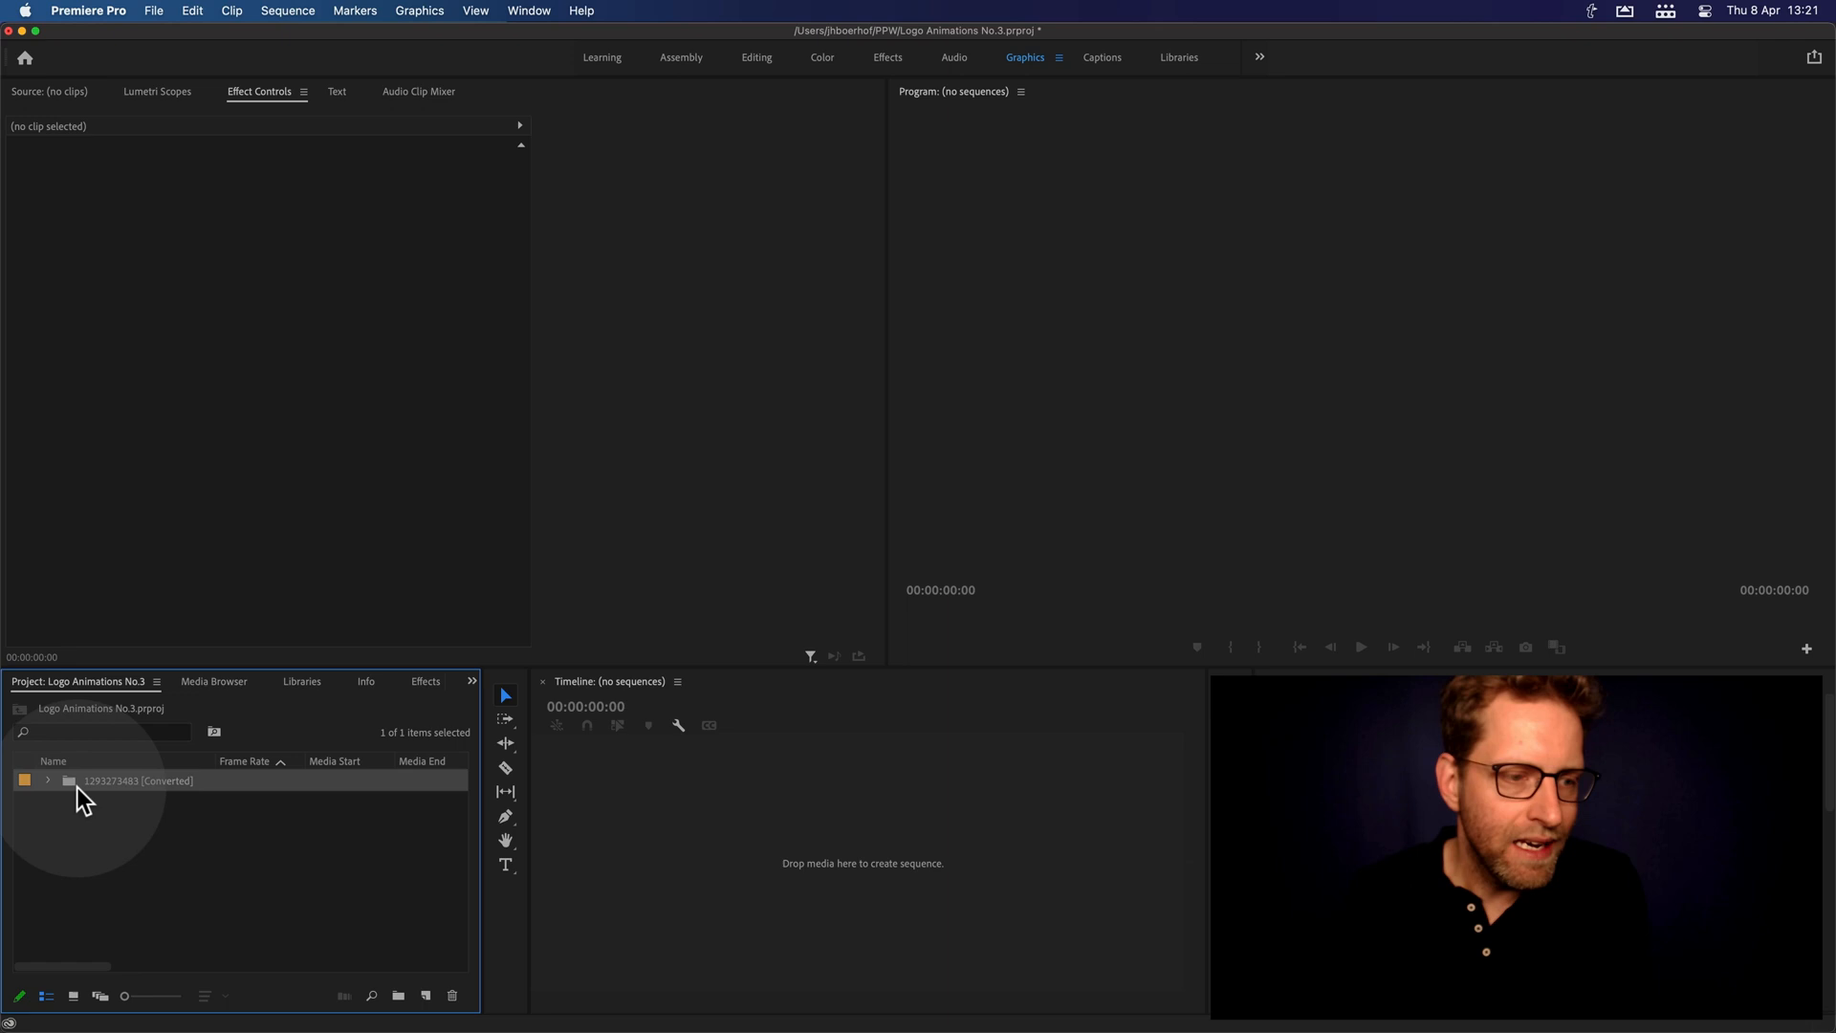
pyautogui.moveTo(69, 800)
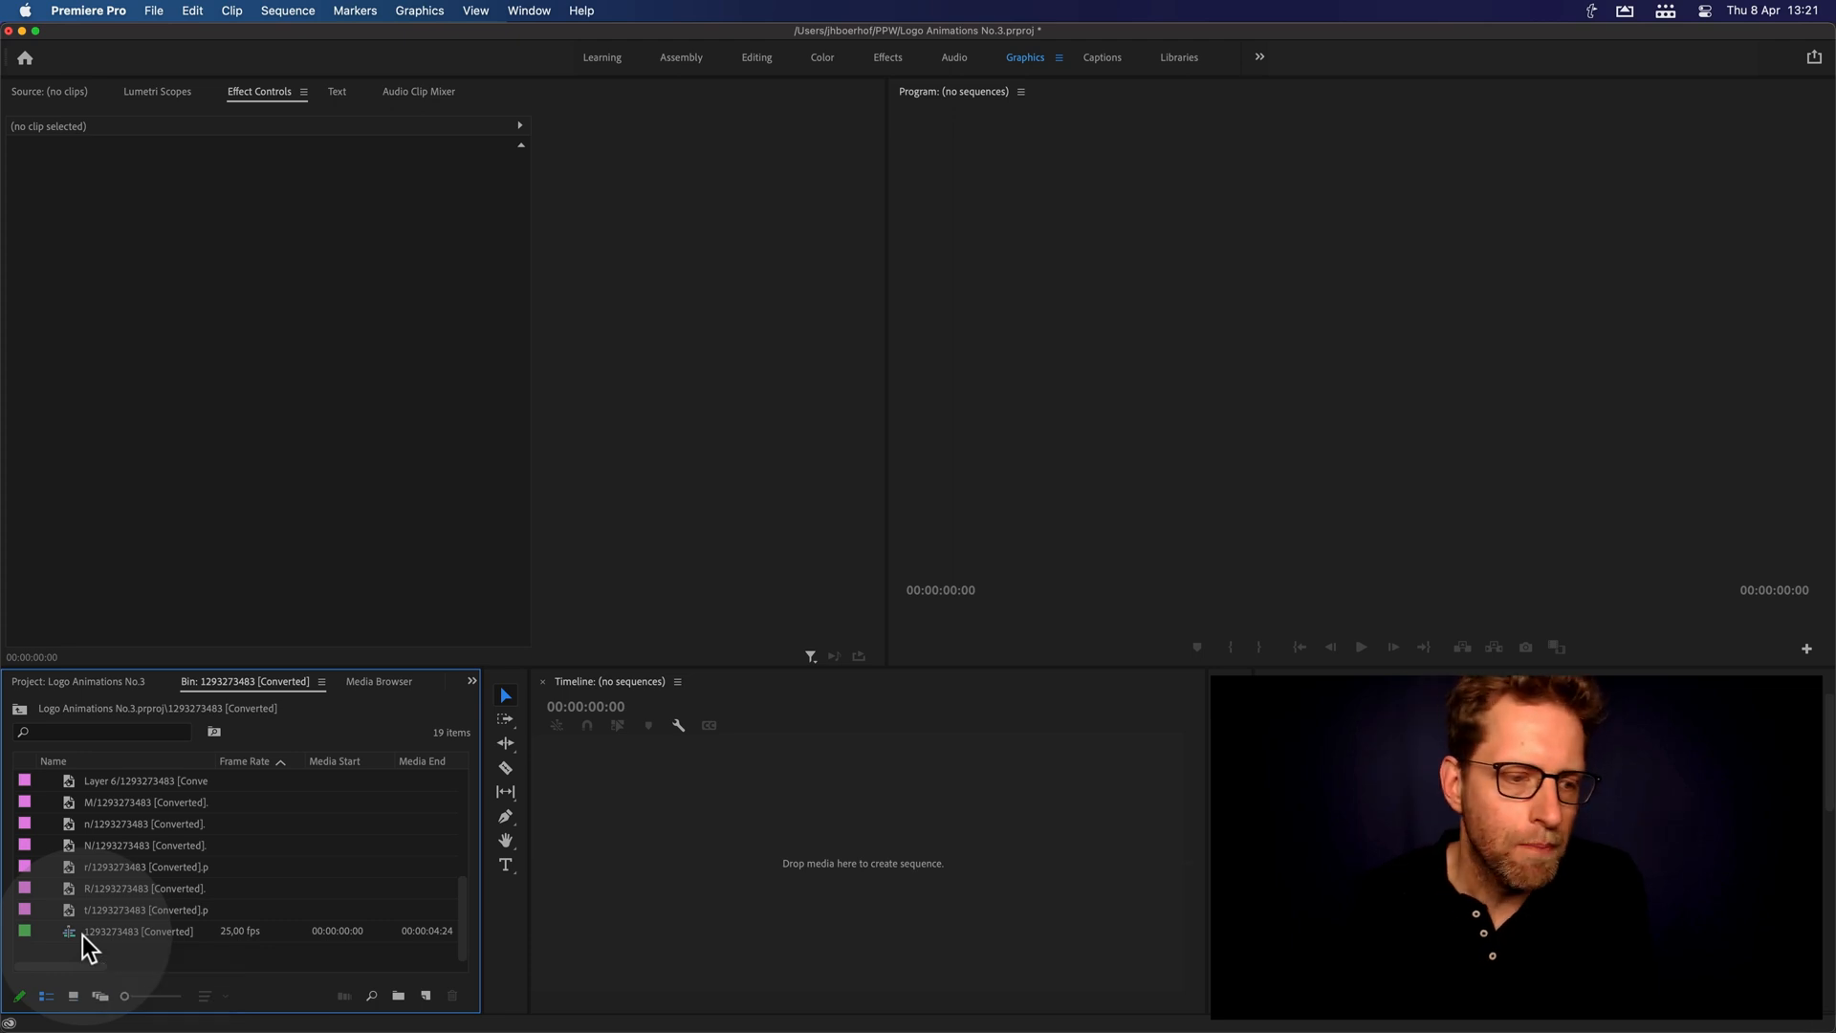
pyautogui.doubleClick(138, 930)
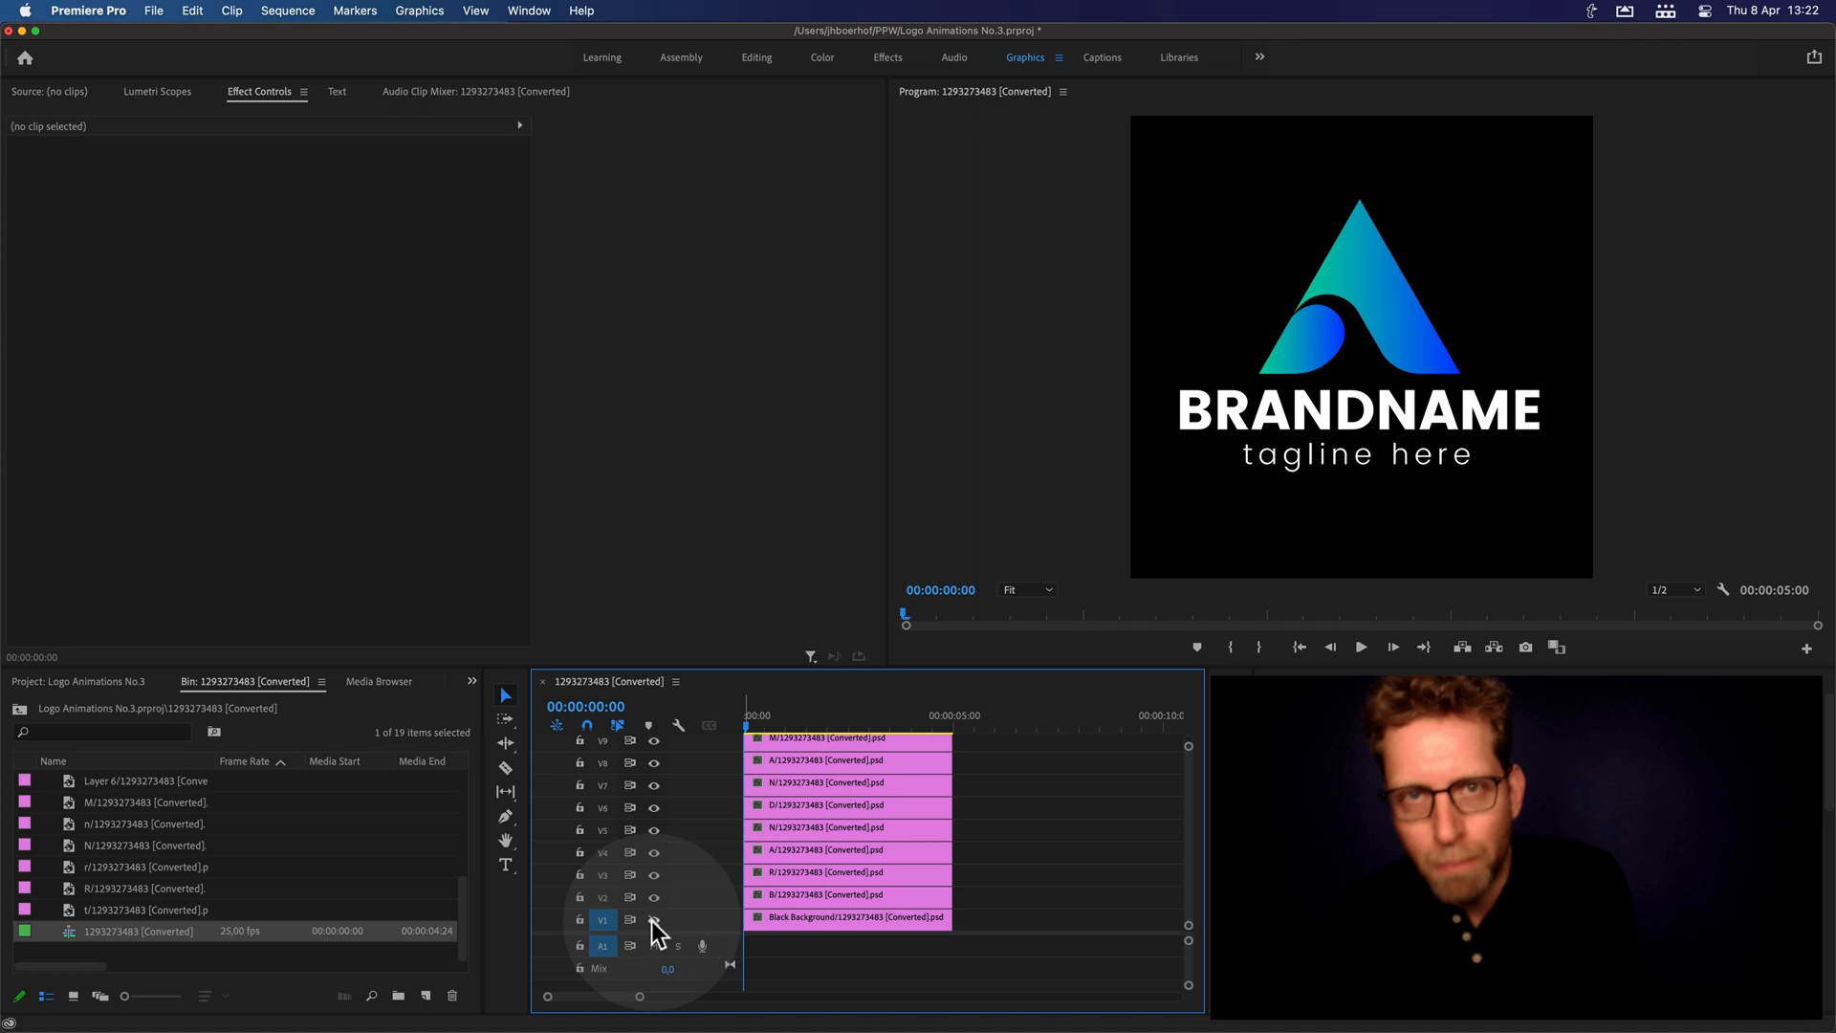
pyautogui.click(847, 916)
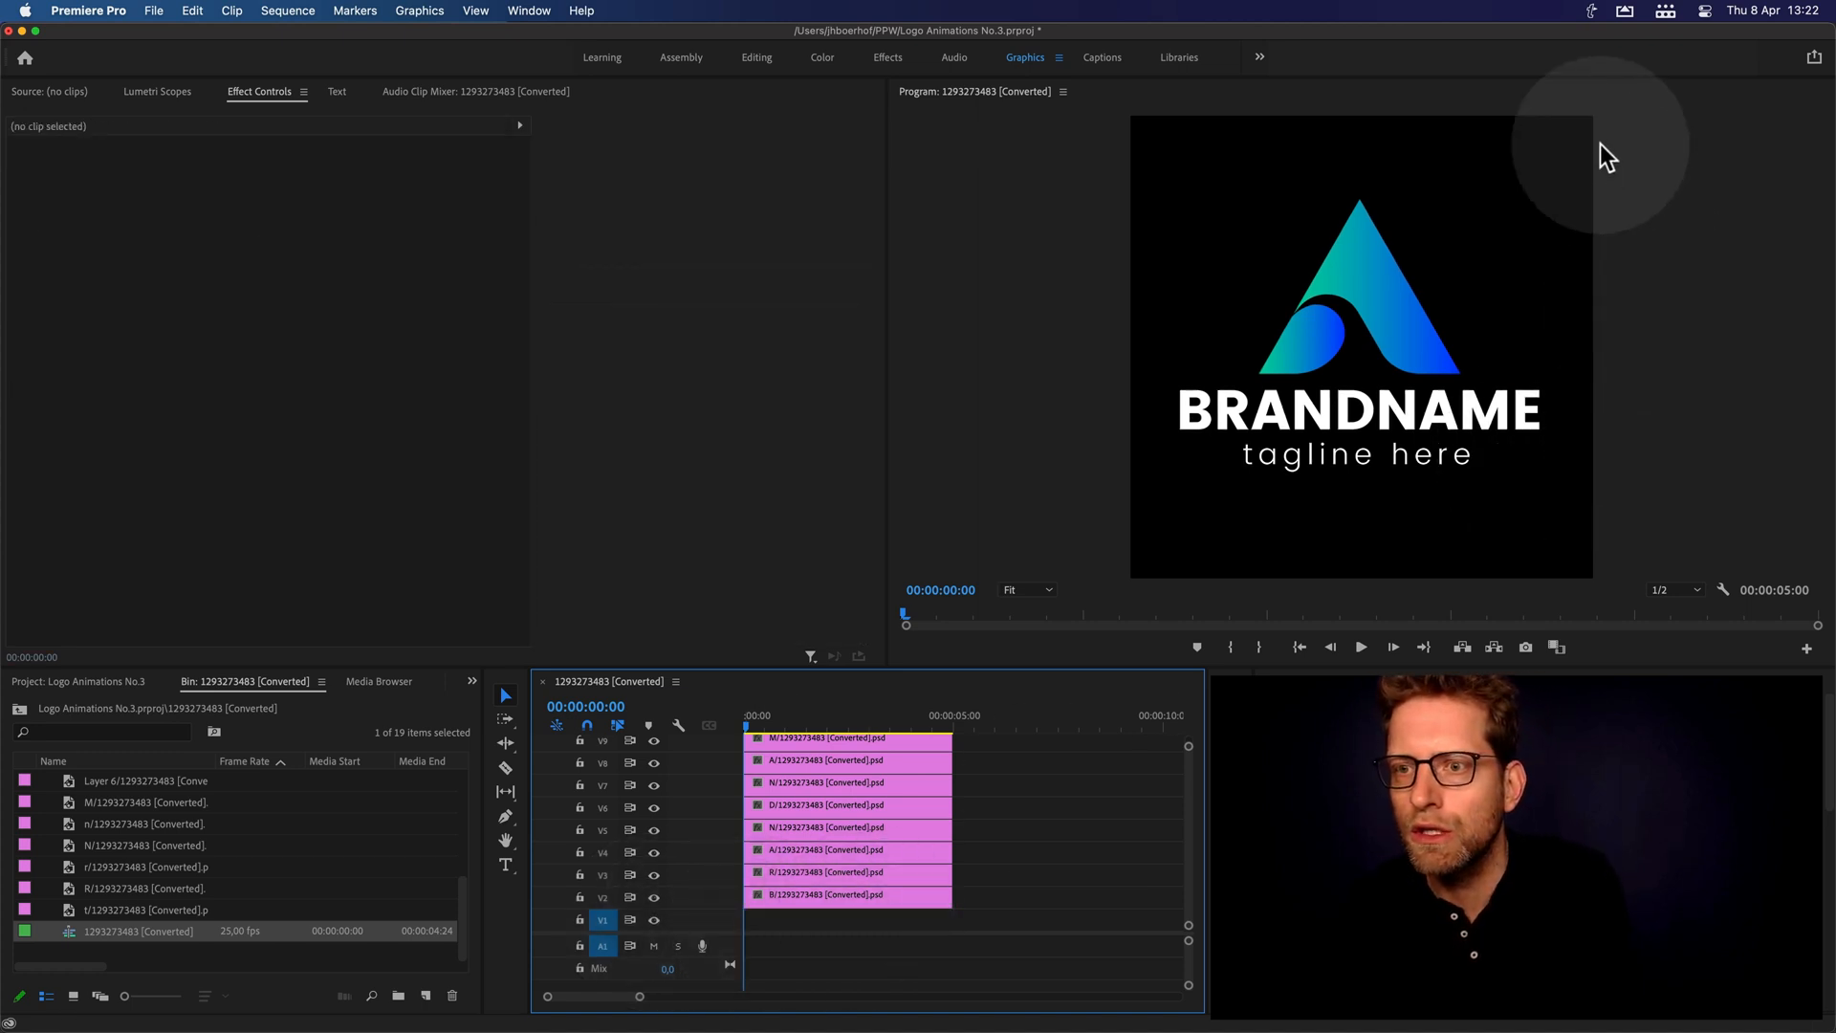
pyautogui.moveTo(1188, 419)
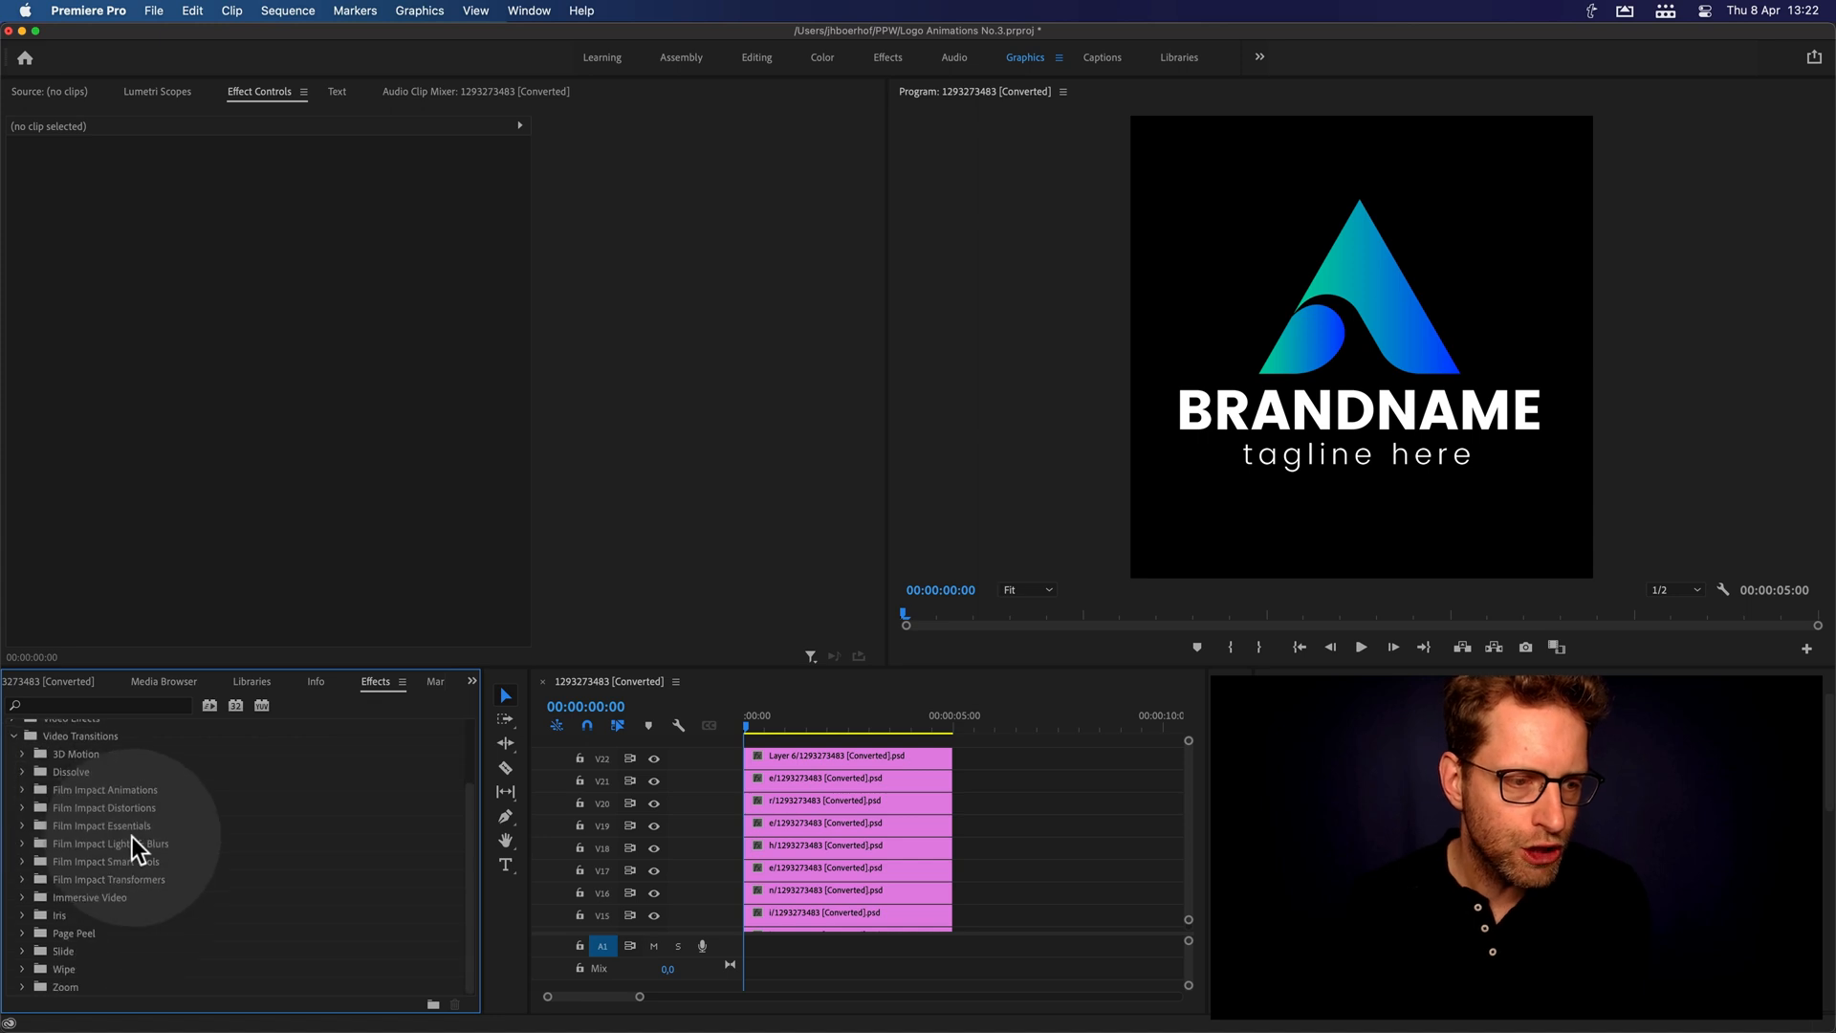
# - Place FI: Flip Motion Impacts from Film Impact Animations onto the start of the V22 clip
pyautogui.click(23, 790)
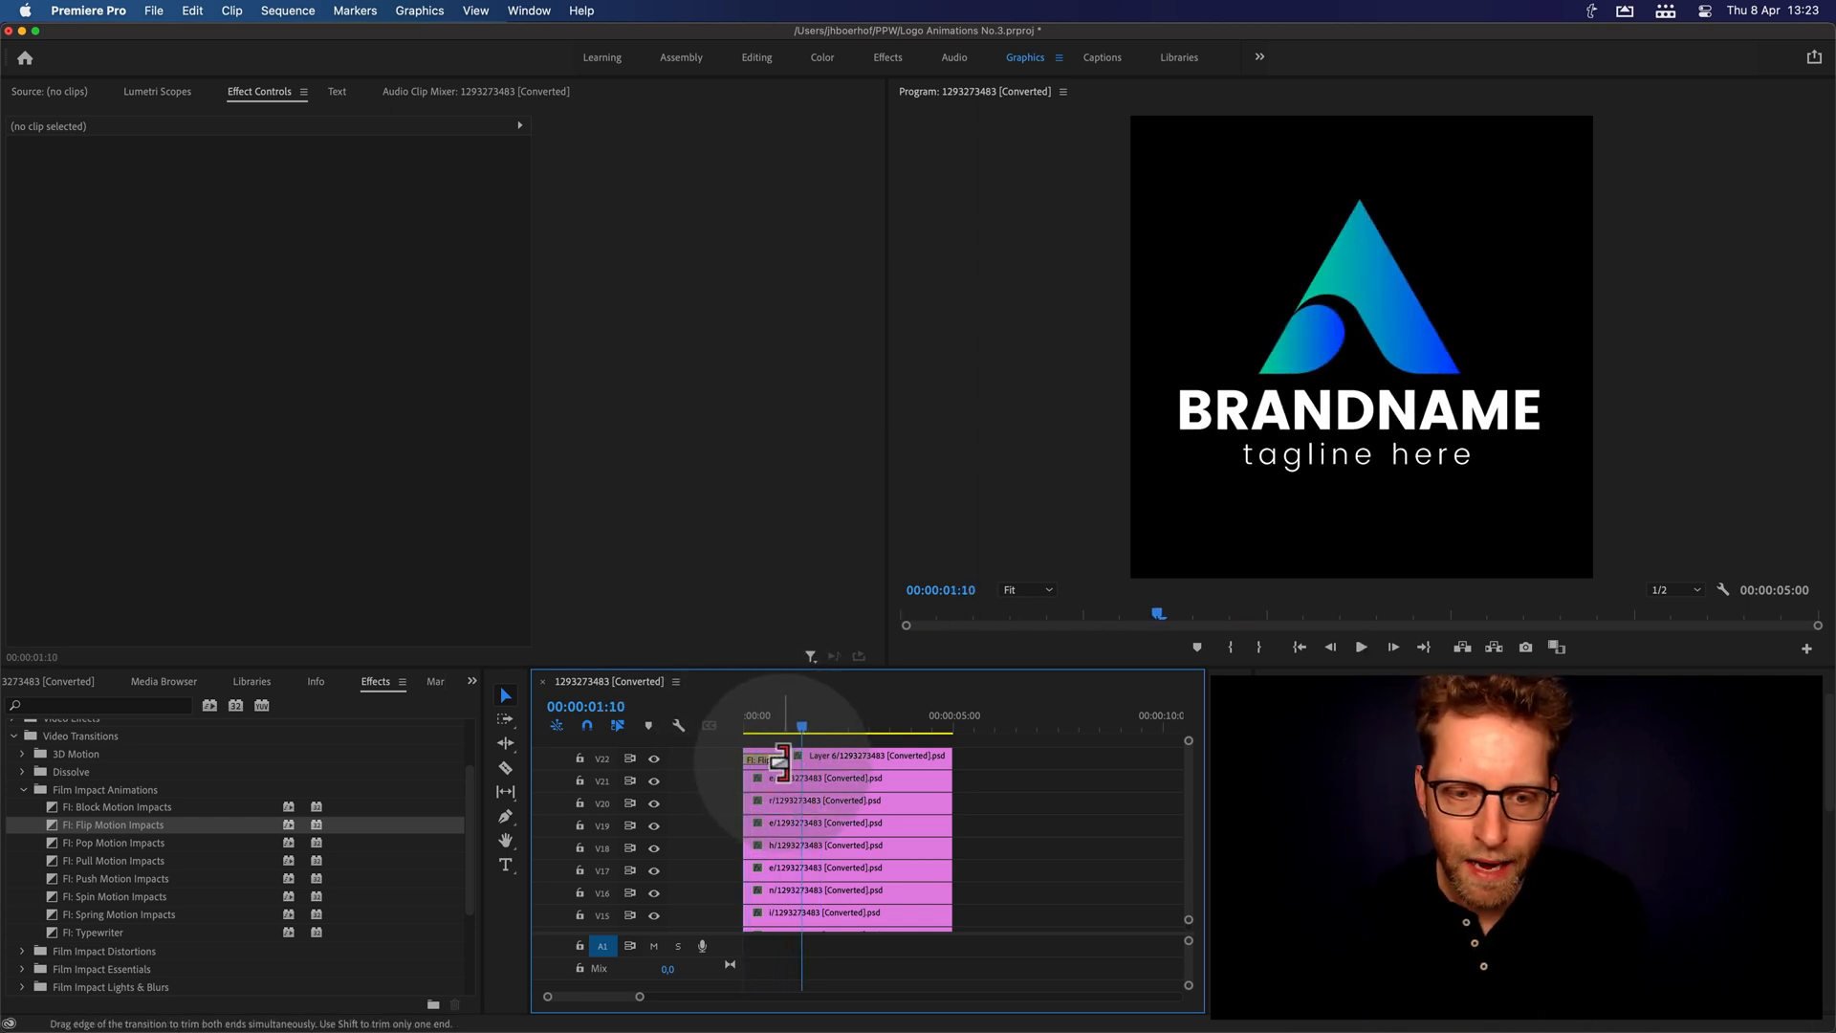
# - Select the Flip Motion Impacts transition and choose a curve Type in Effect Controls
pyautogui.click(770, 759)
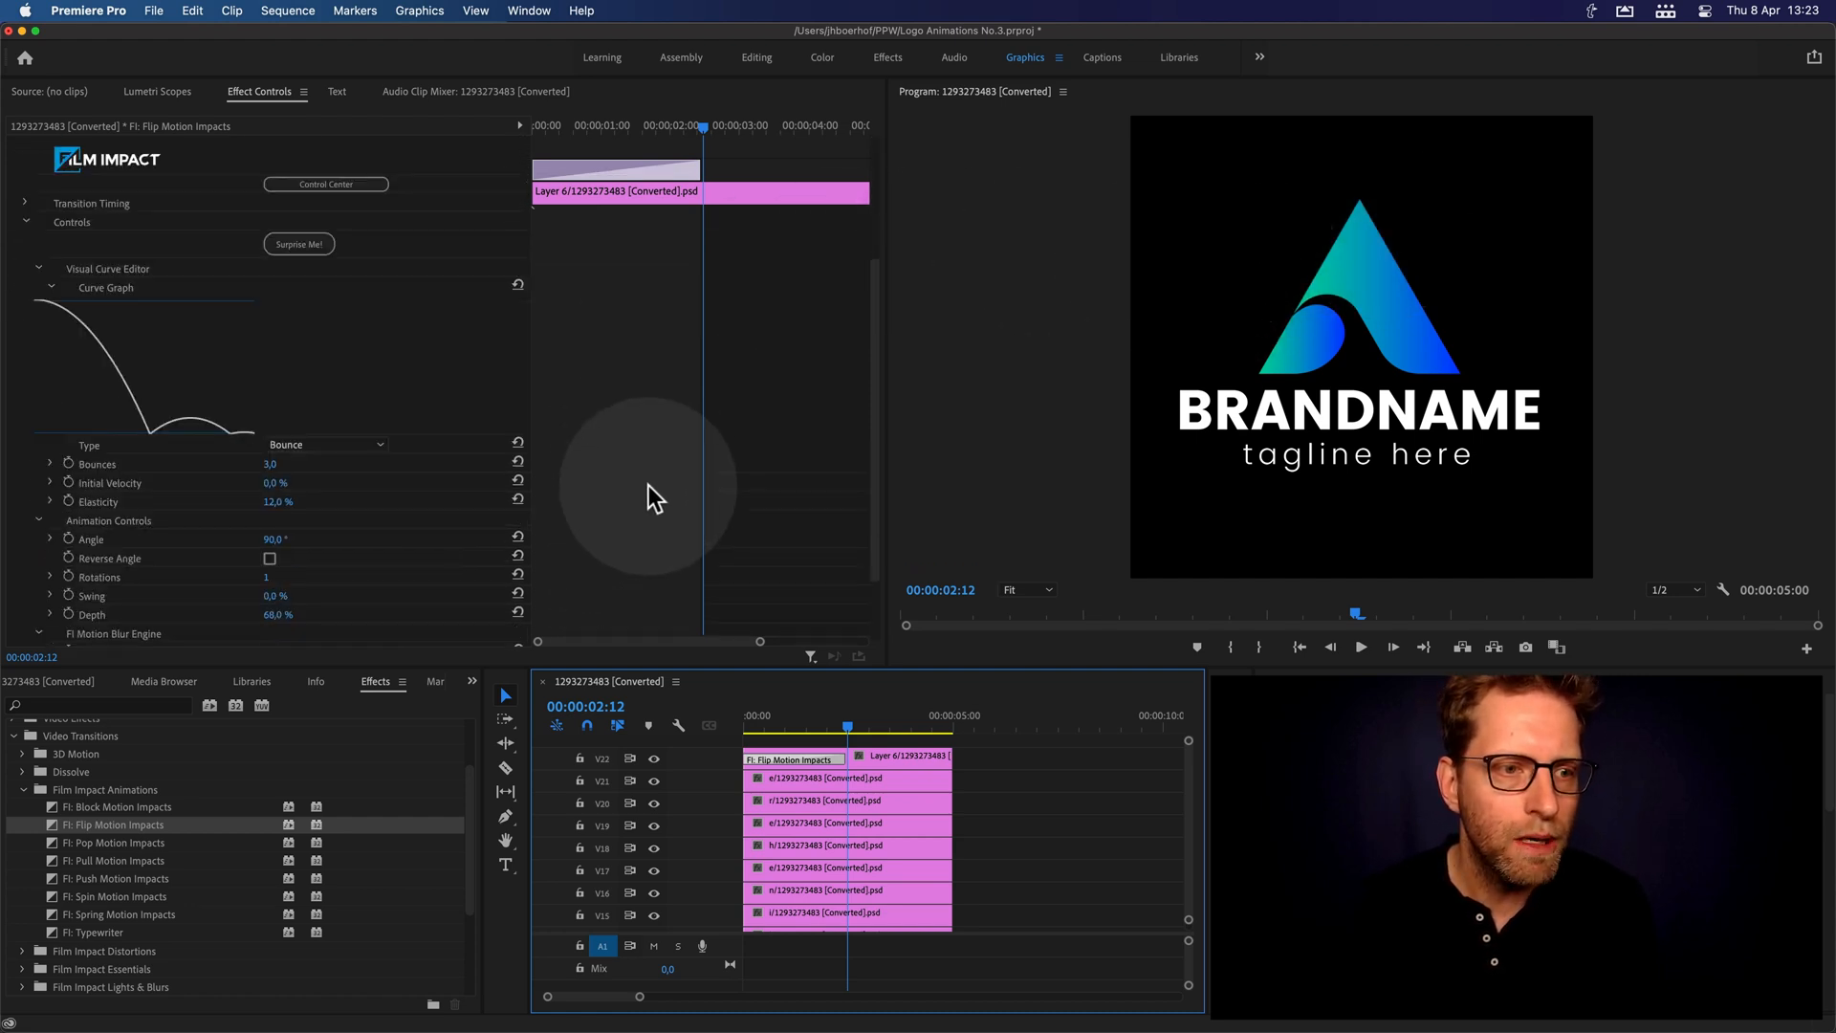
pyautogui.scroll(-3)
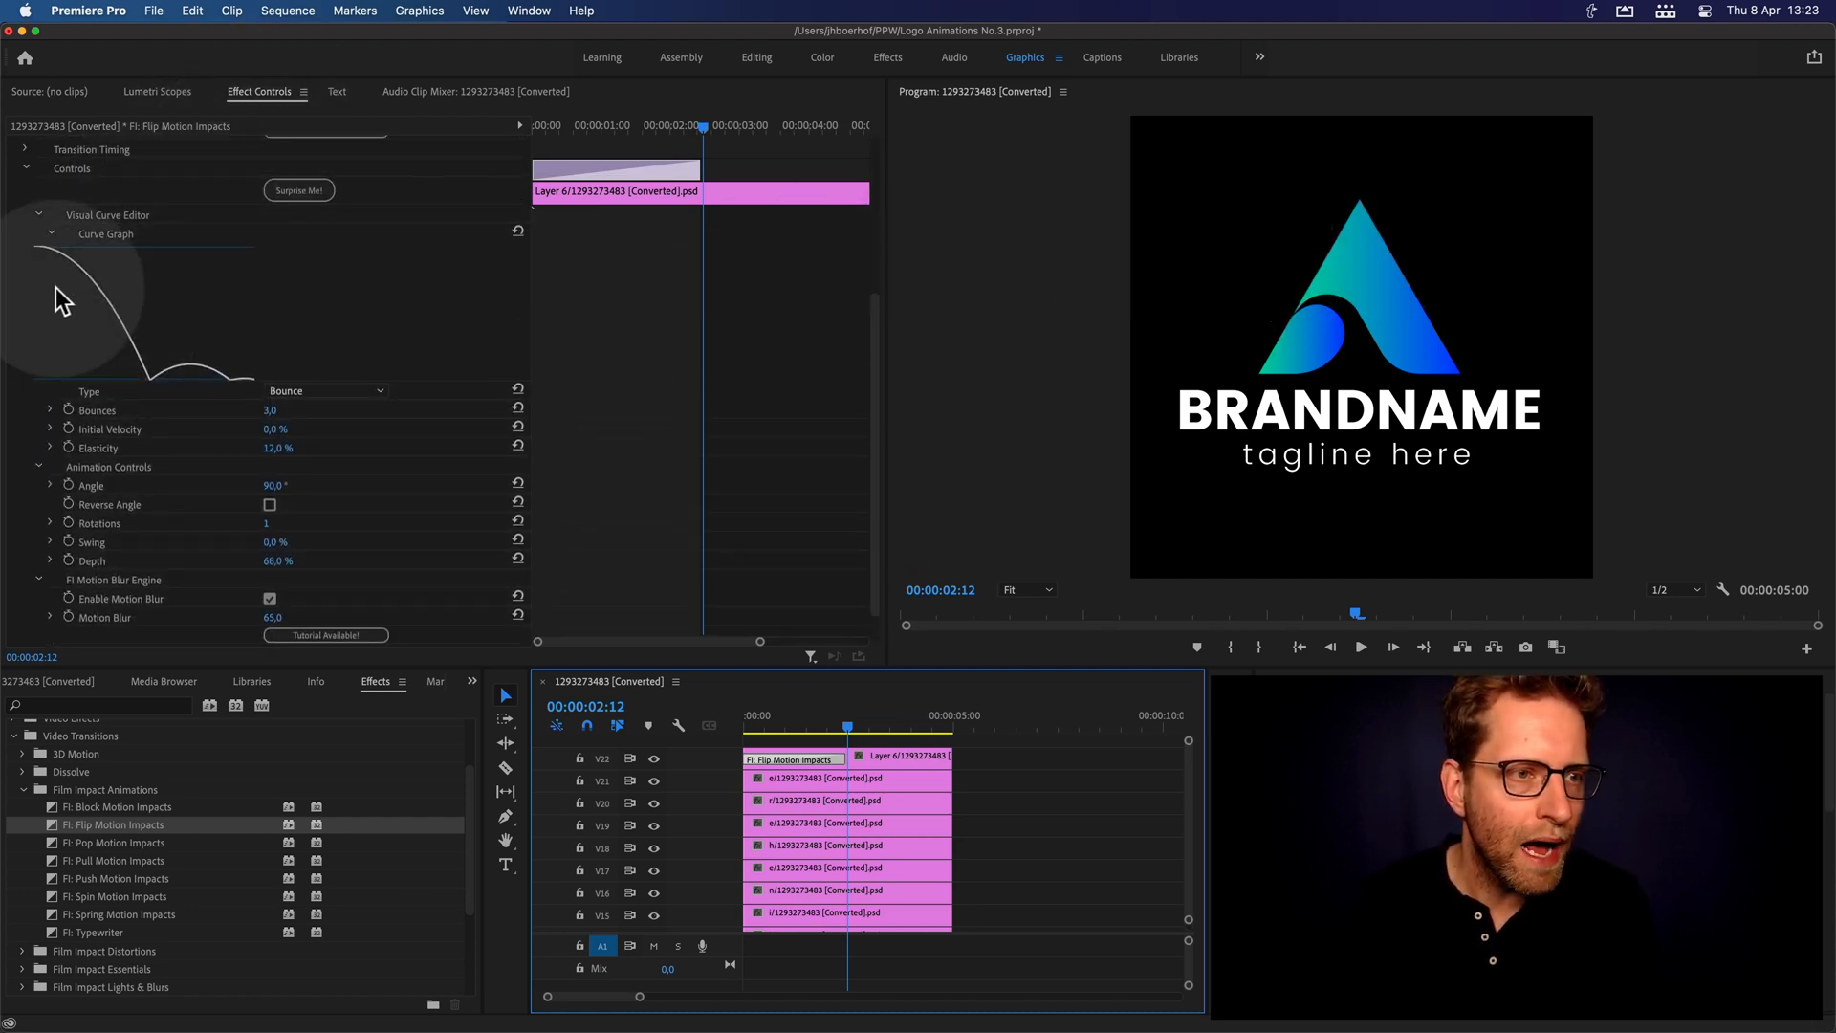
pyautogui.moveTo(231, 367)
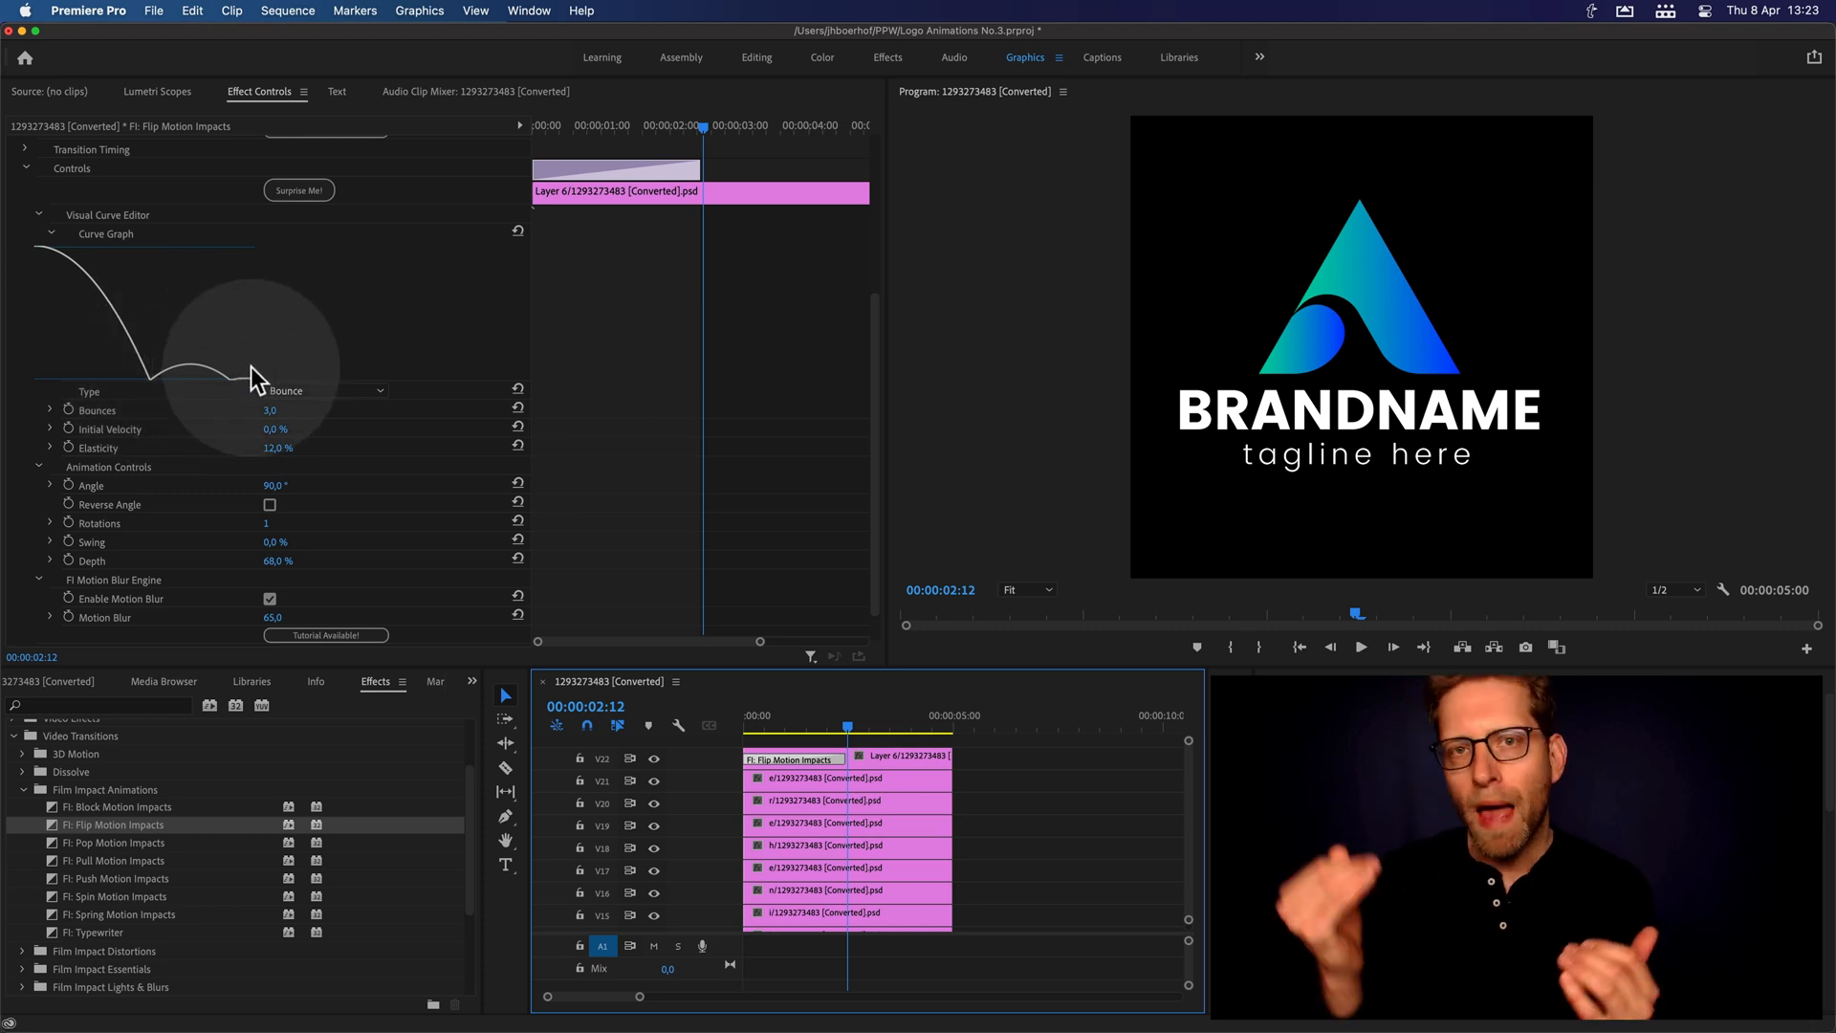
pyautogui.click(327, 391)
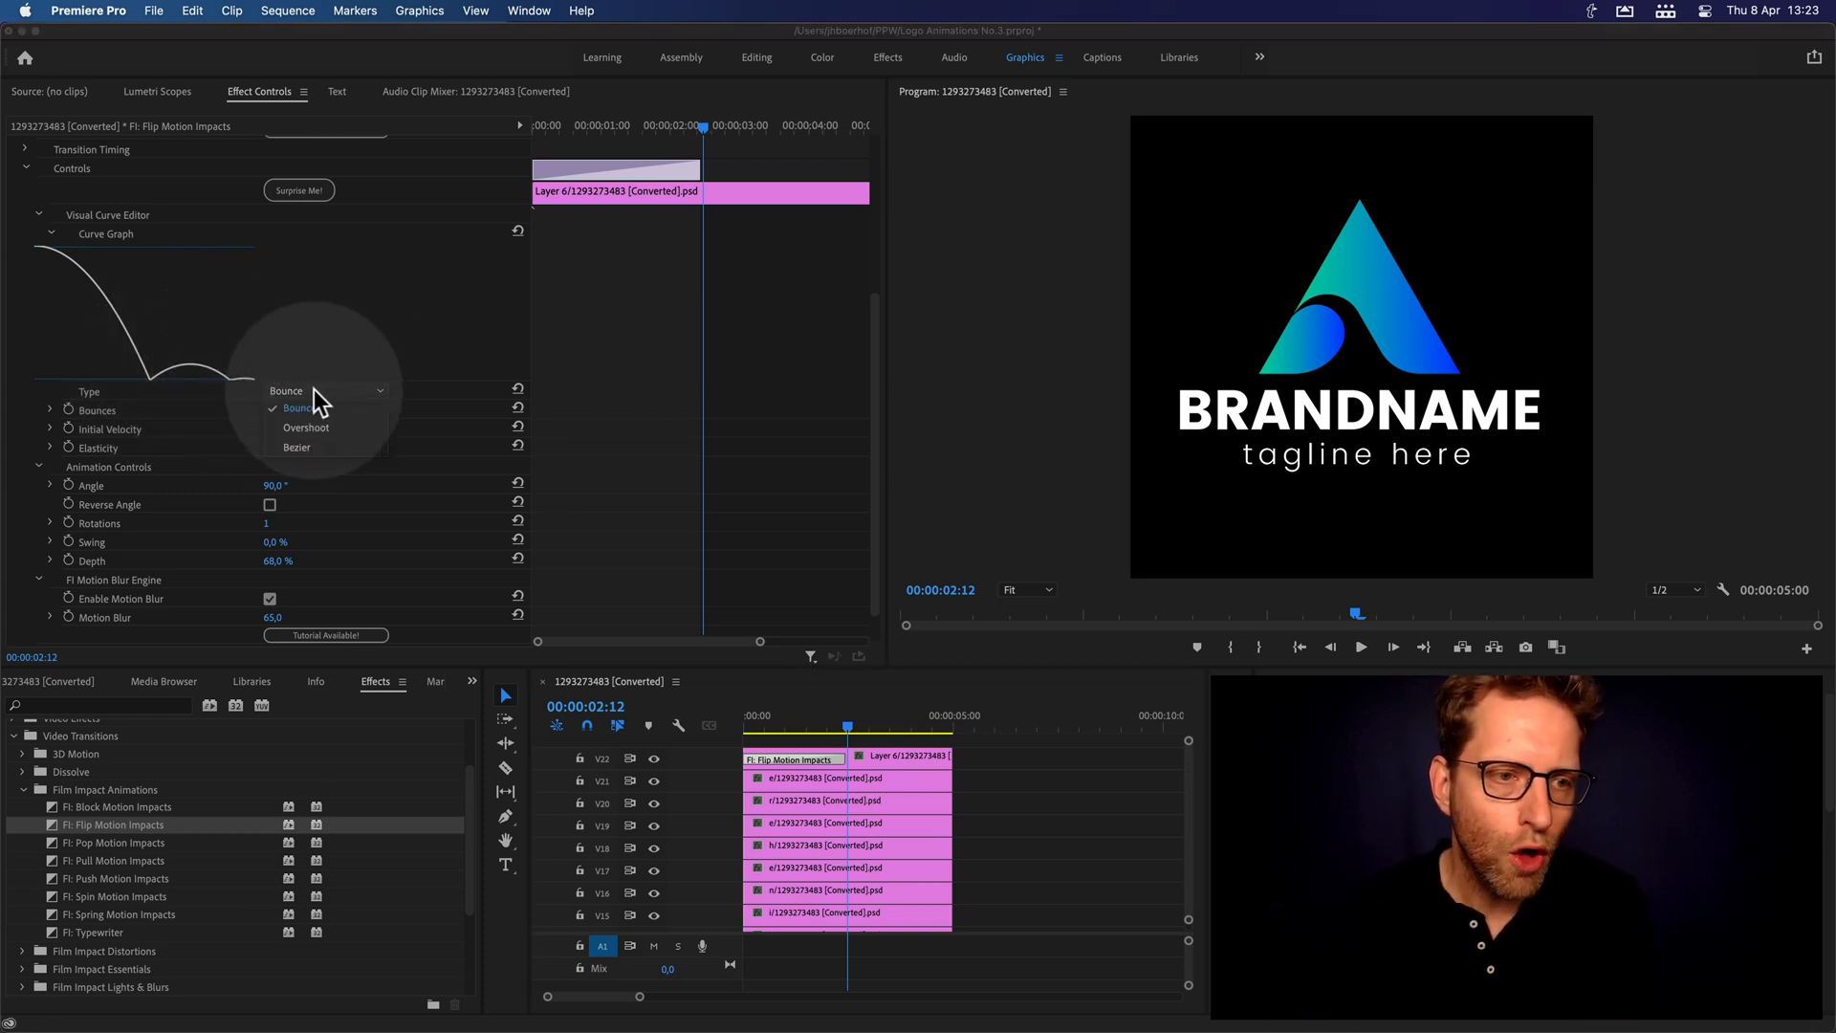
pyautogui.click(306, 426)
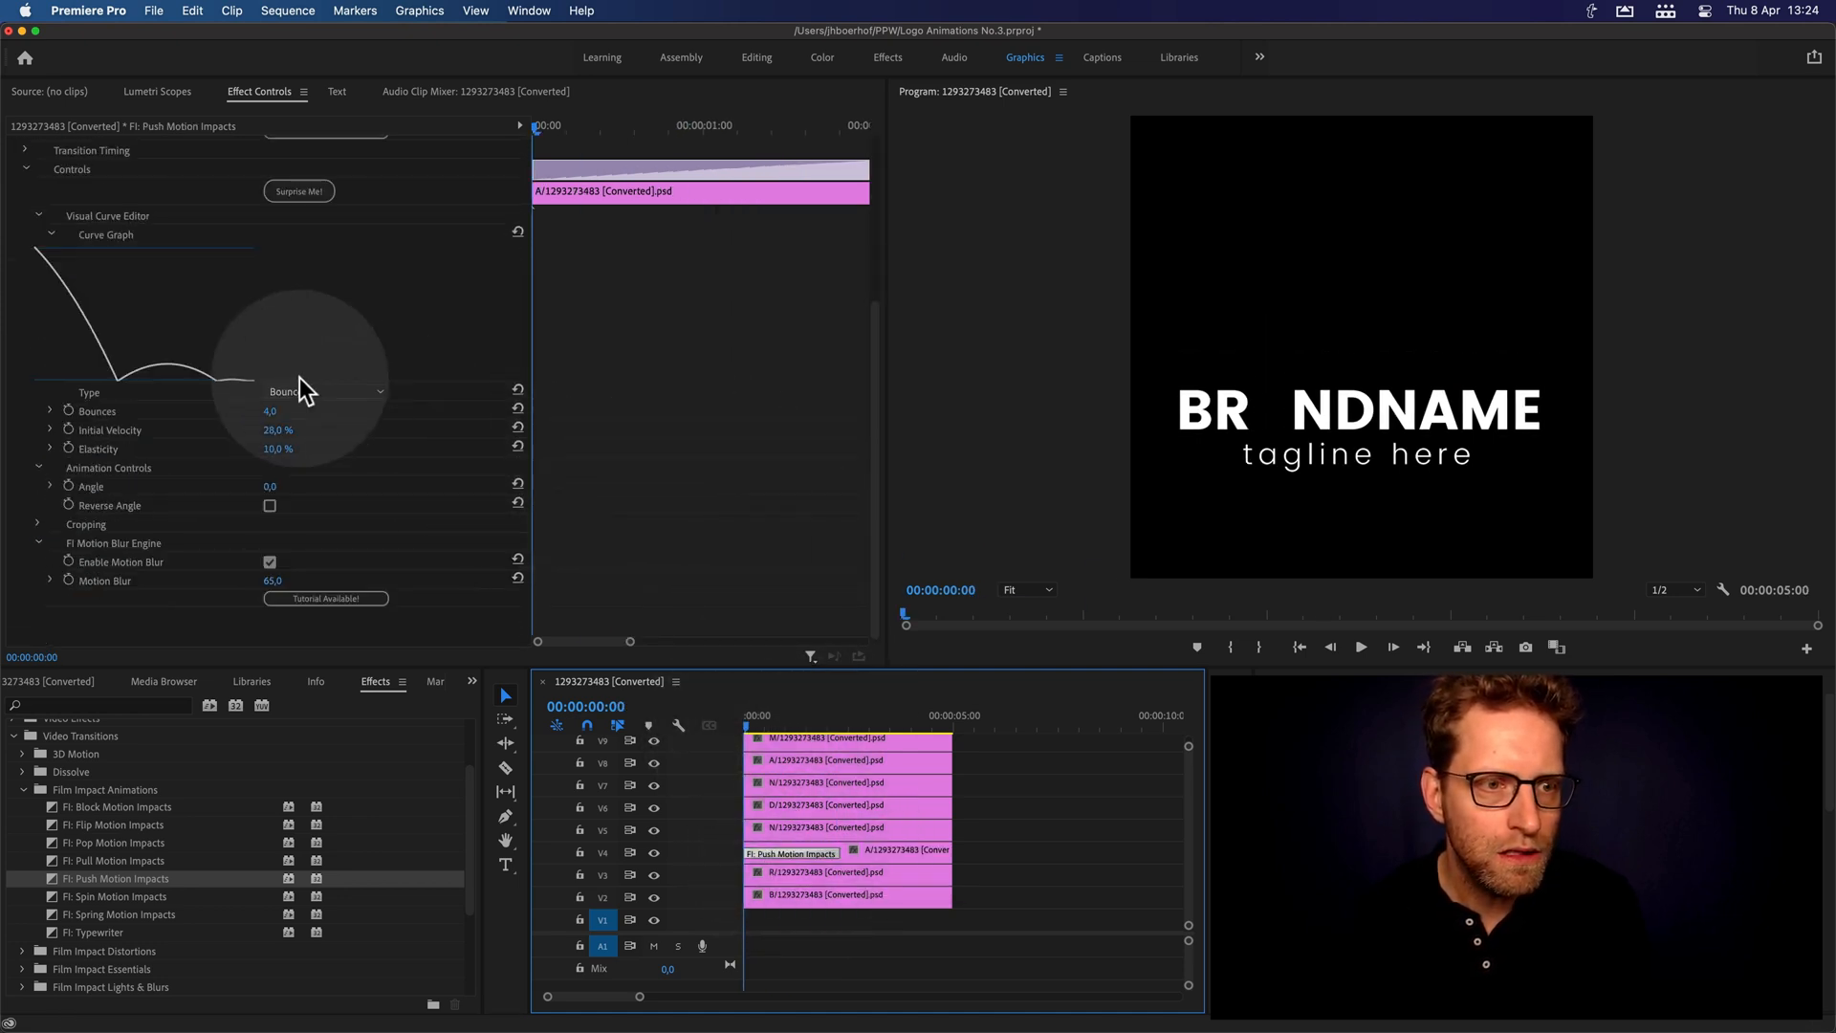
# - Set the A letter's Push Motion Impacts curve Type to Bezier with Ease Out 70 and preview it
pyautogui.click(327, 409)
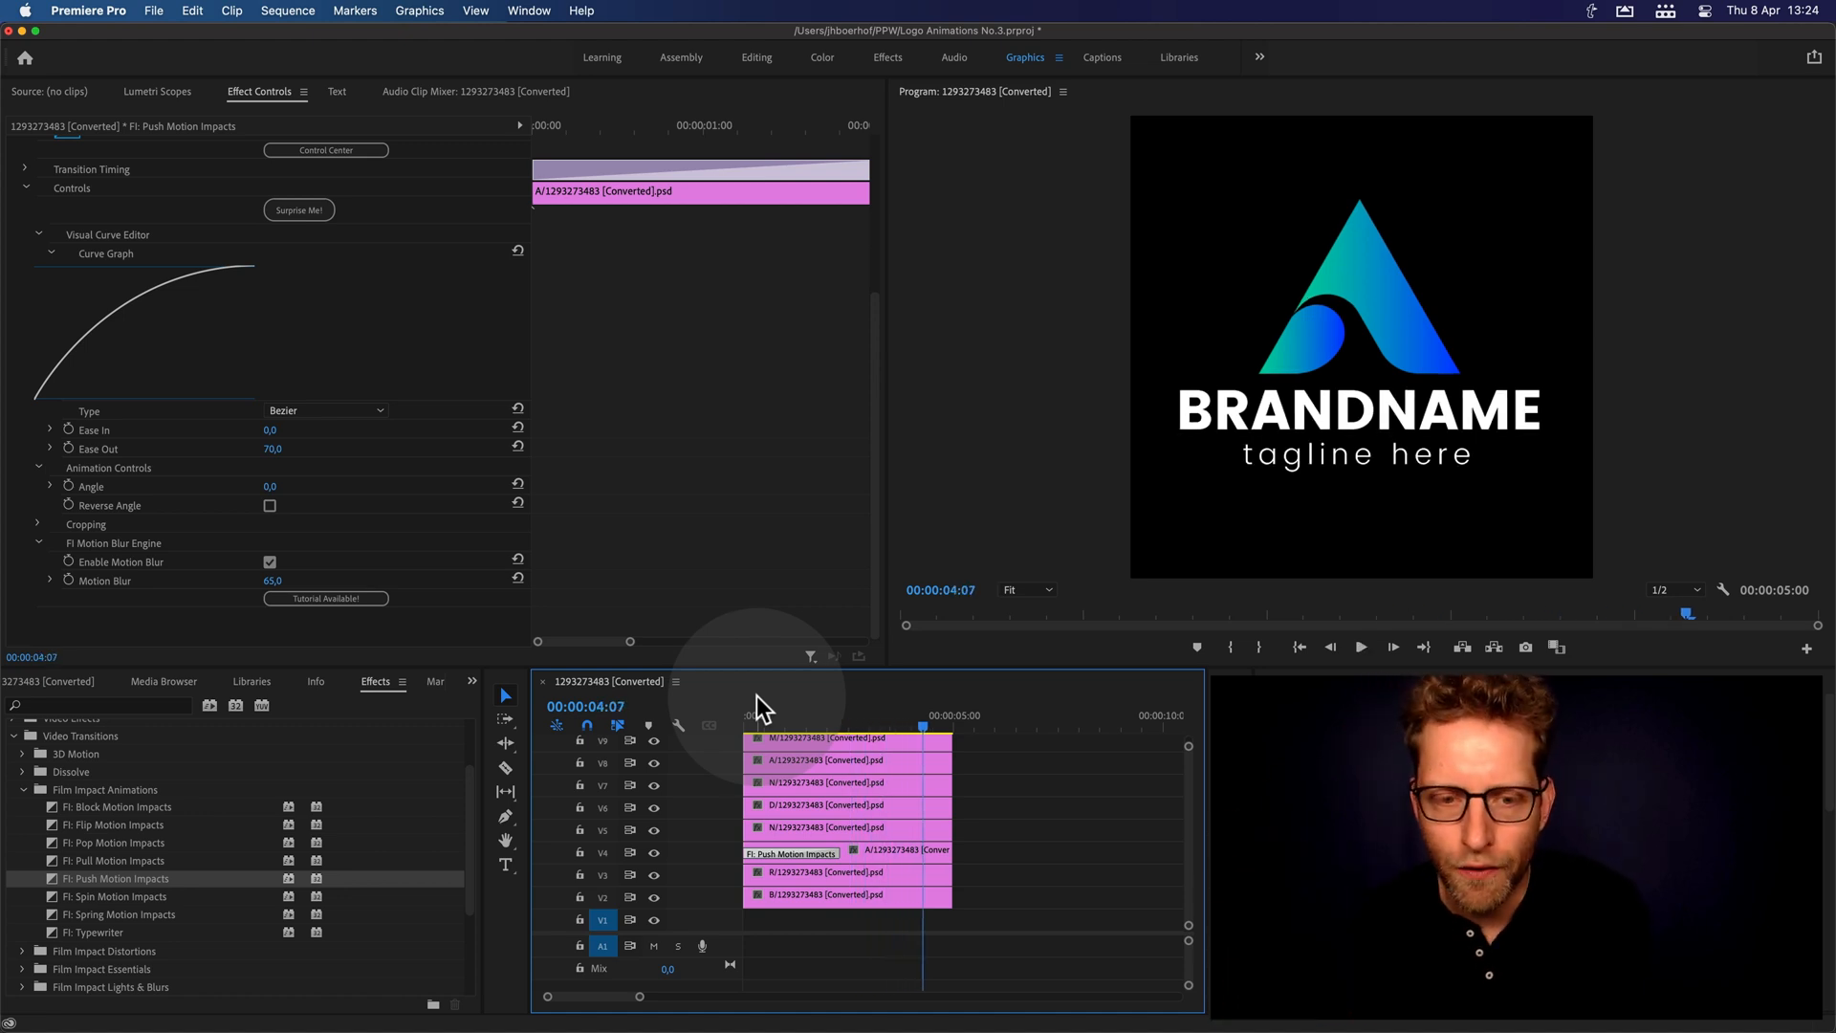
pyautogui.click(805, 714)
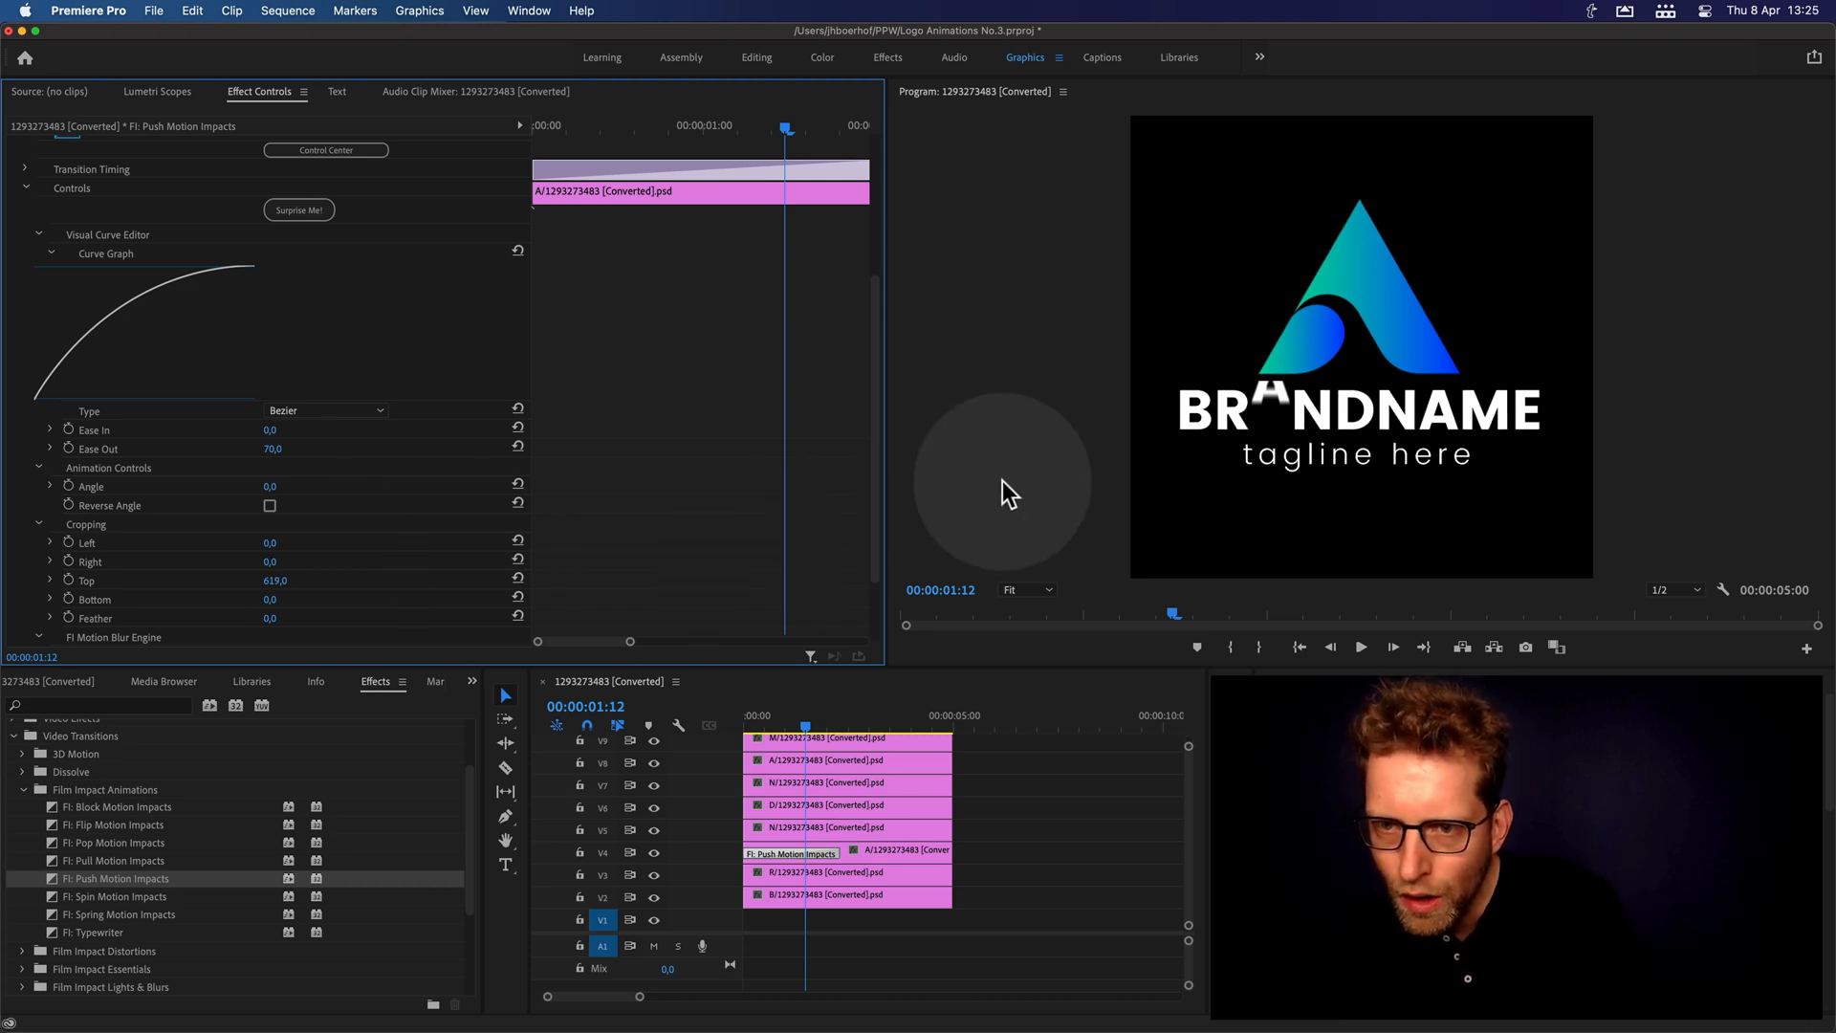
pyautogui.moveTo(1264, 392)
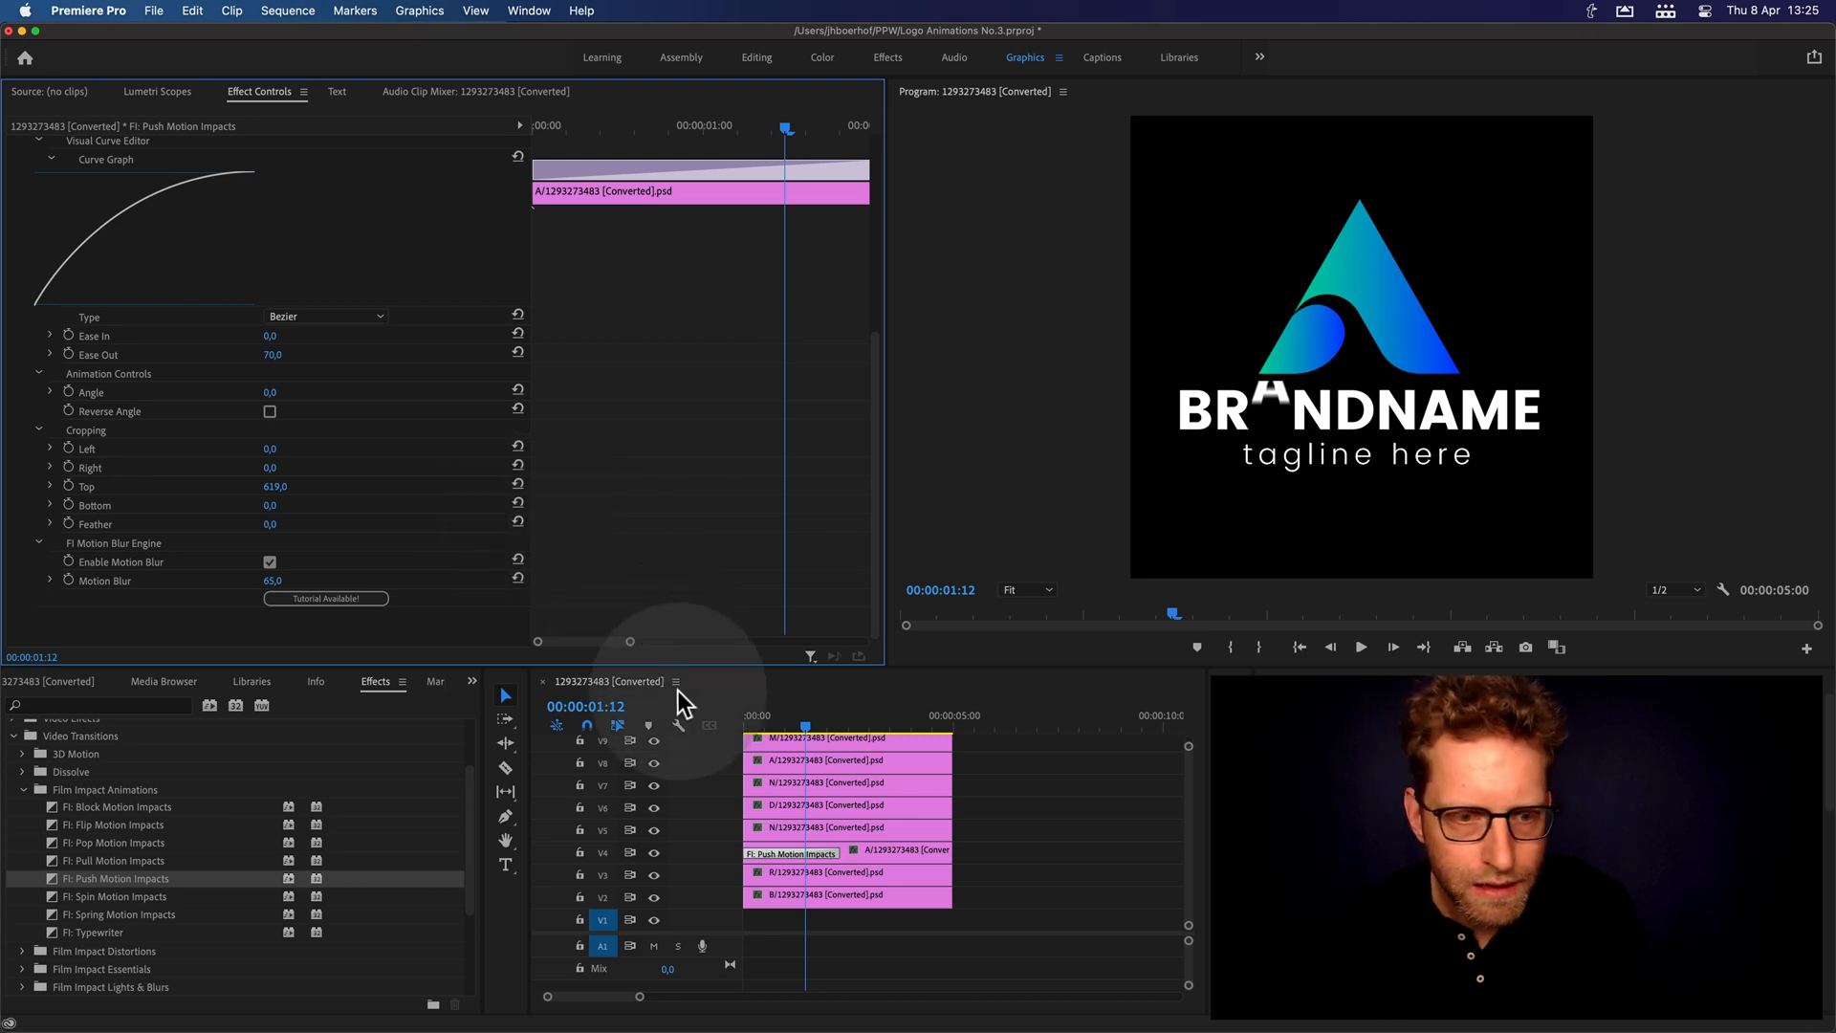
pyautogui.moveTo(268, 533)
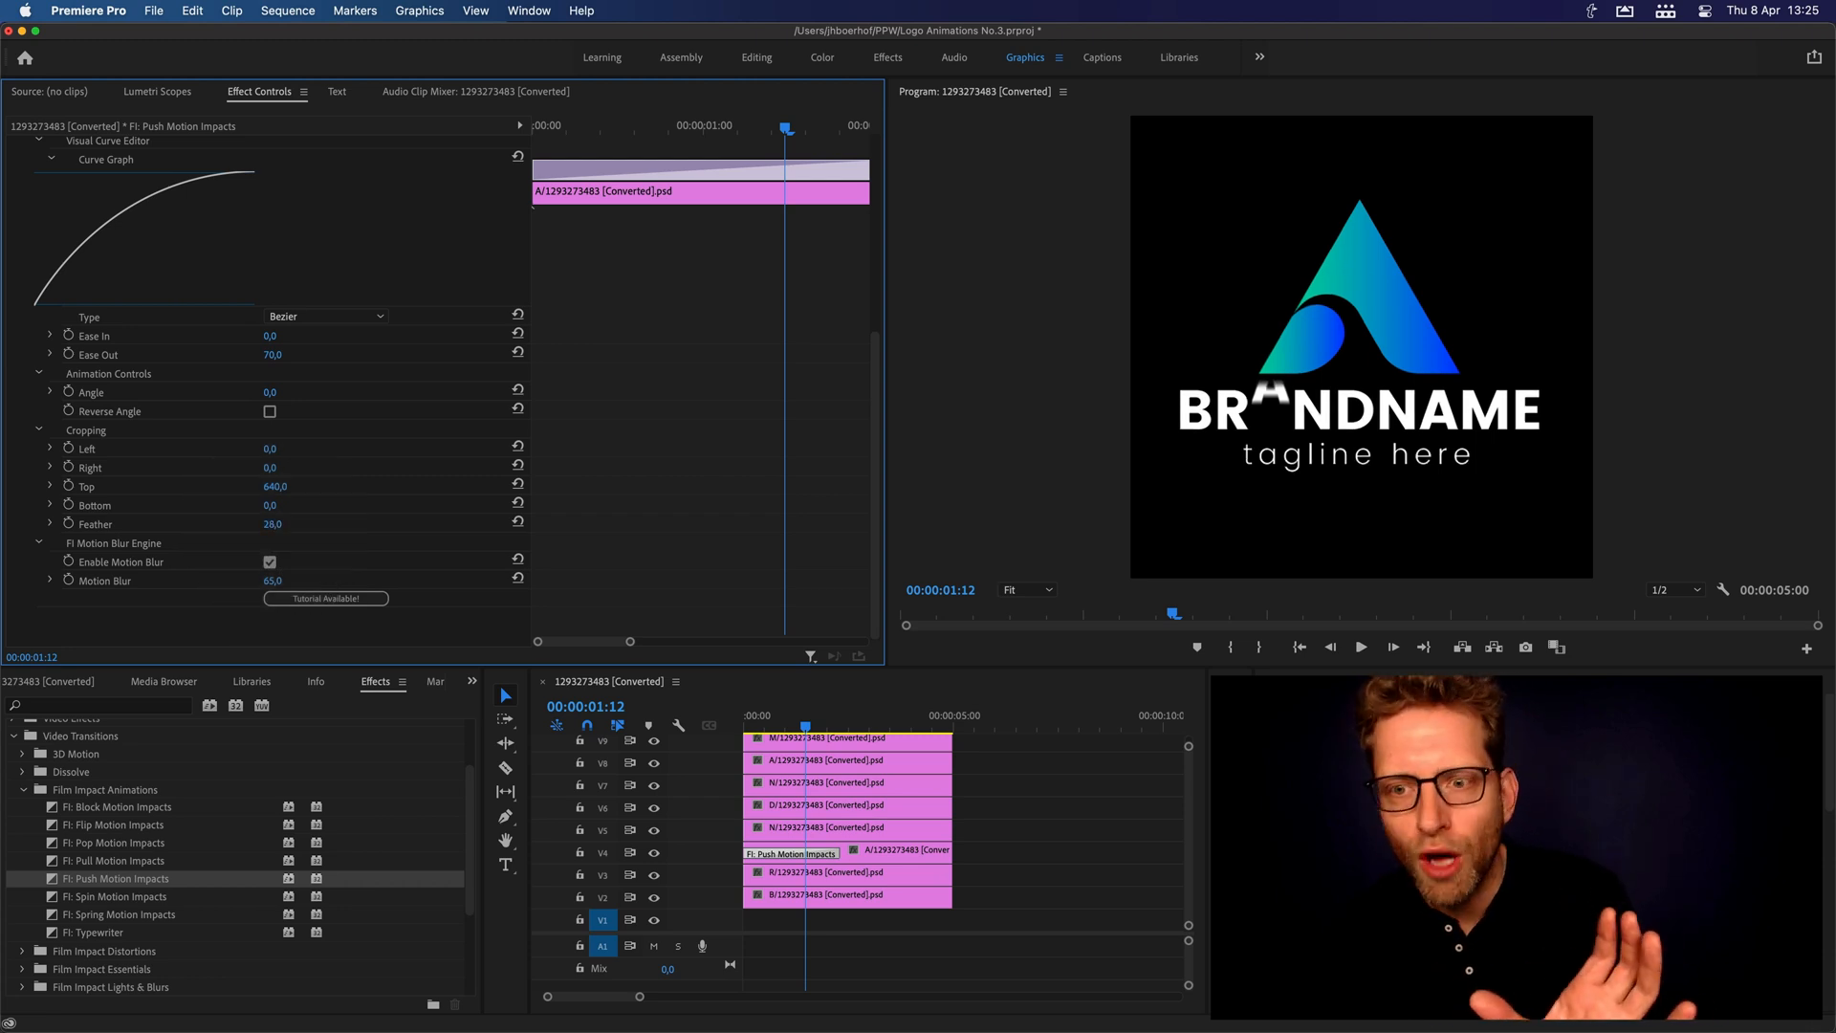
# - Set the A letter's top crop to 645 with Feather 39 and scrub to check the reveal
pyautogui.moveTo(274, 524); pyautogui.dragTo(287, 524)
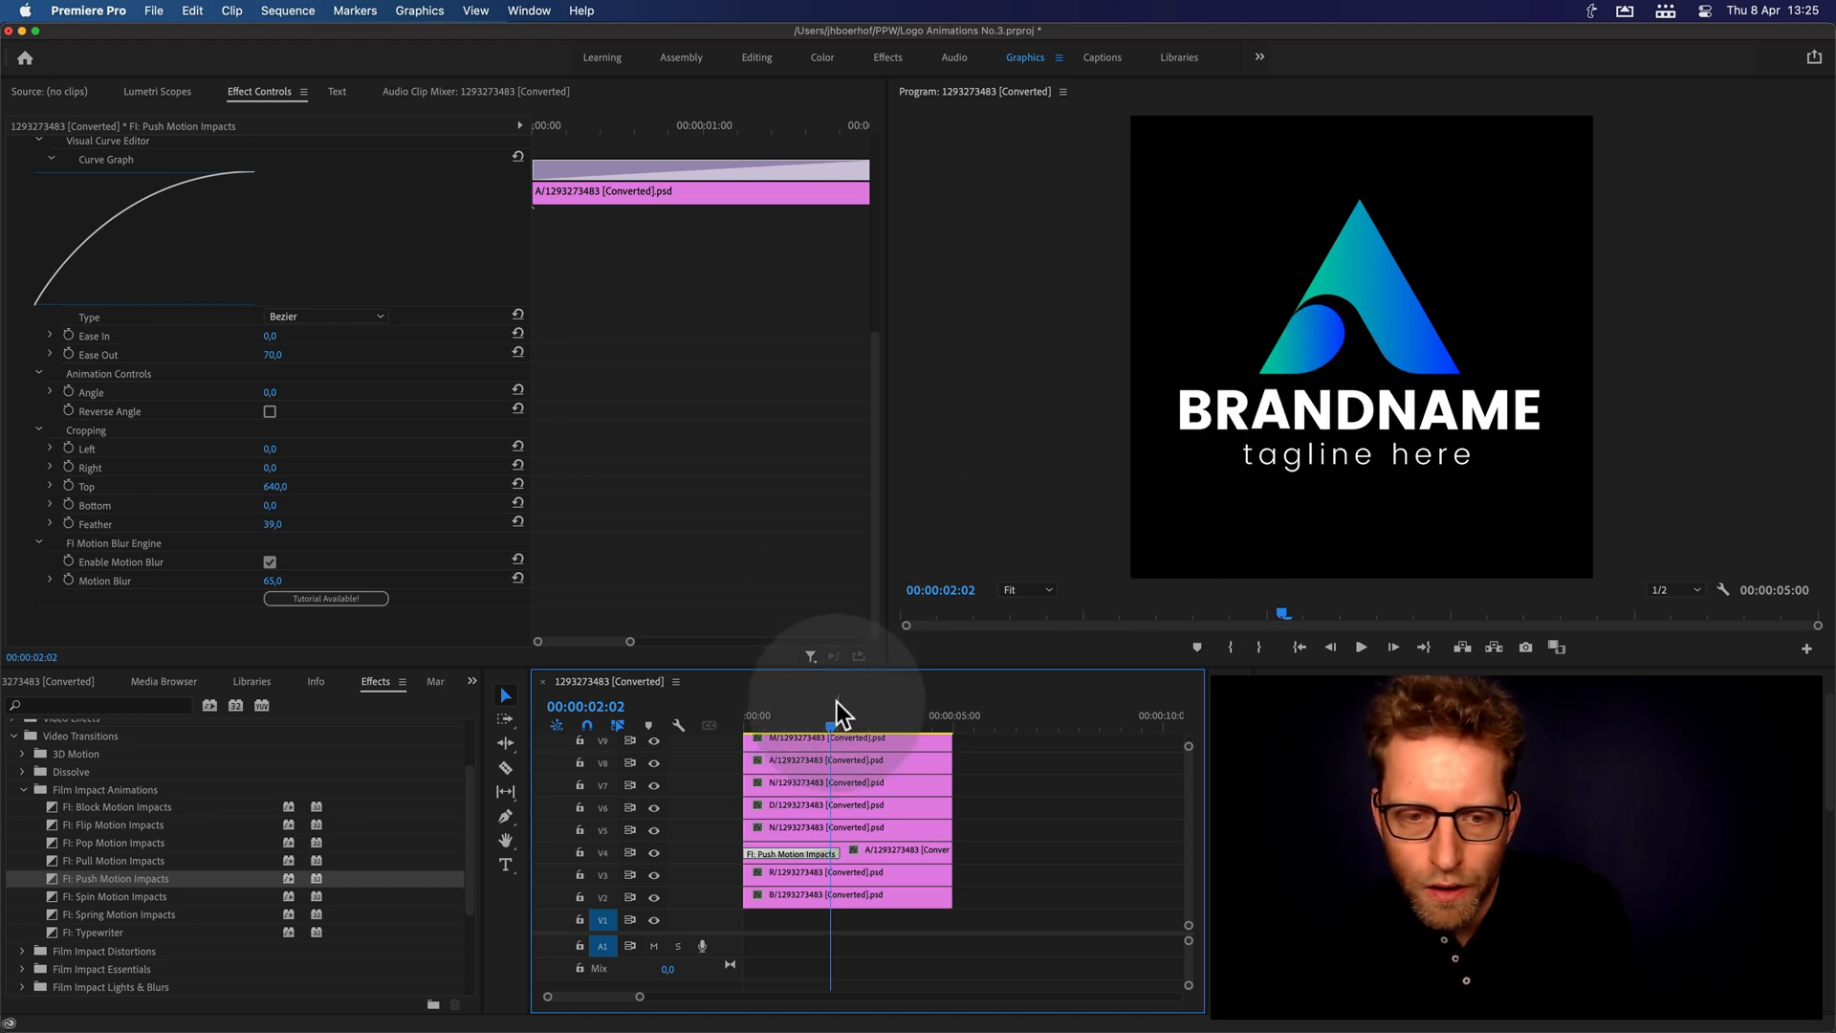
pyautogui.click(807, 715)
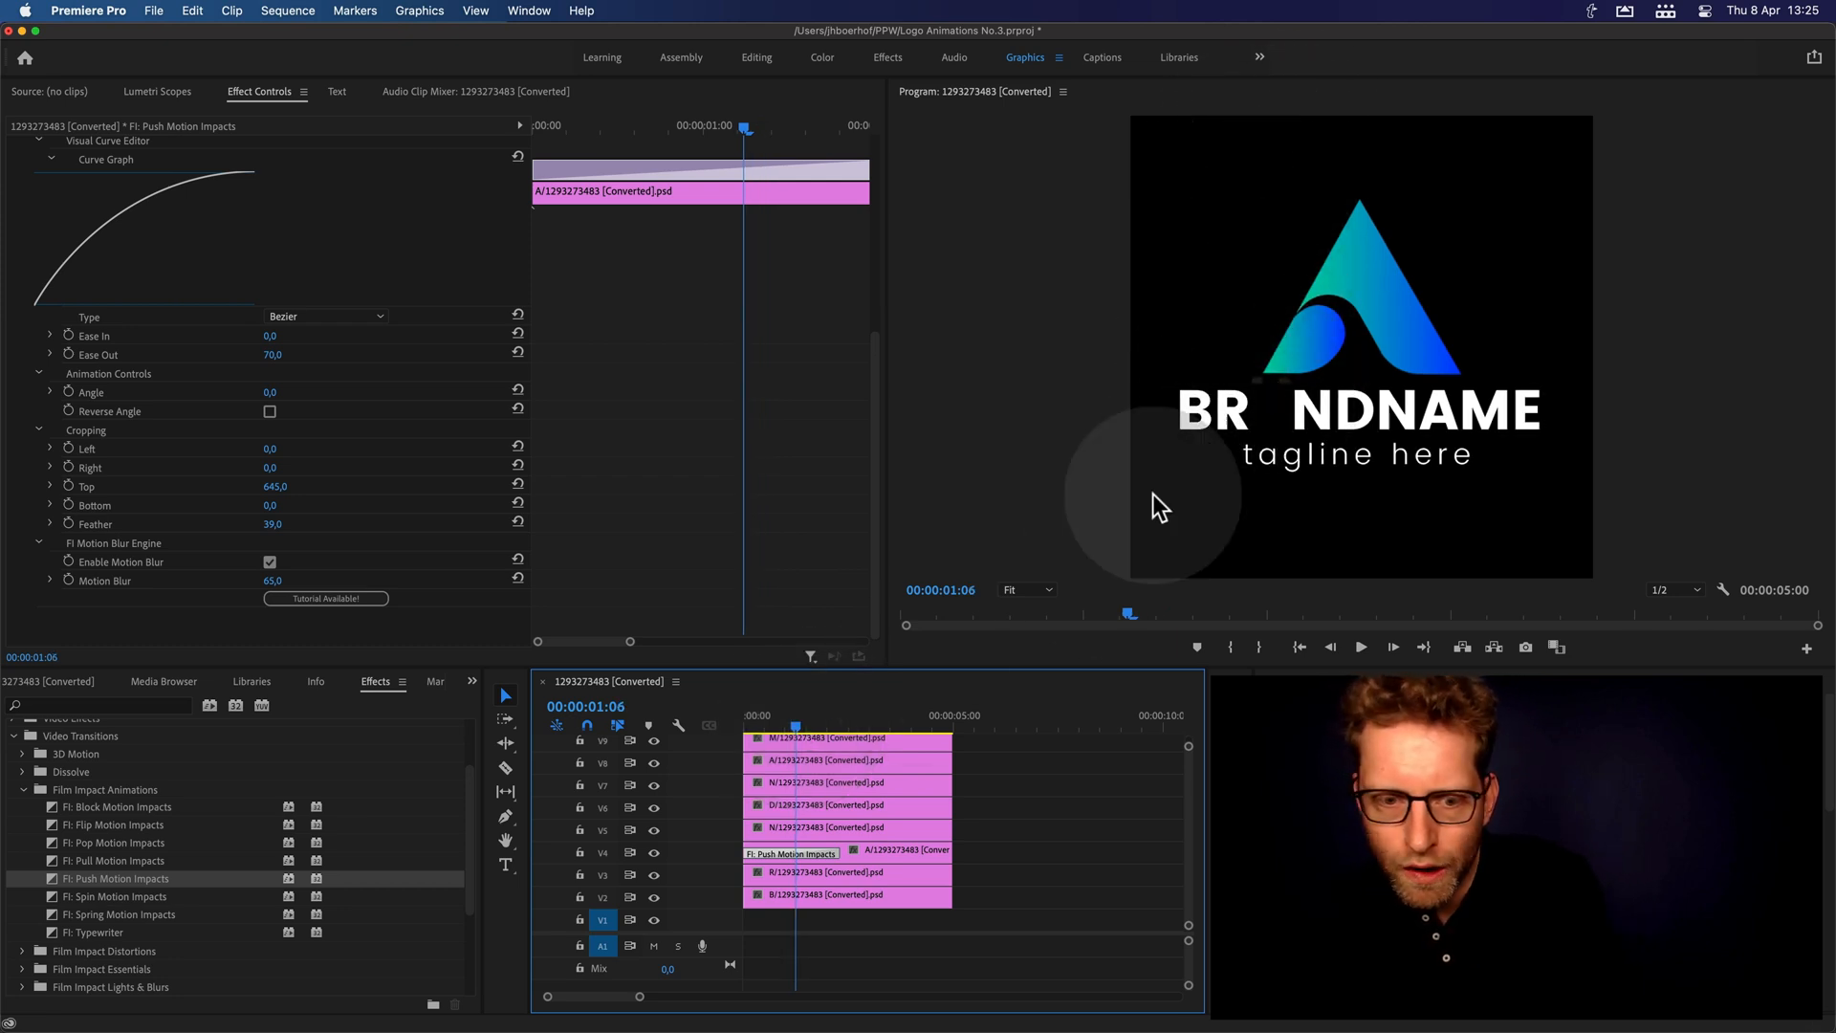
pyautogui.click(784, 715)
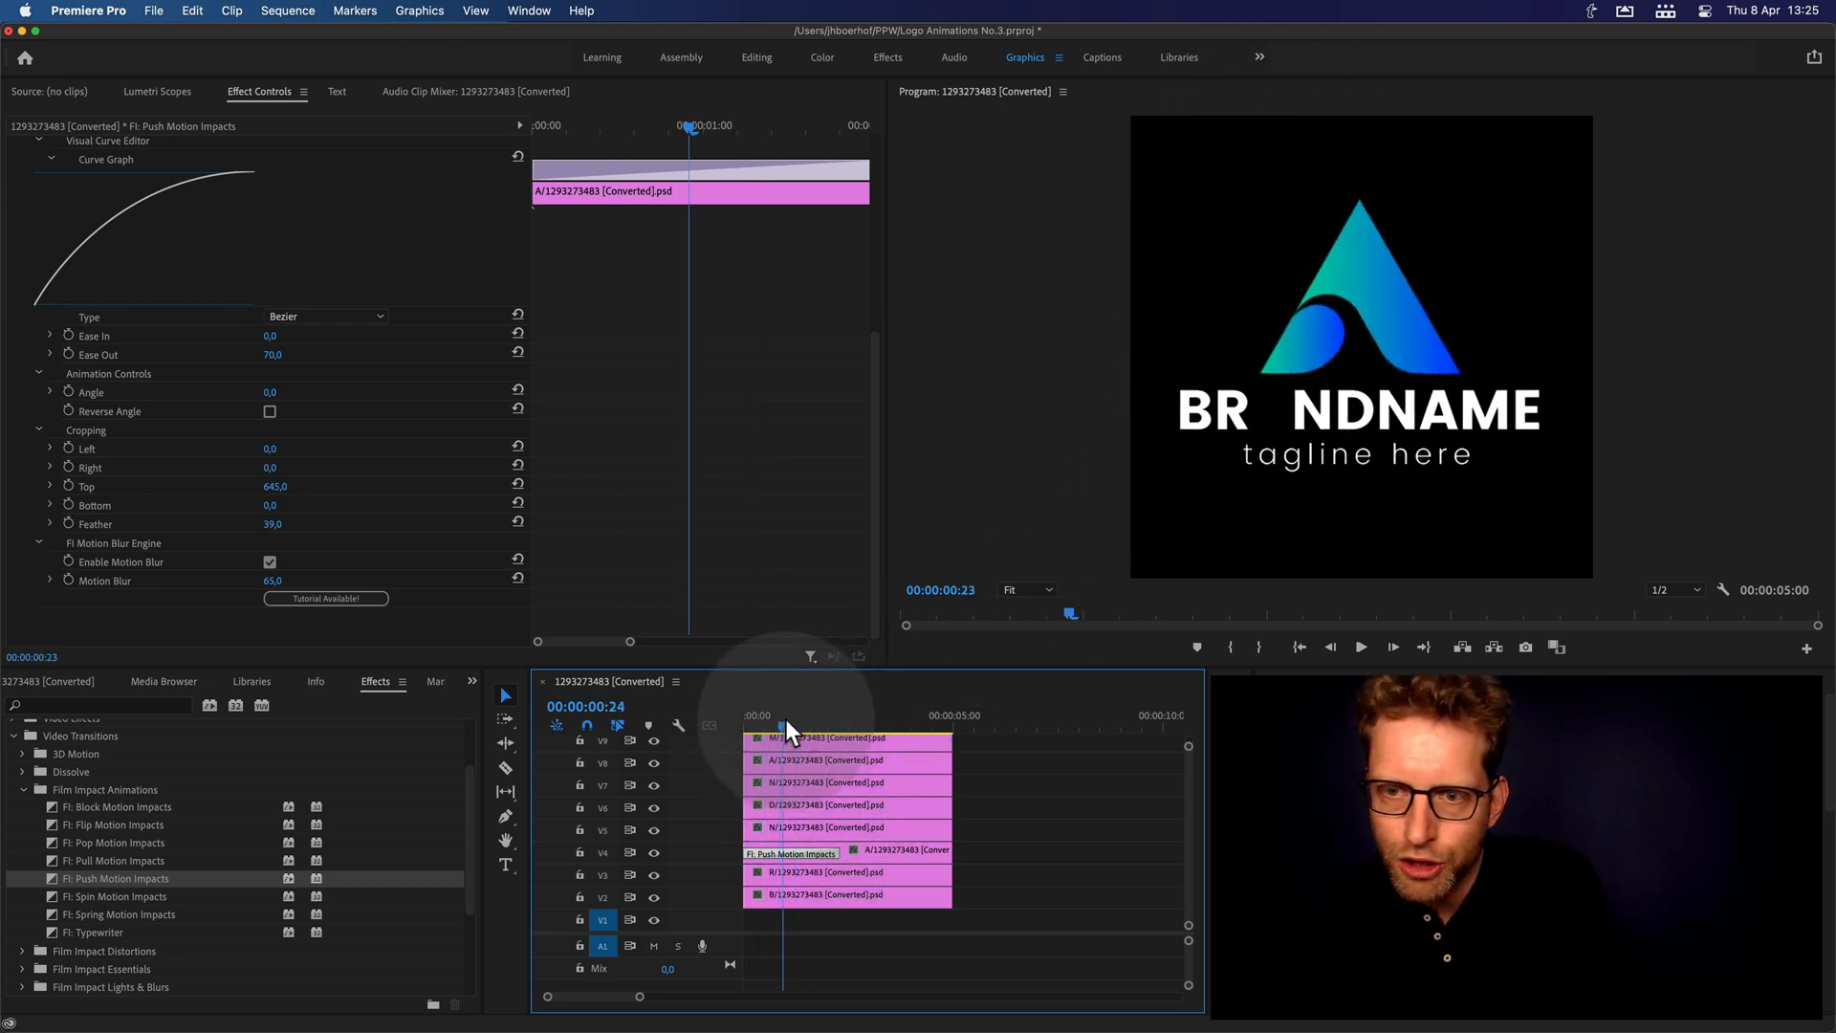
# - Scrub the letter reveal around one second and adjust the push transition's start timing
pyautogui.moveTo(782, 723); pyautogui.dragTo(805, 722)
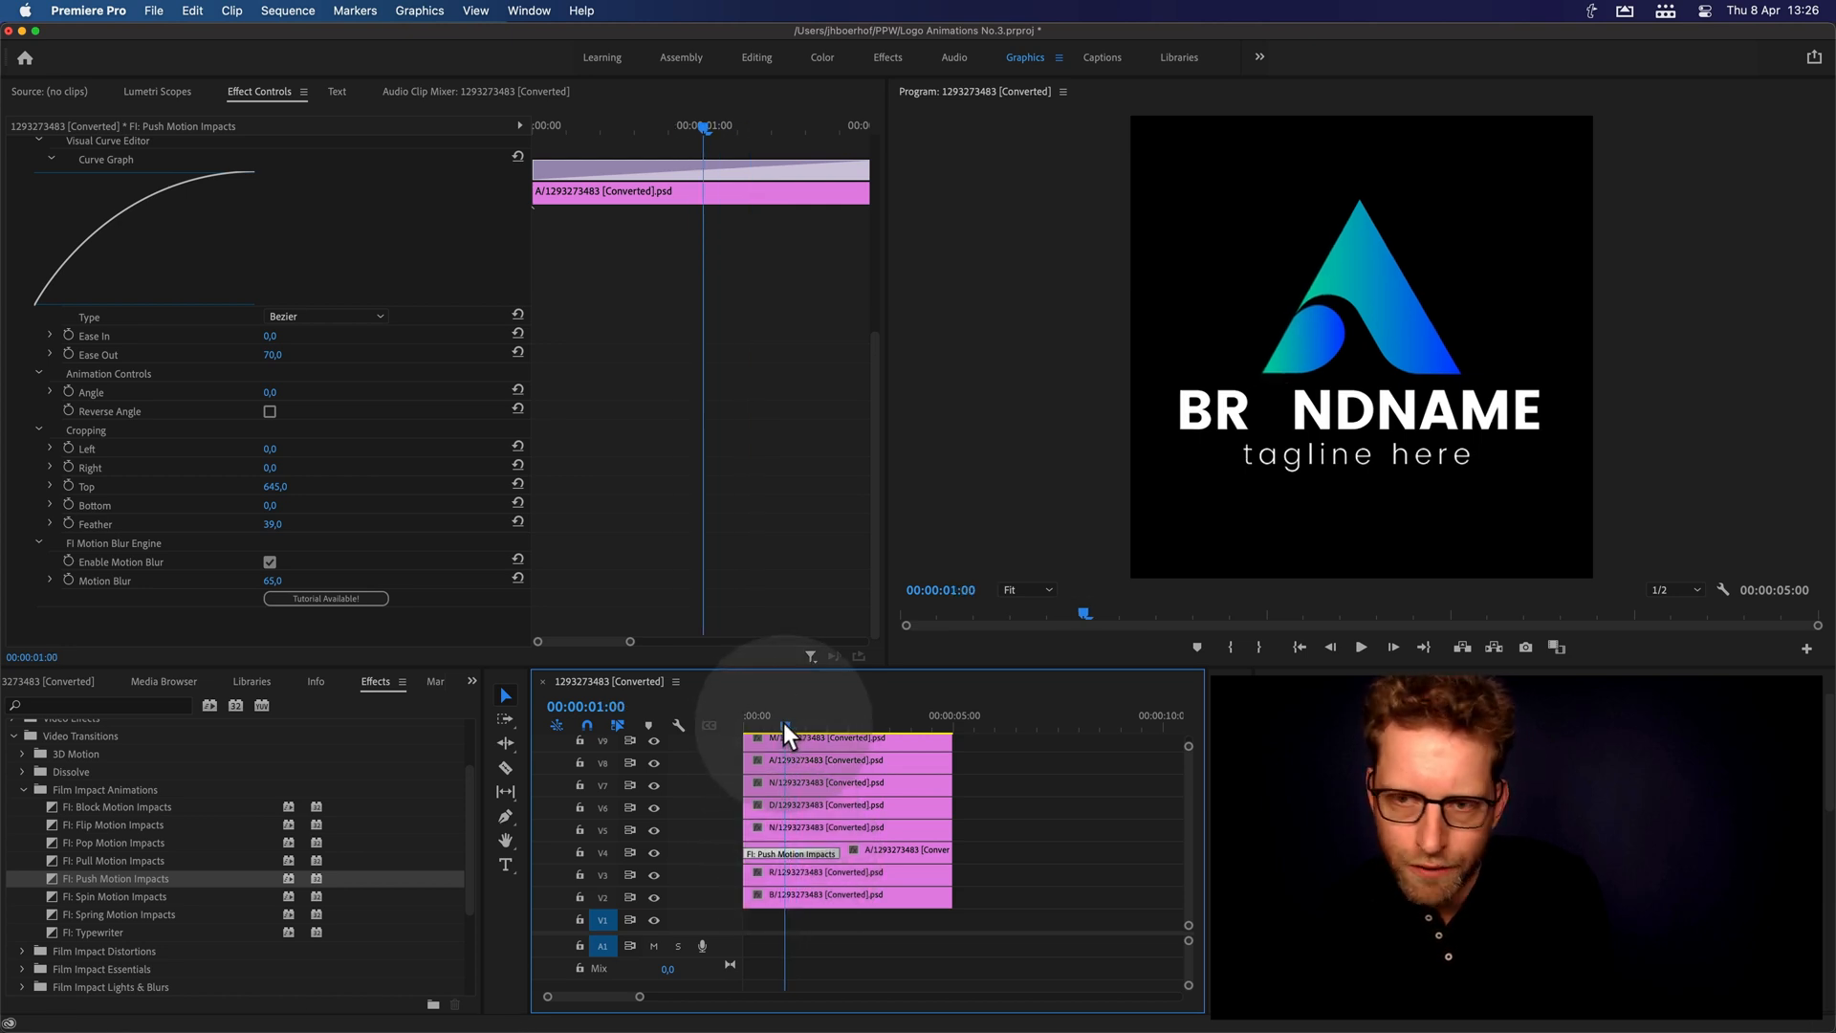
pyautogui.click(792, 713)
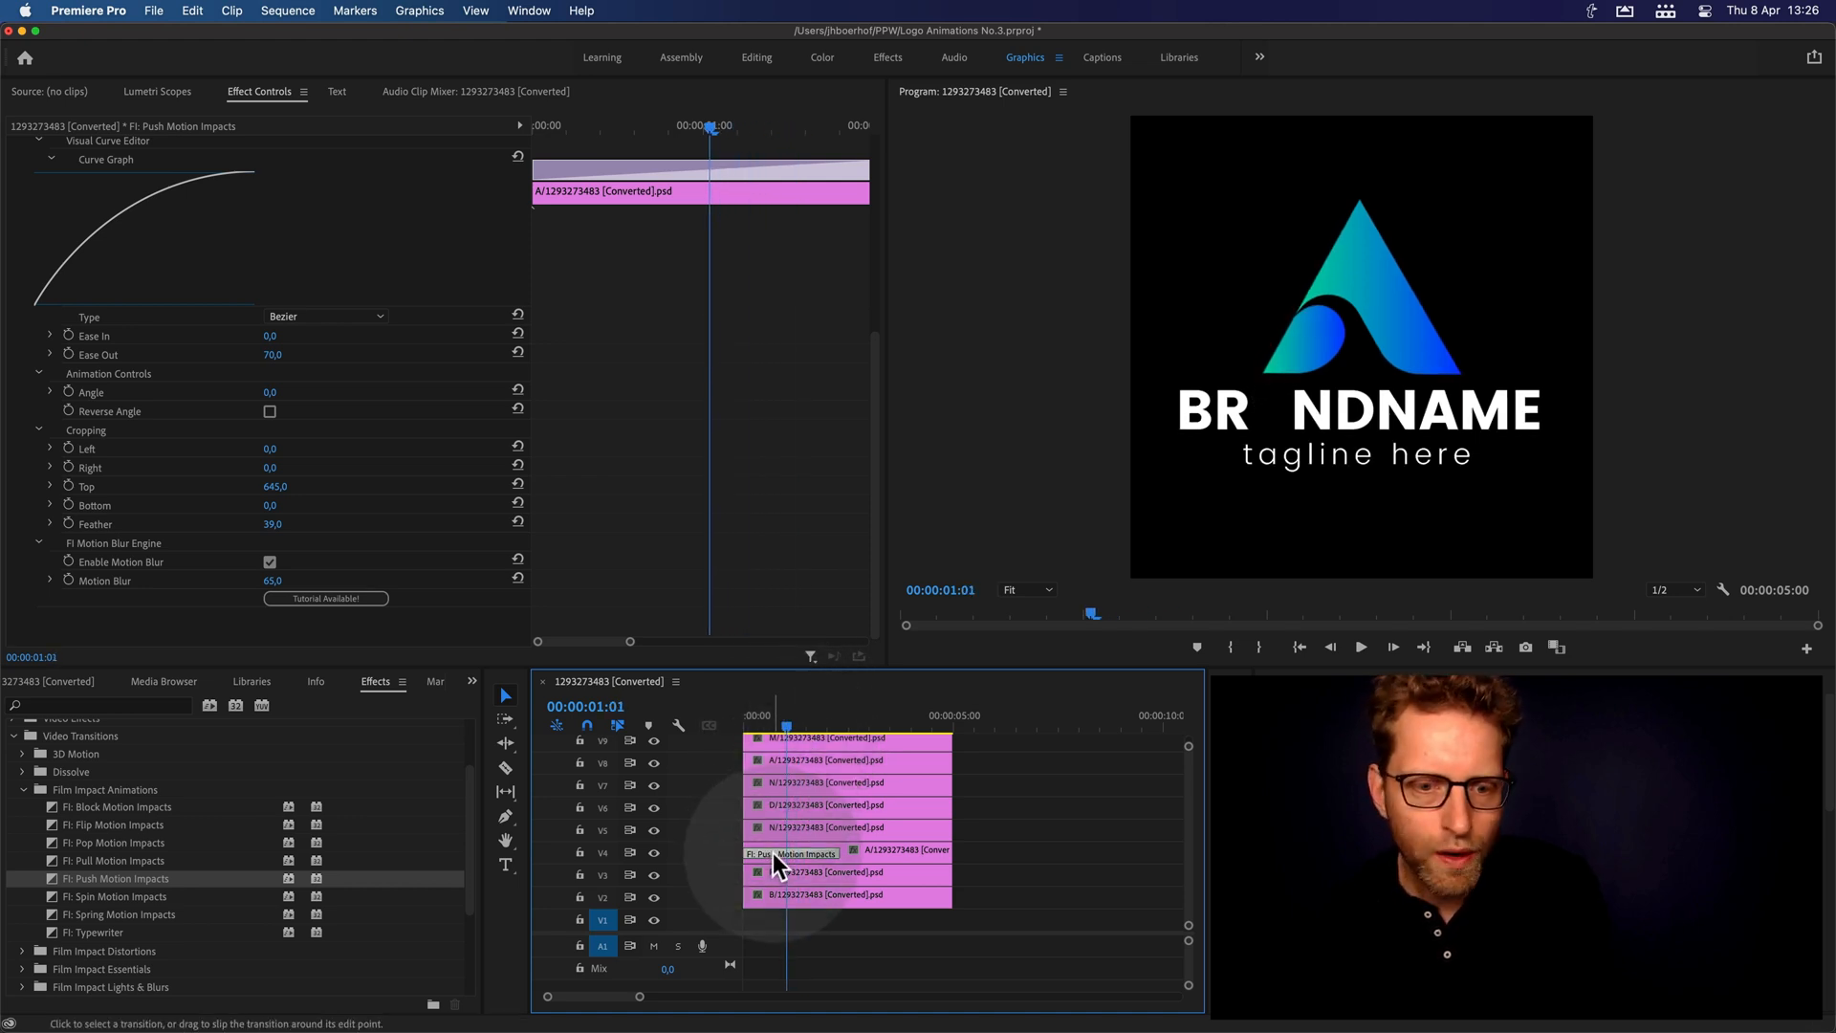
pyautogui.scroll(3)
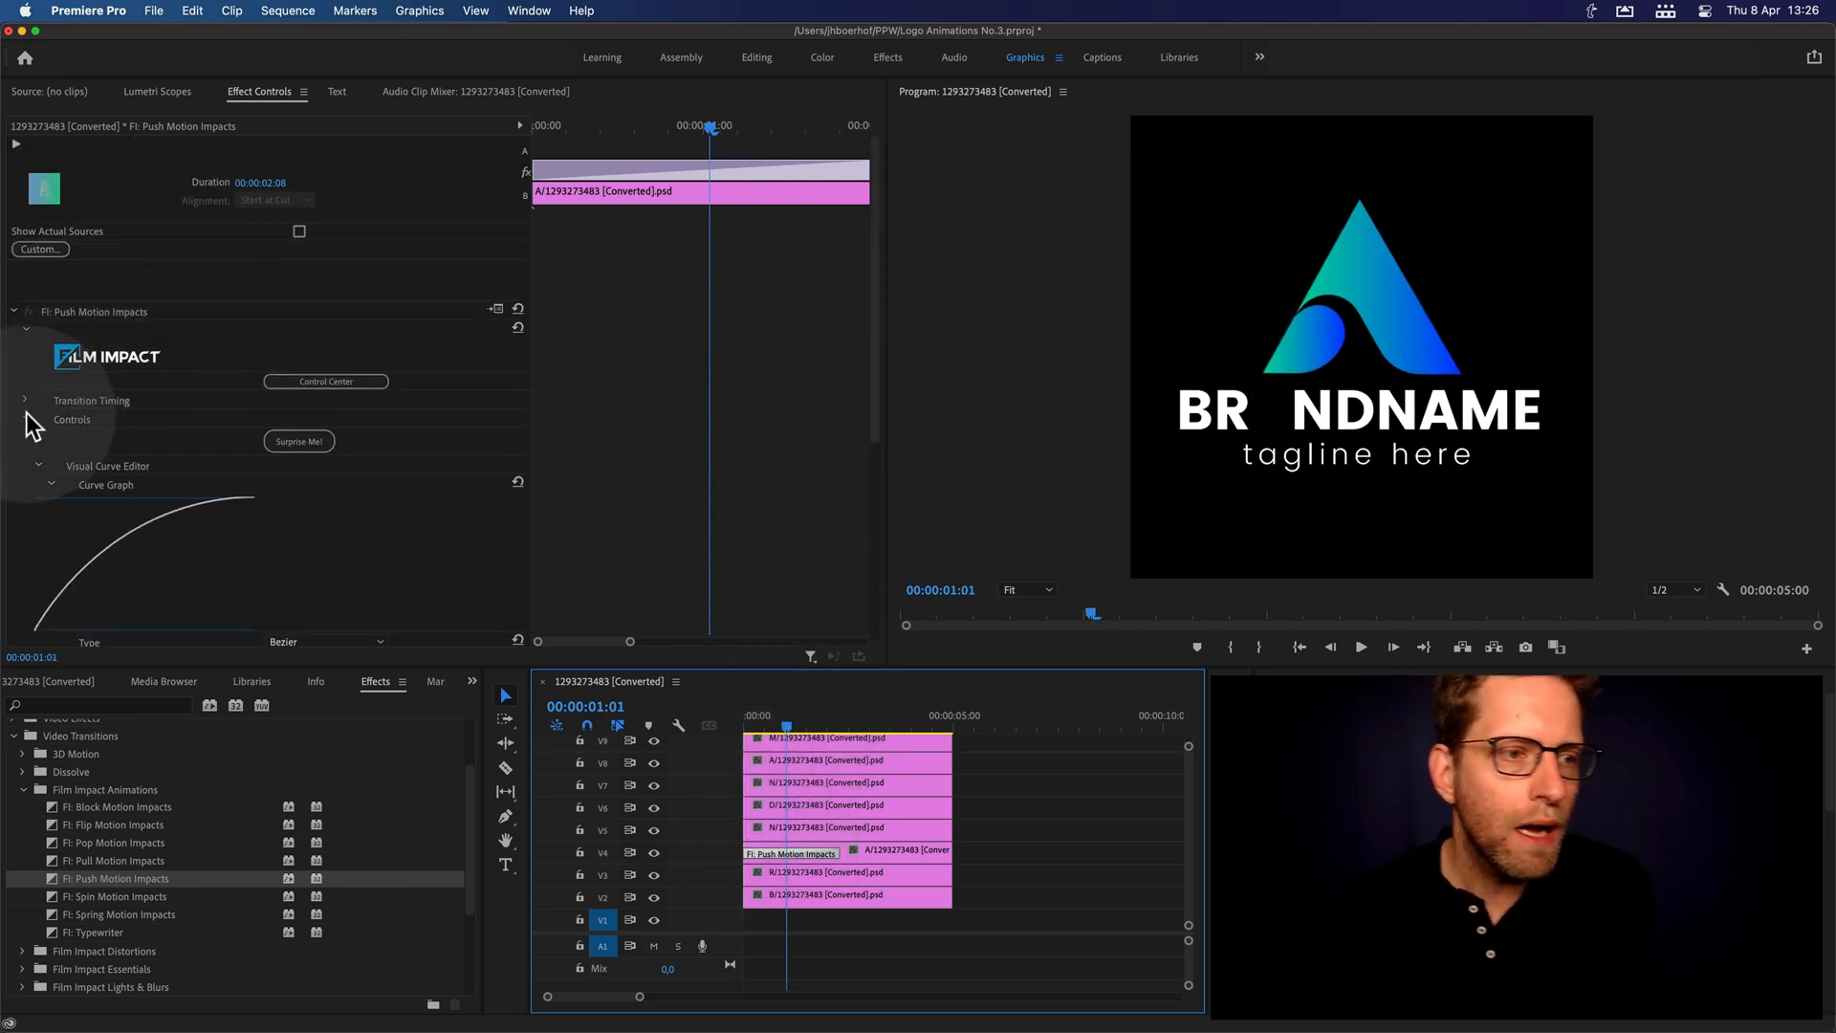
pyautogui.click(25, 399)
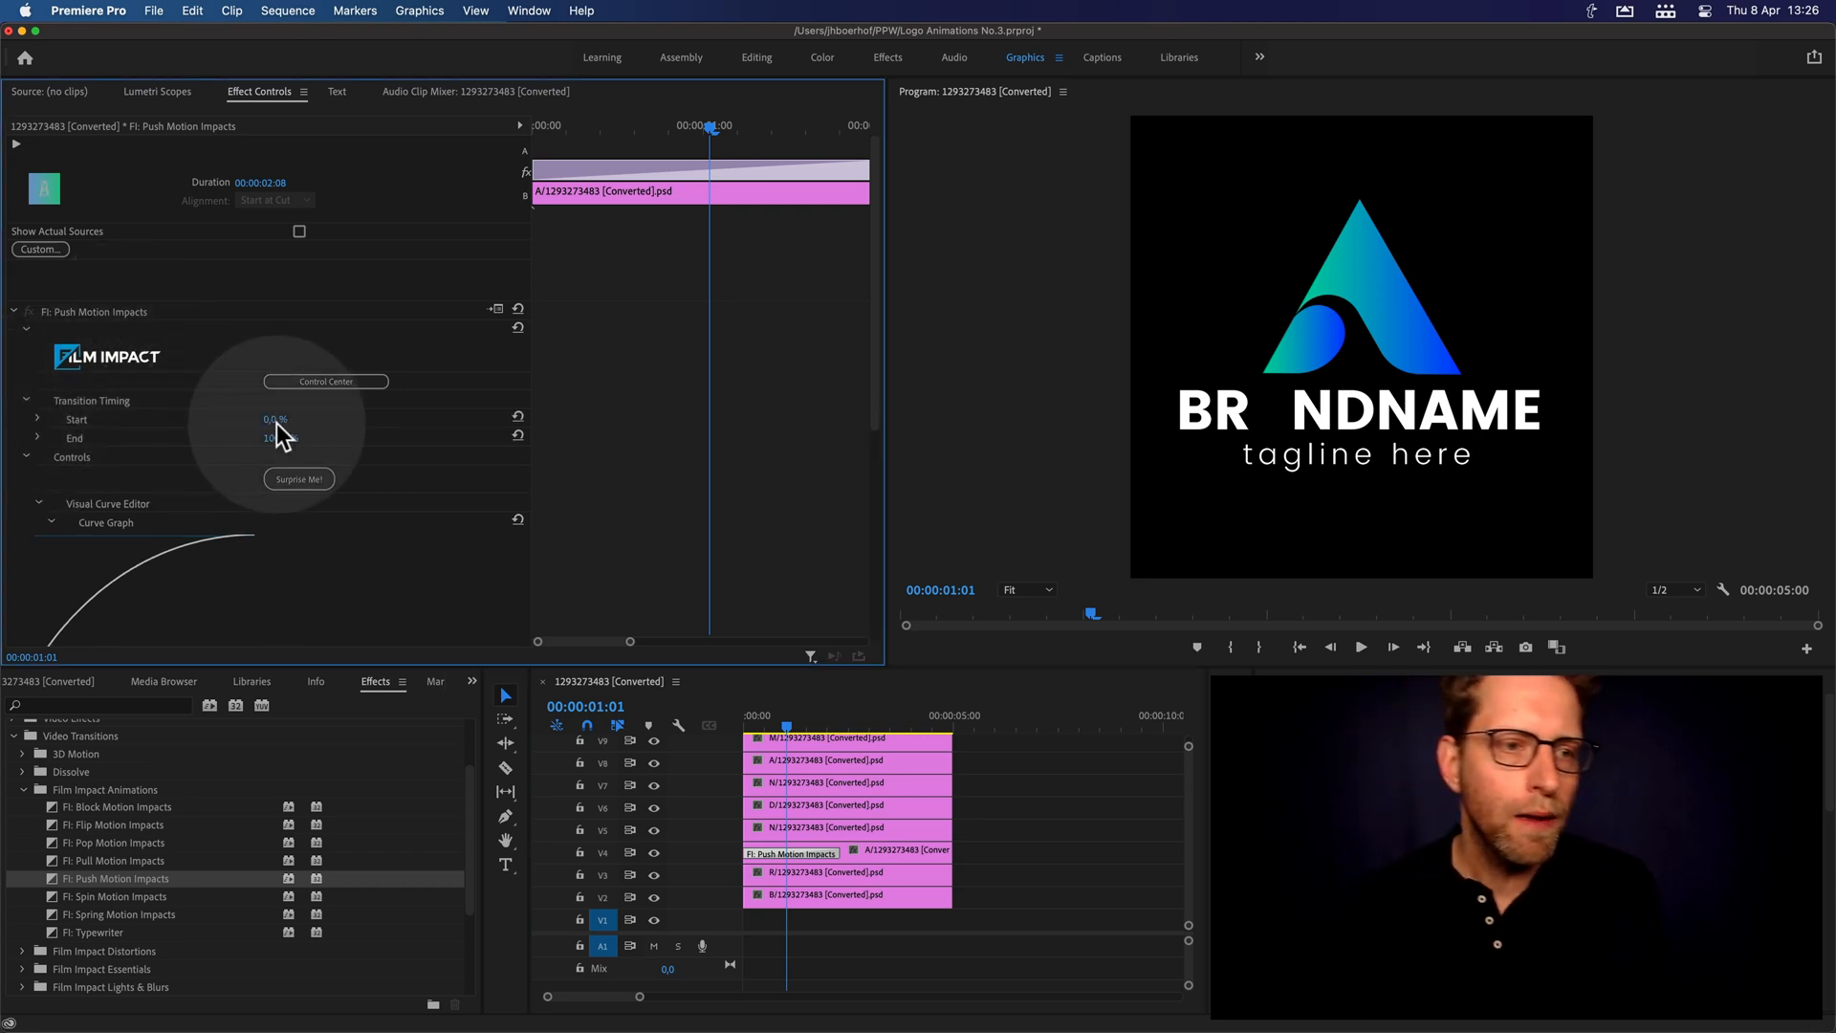
pyautogui.click(275, 418)
pyautogui.write('45')
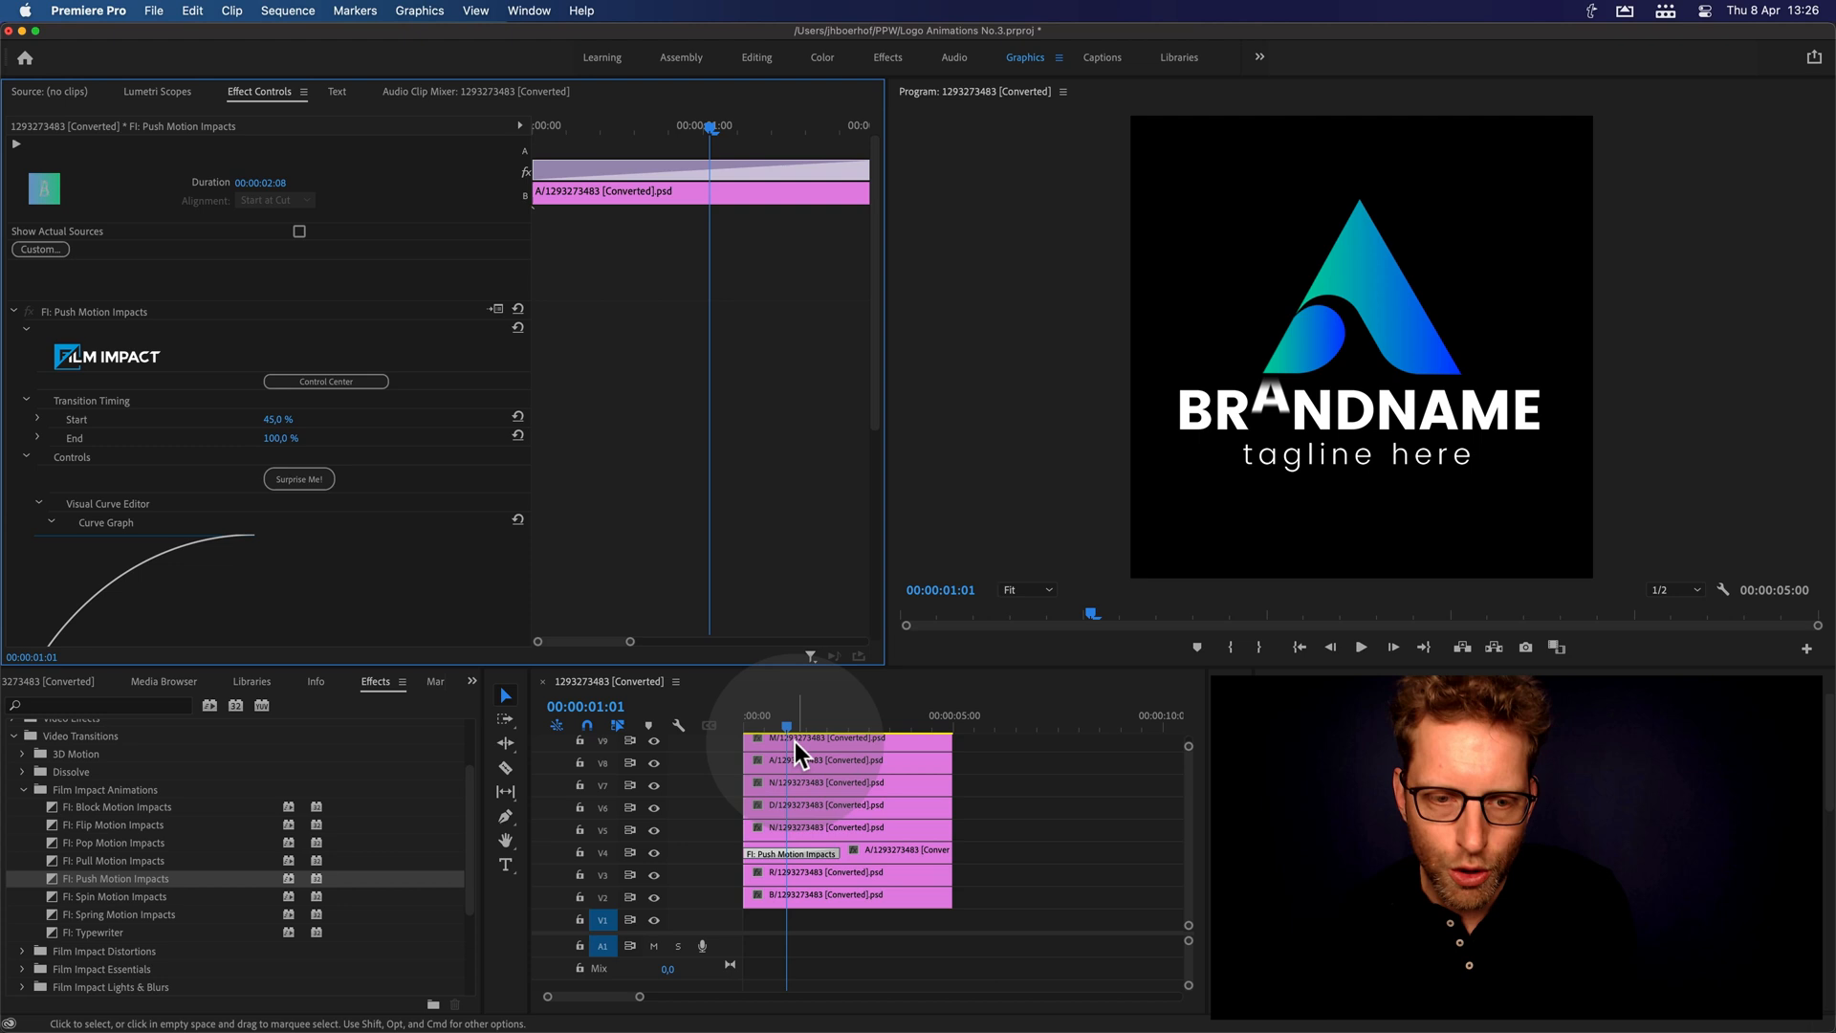
pyautogui.moveTo(788, 723); pyautogui.dragTo(767, 723)
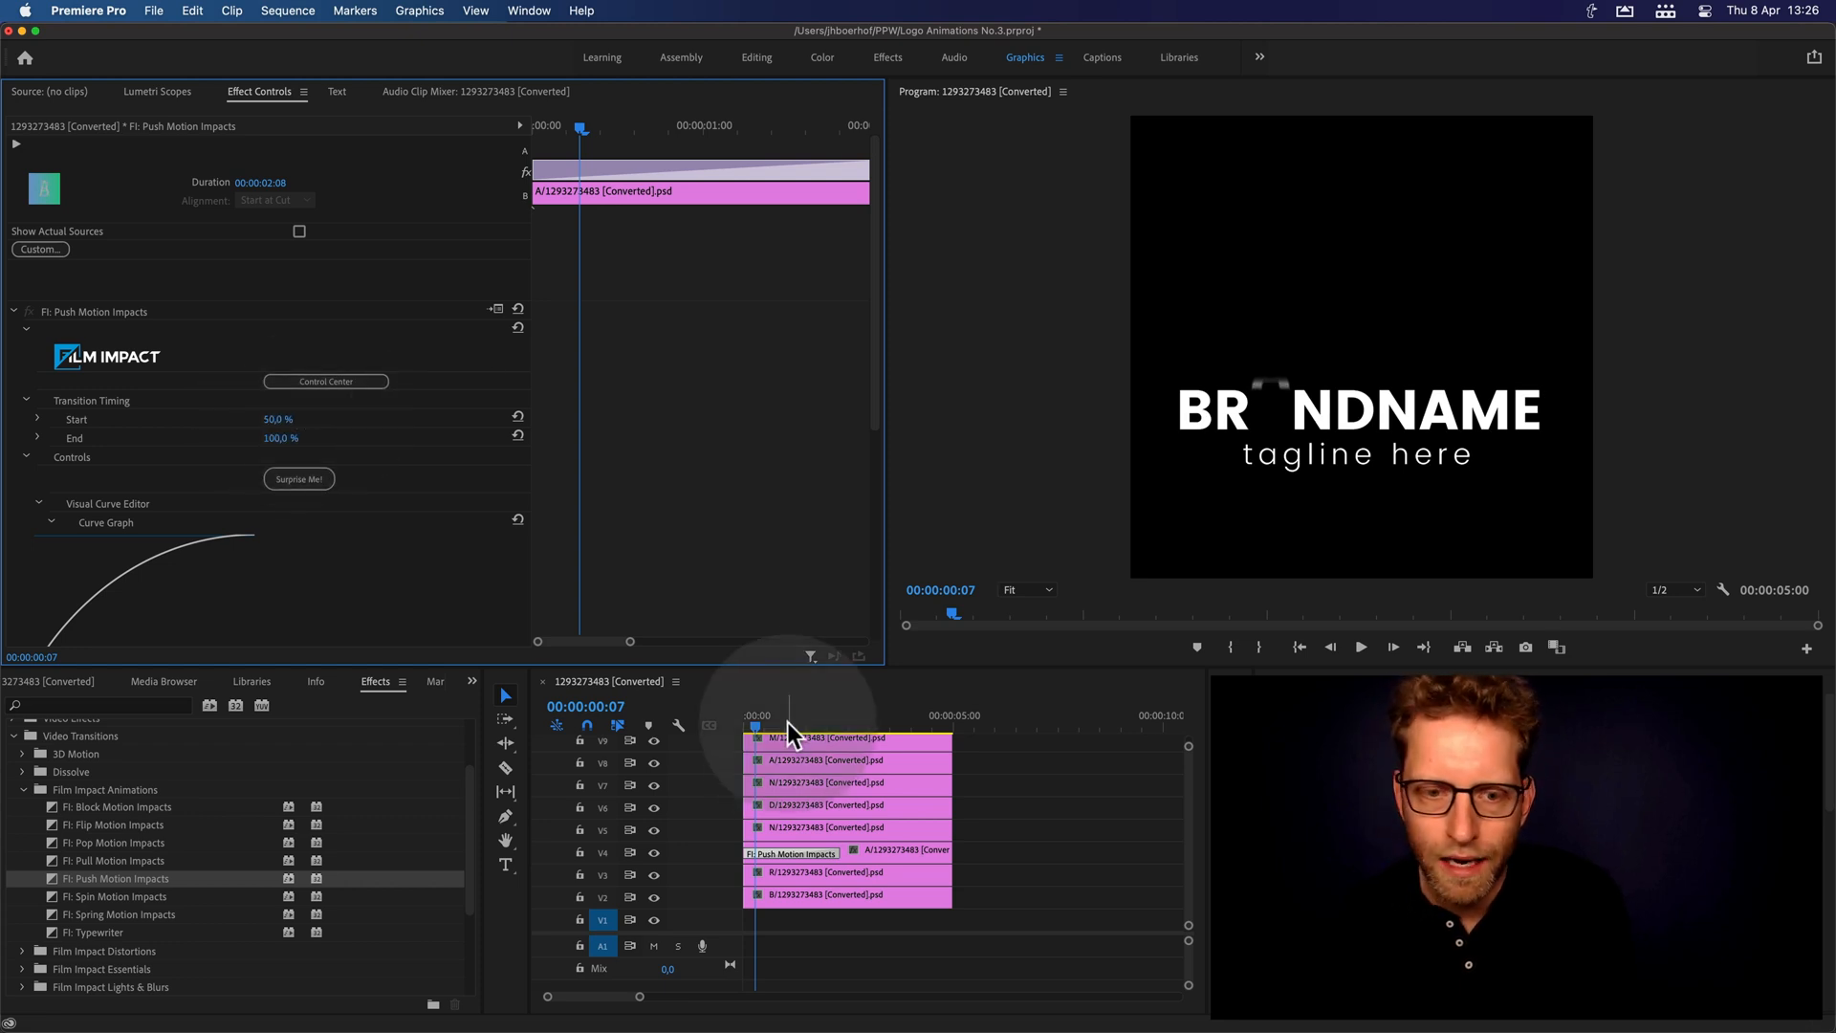
pyautogui.click(758, 713)
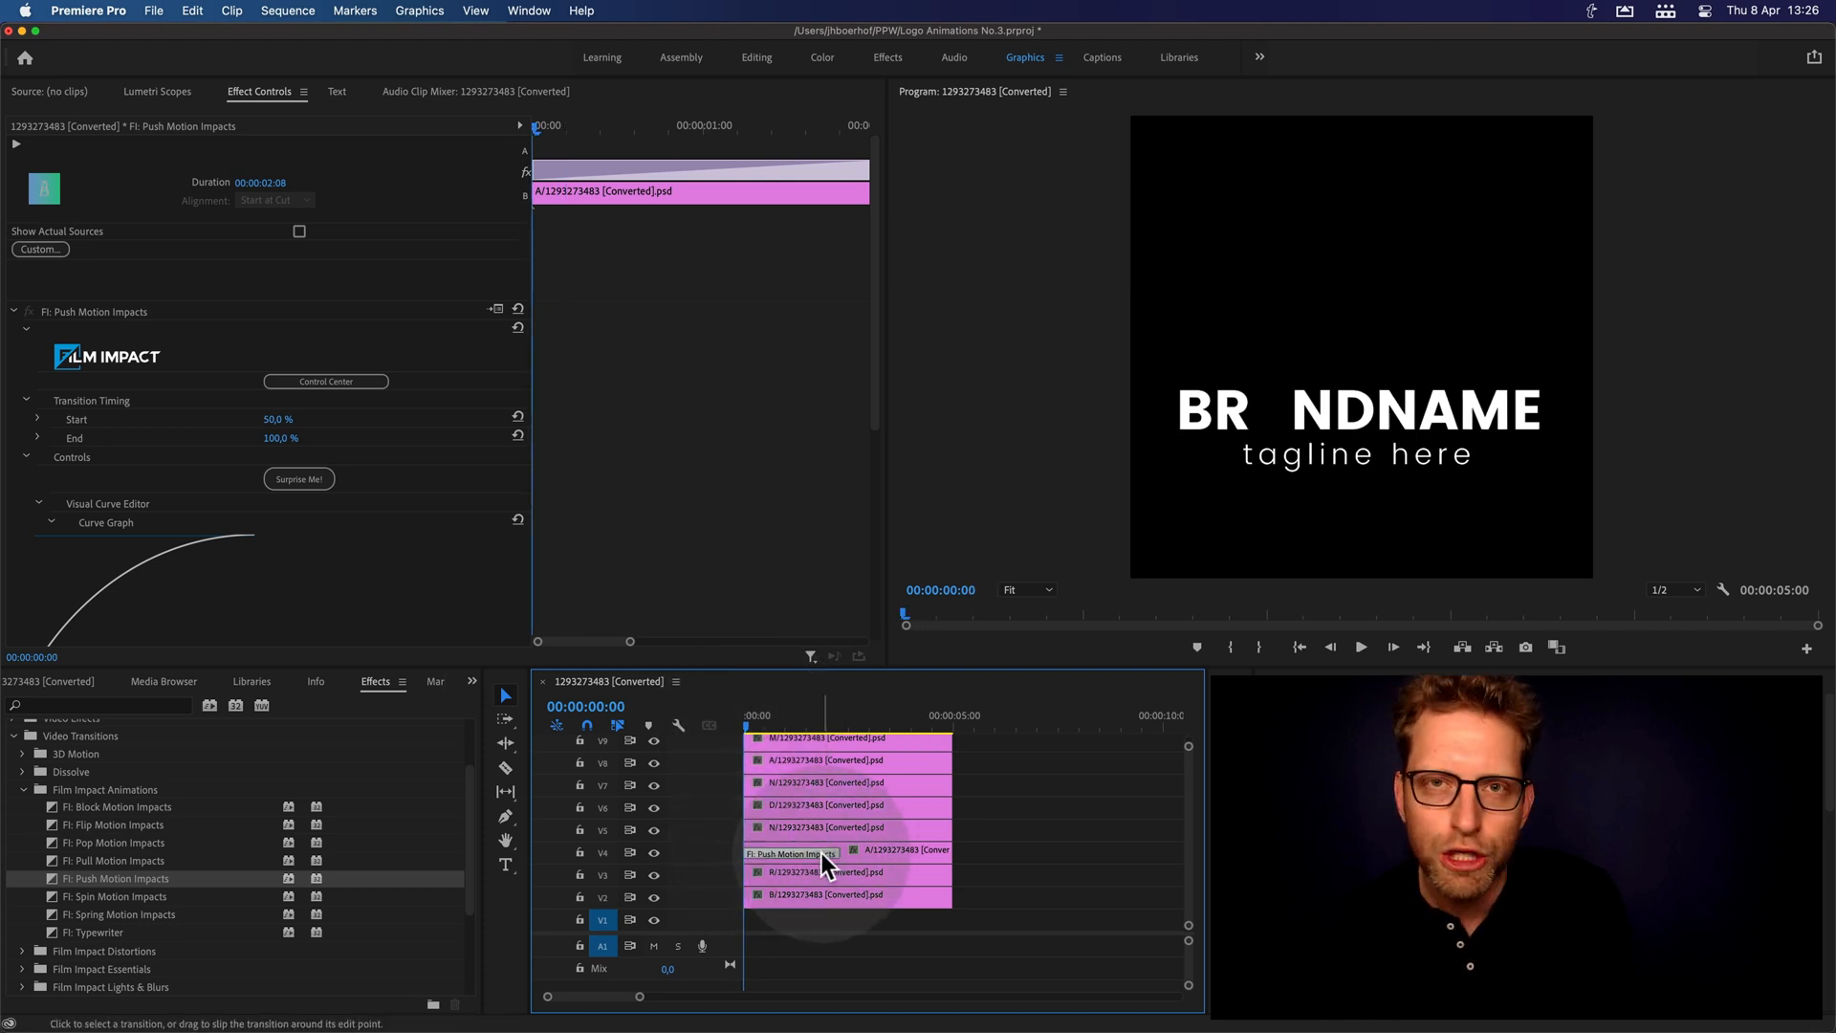
# - Apply Push Motion Impacts to the head of each letter clip on V2–V9
pyautogui.click(1360, 646)
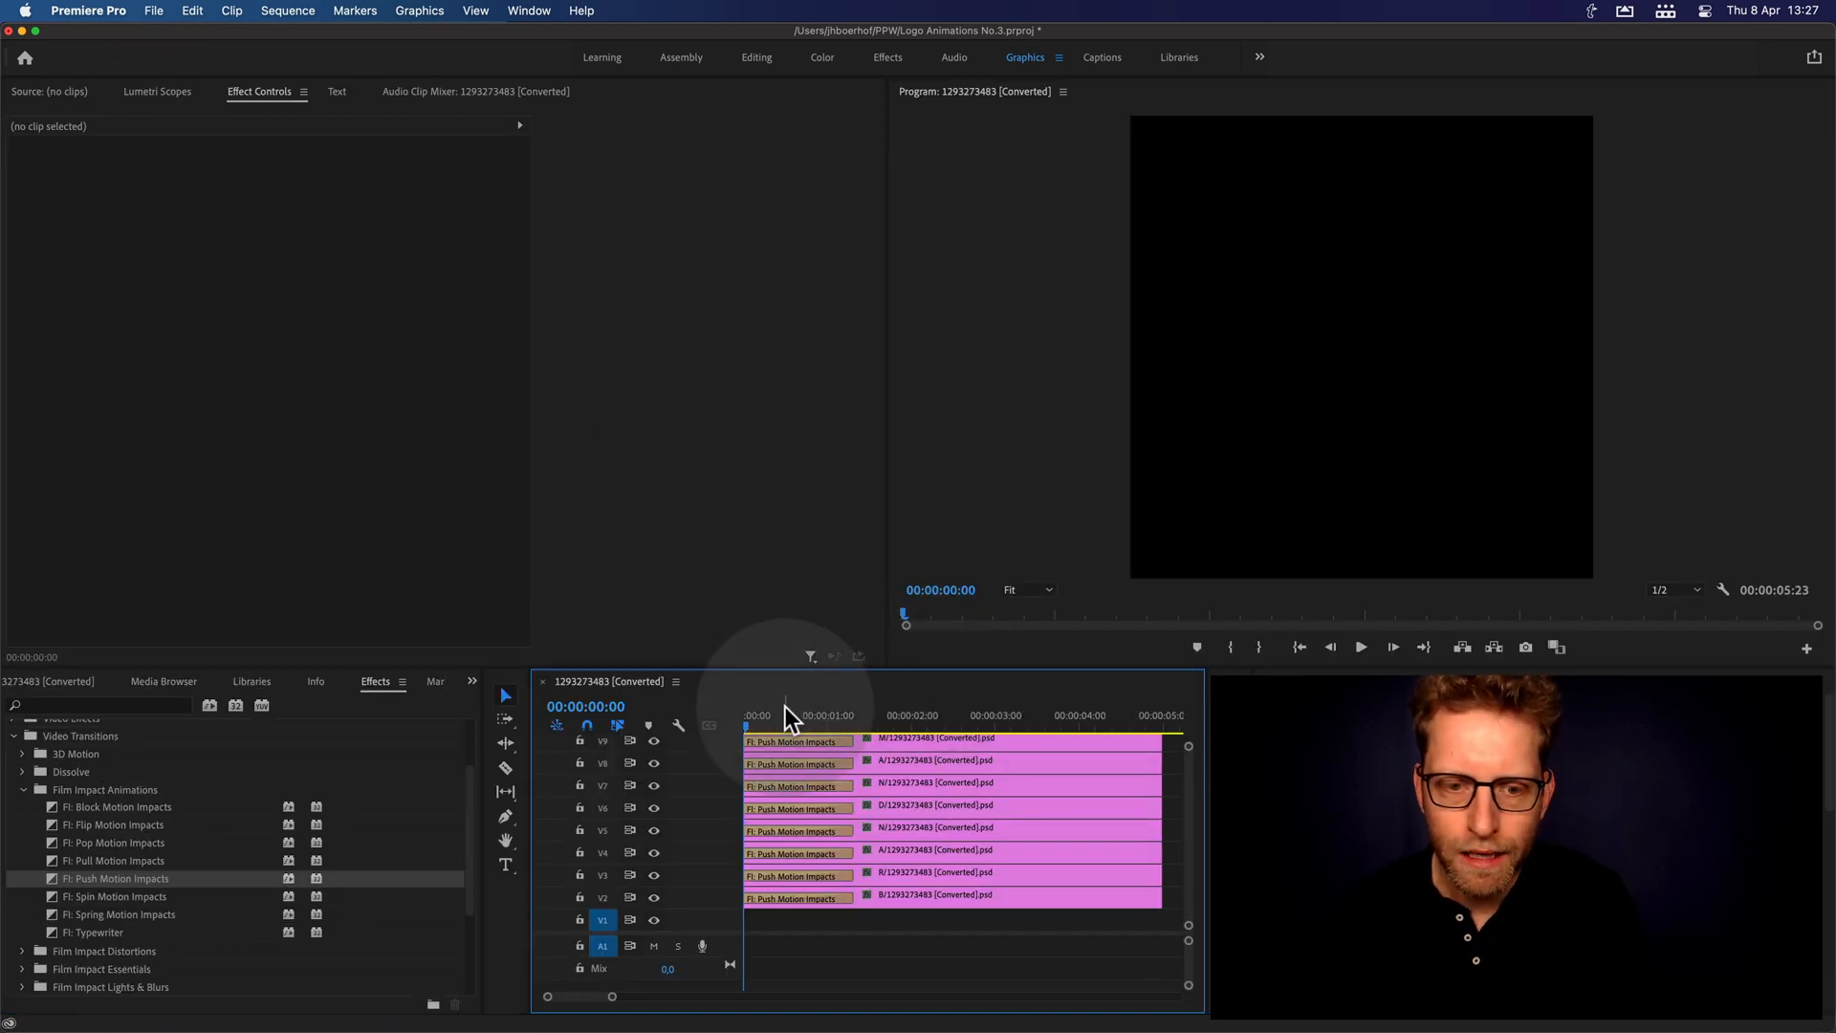
pyautogui.click(1360, 646)
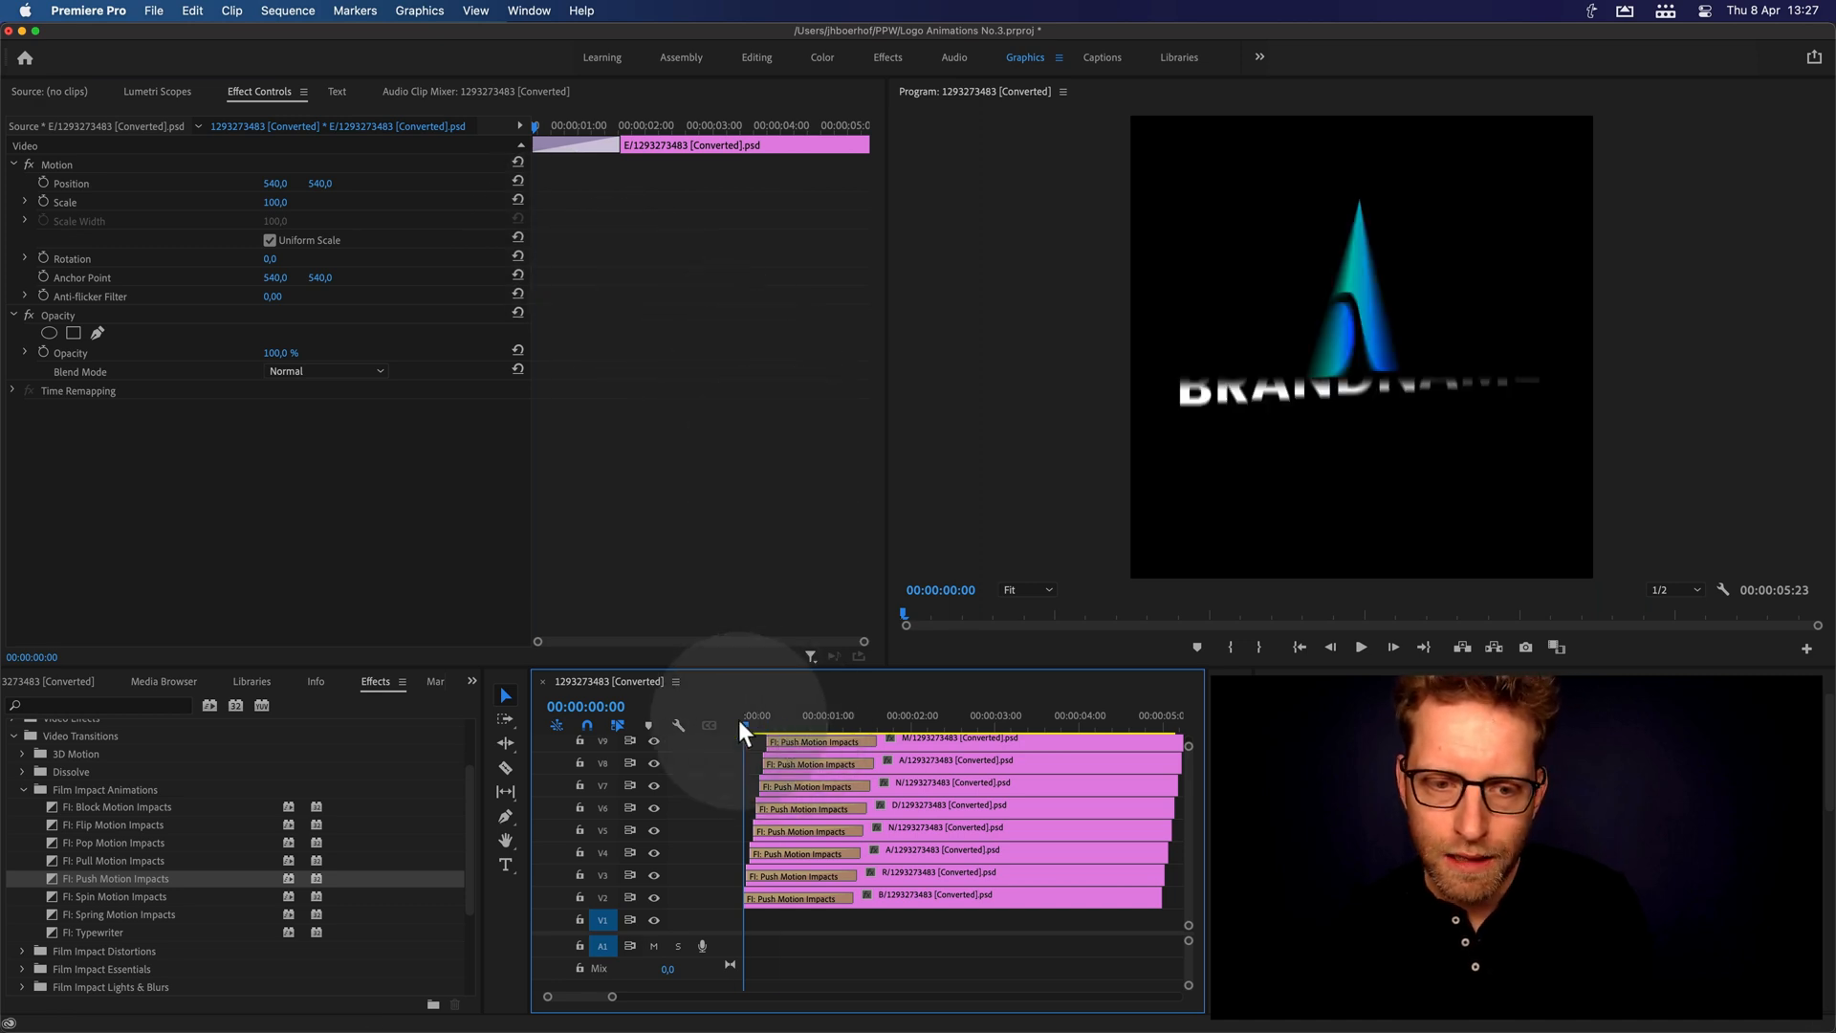
# - Offset each letter clip a few frames later than the track below and play back the staggered push-in
pyautogui.click(1360, 646)
pyautogui.write('+1')
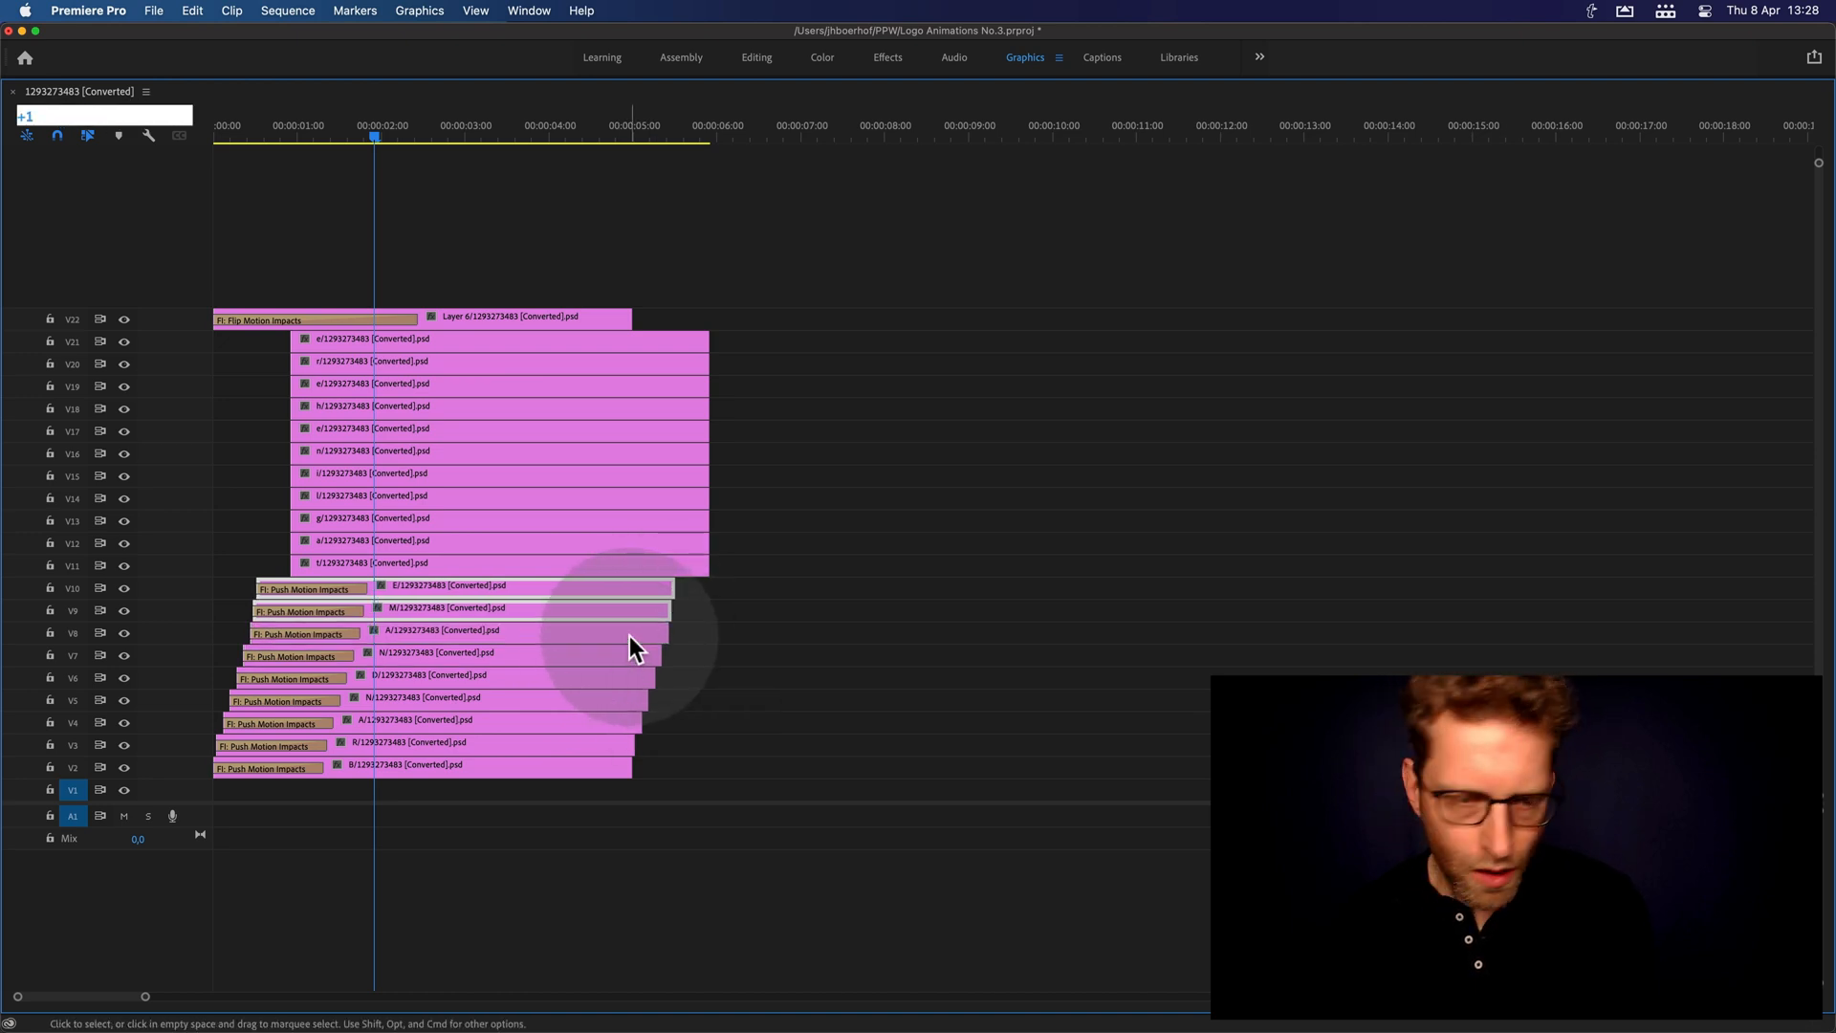
pyautogui.click(528, 606)
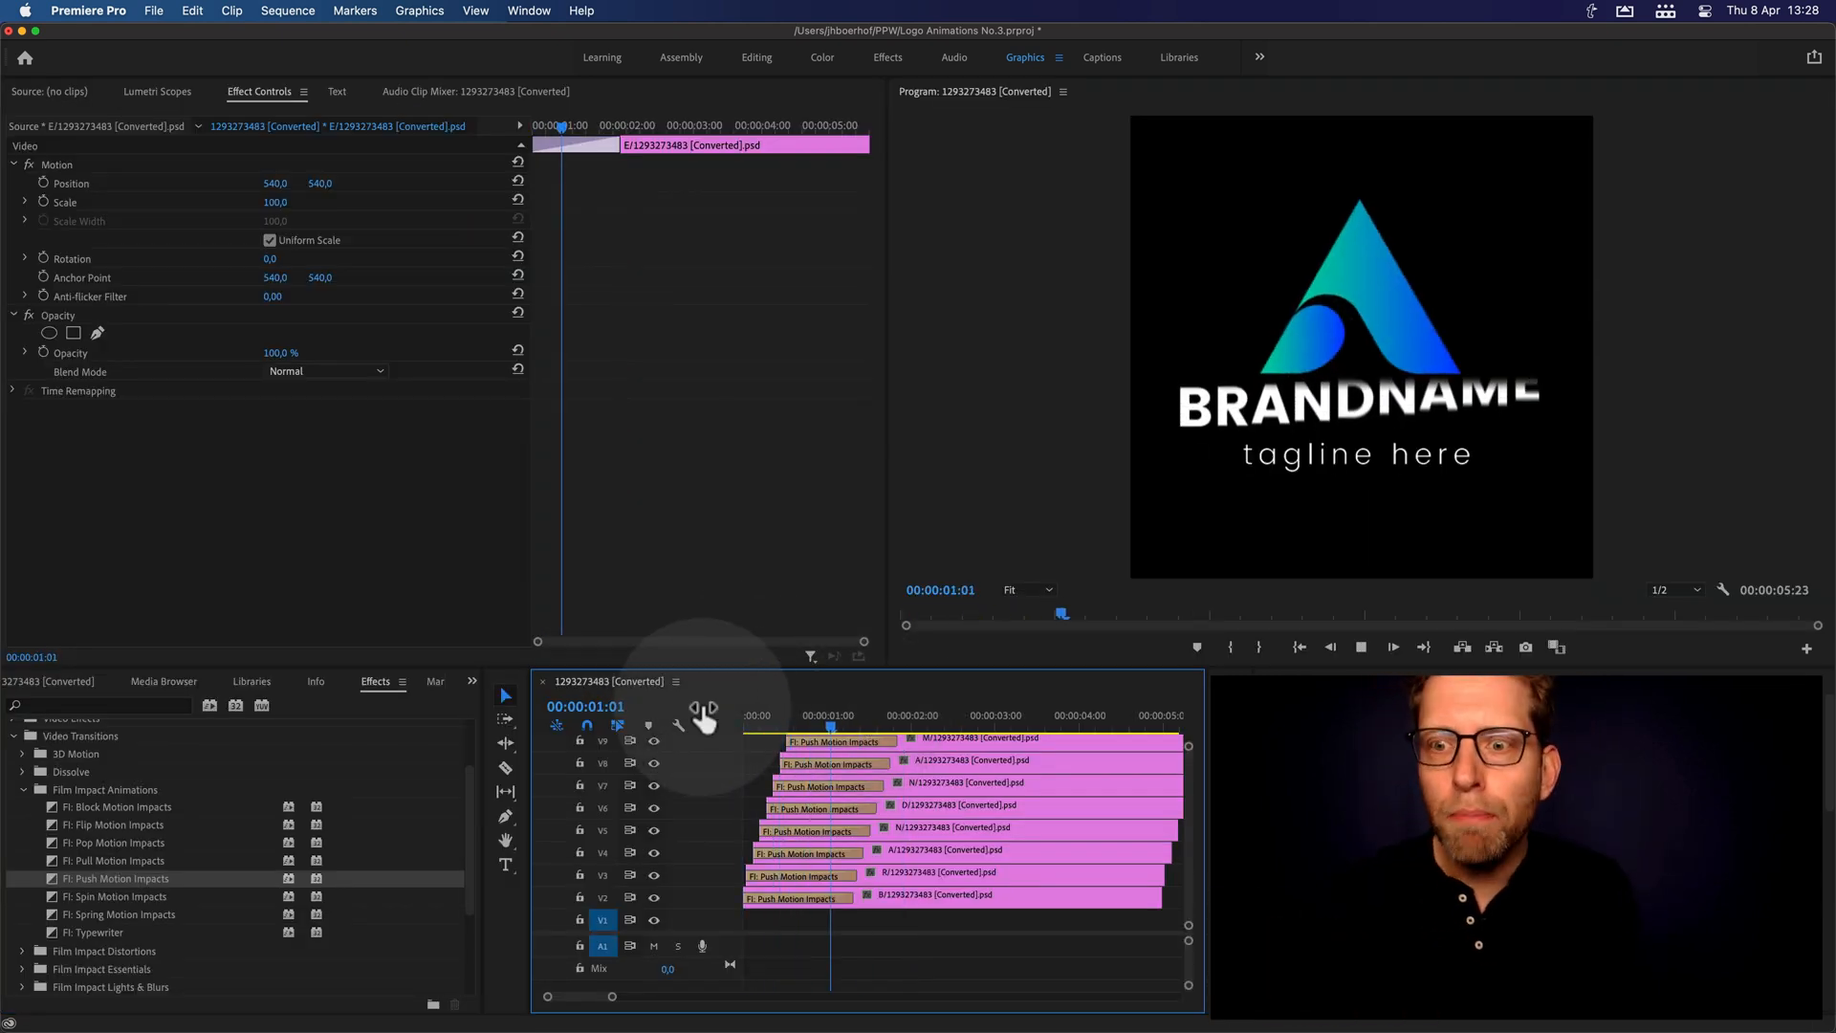
pyautogui.click(769, 716)
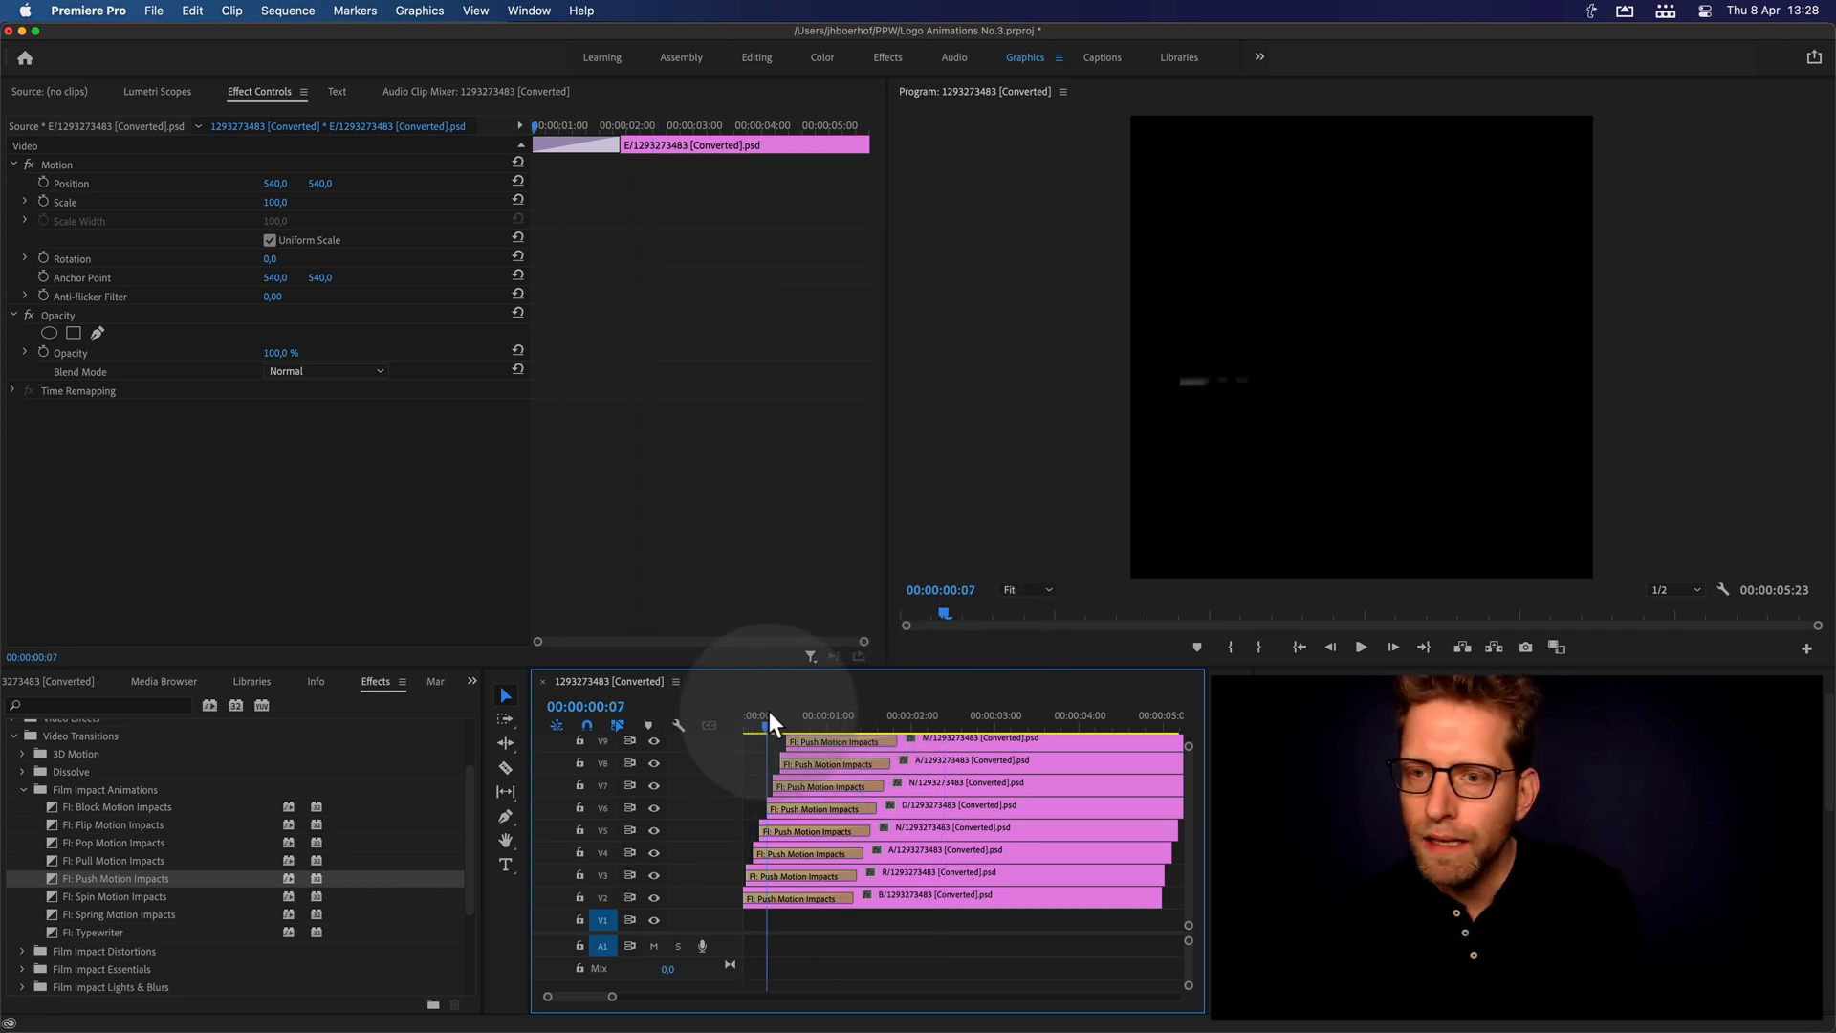
pyautogui.click(820, 713)
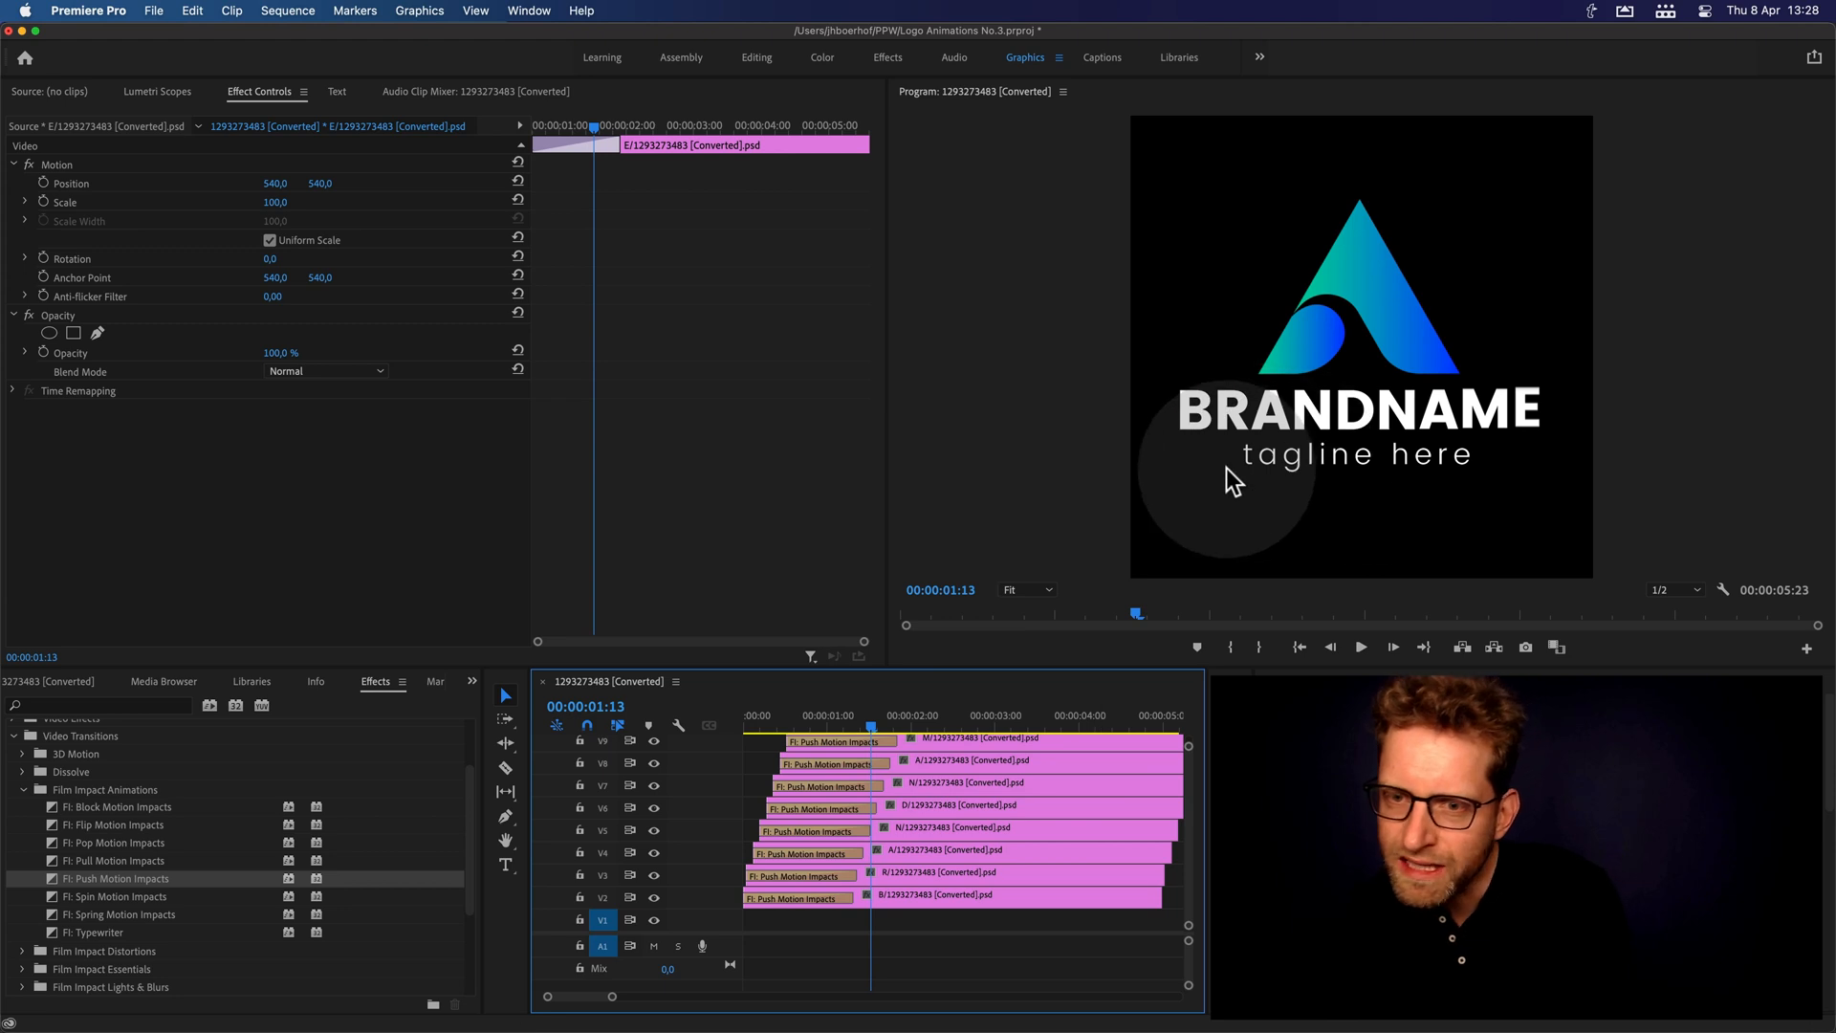
pyautogui.moveTo(1440, 469)
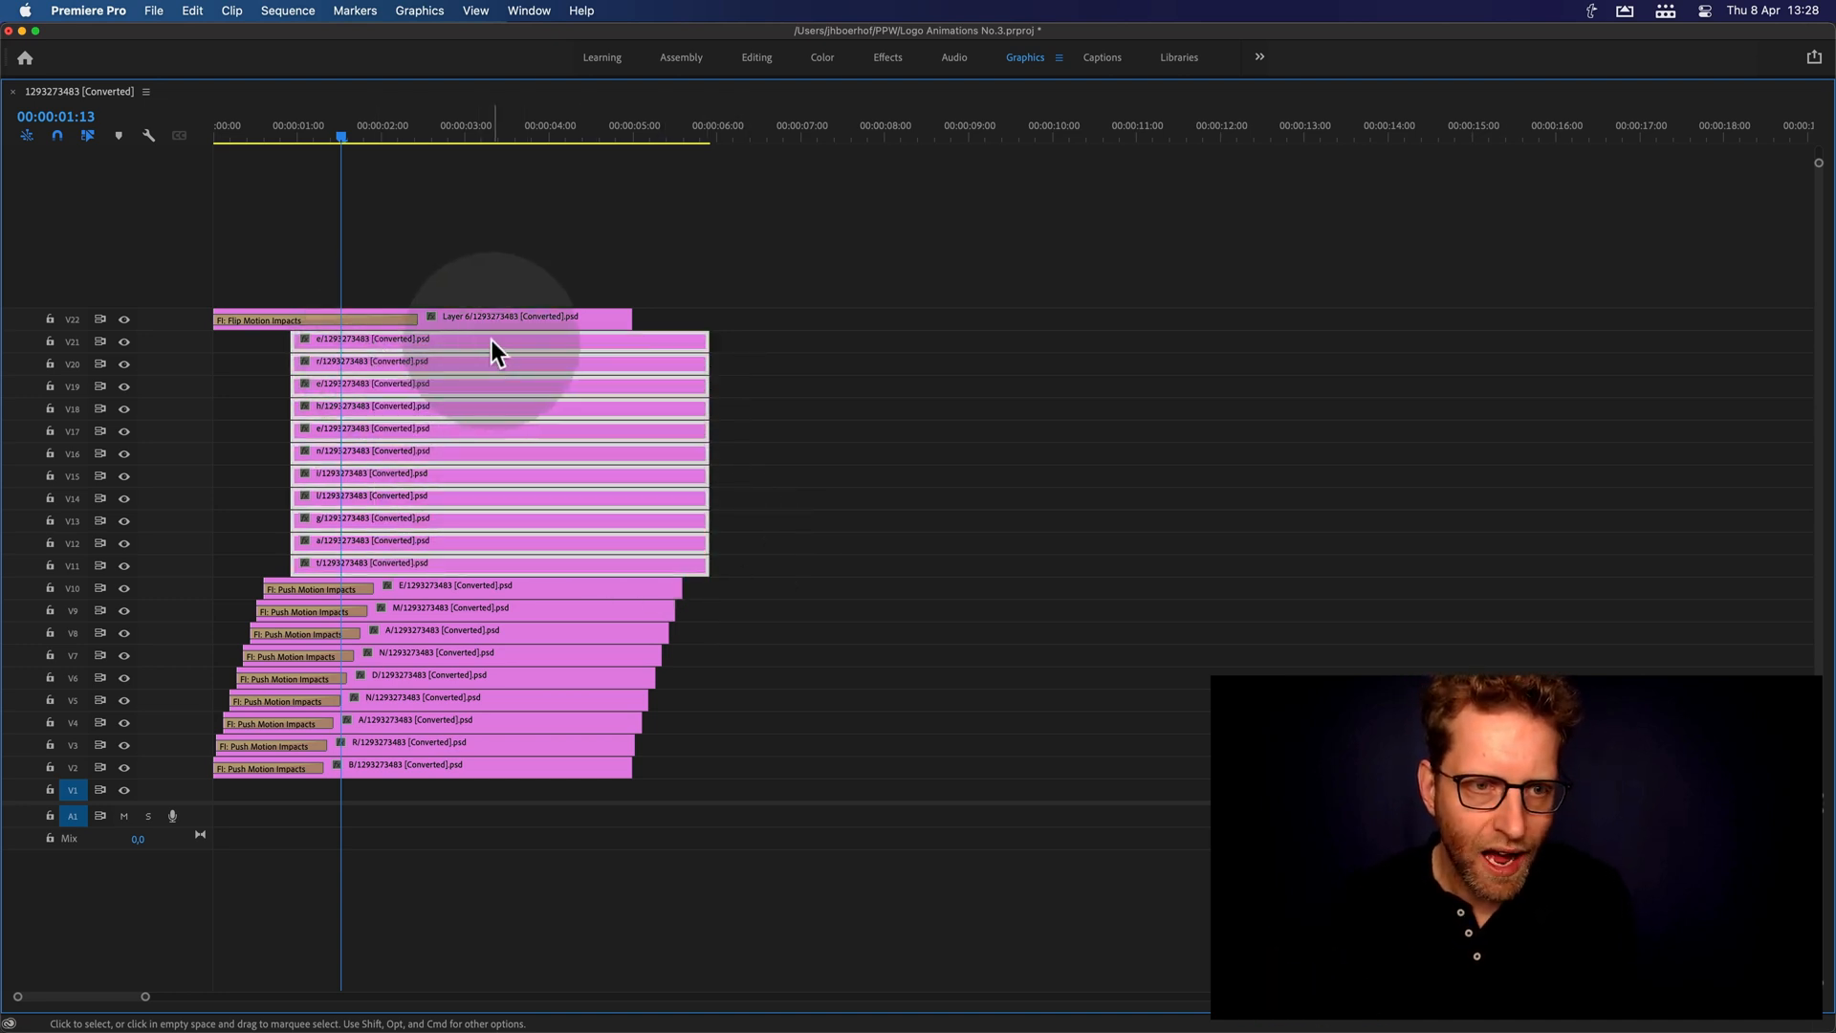
# - Nest the selected tagline letter clips into a sequence named 'Tag Line (logo text)'
pyautogui.rightClick(491, 352)
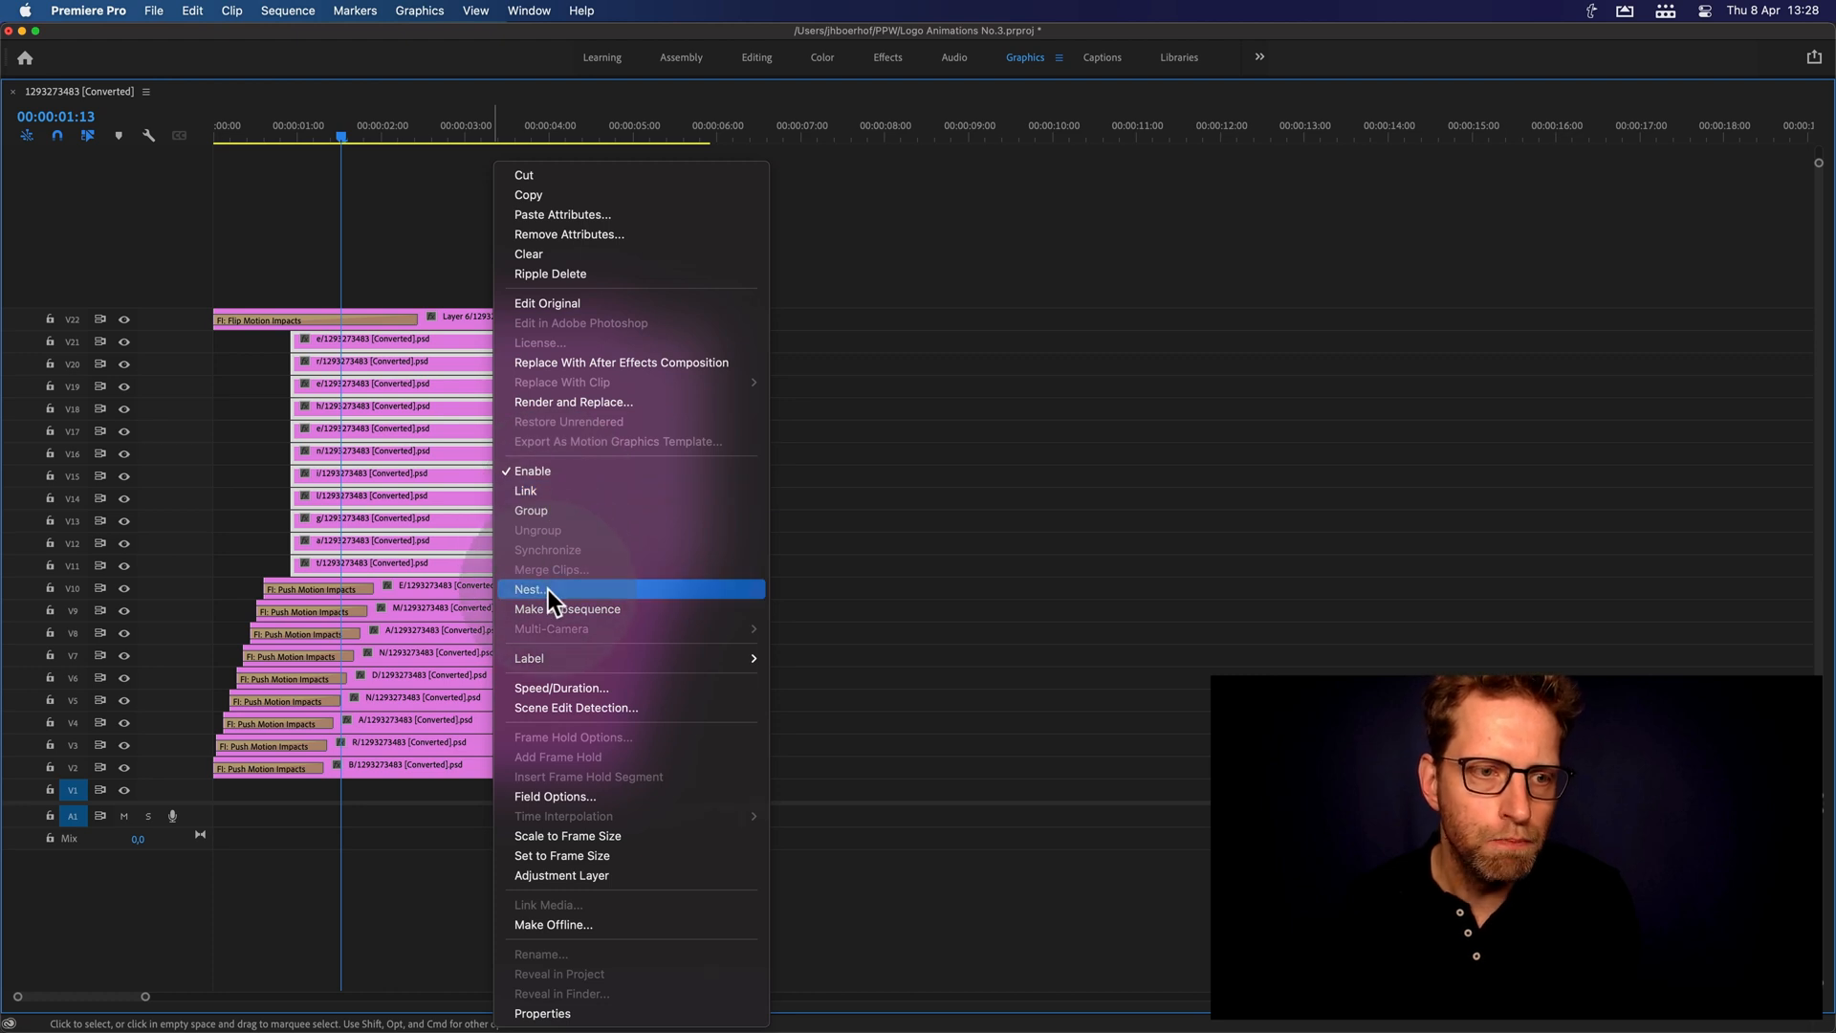
pyautogui.click(529, 587)
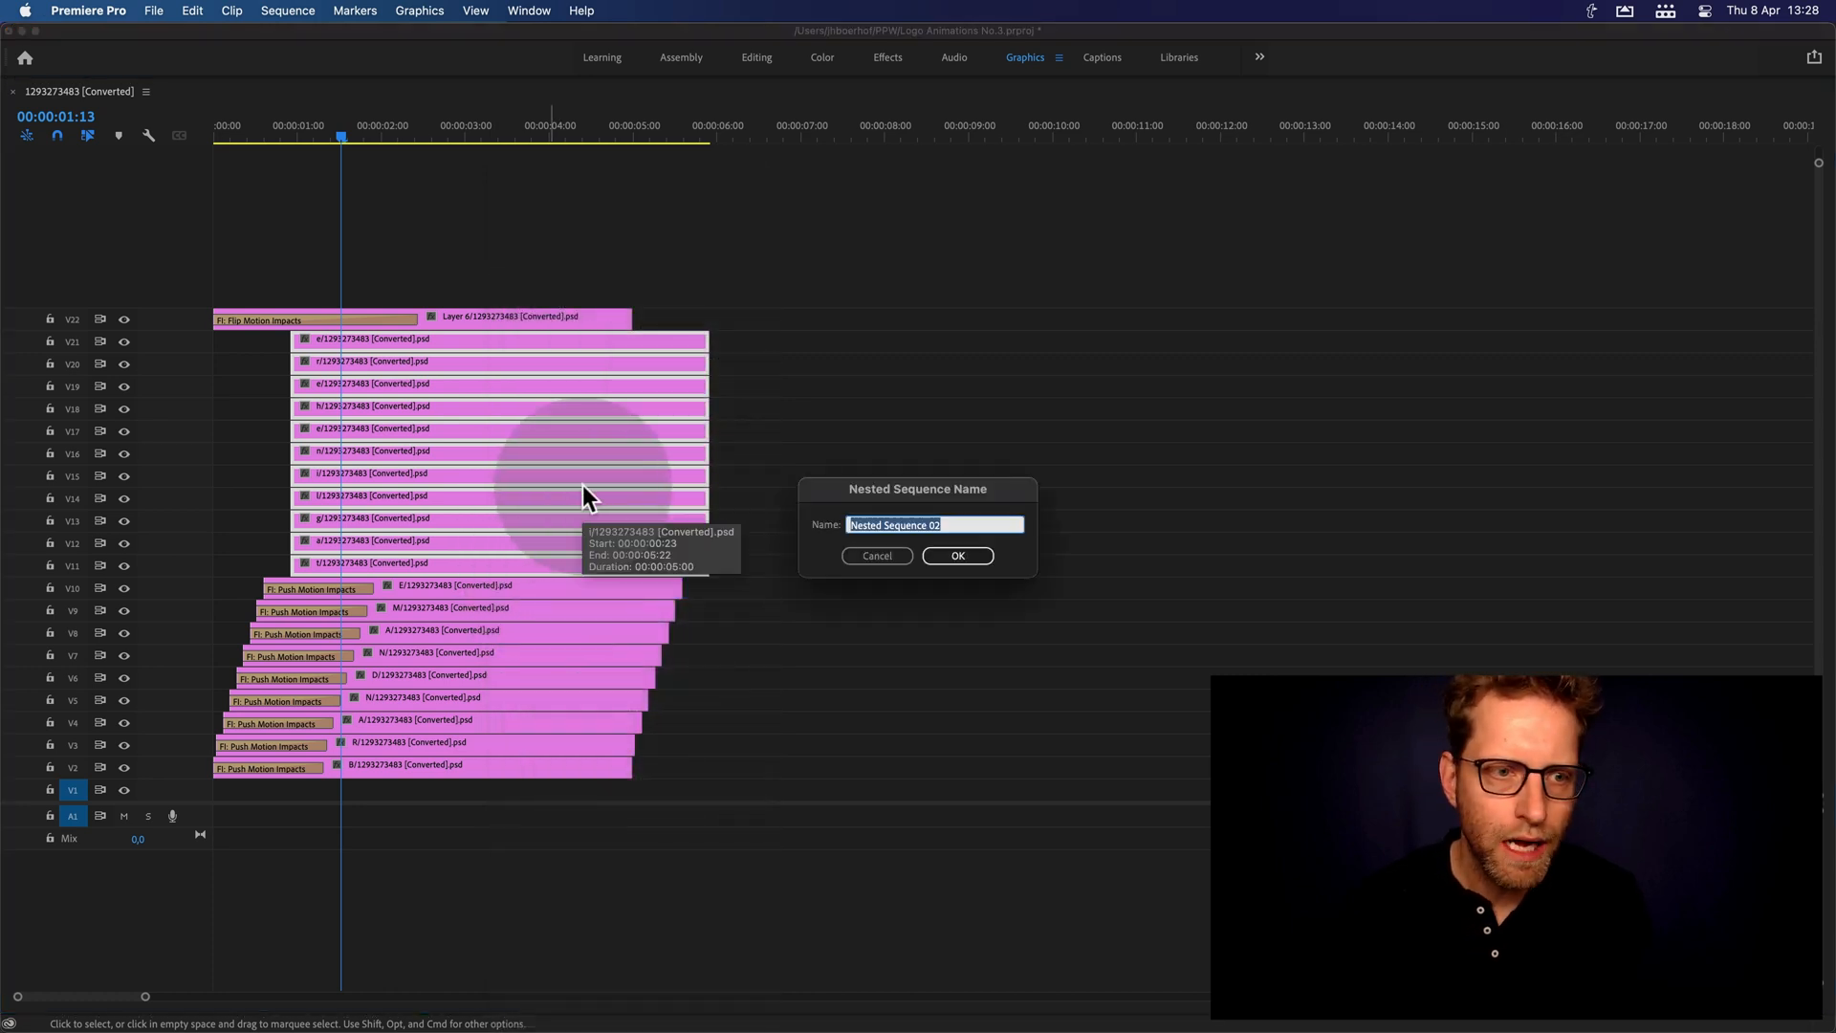
pyautogui.write('Tag Line')
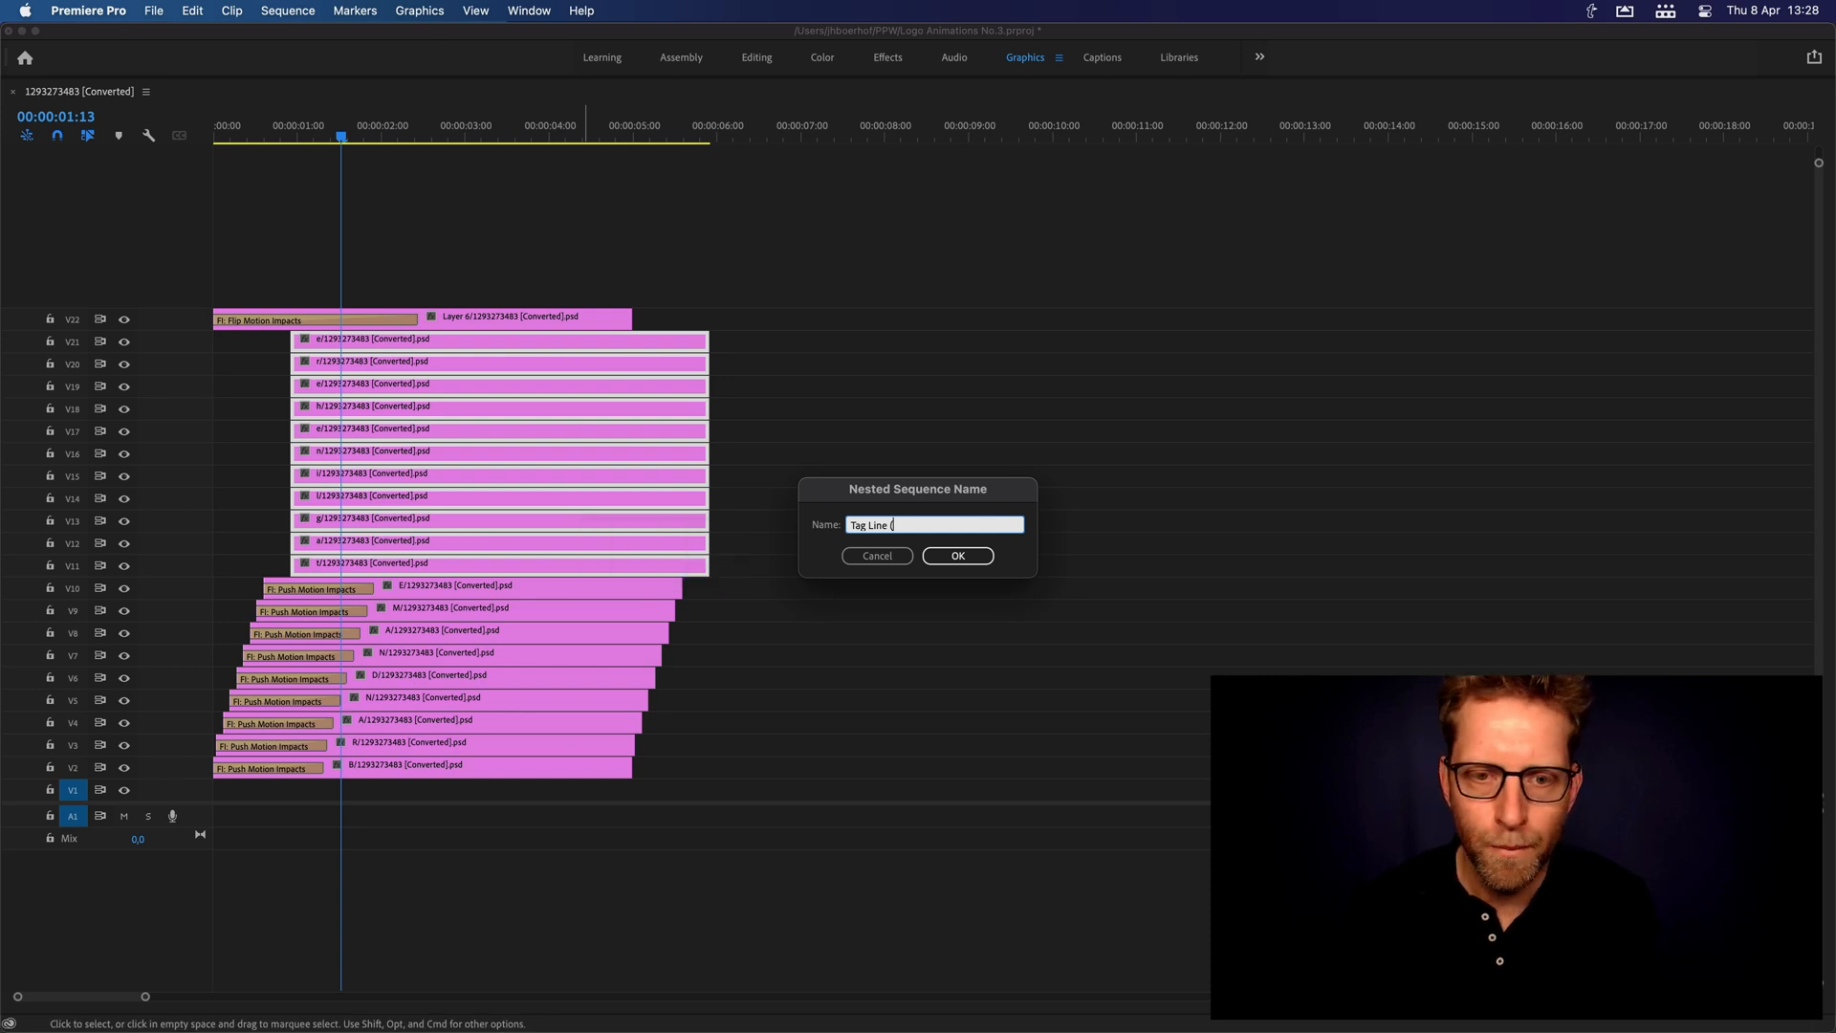
pyautogui.write('(logo te')
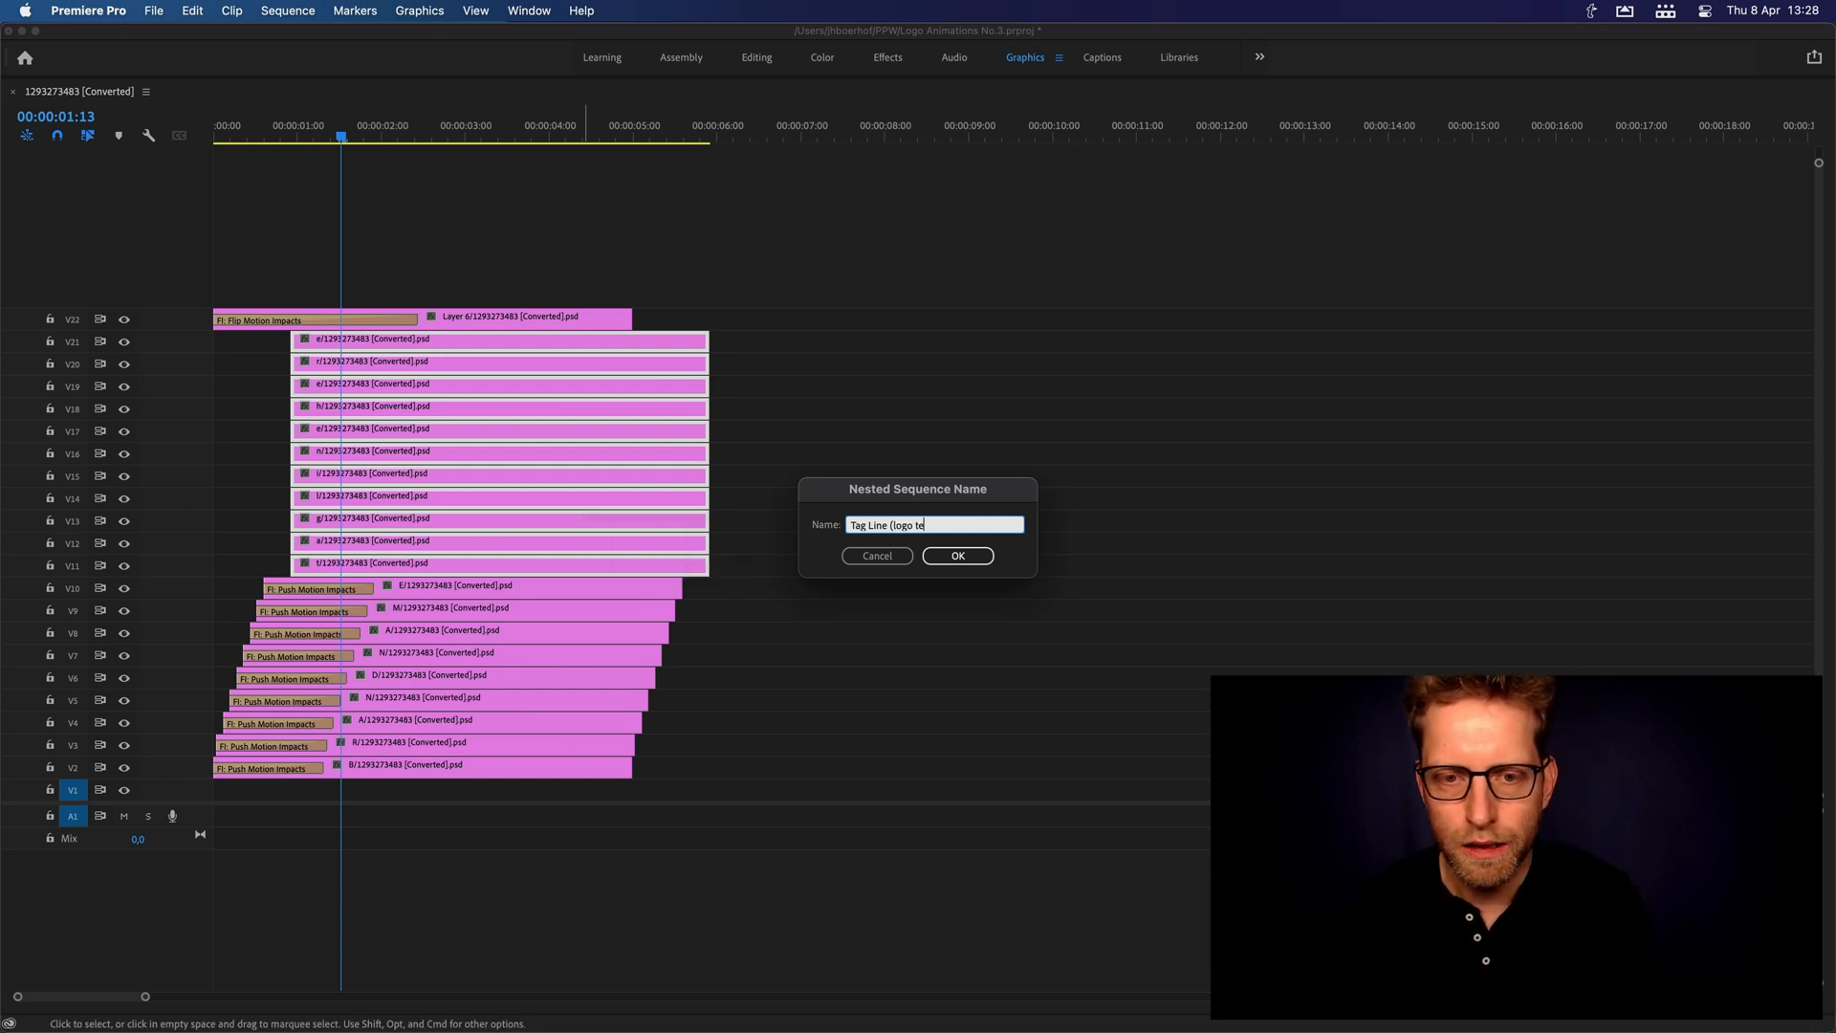
pyautogui.click(956, 555)
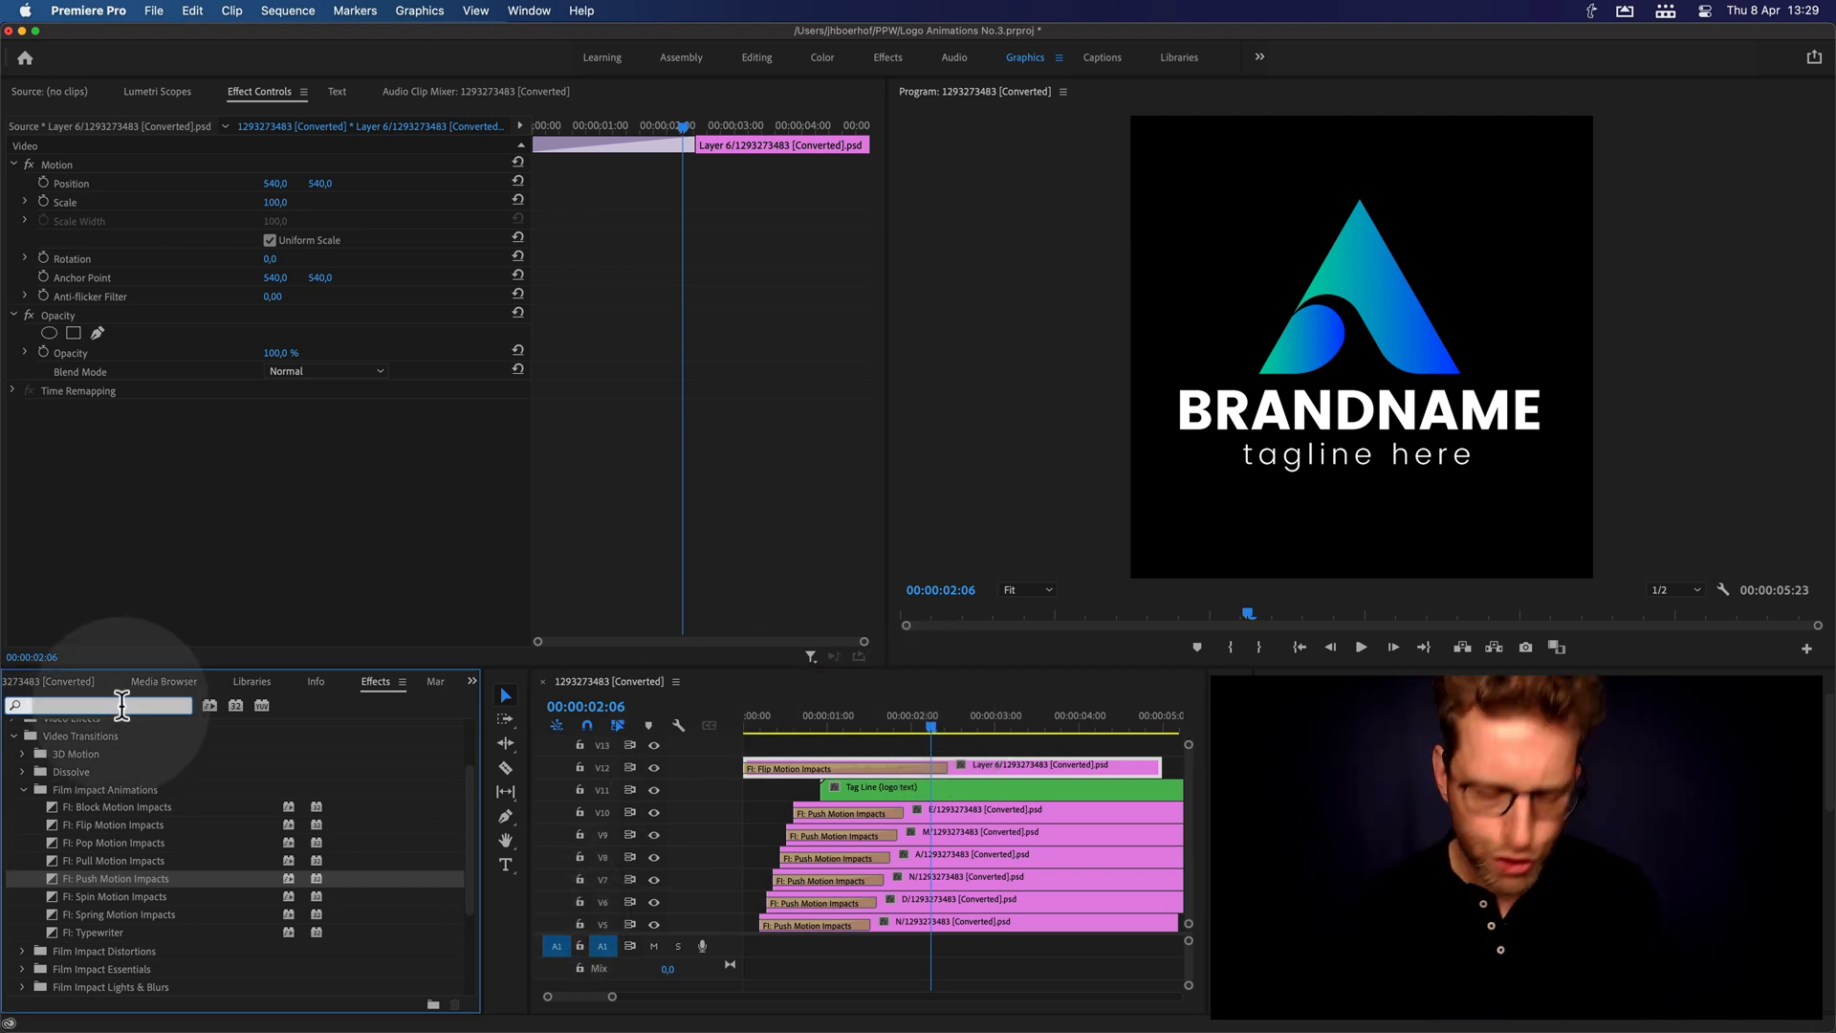
# - Apply FI: Stretch Wipe Impacts to the head of the Tag Line clip and scrub its wipe-in
pyautogui.write('stret')
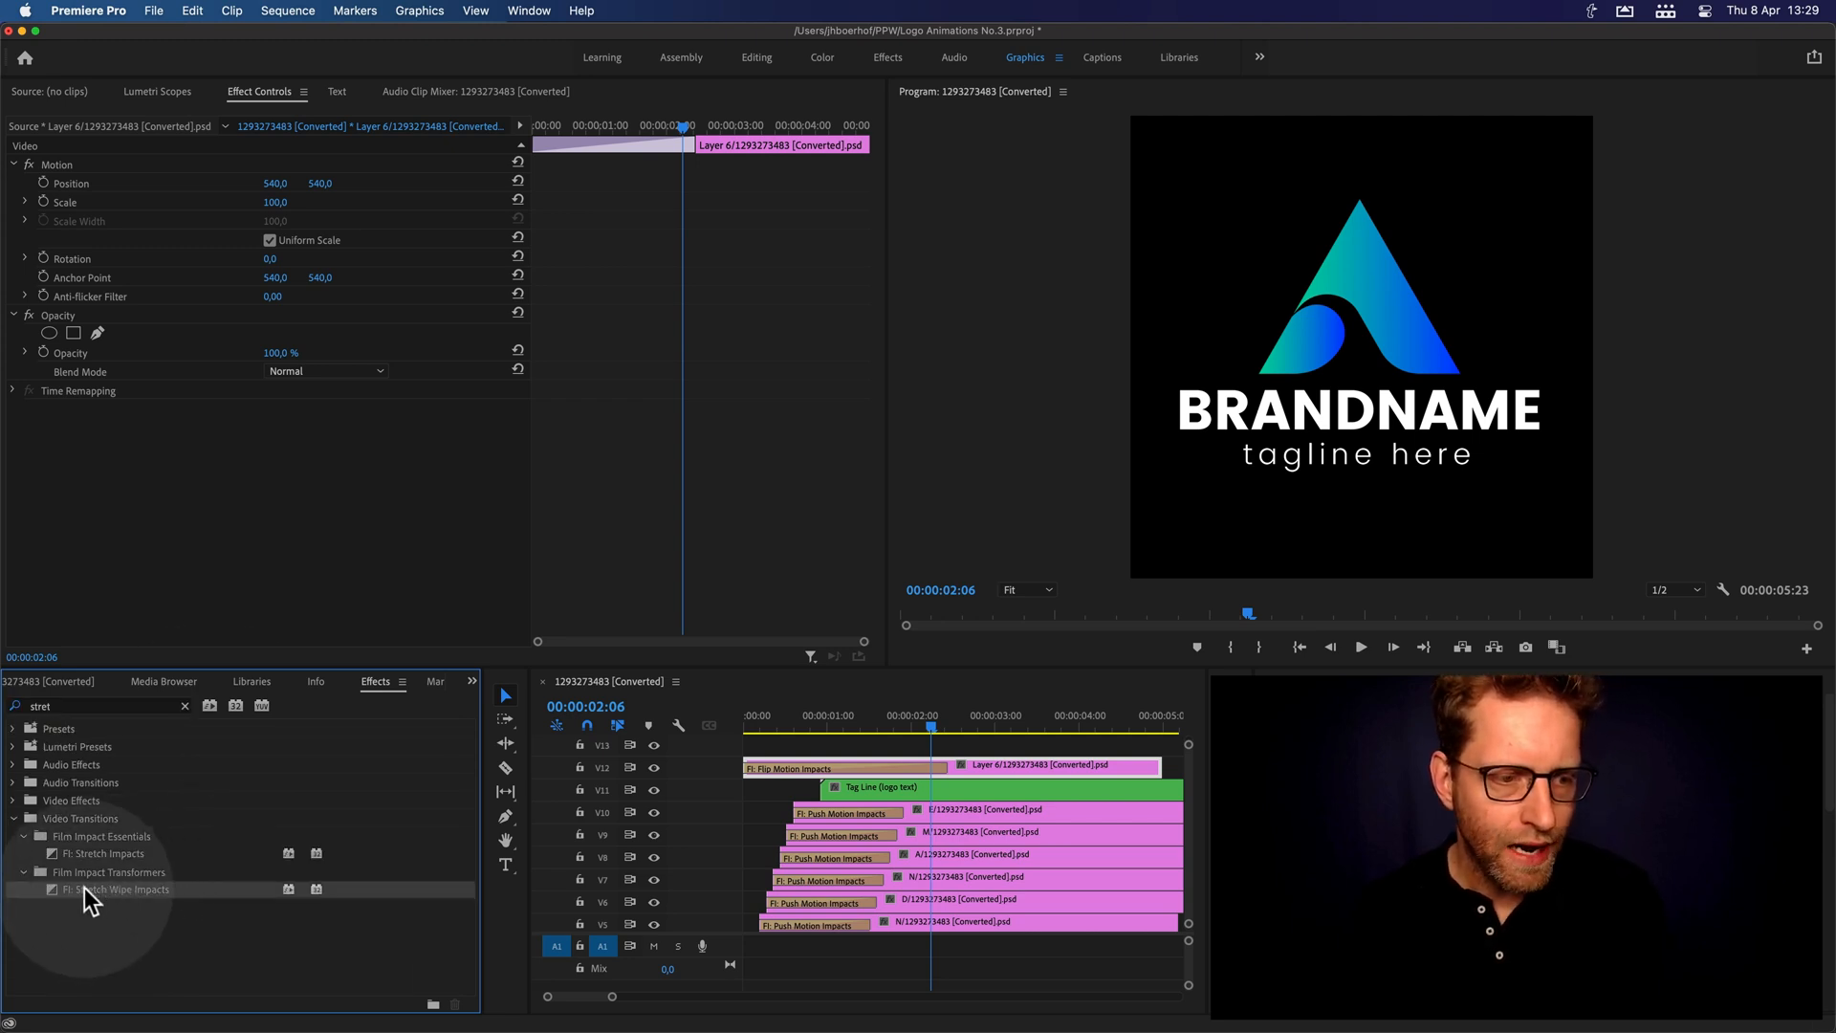
pyautogui.moveTo(117, 890); pyautogui.dragTo(861, 786)
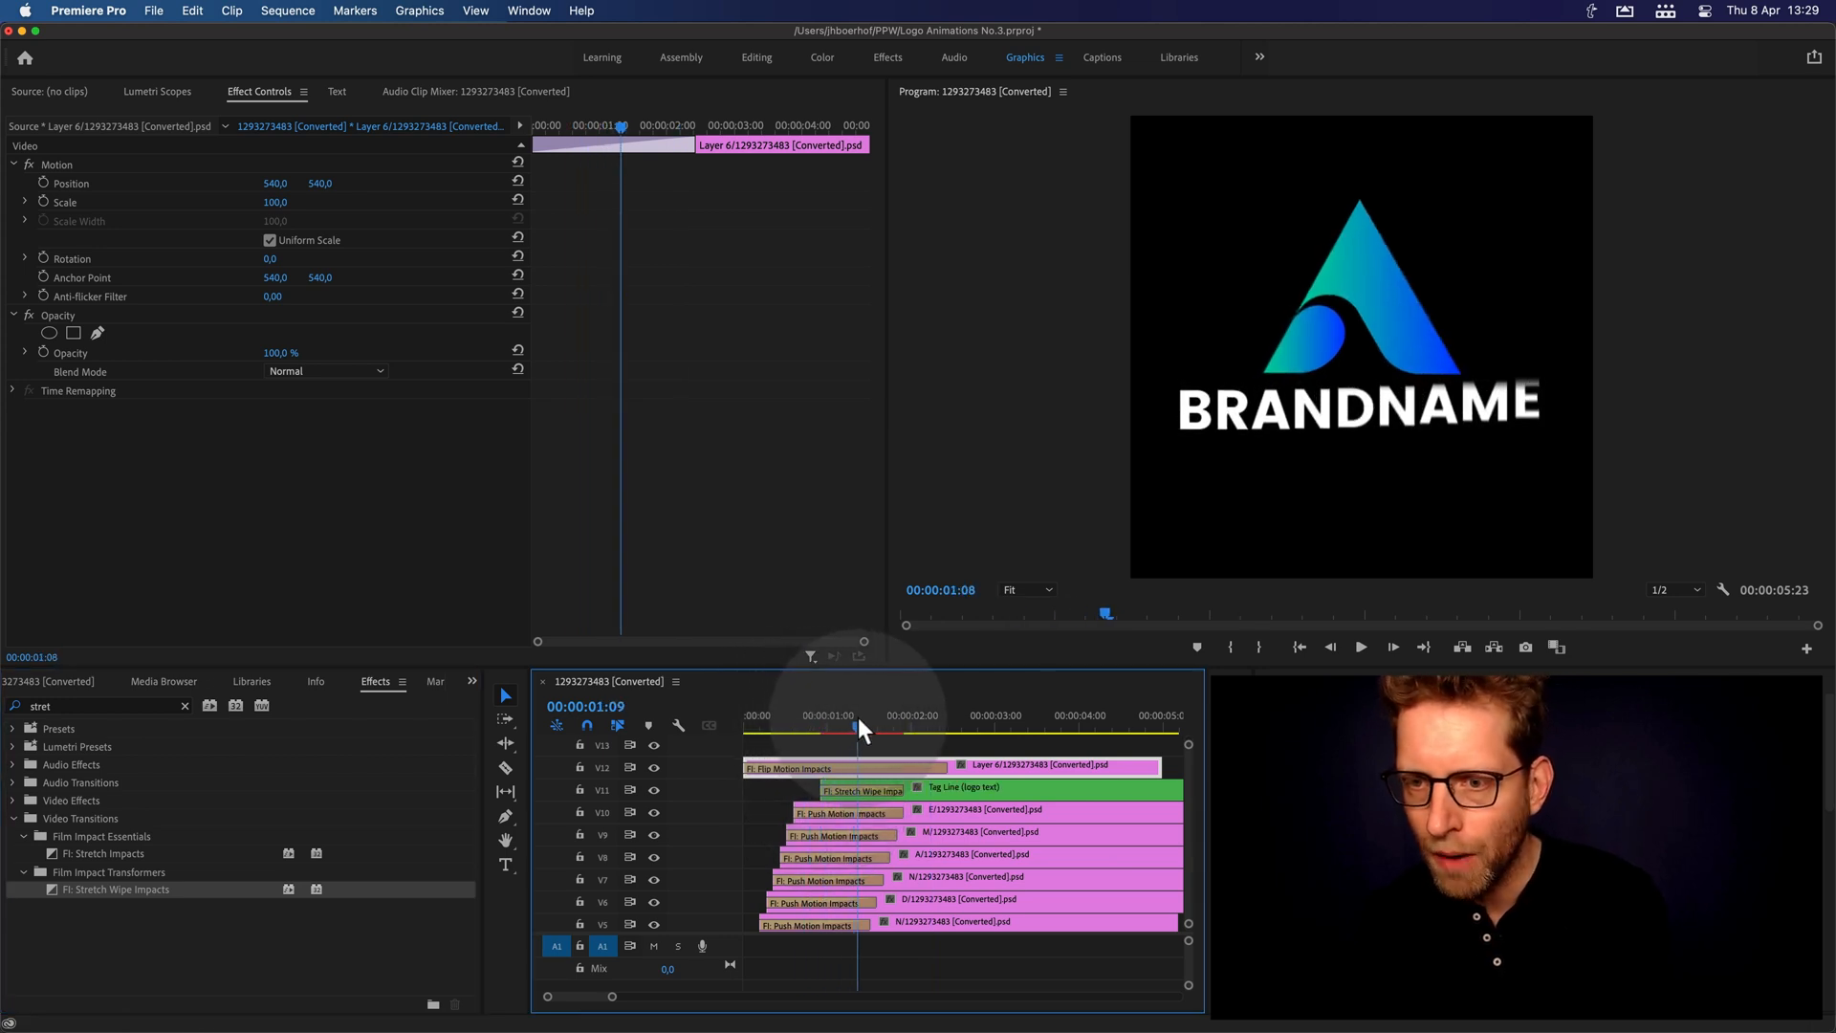
pyautogui.moveTo(861, 727); pyautogui.dragTo(886, 727)
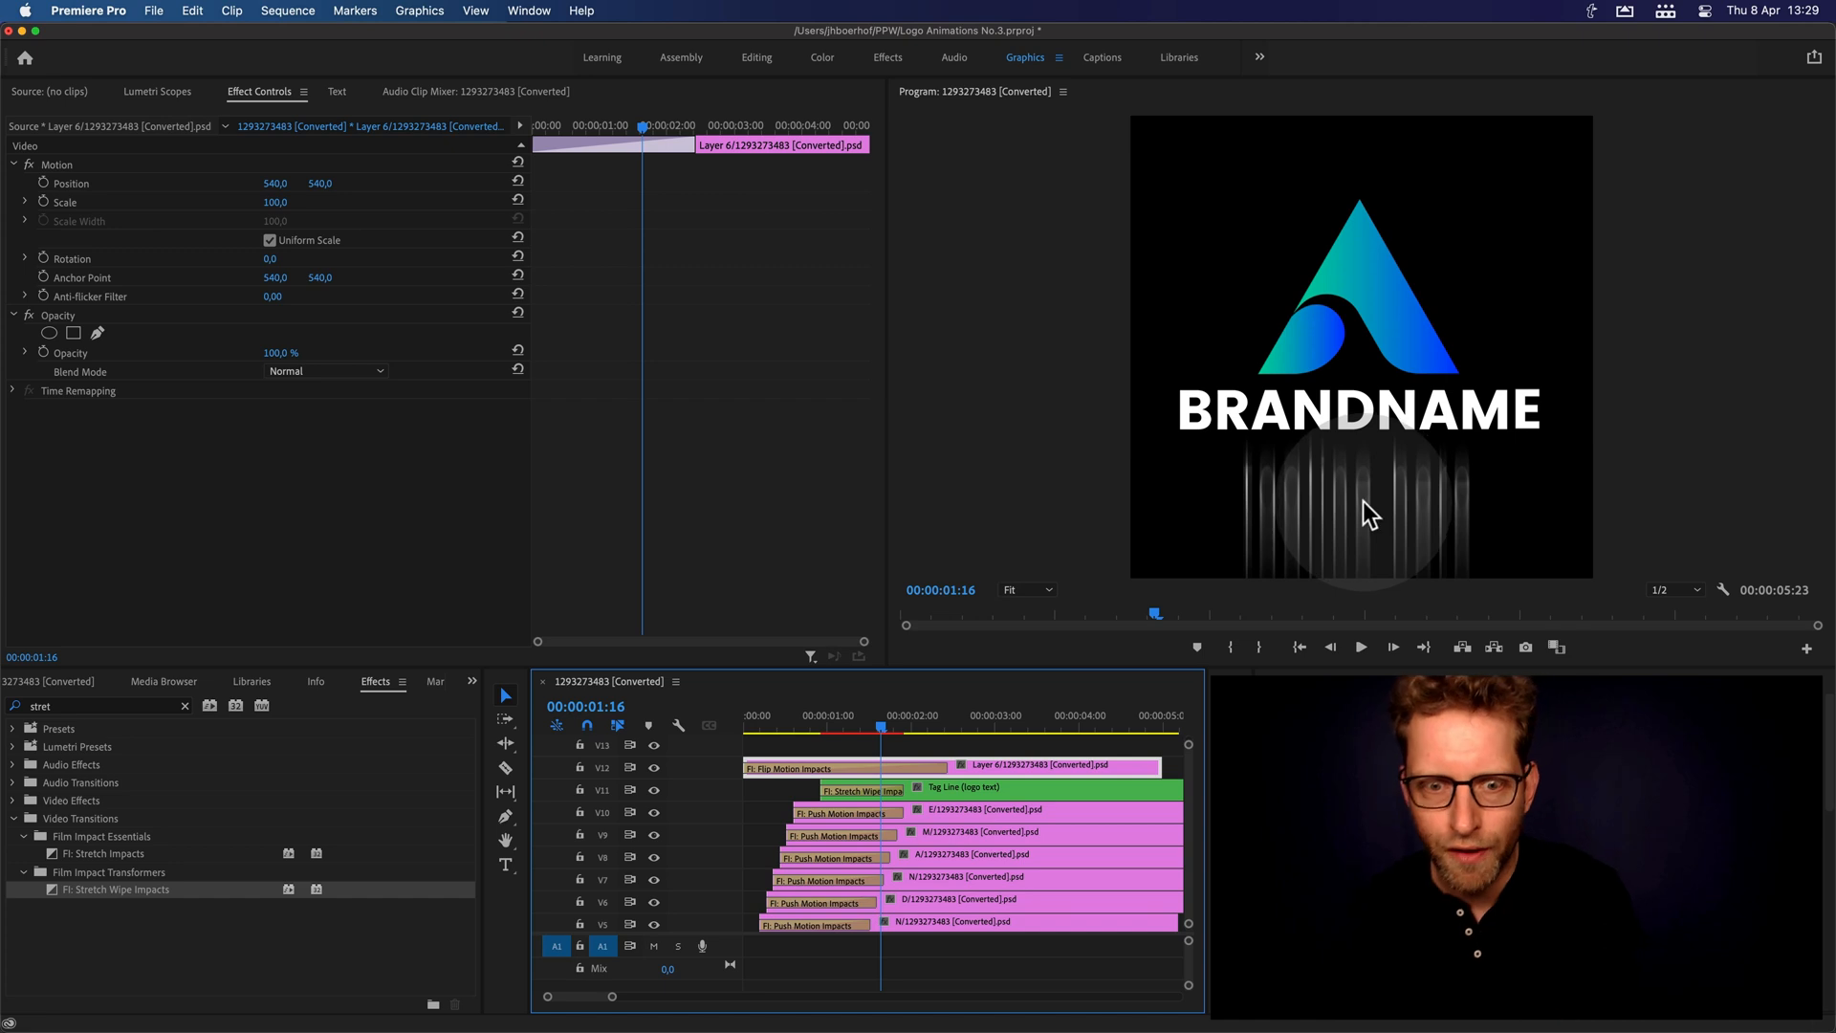
pyautogui.moveTo(883, 786); pyautogui.dragTo(960, 786)
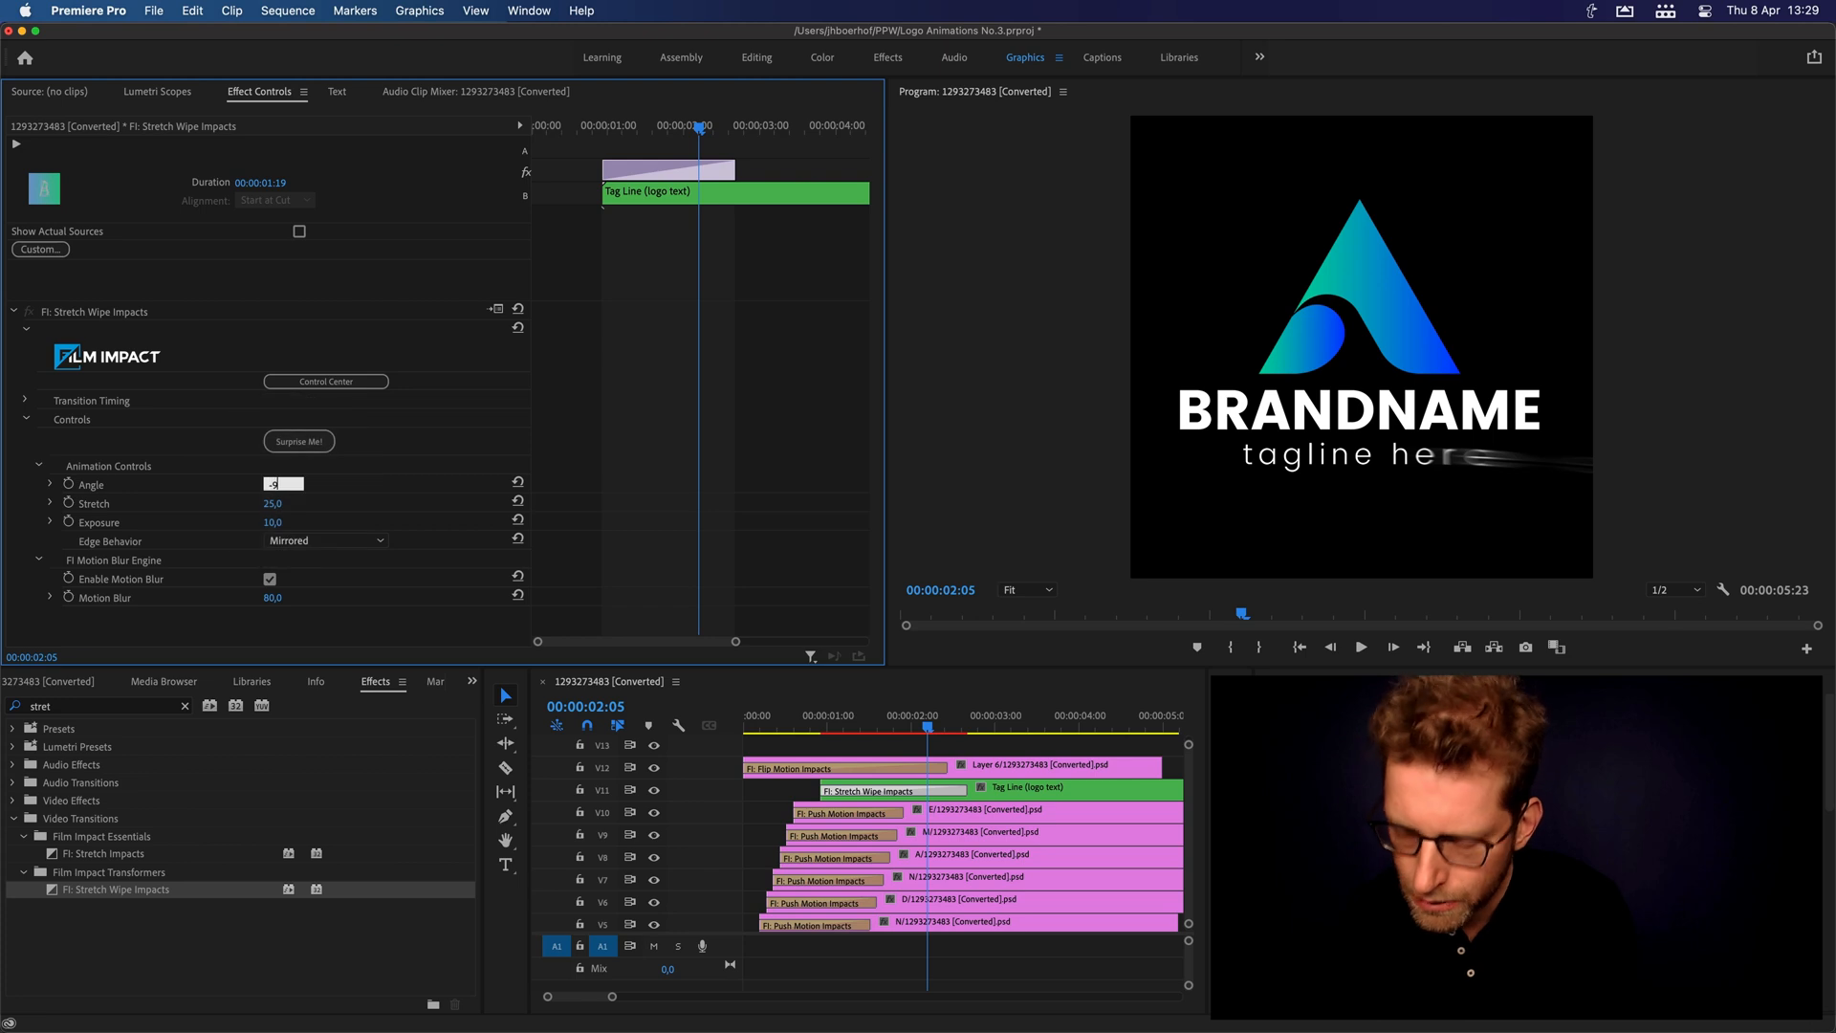
# - Shift the Tag Line clip 16 frames so its vertical wipe follows BRANDNAME, and preview
pyautogui.click(821, 726)
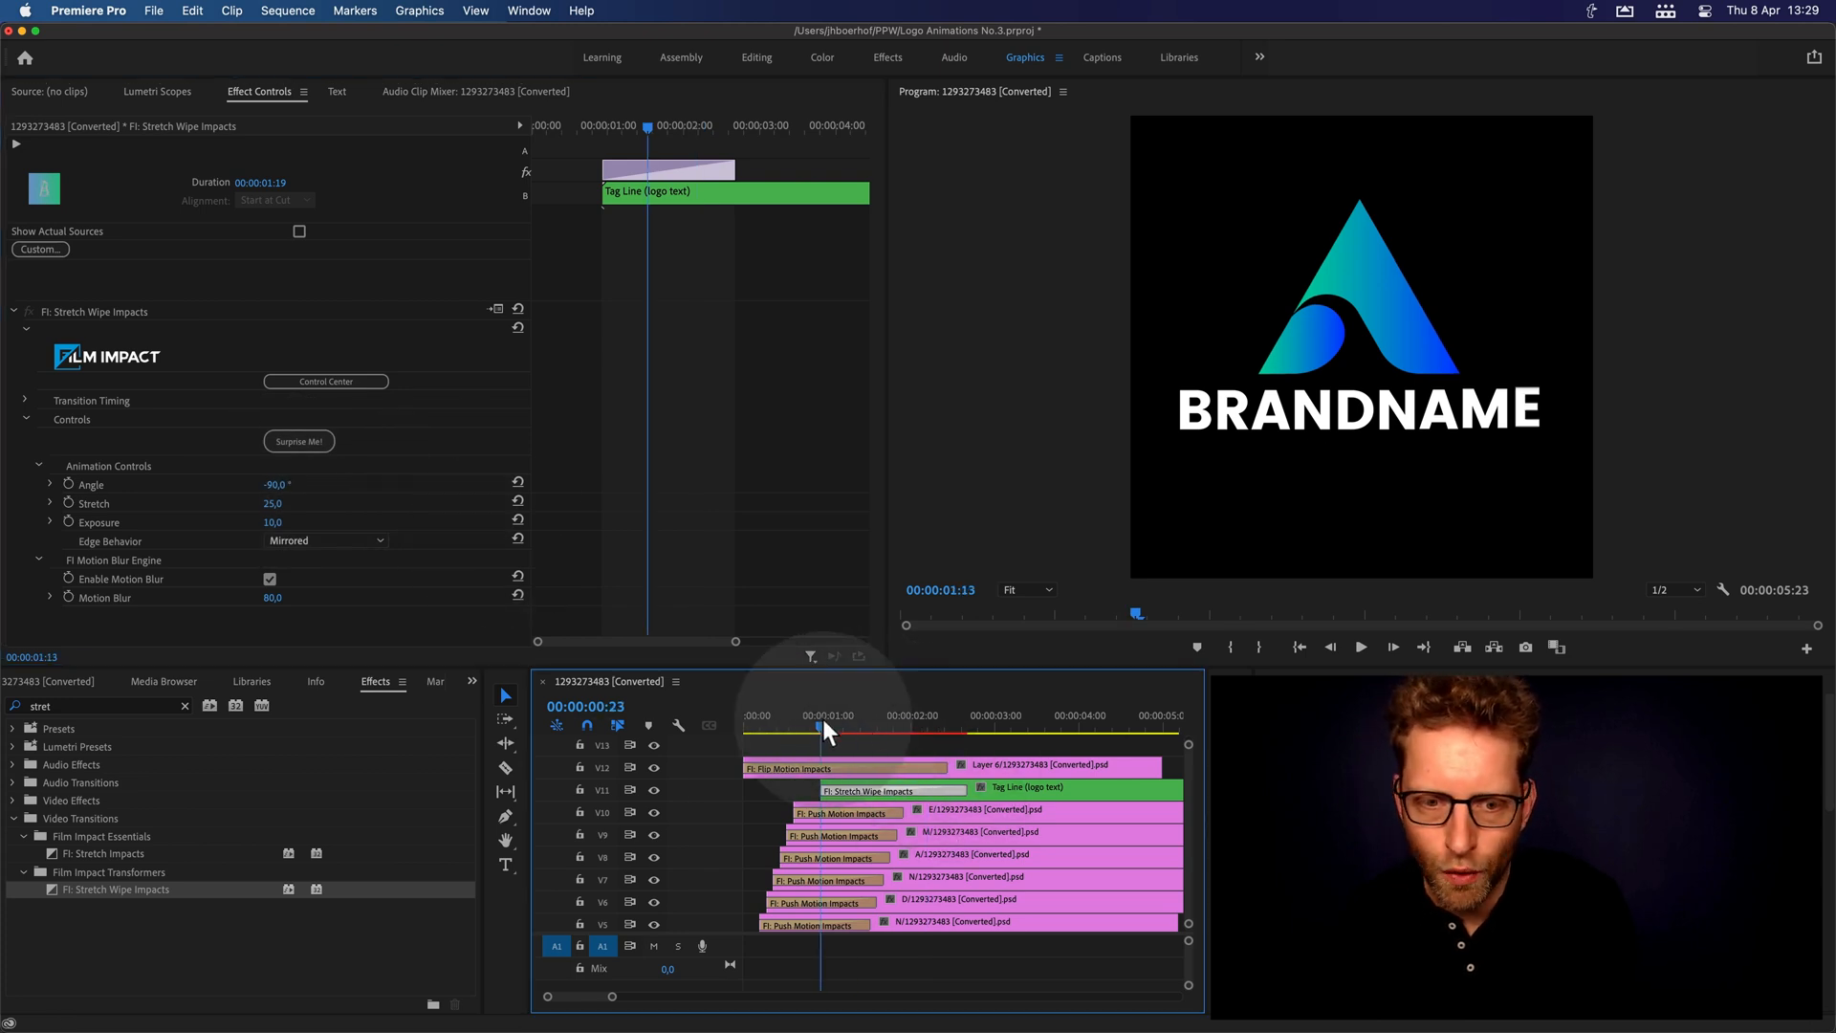
pyautogui.moveTo(820, 726); pyautogui.dragTo(914, 726)
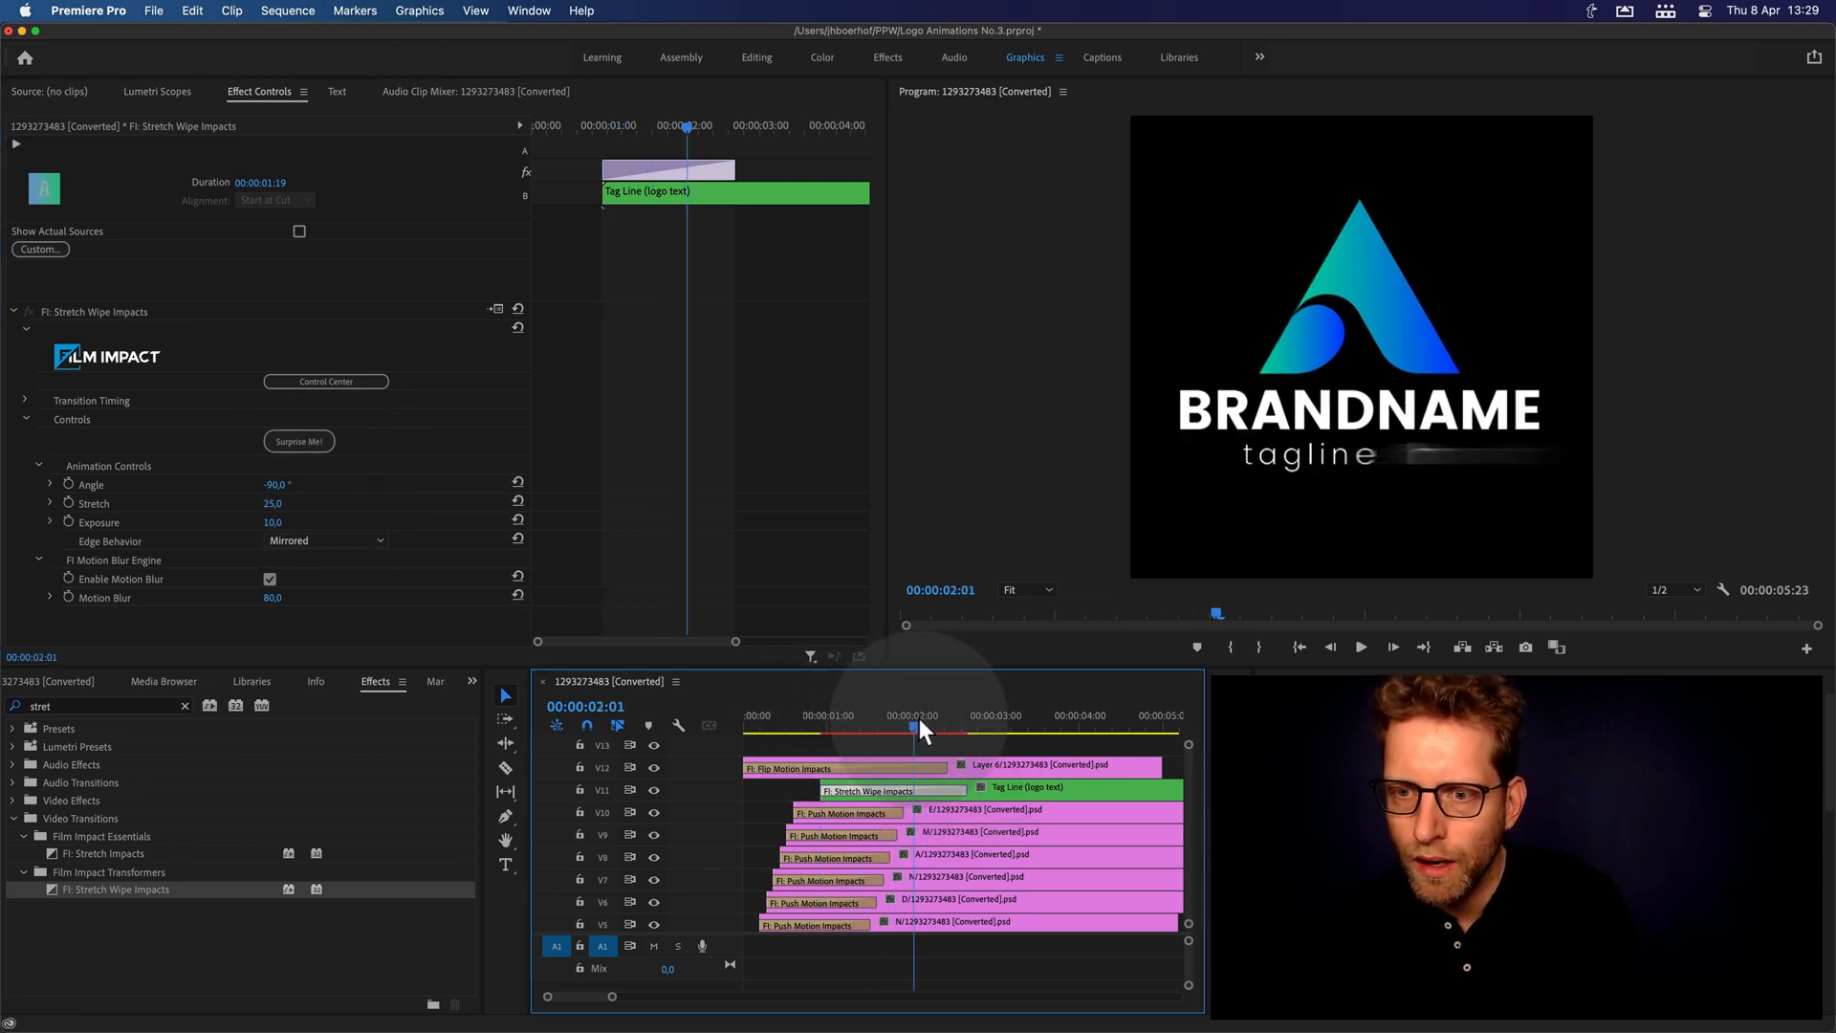
pyautogui.moveTo(917, 726); pyautogui.dragTo(880, 727)
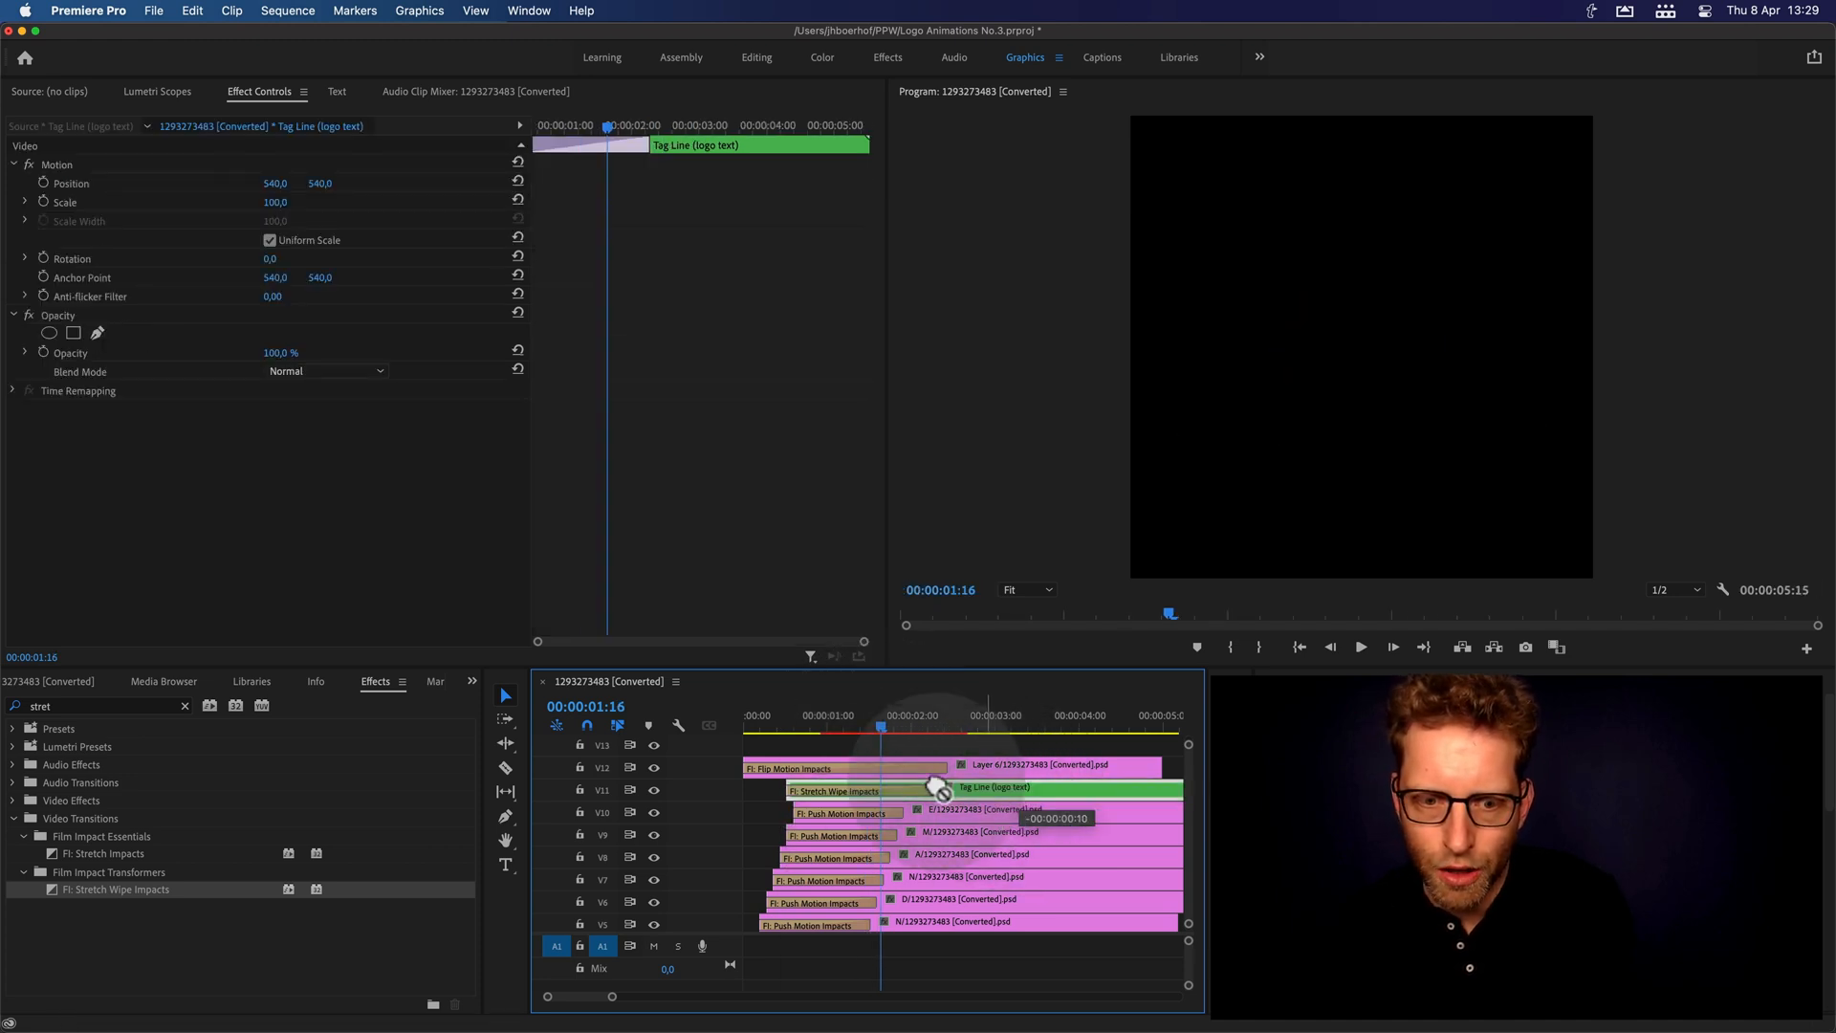
pyautogui.click(876, 734)
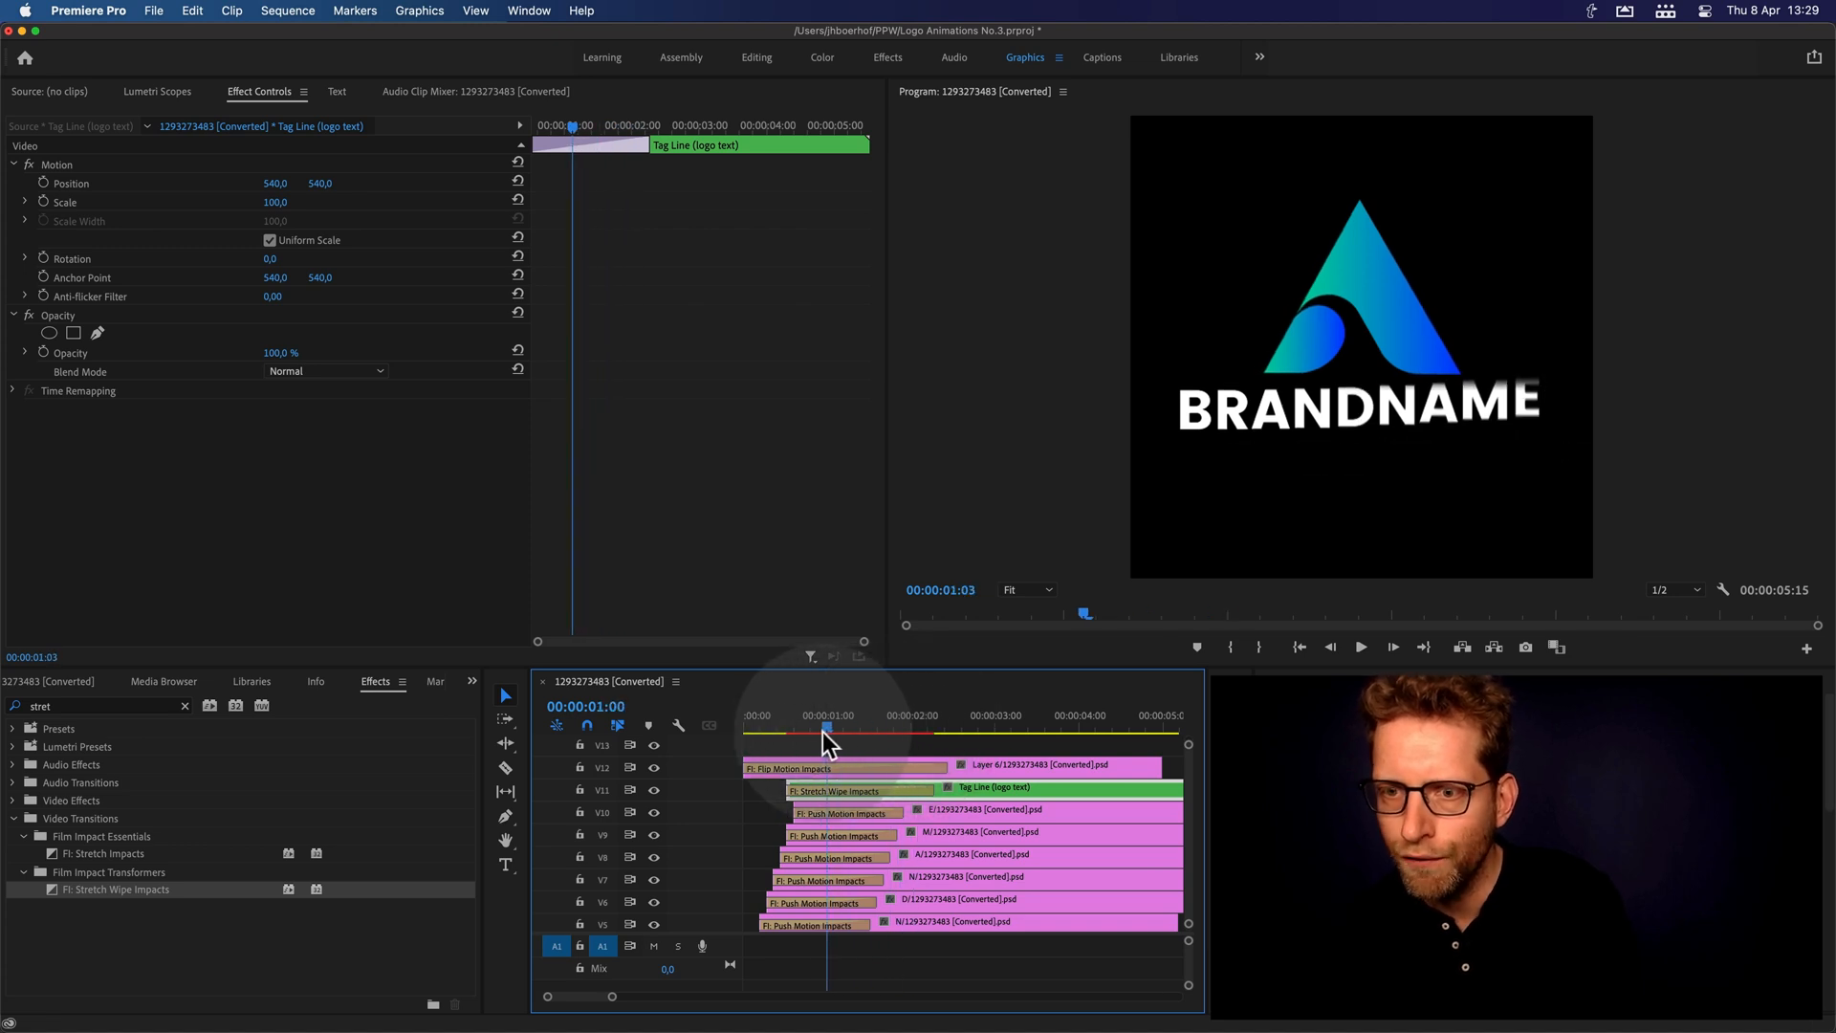
pyautogui.click(1360, 647)
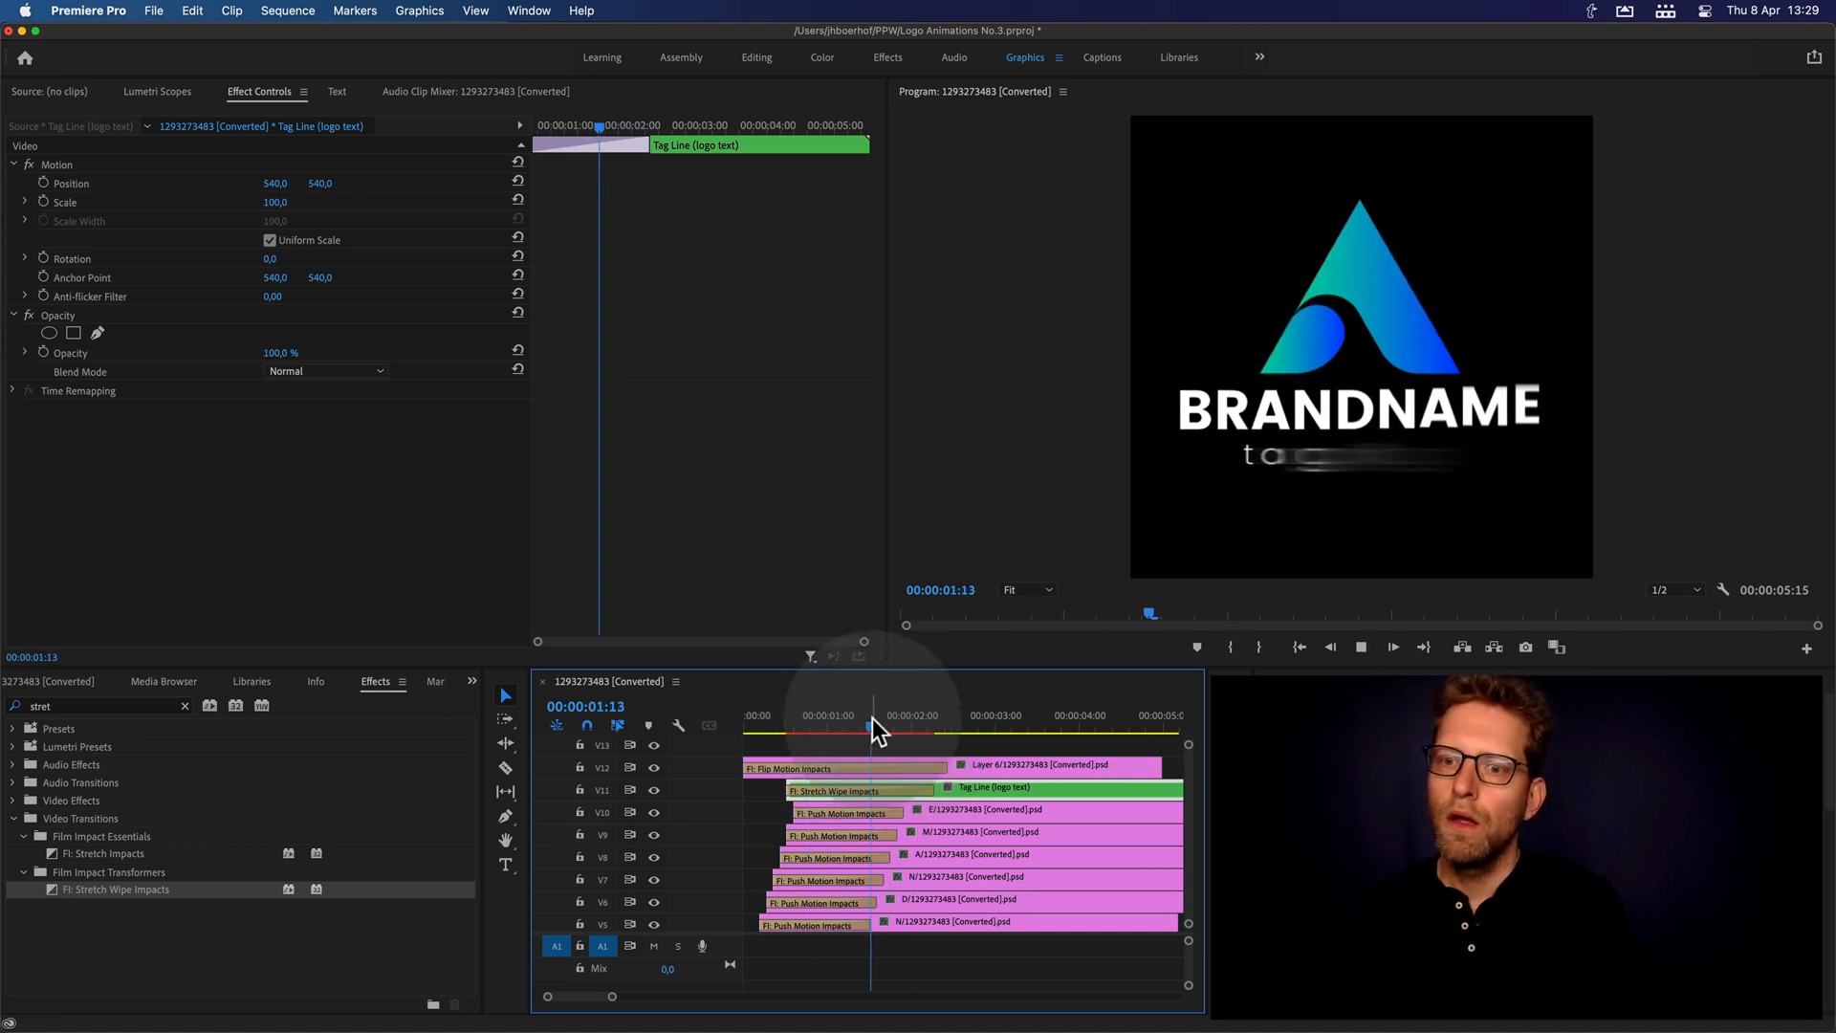
# - Adjust the wipe transition's stretch amount in Effect Controls and replay the reveal
pyautogui.click(860, 790)
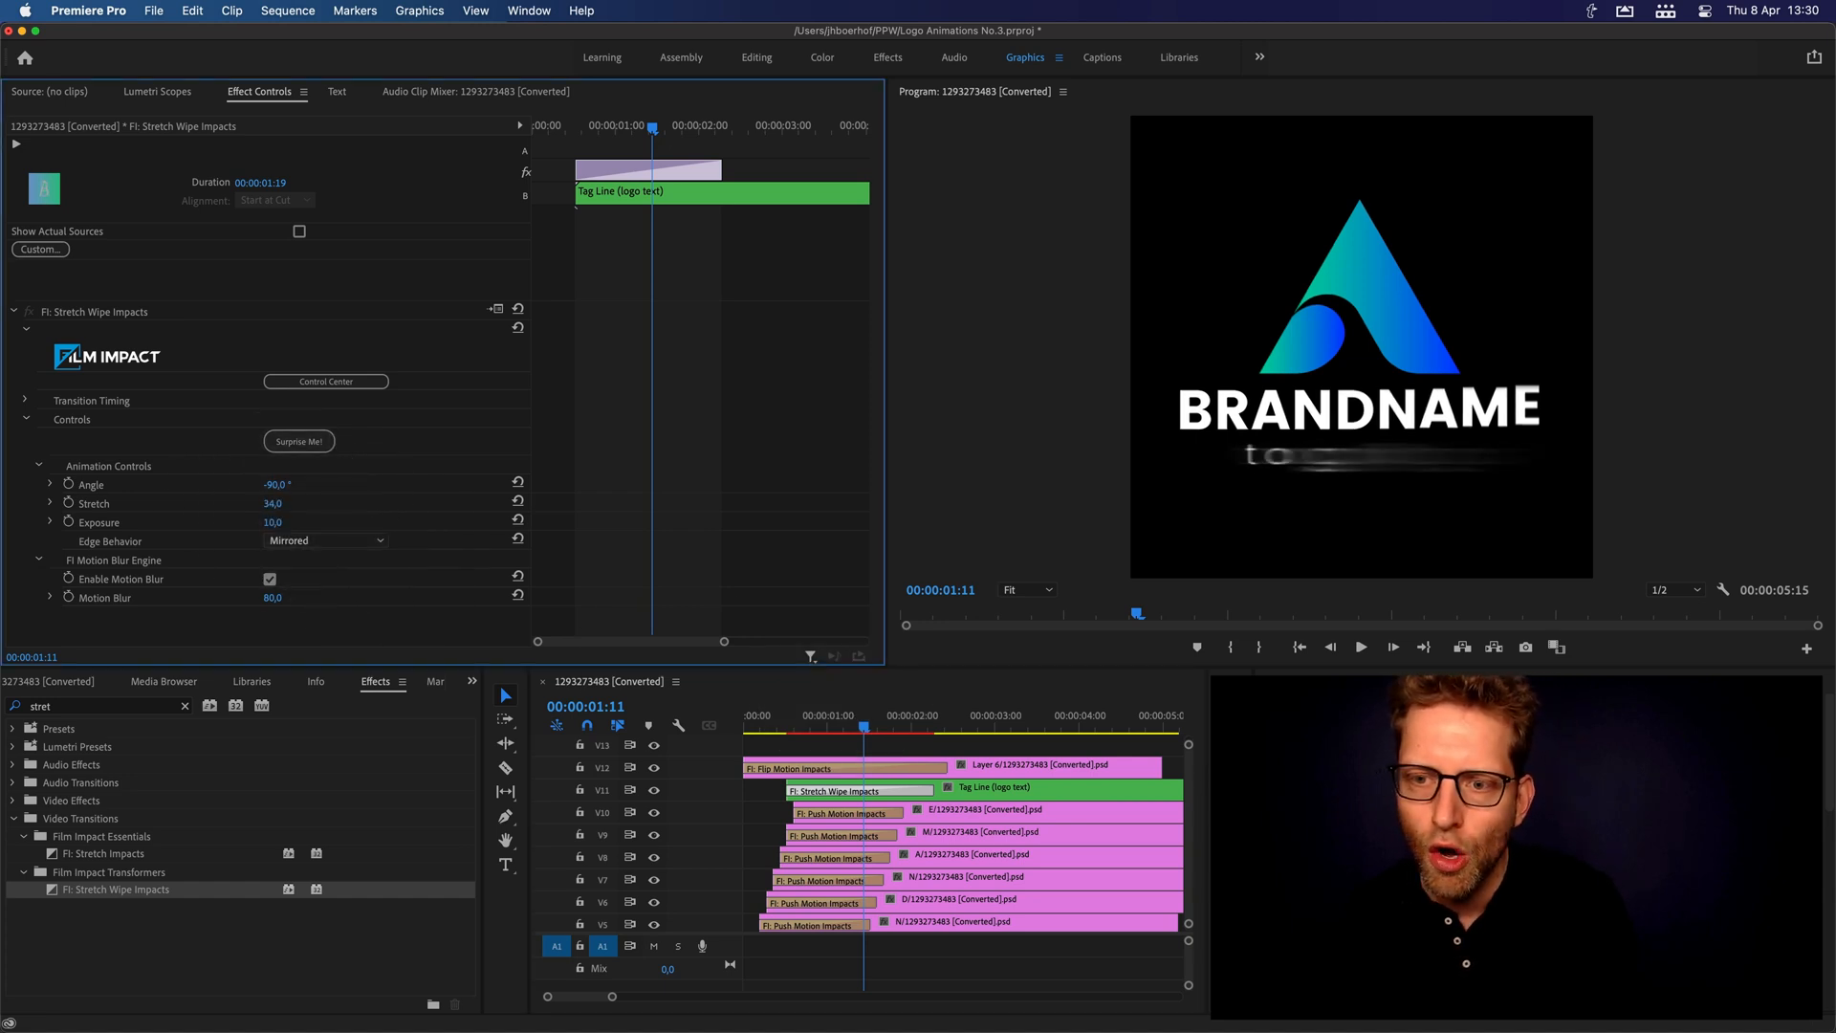
pyautogui.moveTo(287, 503); pyautogui.dragTo(274, 520)
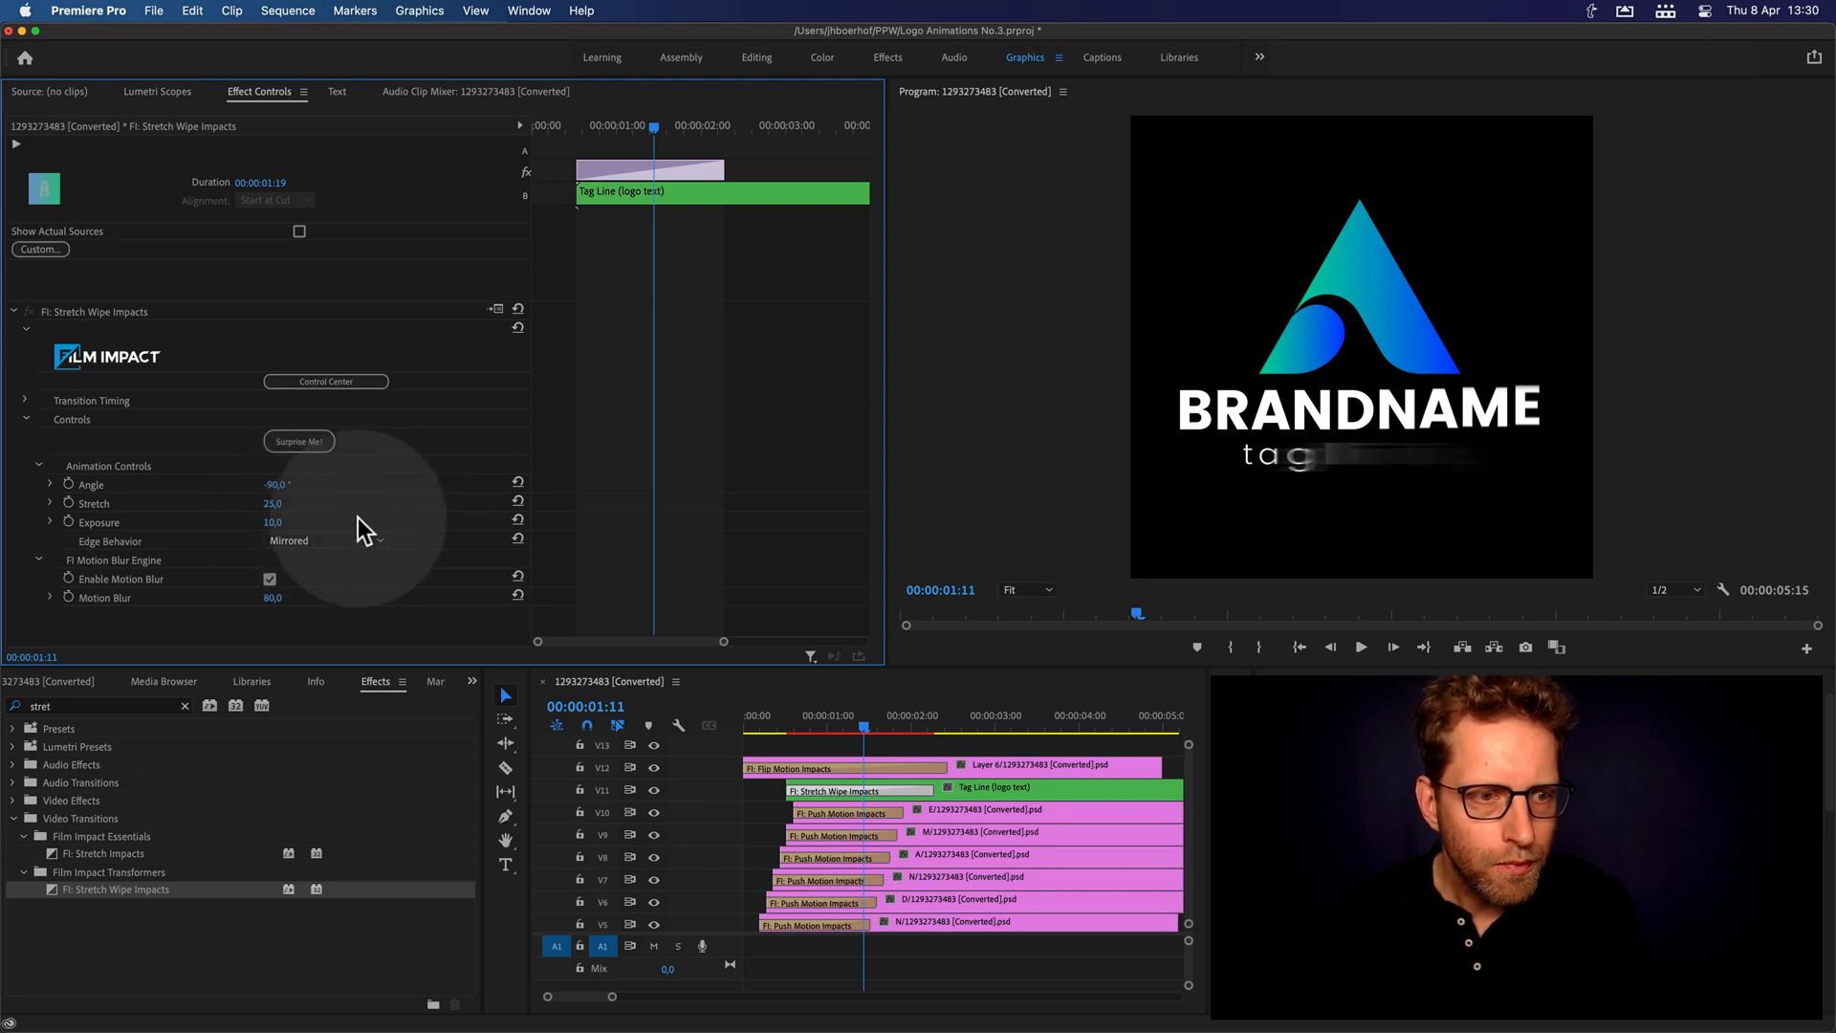
pyautogui.click(844, 717)
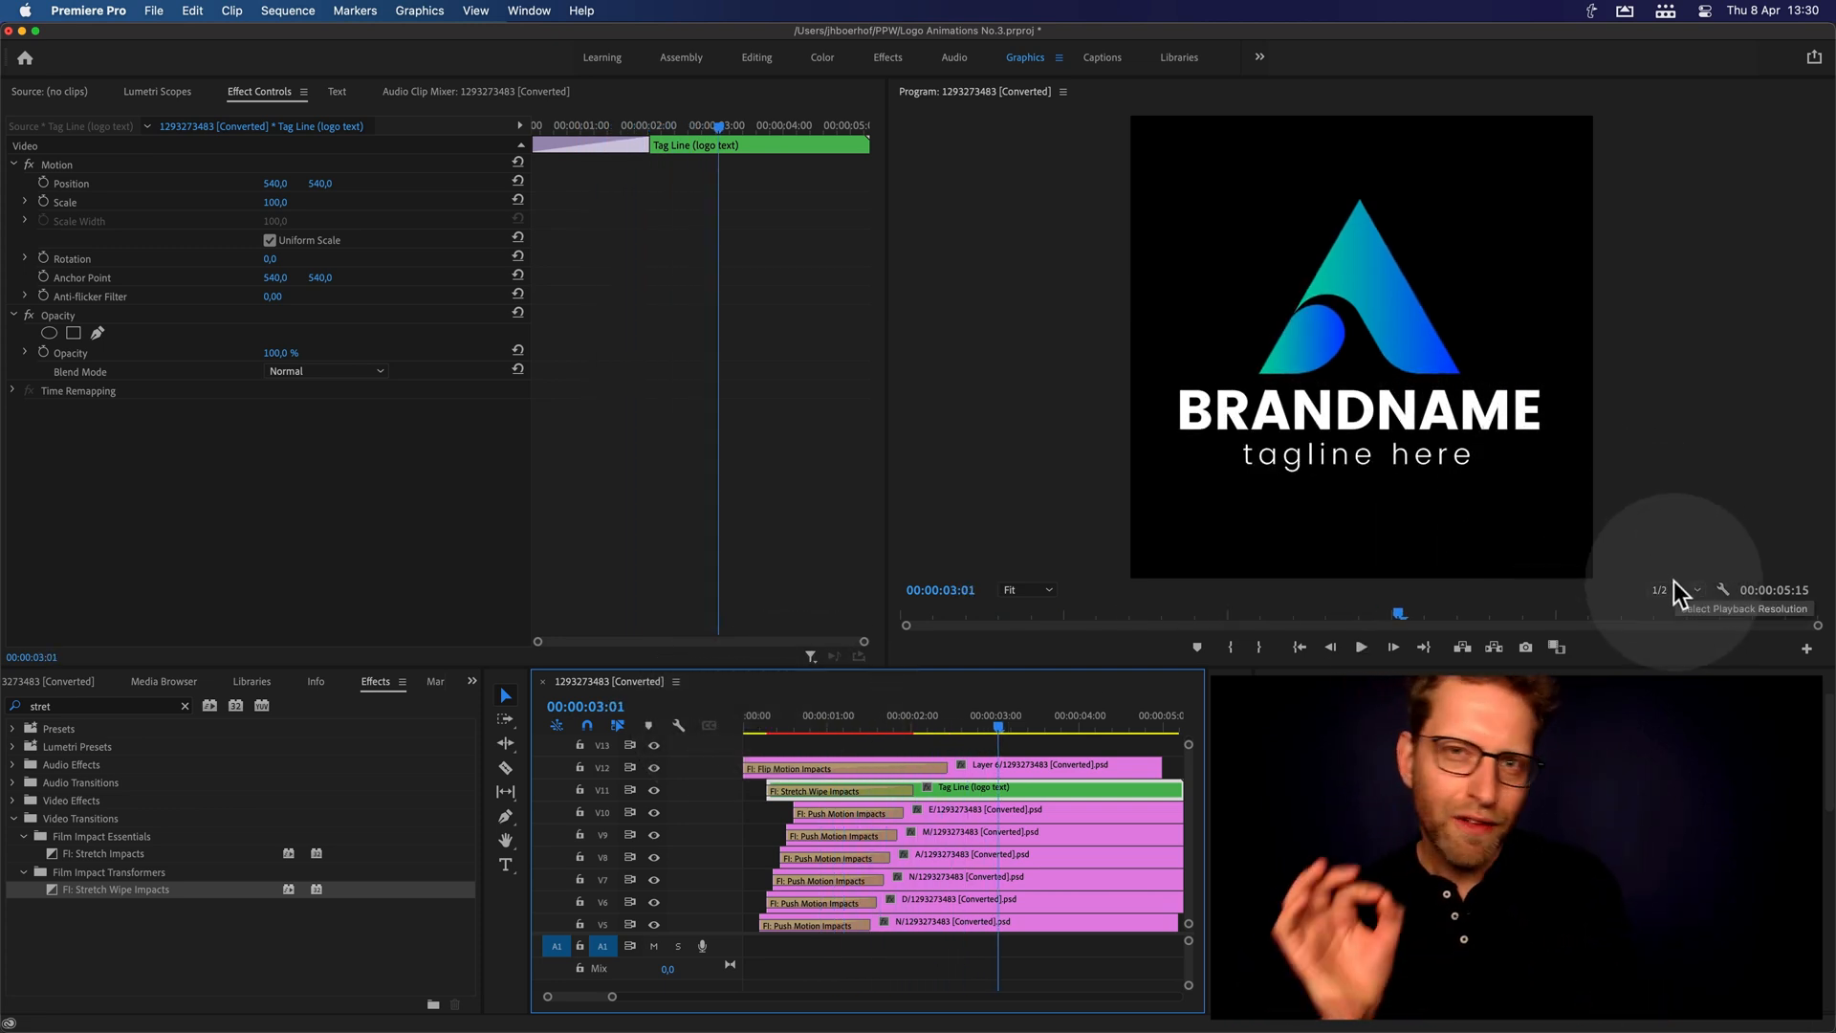
# - Set playback resolution to 1/4 and play the whole logo reveal from the start
pyautogui.click(1673, 589)
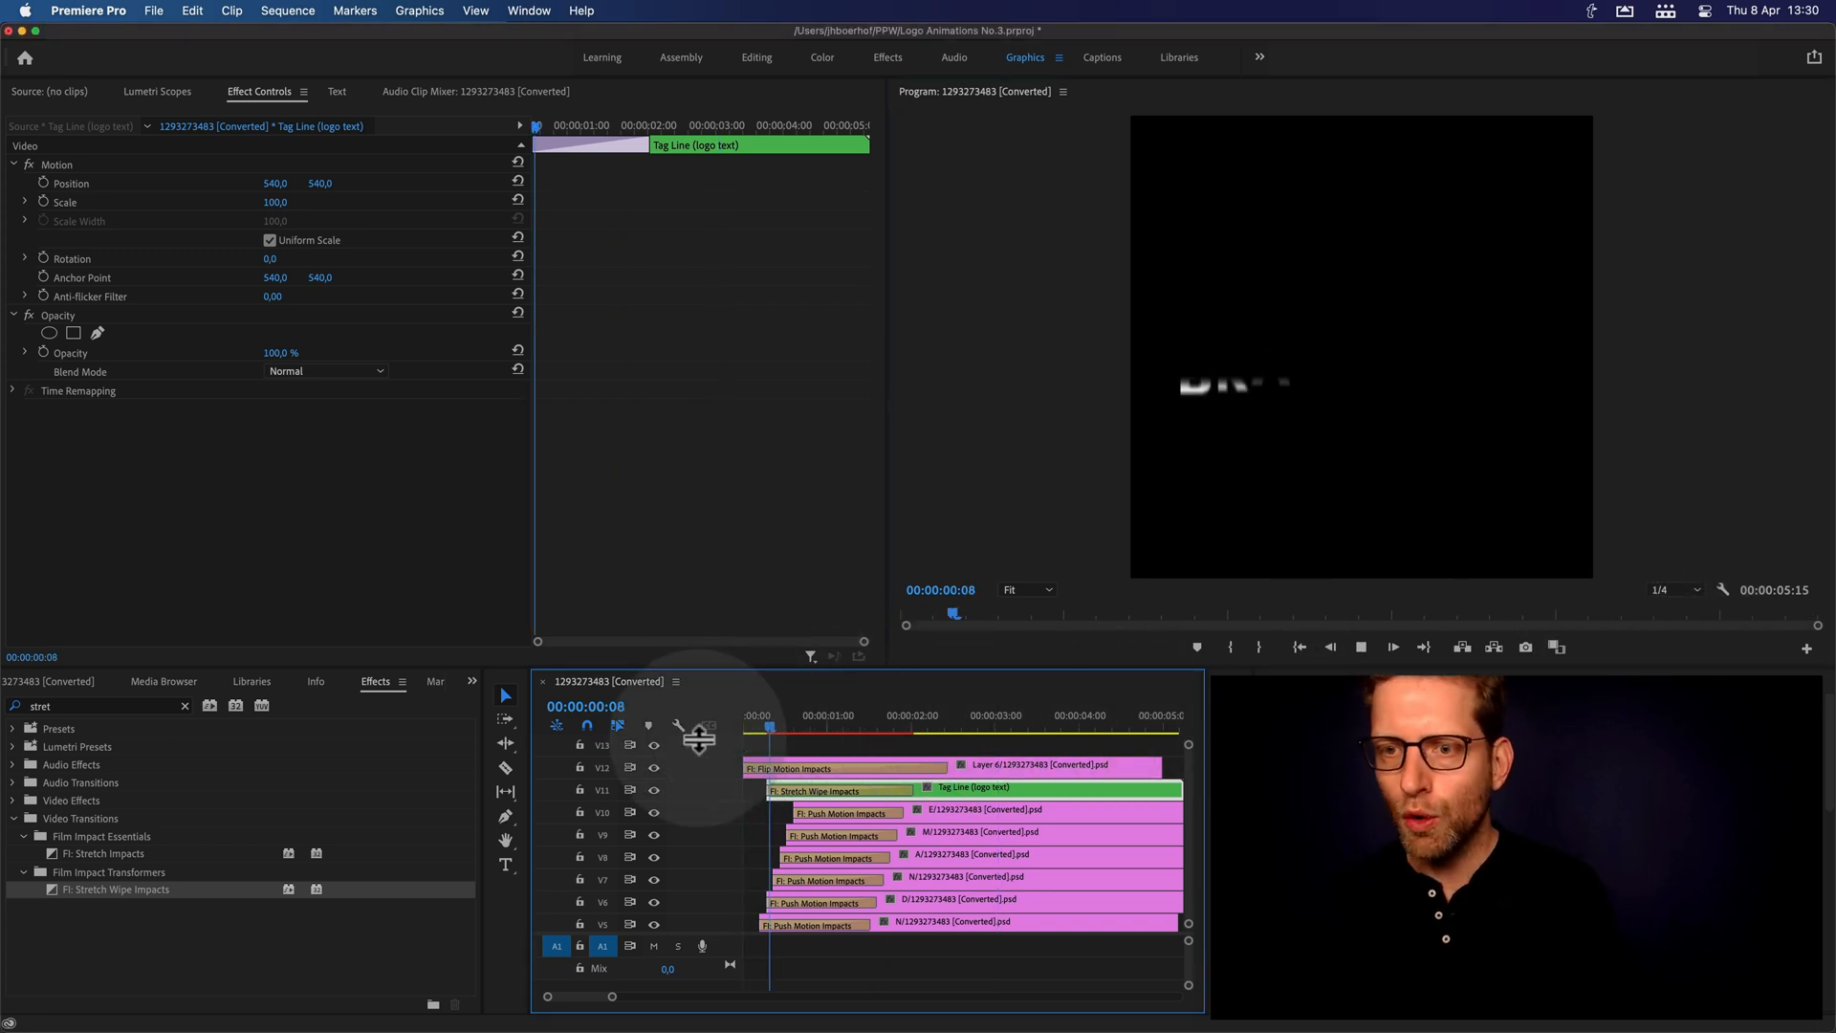
pyautogui.moveTo(769, 716); pyautogui.dragTo(943, 715)
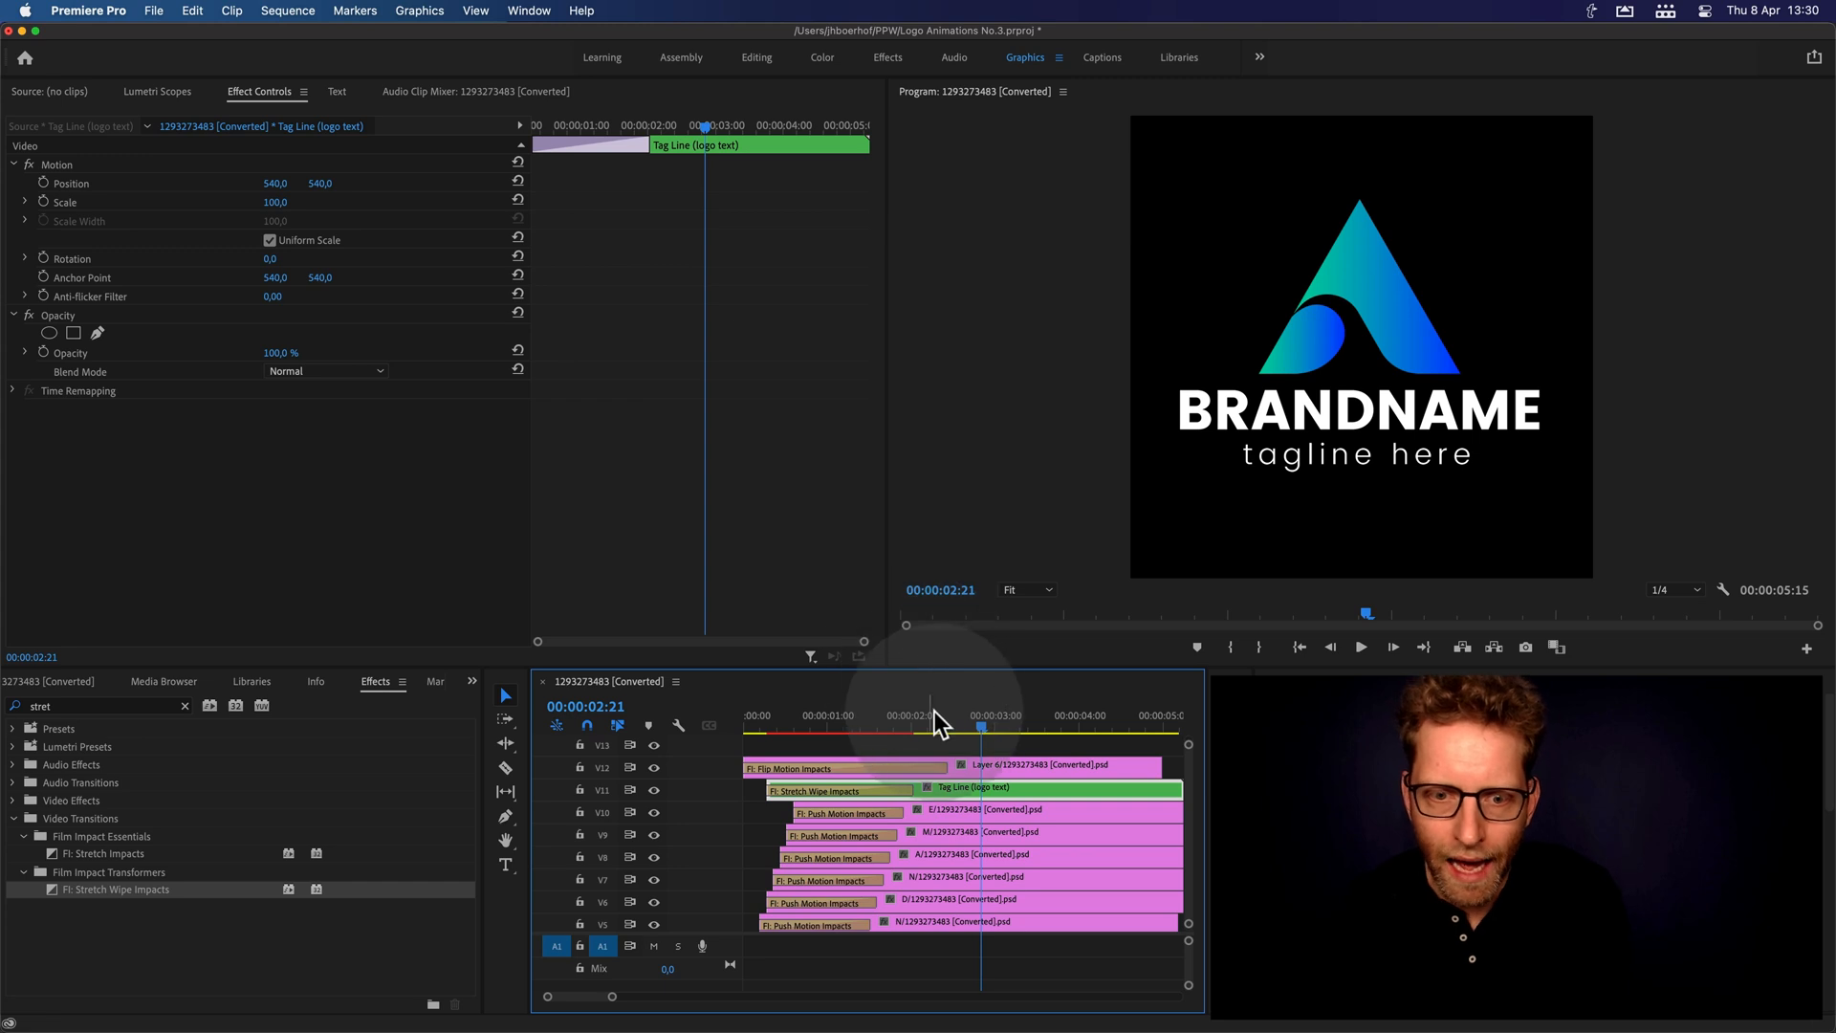
pyautogui.click(763, 715)
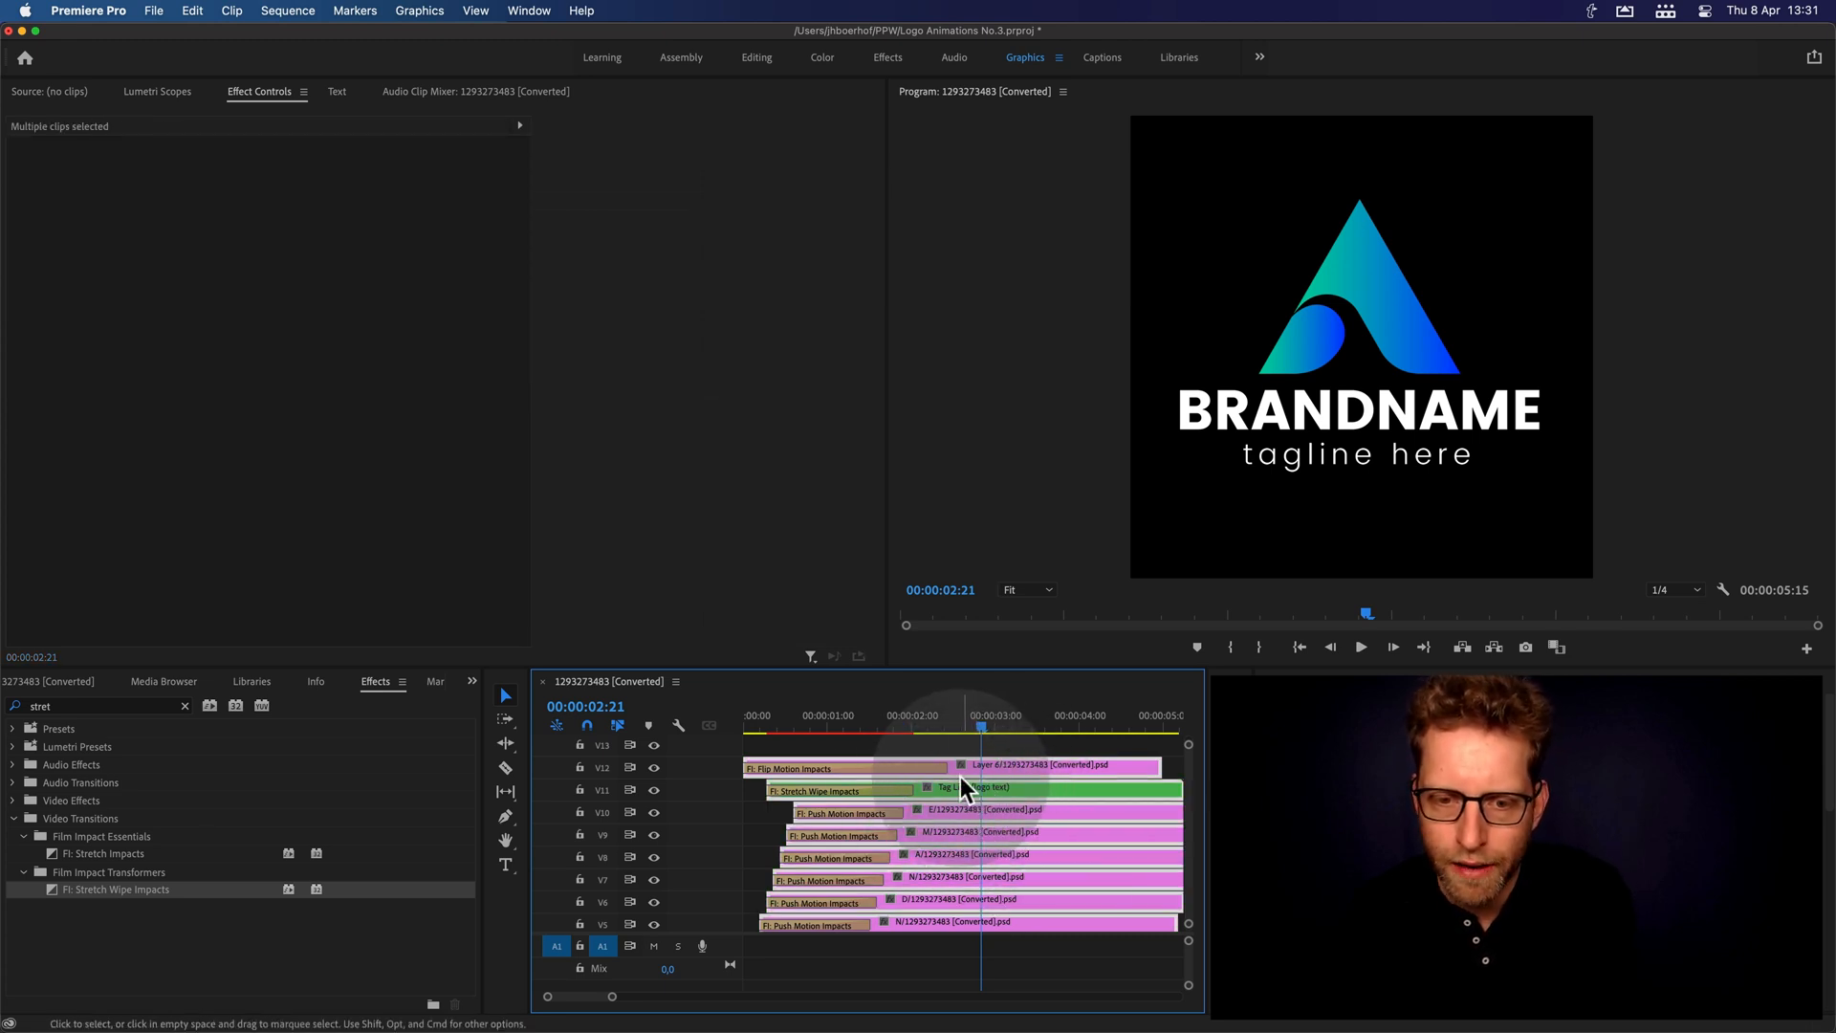
# - Nest all selected logo clips and begin naming the sequence 'Basic Logo Animation'
pyautogui.rightClick(970, 786)
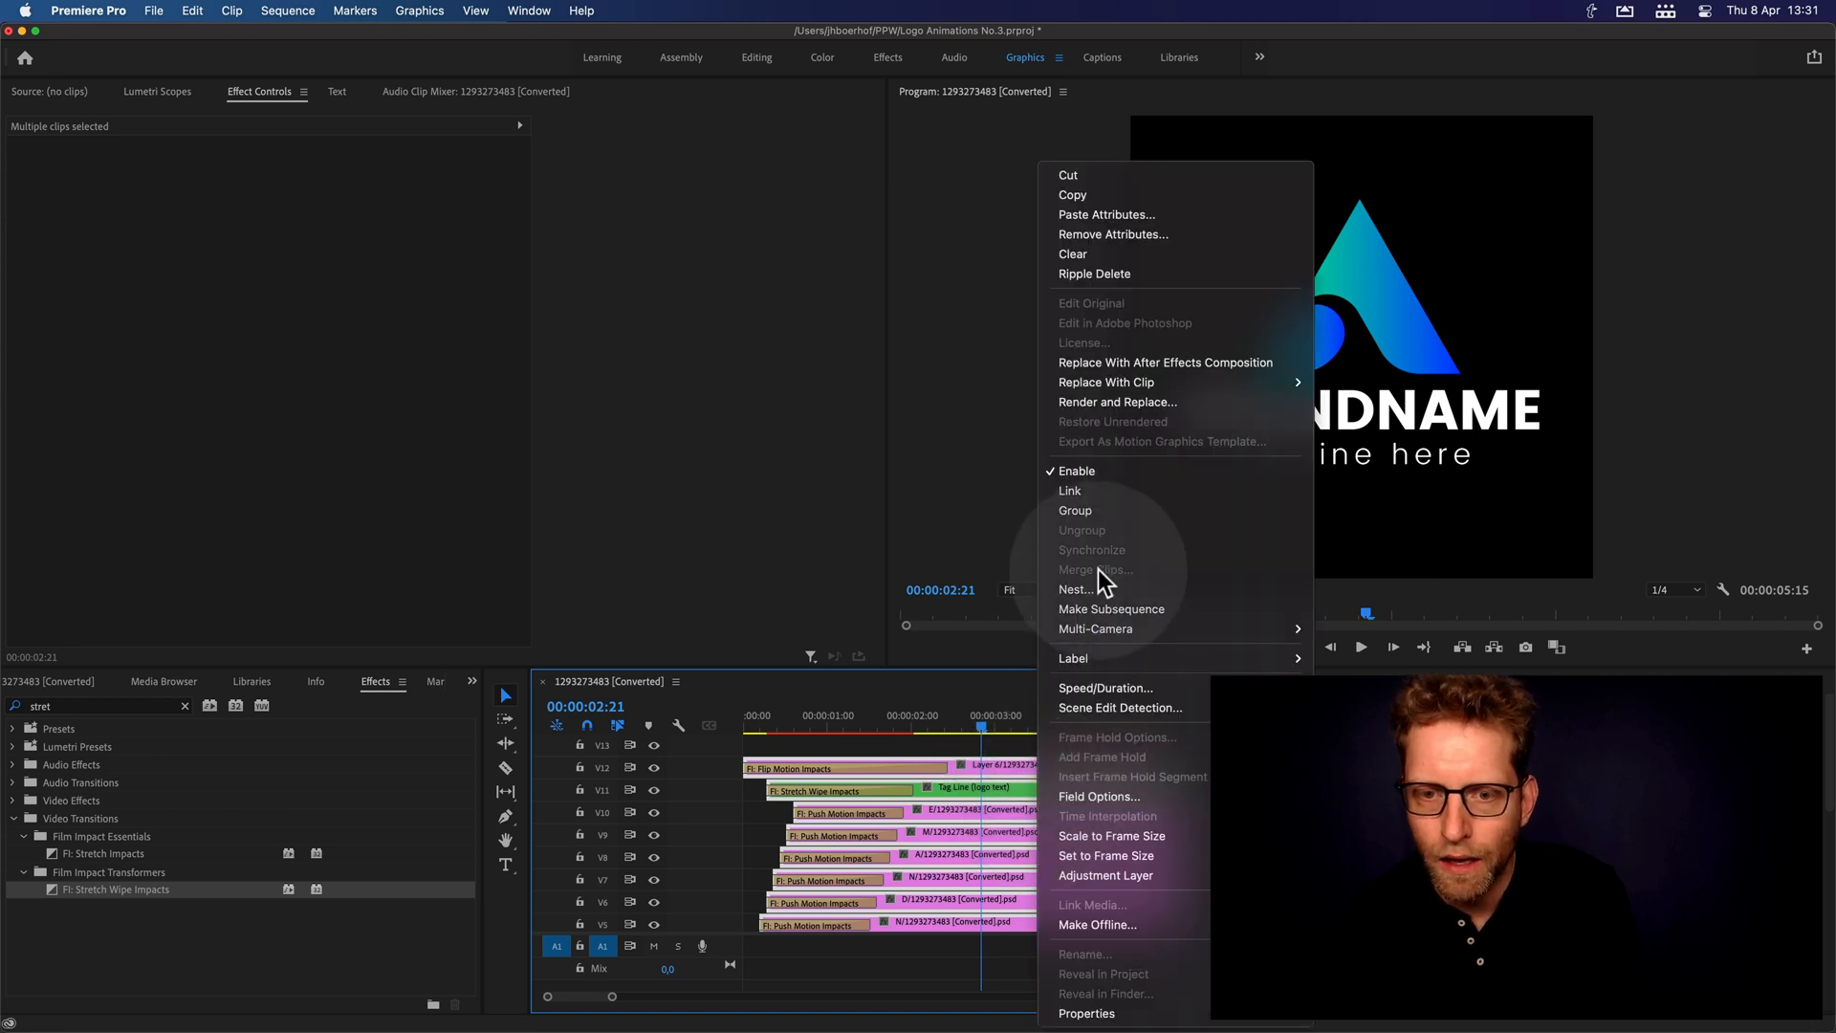
pyautogui.click(1073, 588)
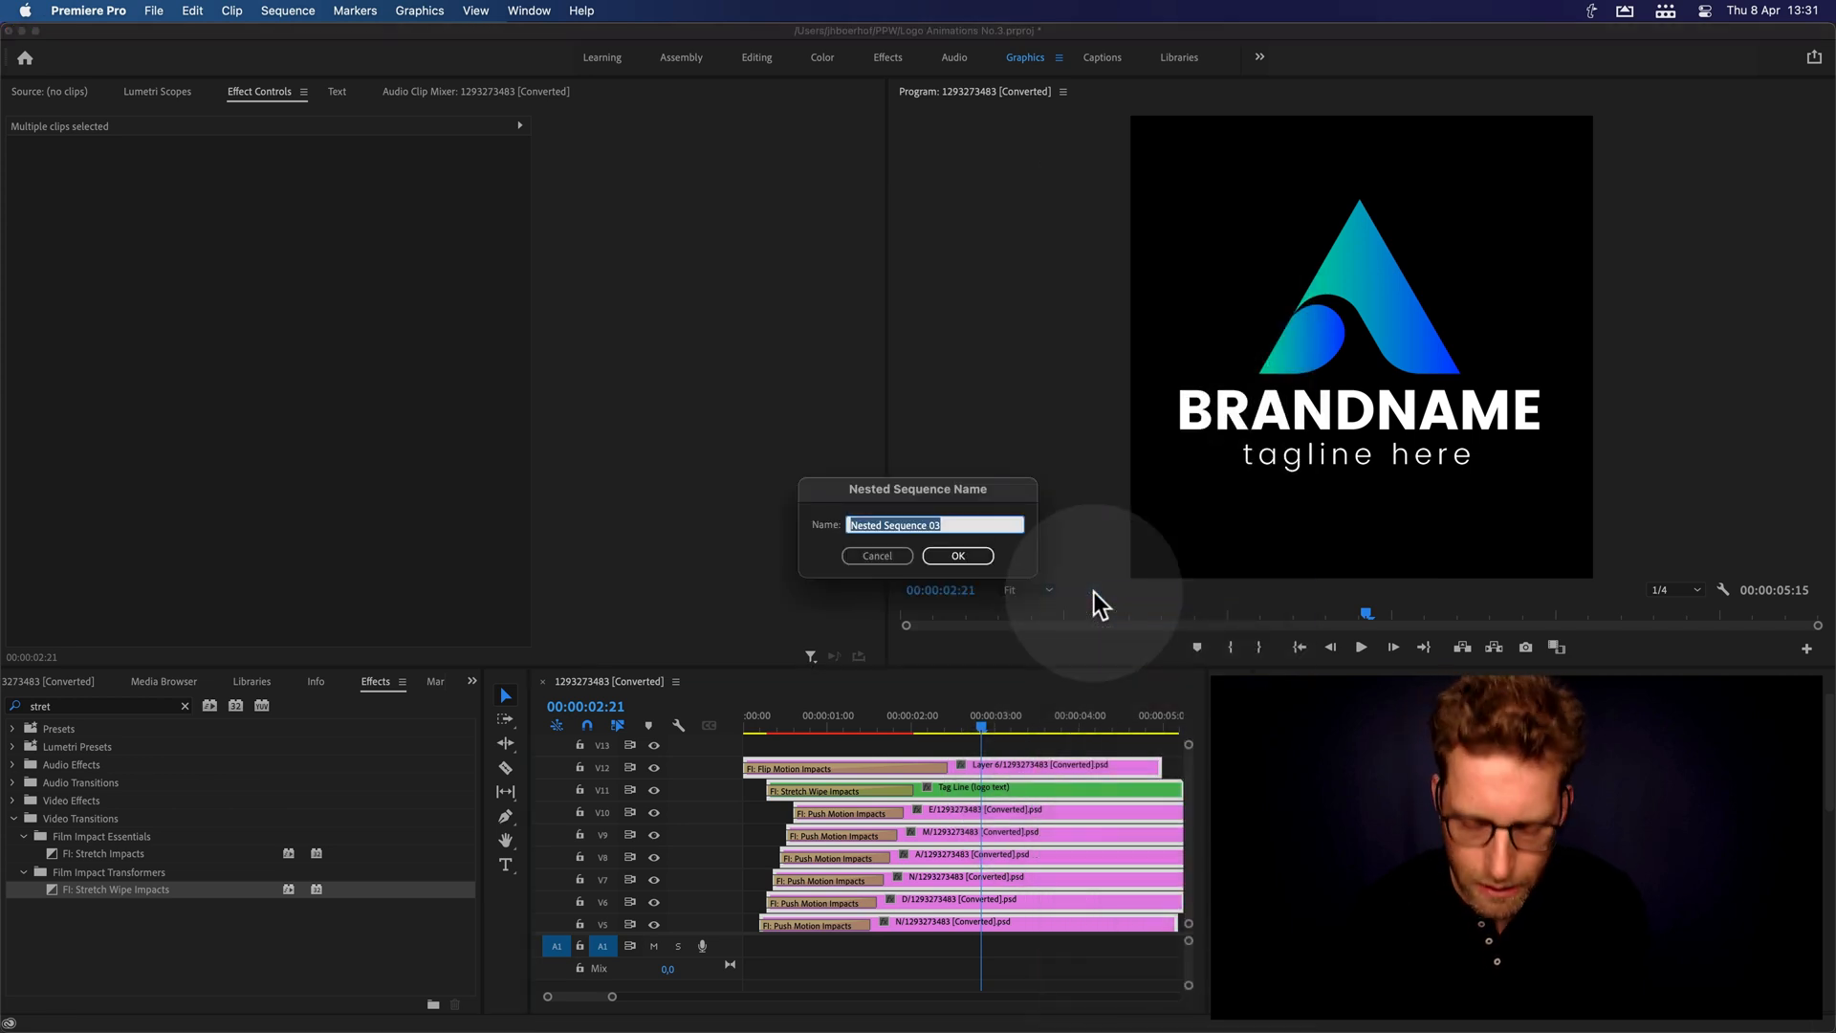
pyautogui.write('Bas')
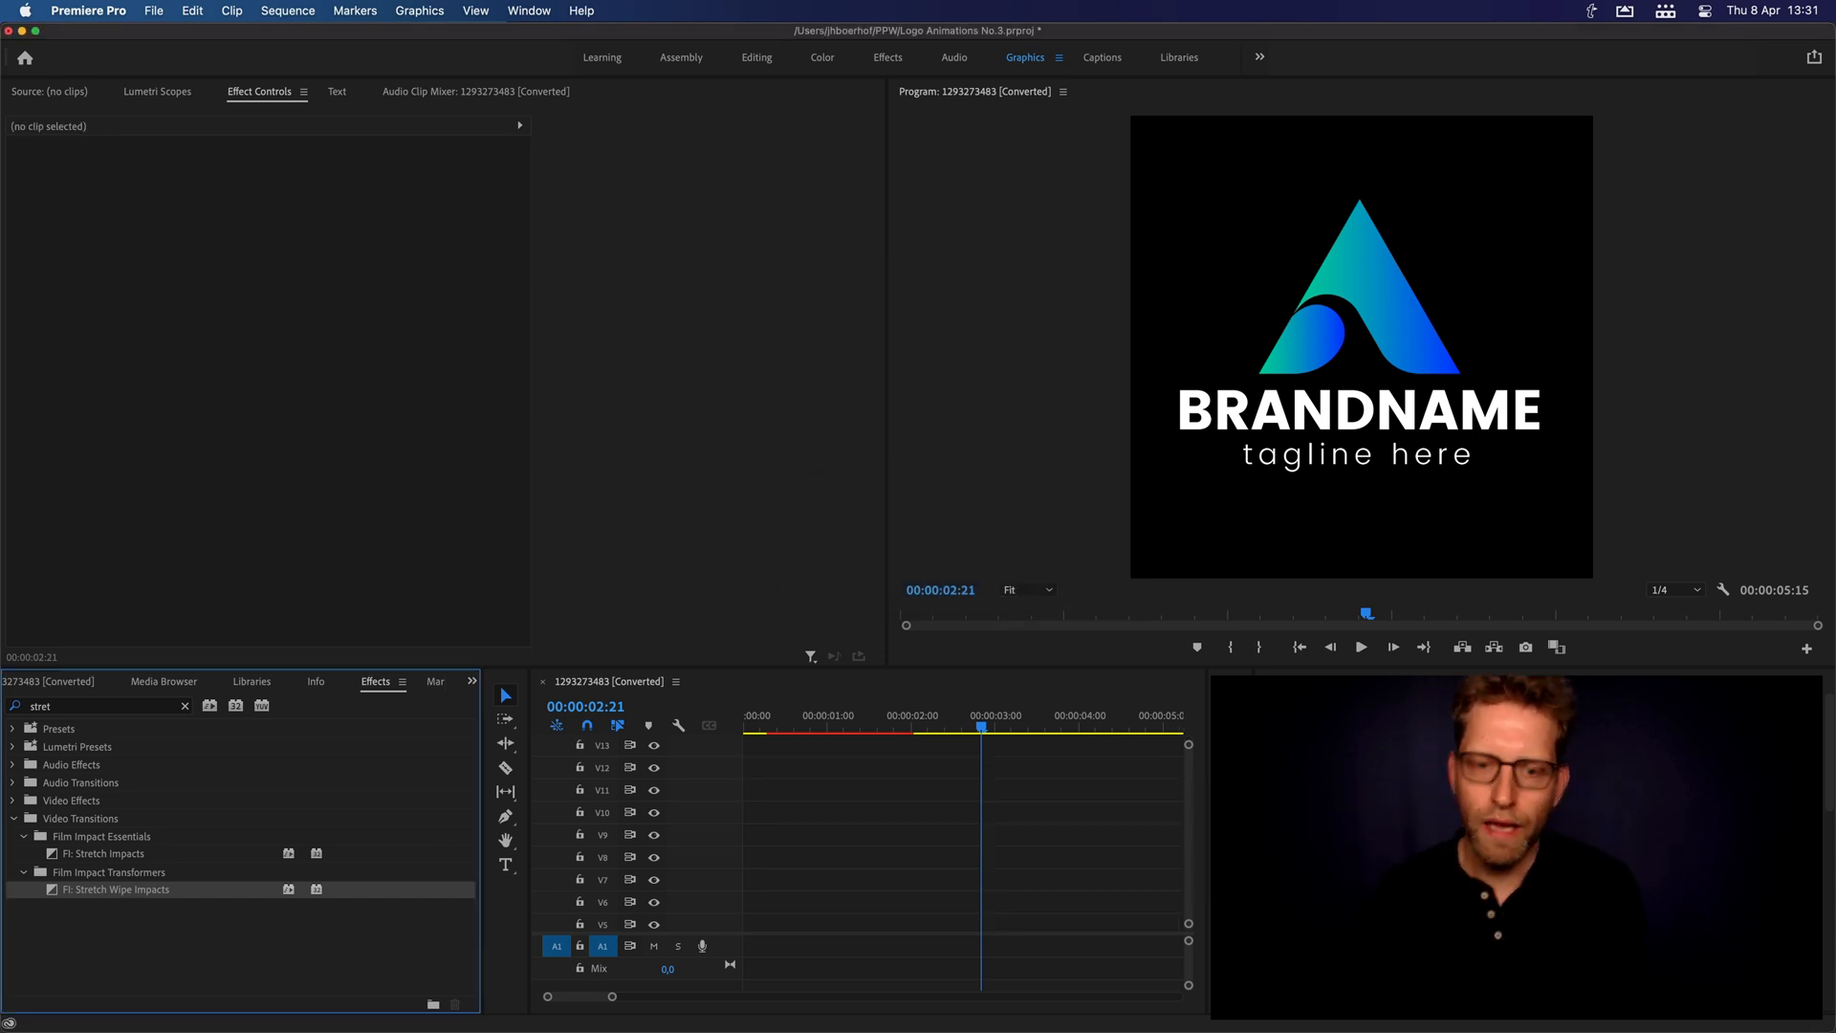
# - Check inside the Basic Logo Animation sequence and return to the square sequence with the nested clip on V2
pyautogui.click(861, 895)
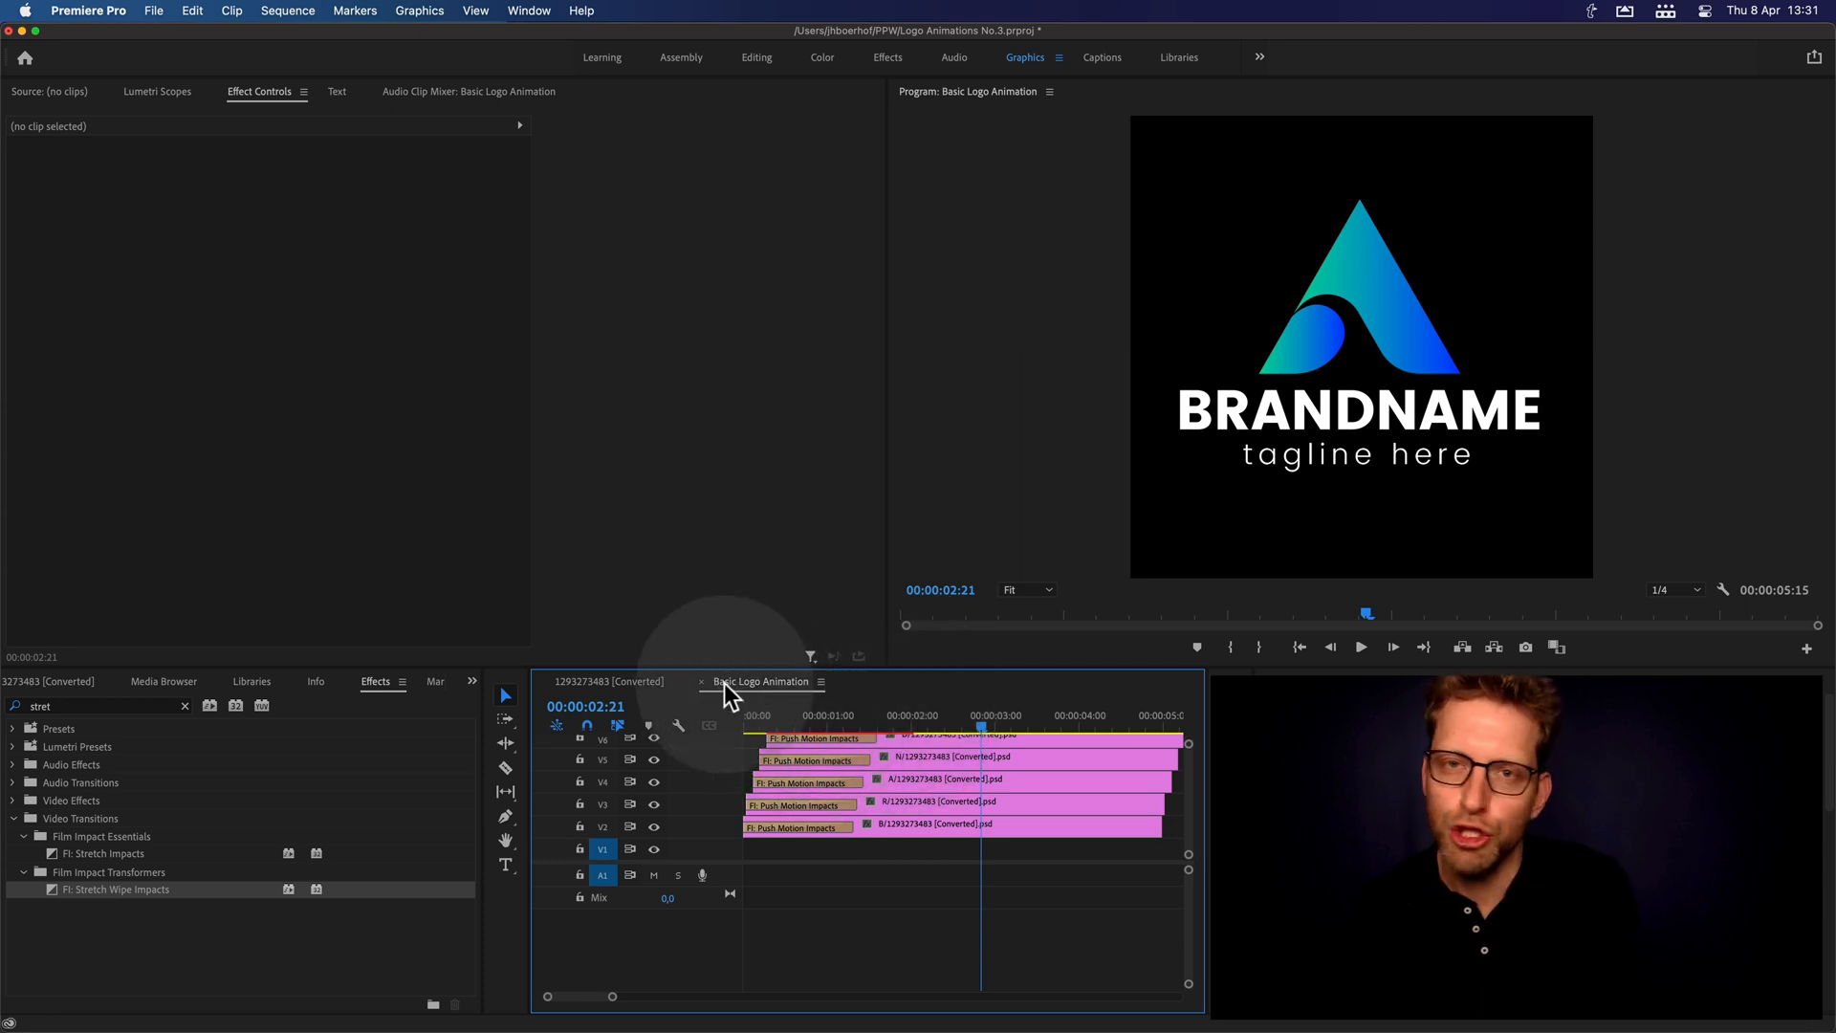
pyautogui.click(607, 681)
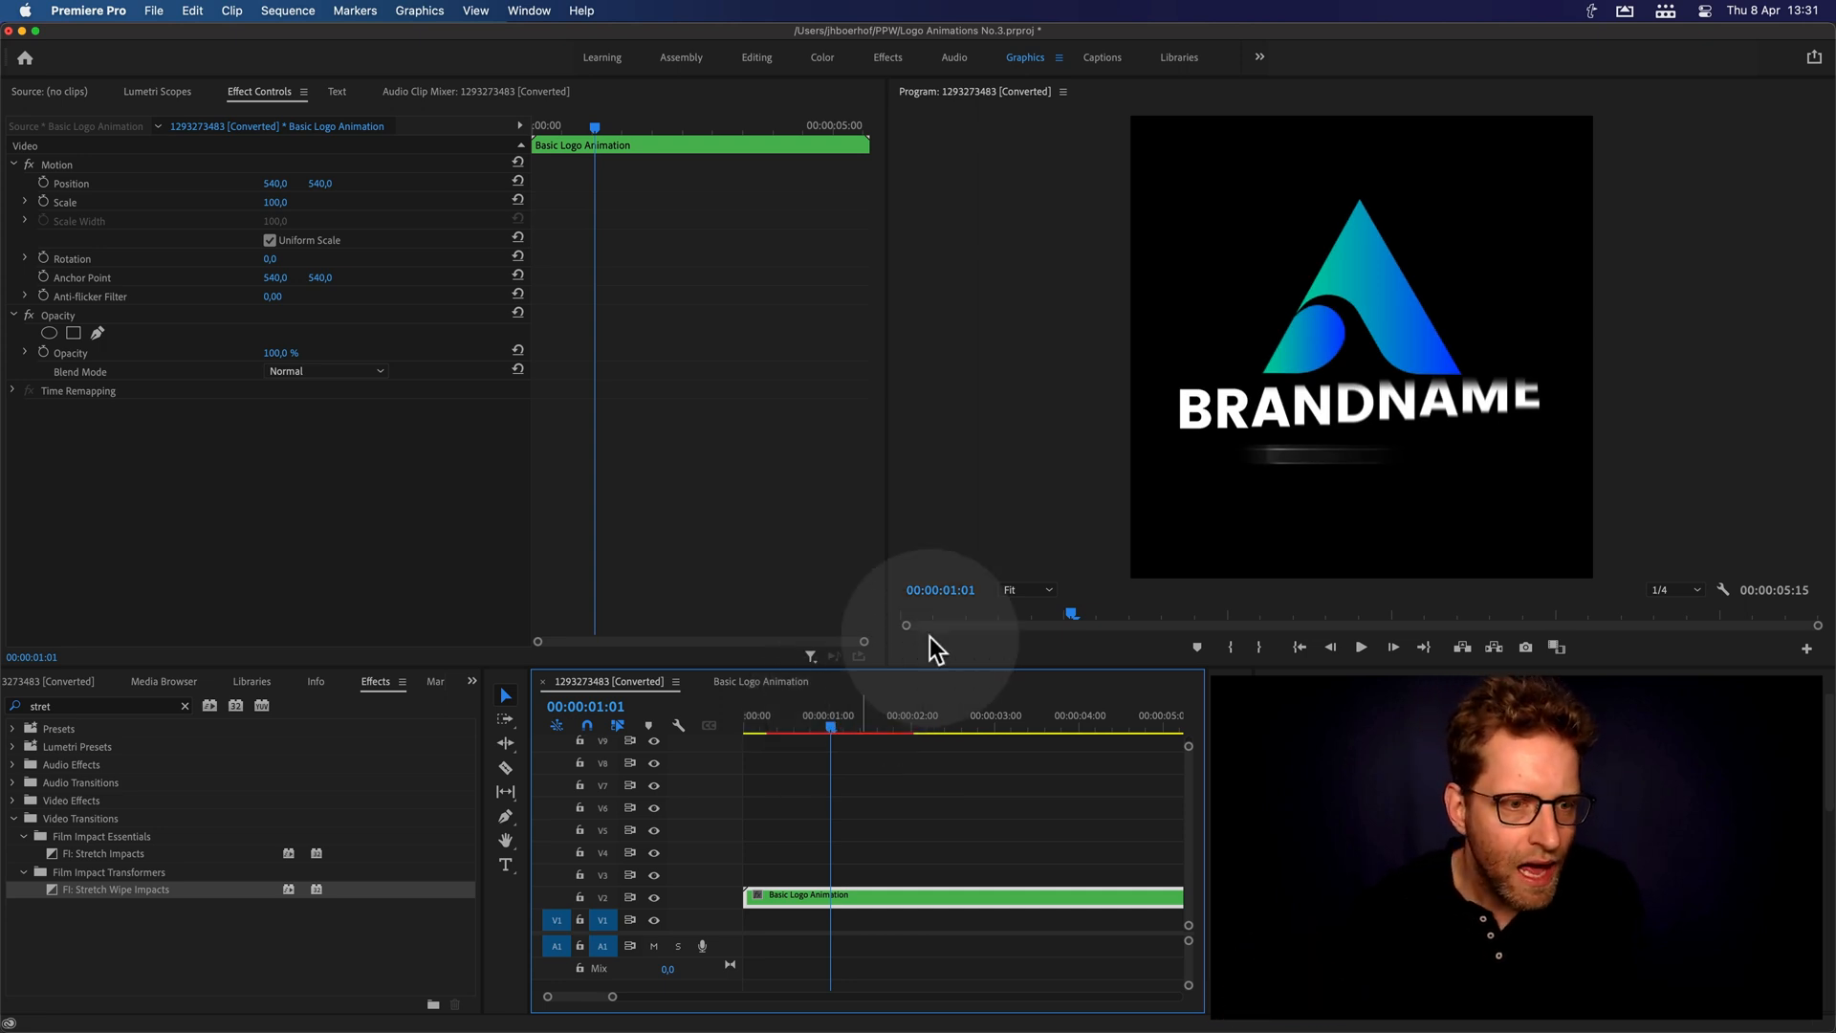
pyautogui.moveTo(187, 717)
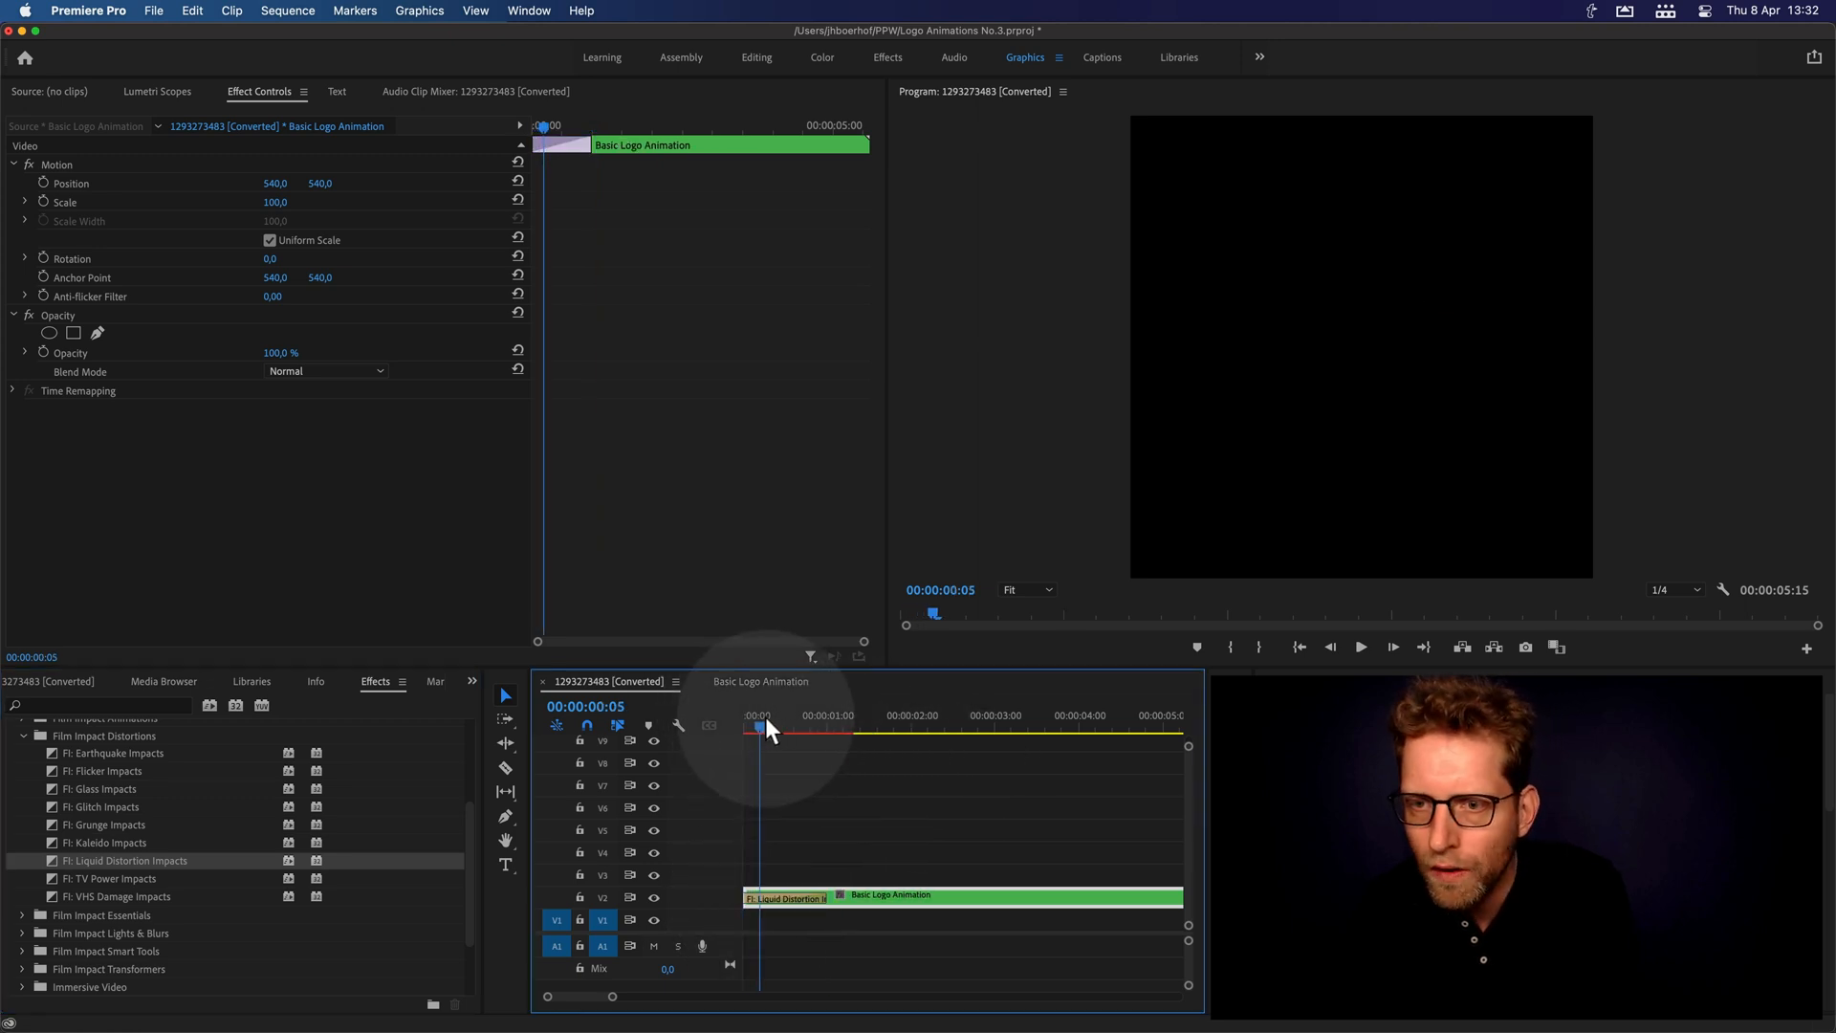
# - Scrub the start of the Basic Logo Animation clip to preview the Liquid Distortion reveal
pyautogui.moveTo(761, 727); pyautogui.dragTo(836, 727)
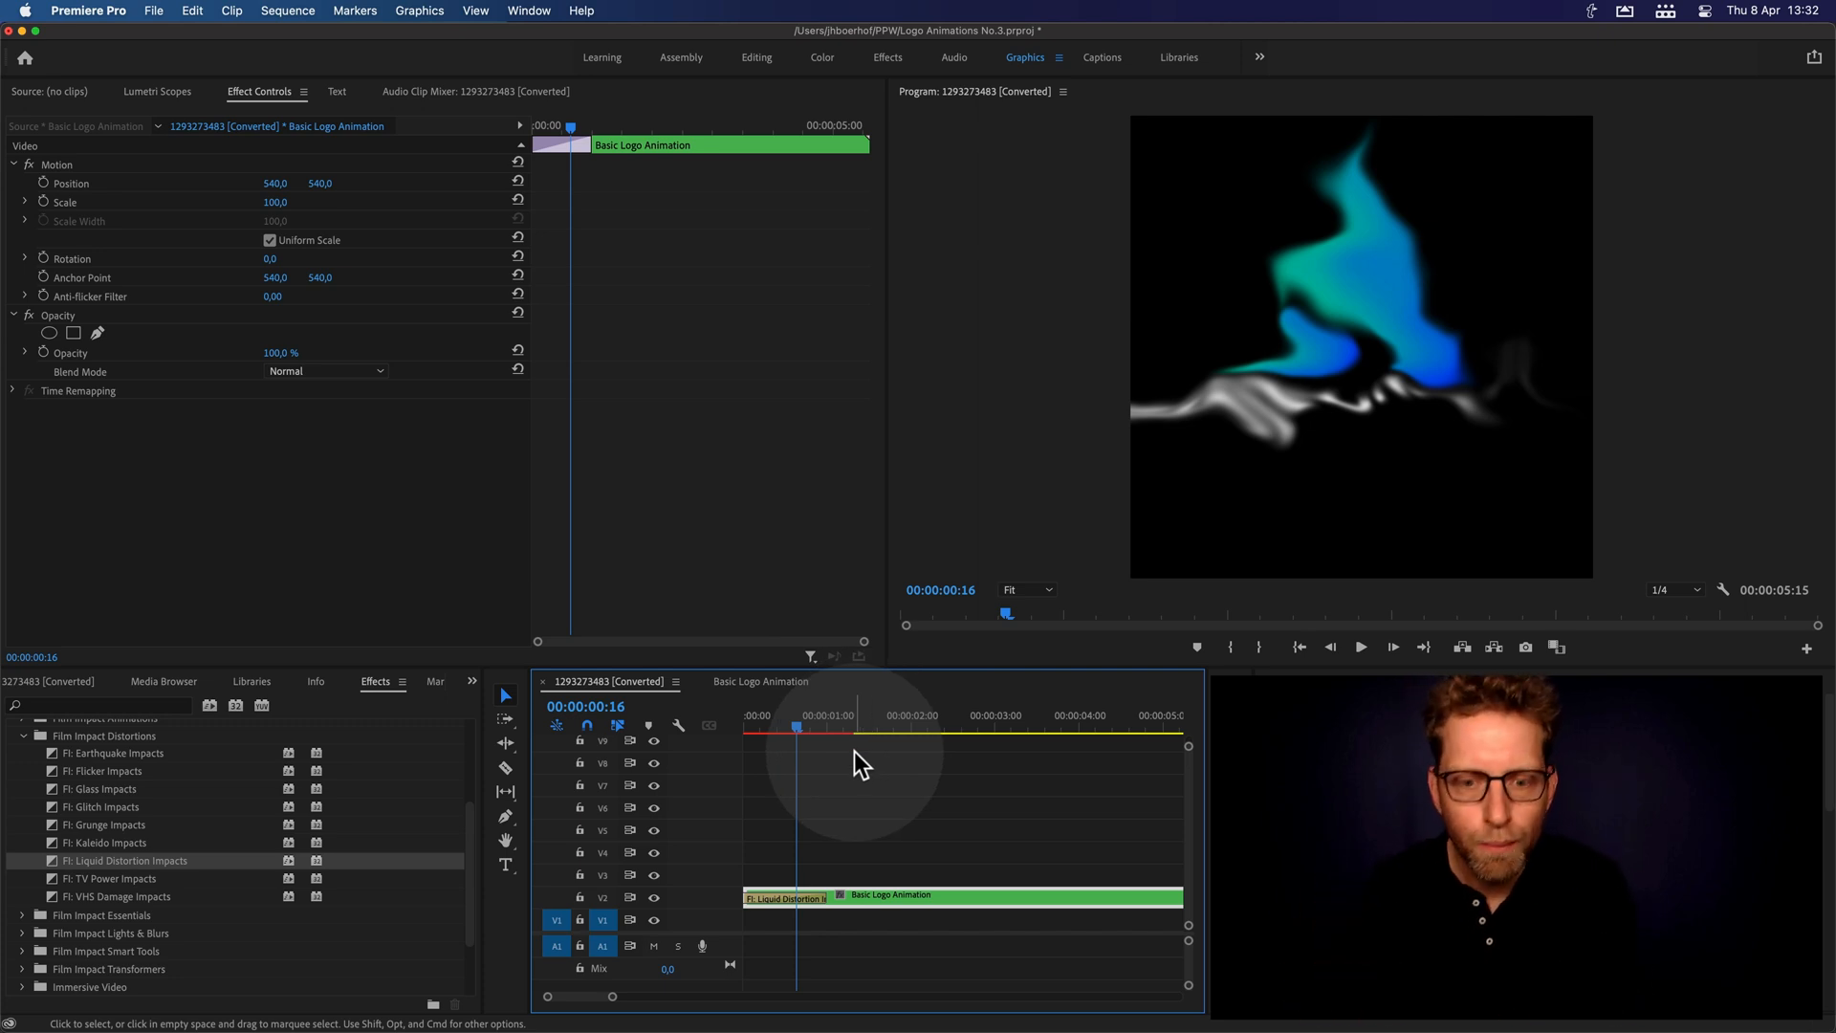
pyautogui.moveTo(893, 853)
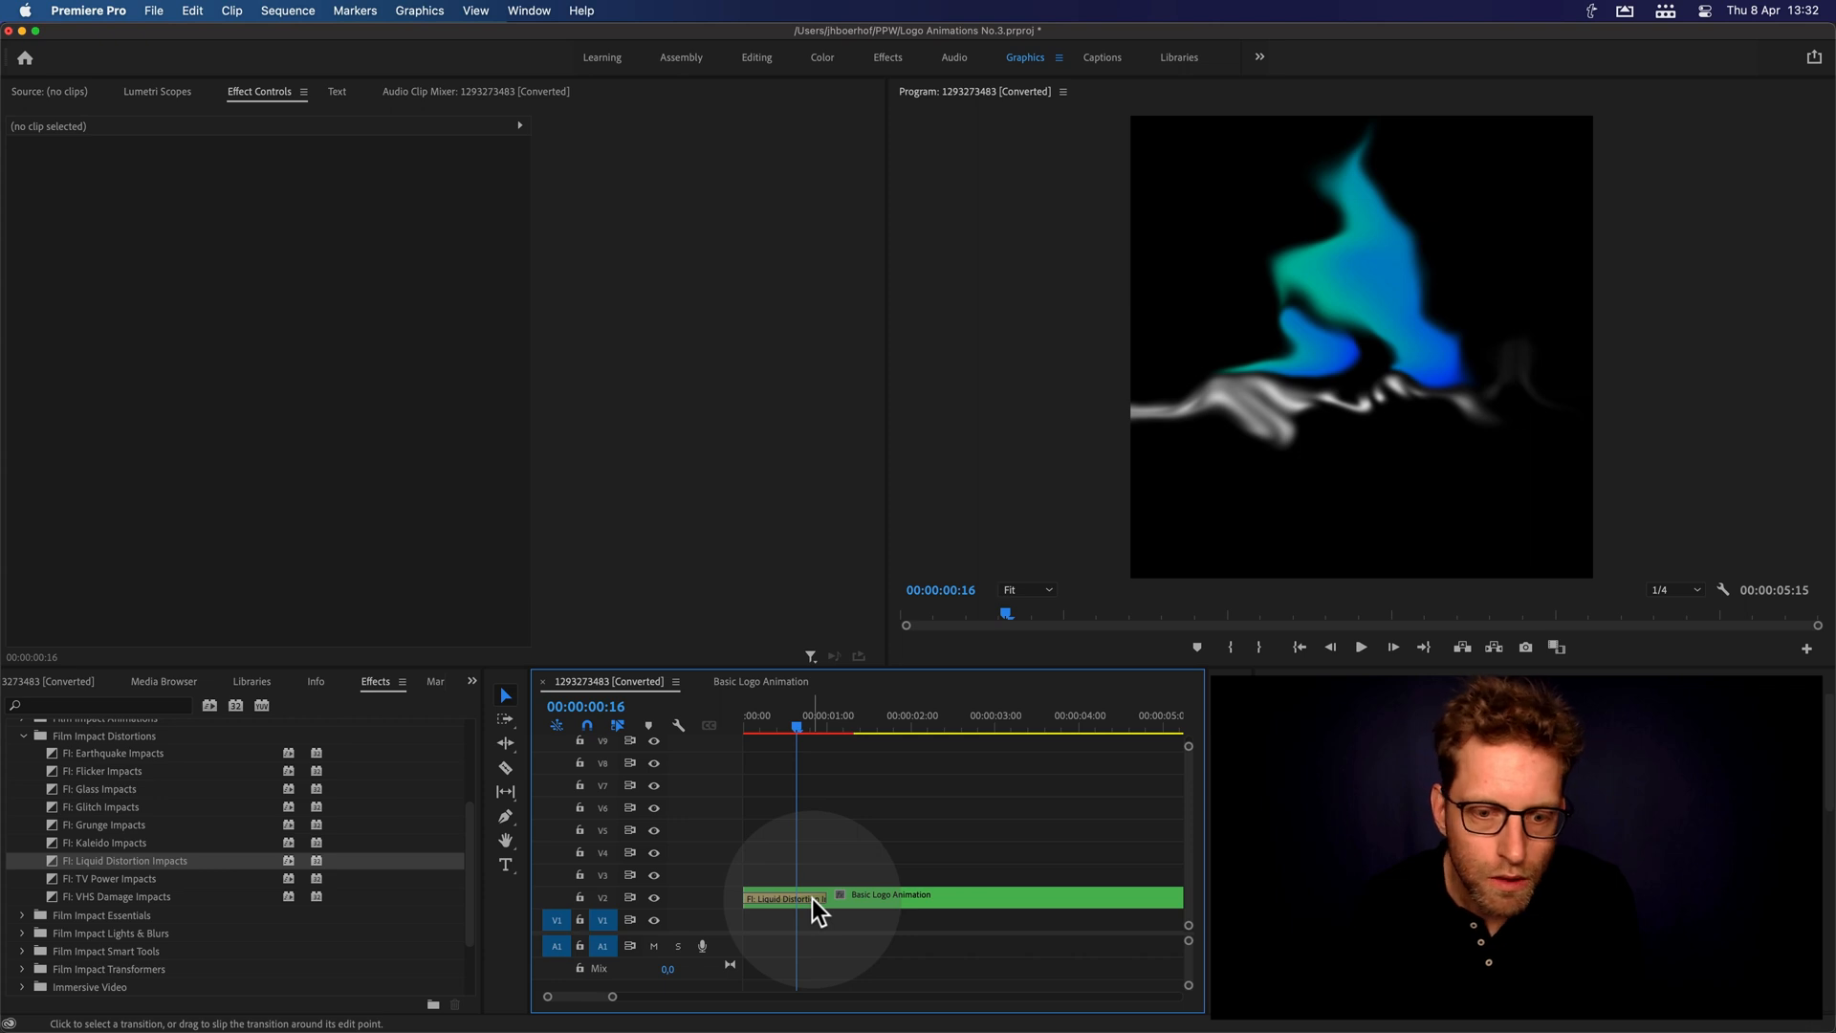
# - Set the Liquid Distortion's Strength and Dolly to 0, Vertigo and Dissolve Time to 100, and preview
pyautogui.click(782, 899)
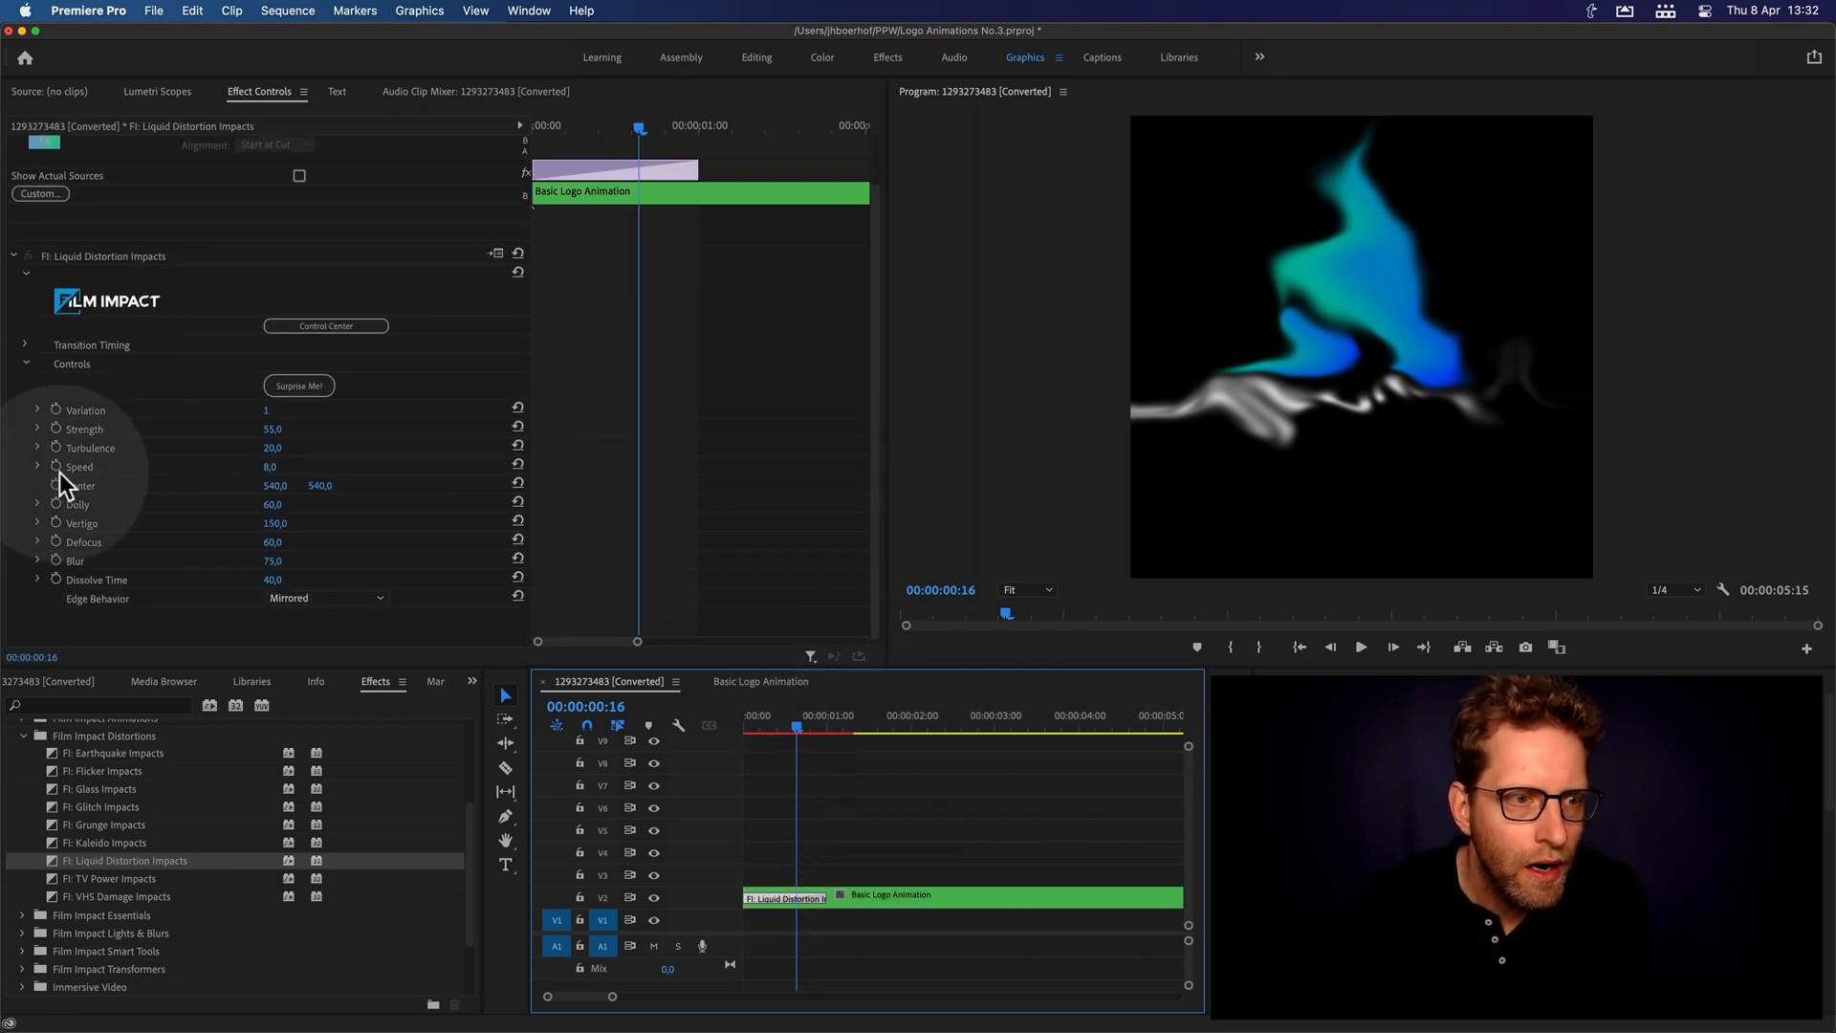
pyautogui.moveTo(281, 429); pyautogui.dragTo(242, 429)
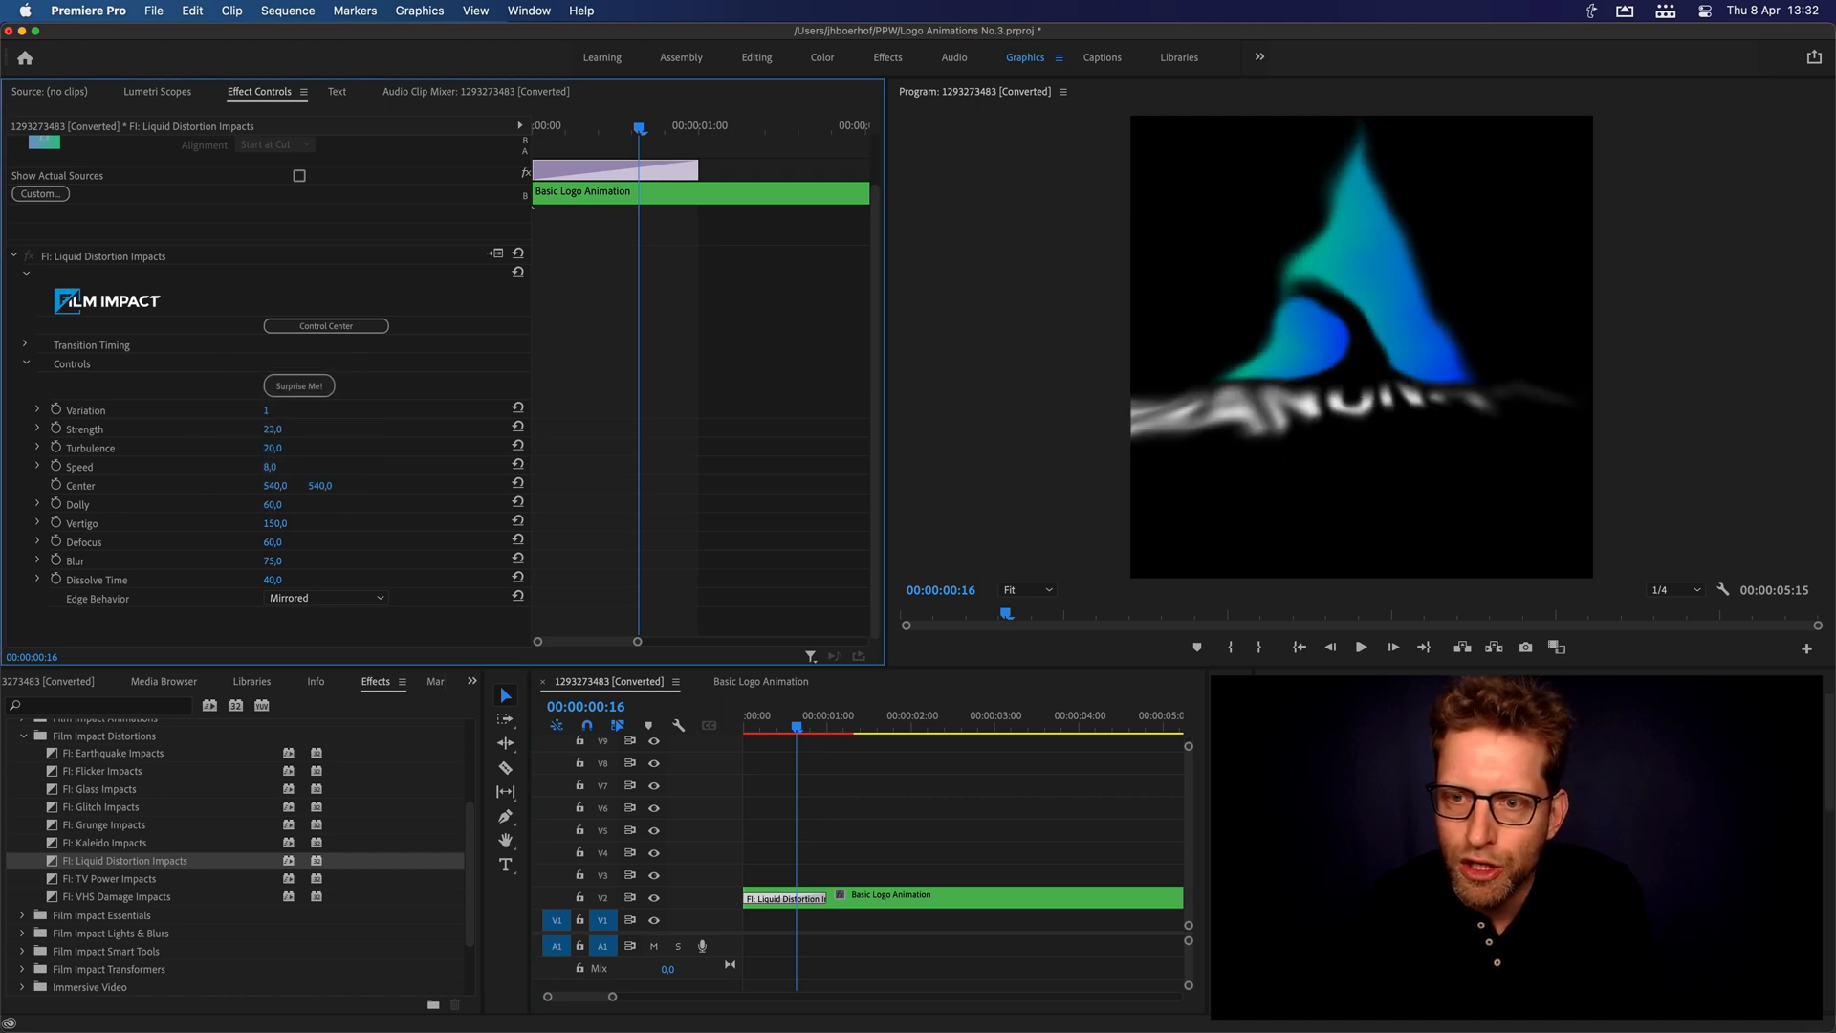
pyautogui.moveTo(273, 428); pyautogui.dragTo(273, 428)
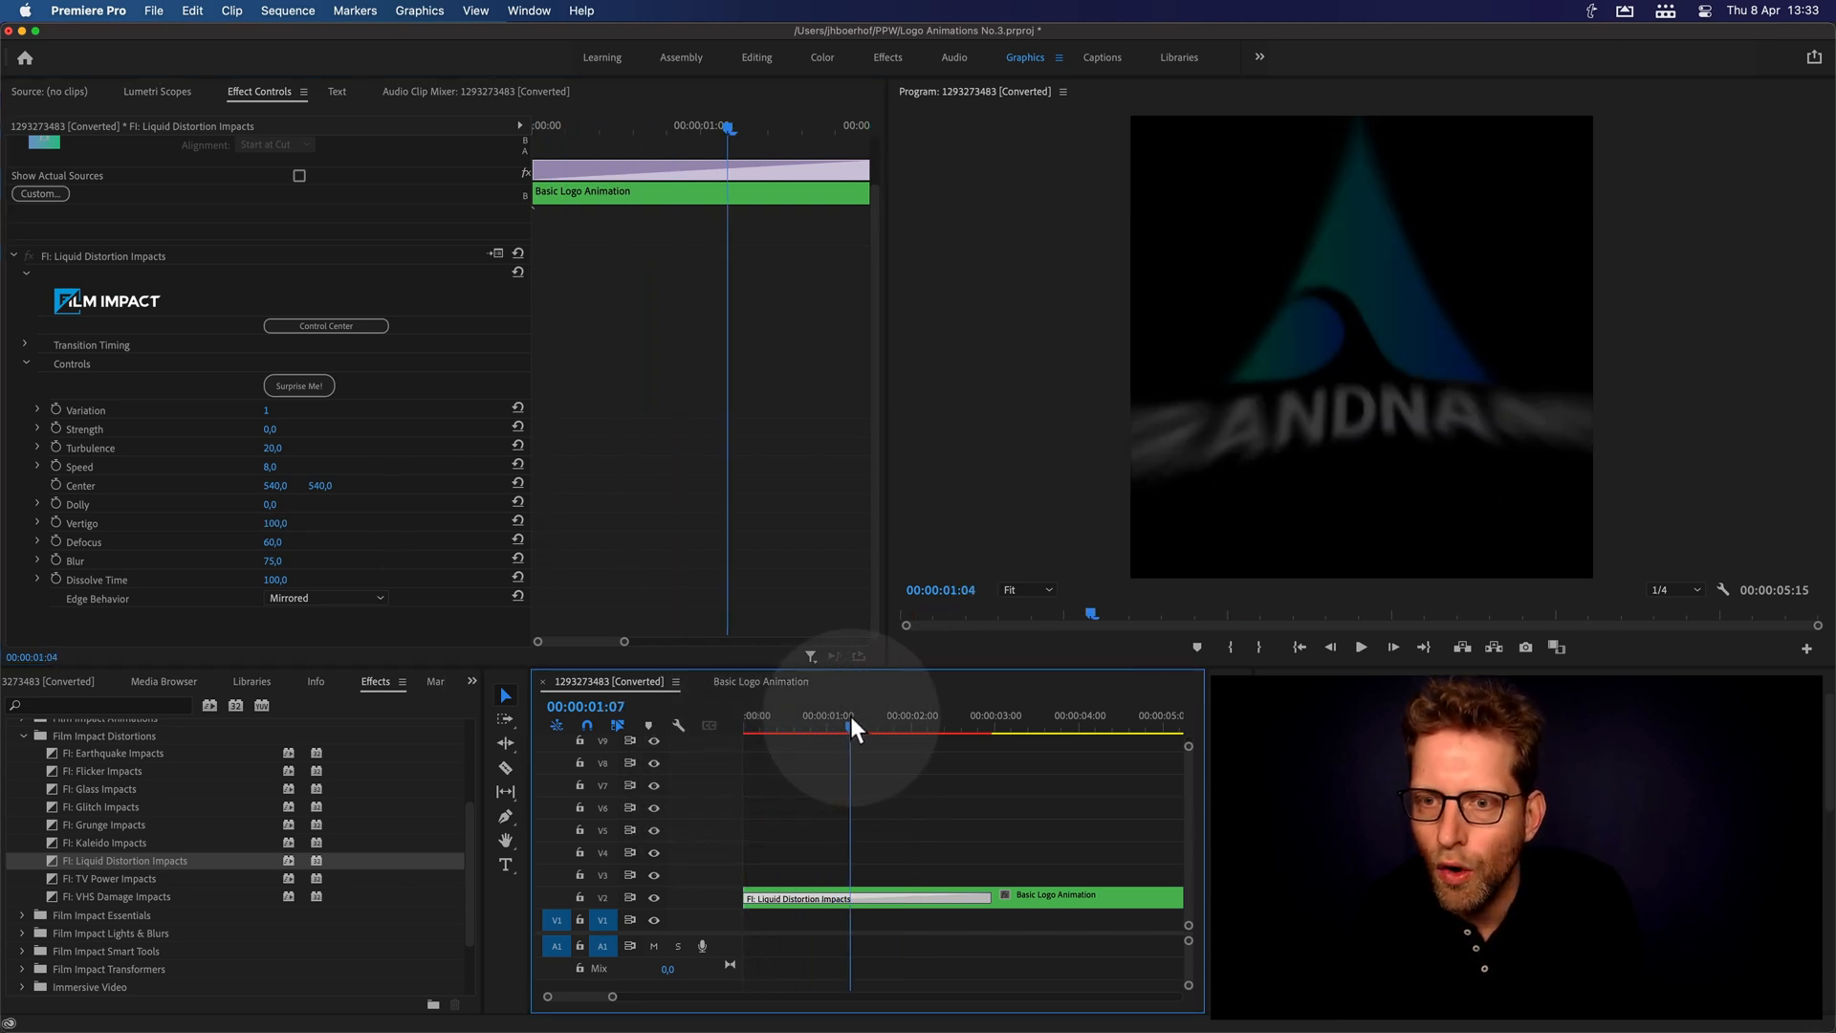
pyautogui.moveTo(853, 727); pyautogui.dragTo(914, 723)
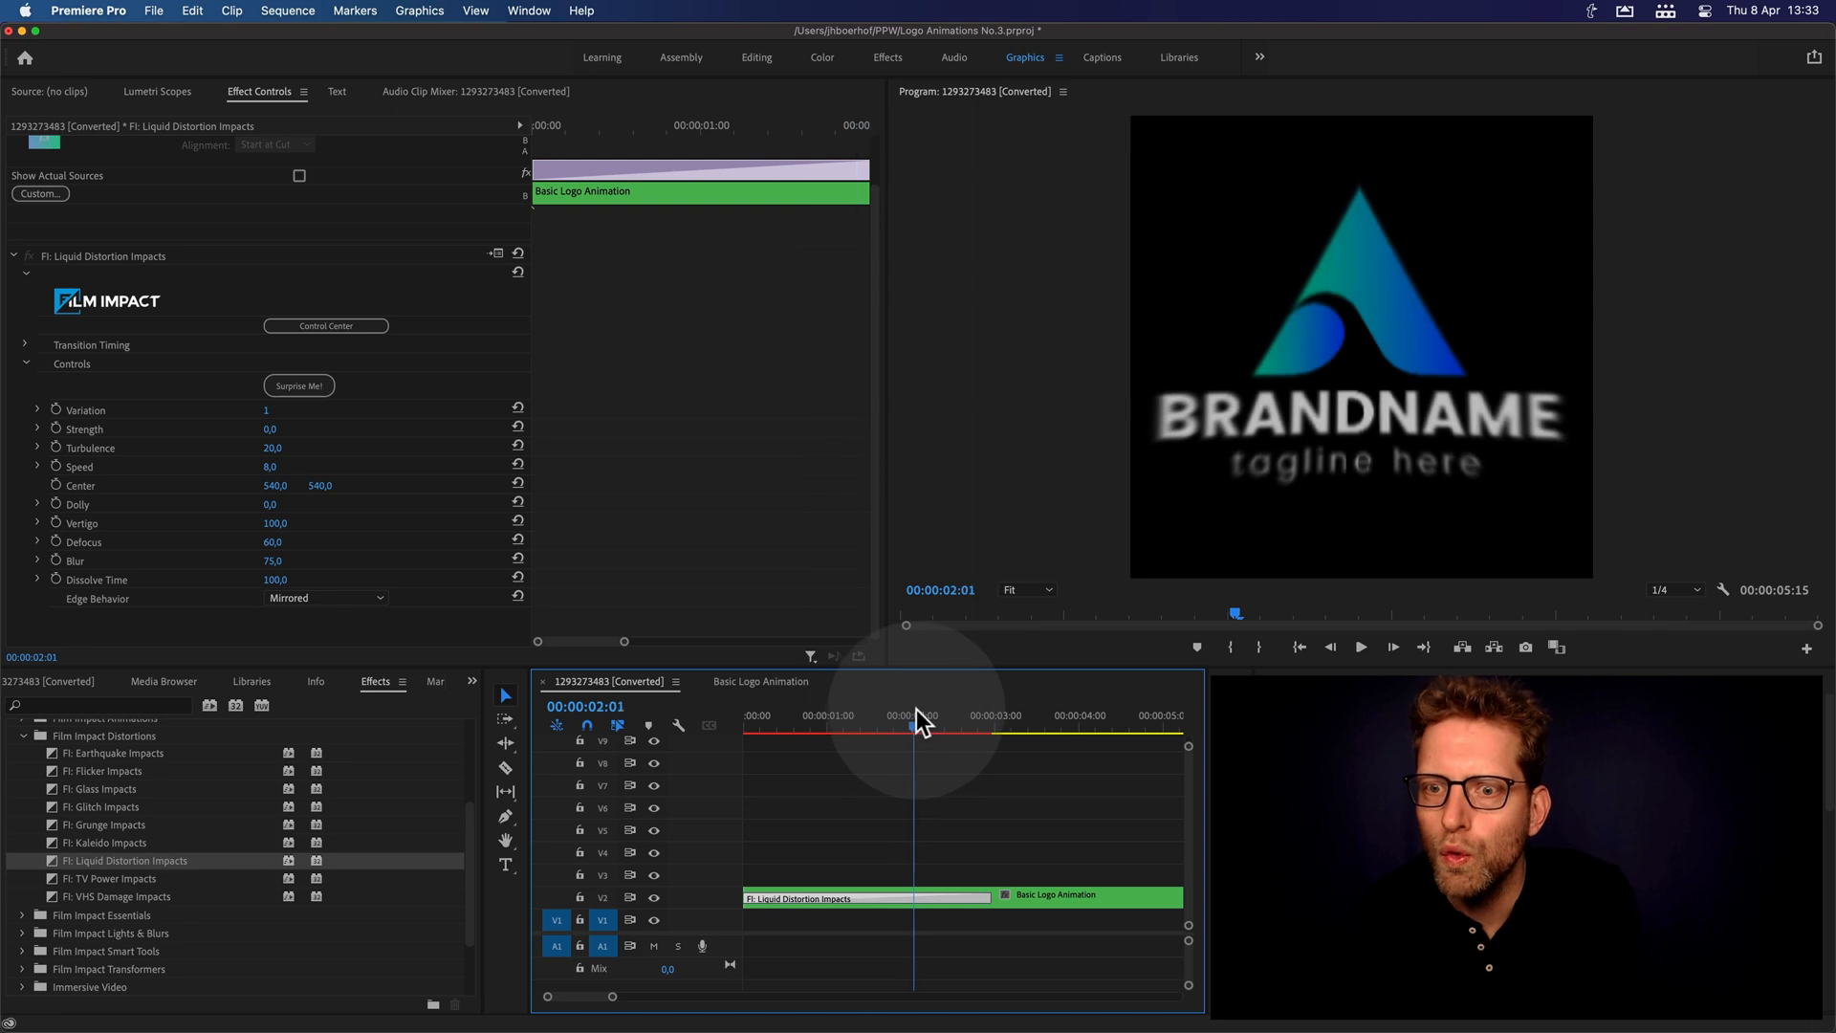
pyautogui.moveTo(911, 723); pyautogui.dragTo(854, 723)
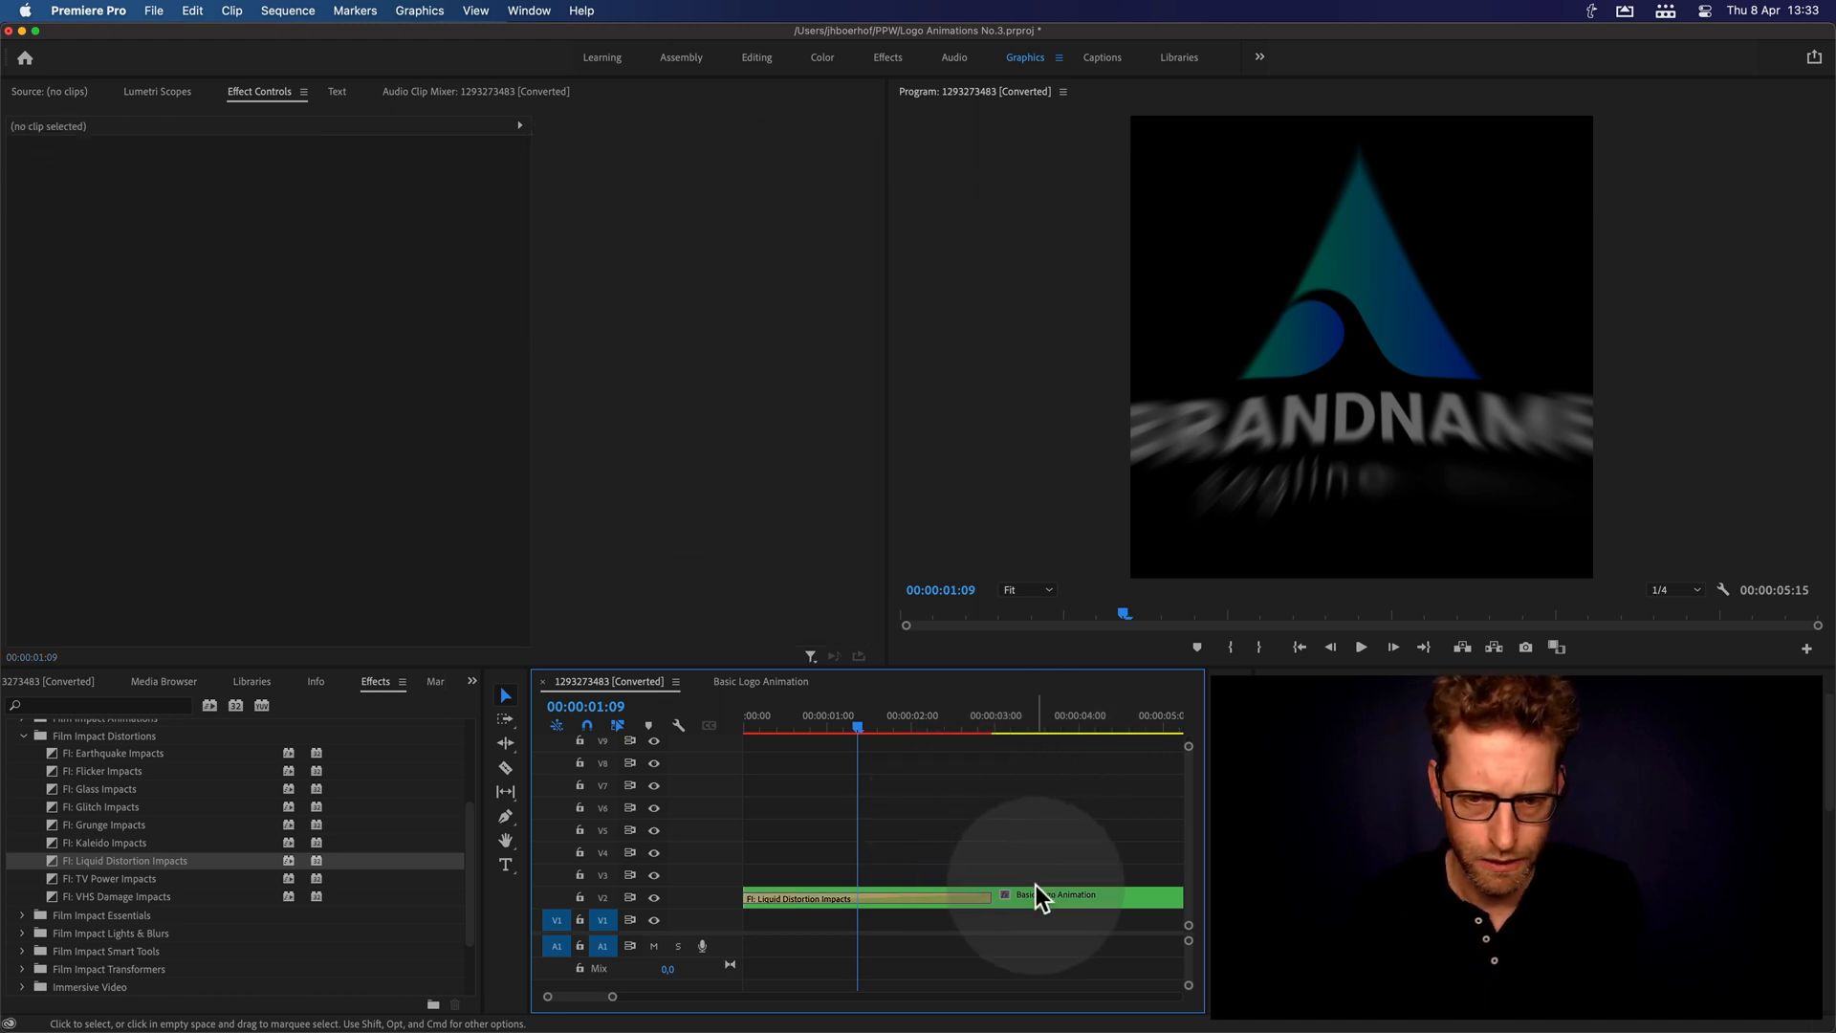
# - Set the sequence Frame Size to 1920 by 1920 in Sequence Settings
pyautogui.click(287, 12)
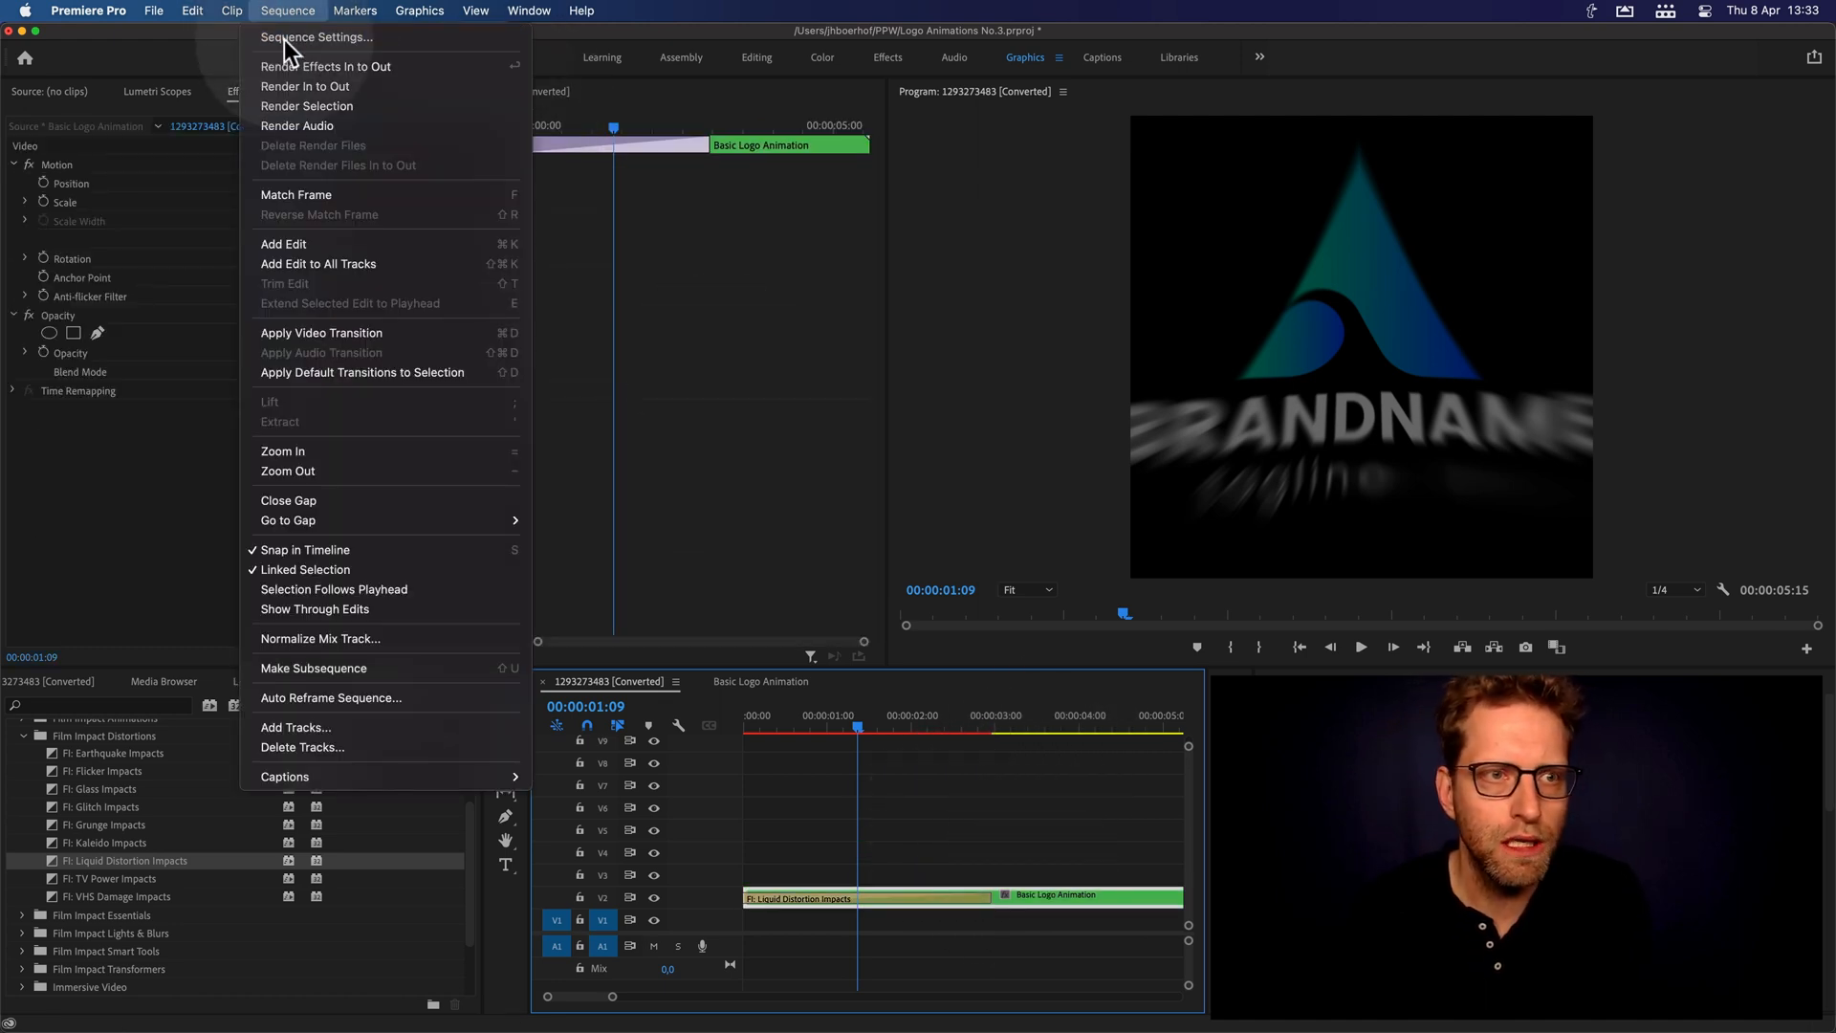
pyautogui.click(315, 36)
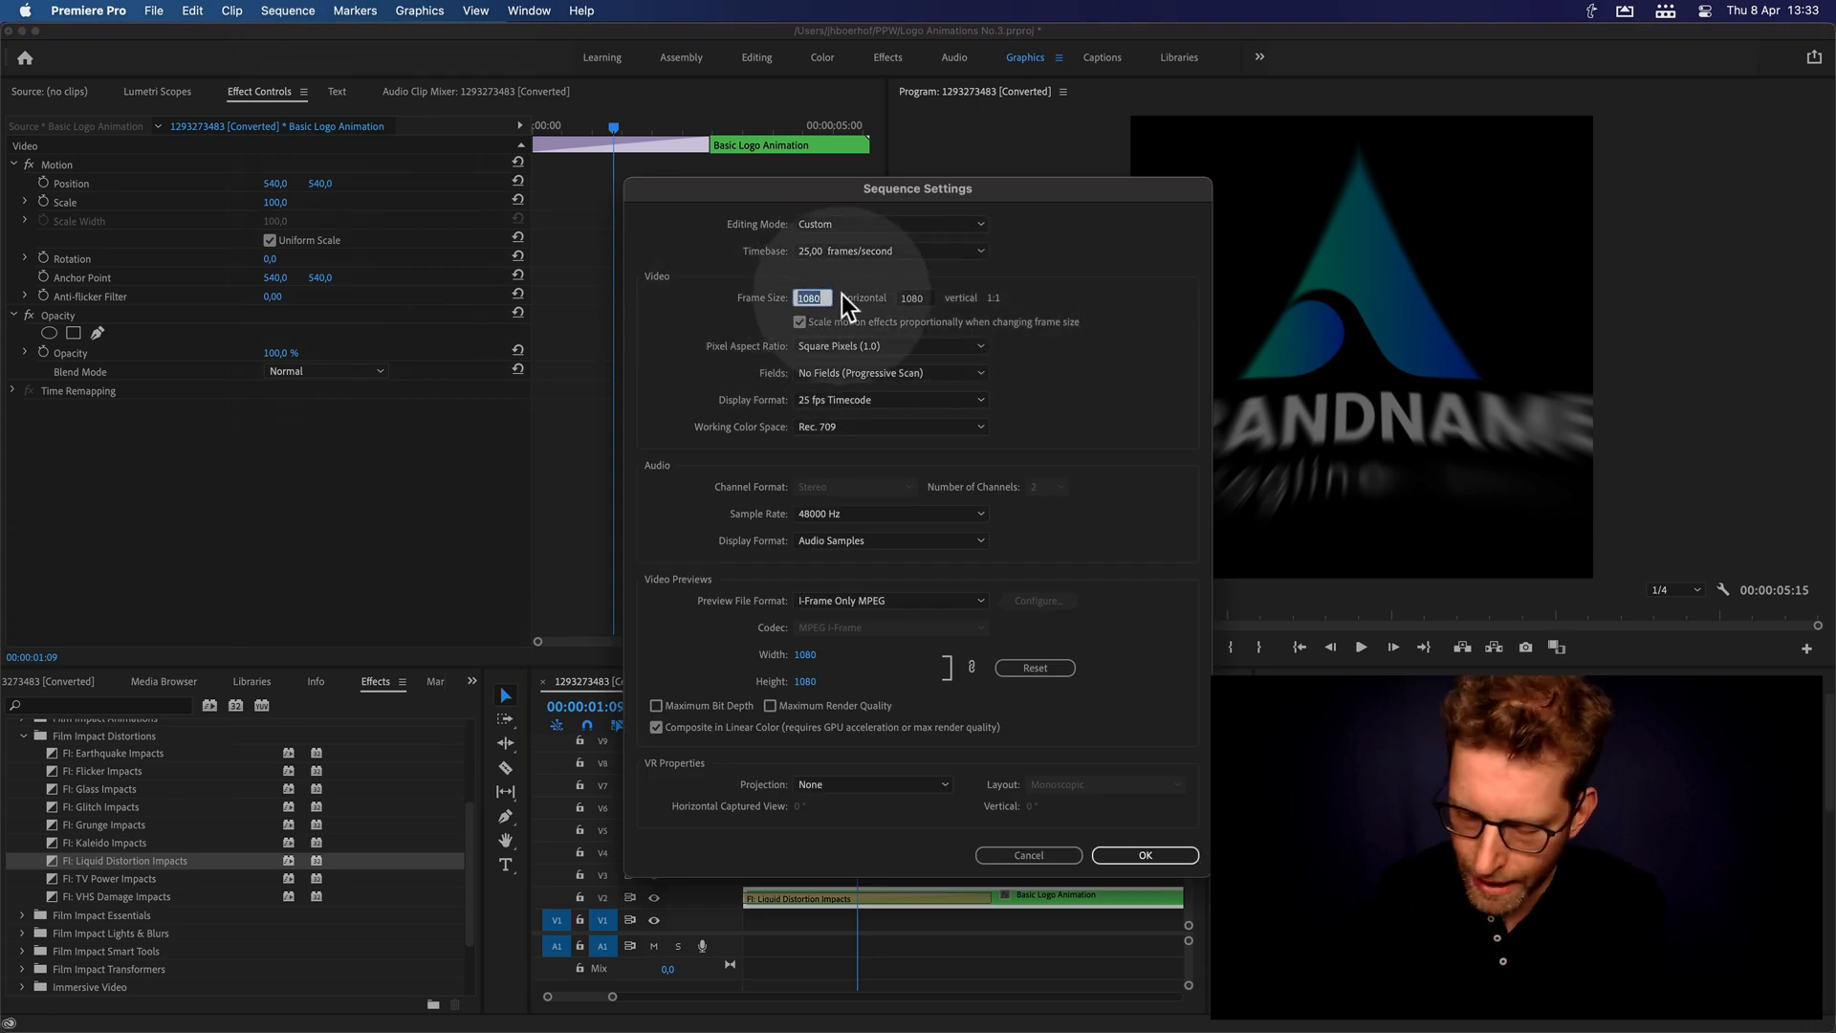
pyautogui.write('192')
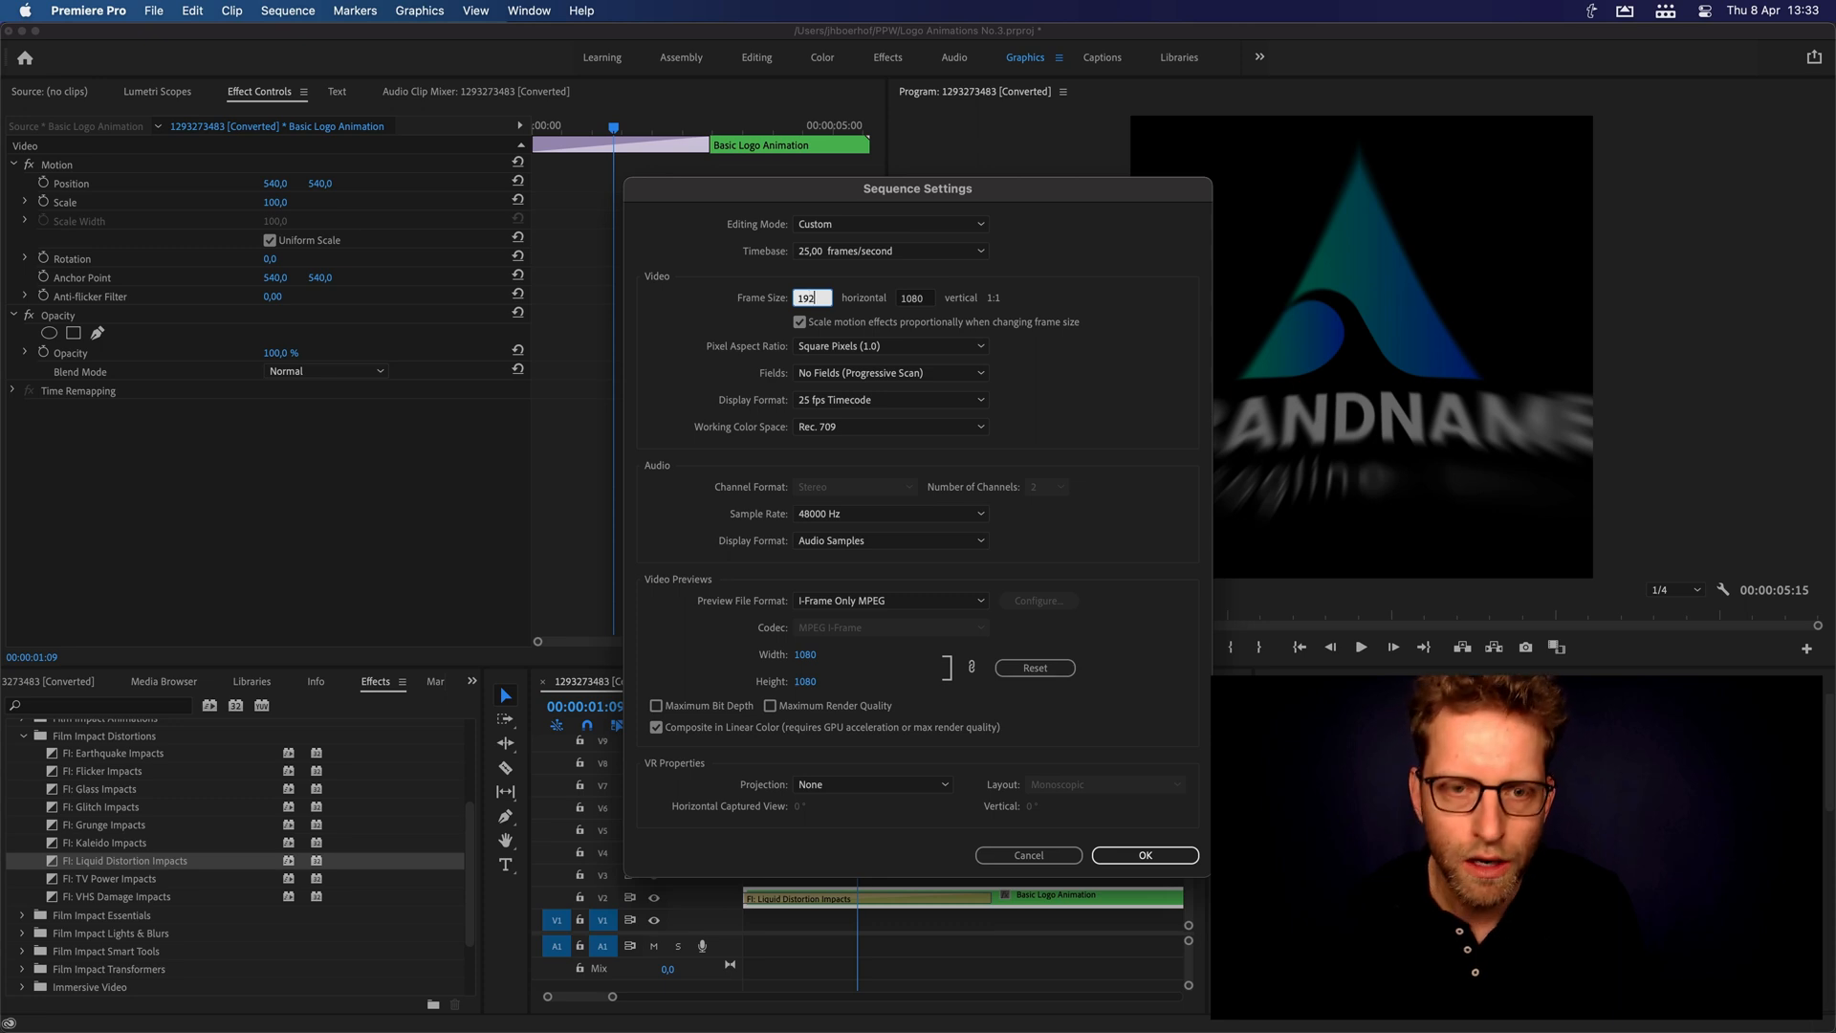
pyautogui.click(1143, 854)
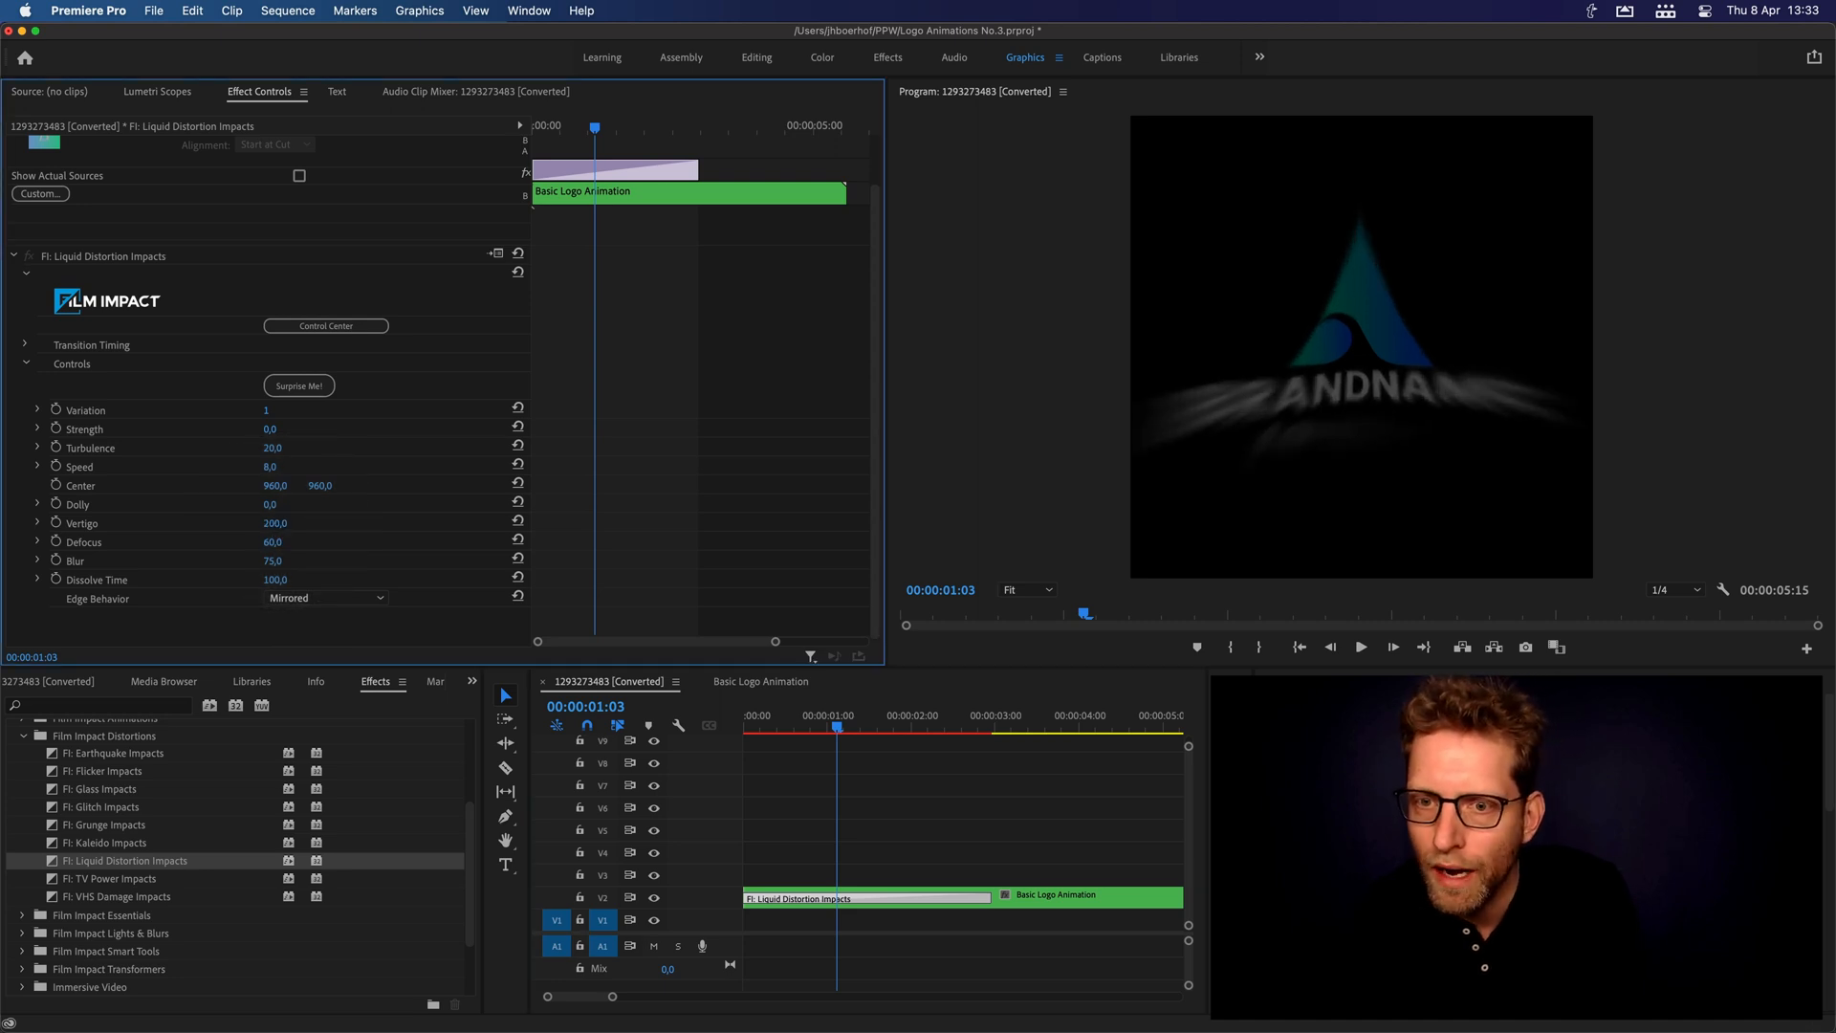
# - Lower Vertigo to 150 and move the distortion center to 960, 854, then preview the reveal
pyautogui.click(752, 726)
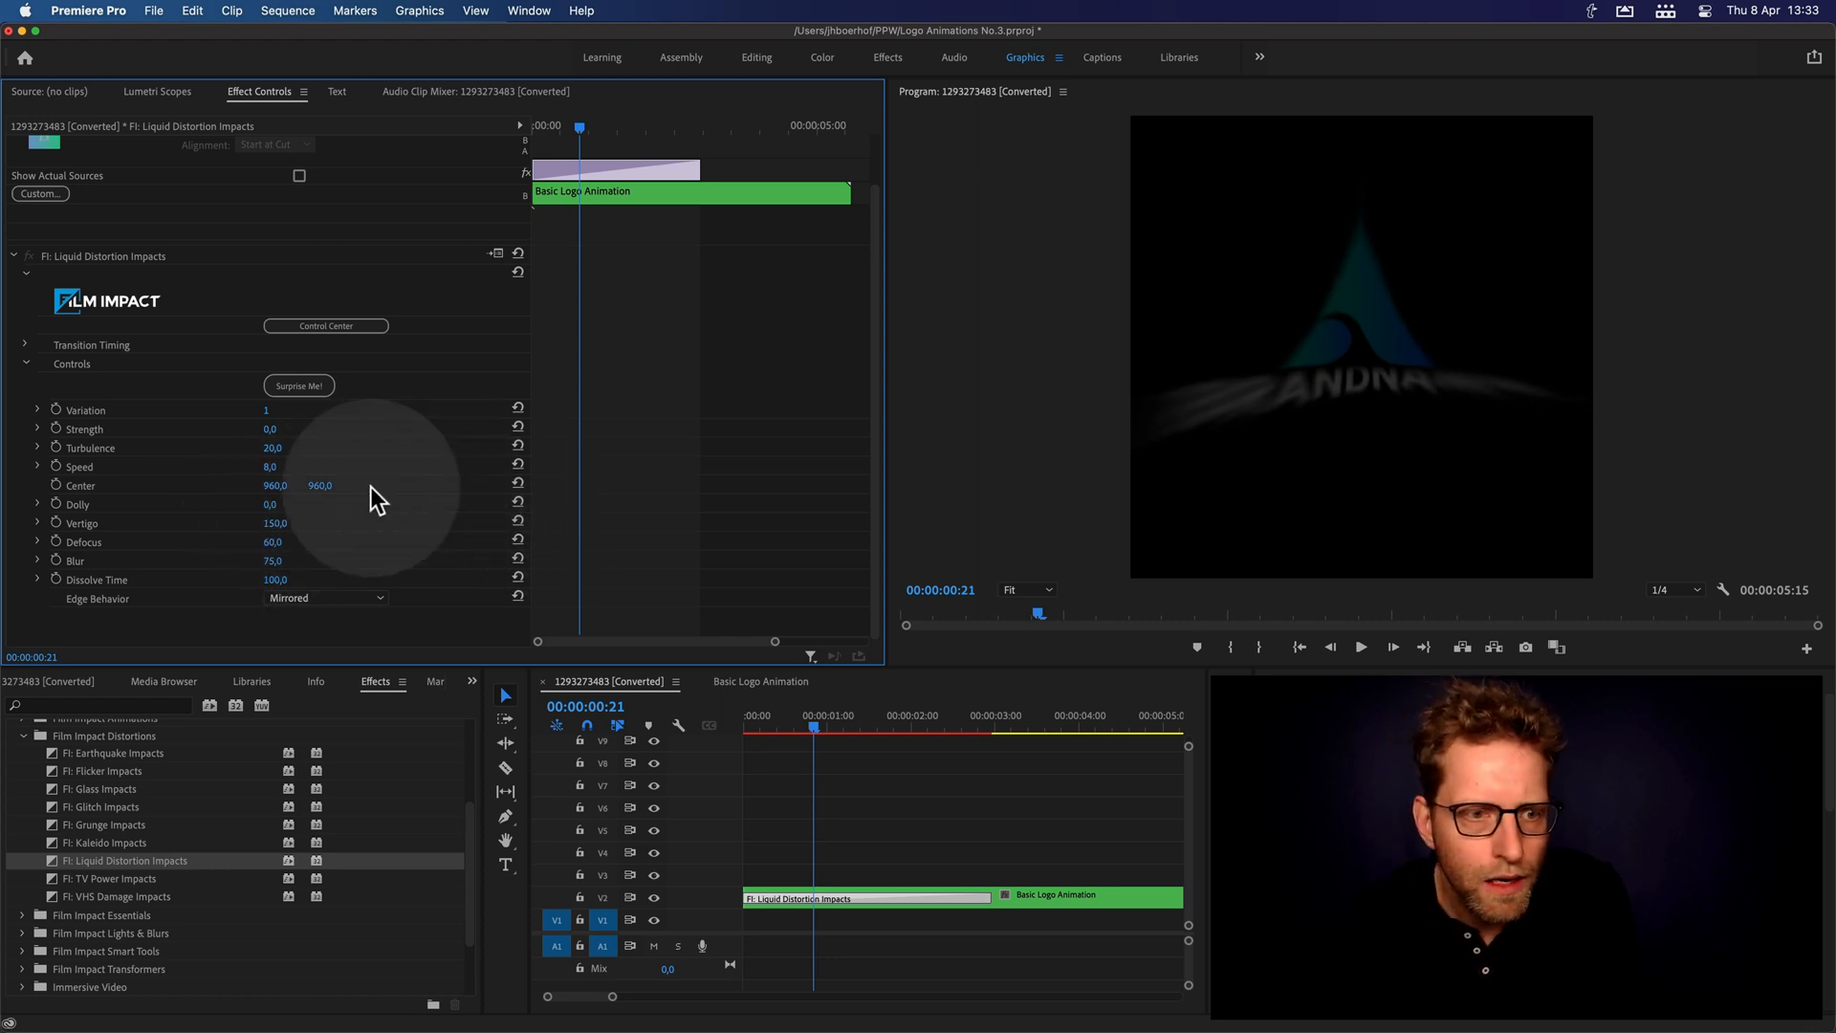
pyautogui.moveTo(320, 484); pyautogui.dragTo(320, 474)
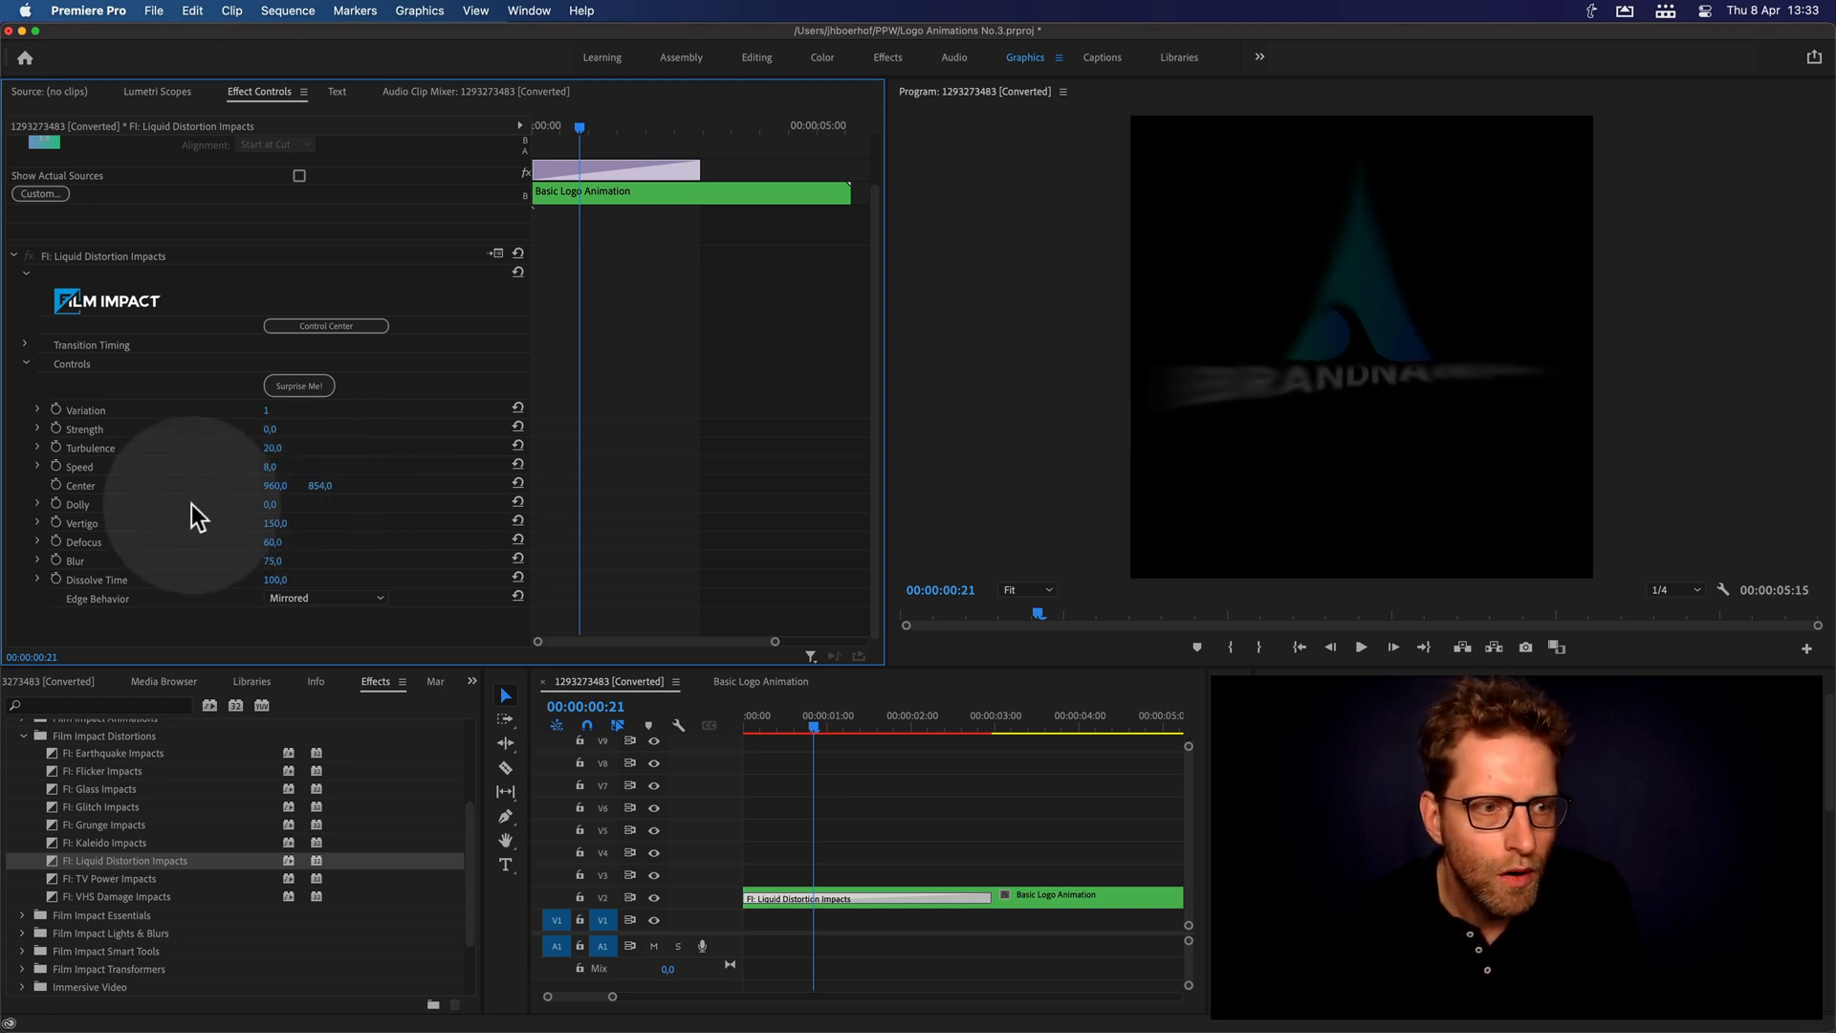
pyautogui.moveTo(455, 521)
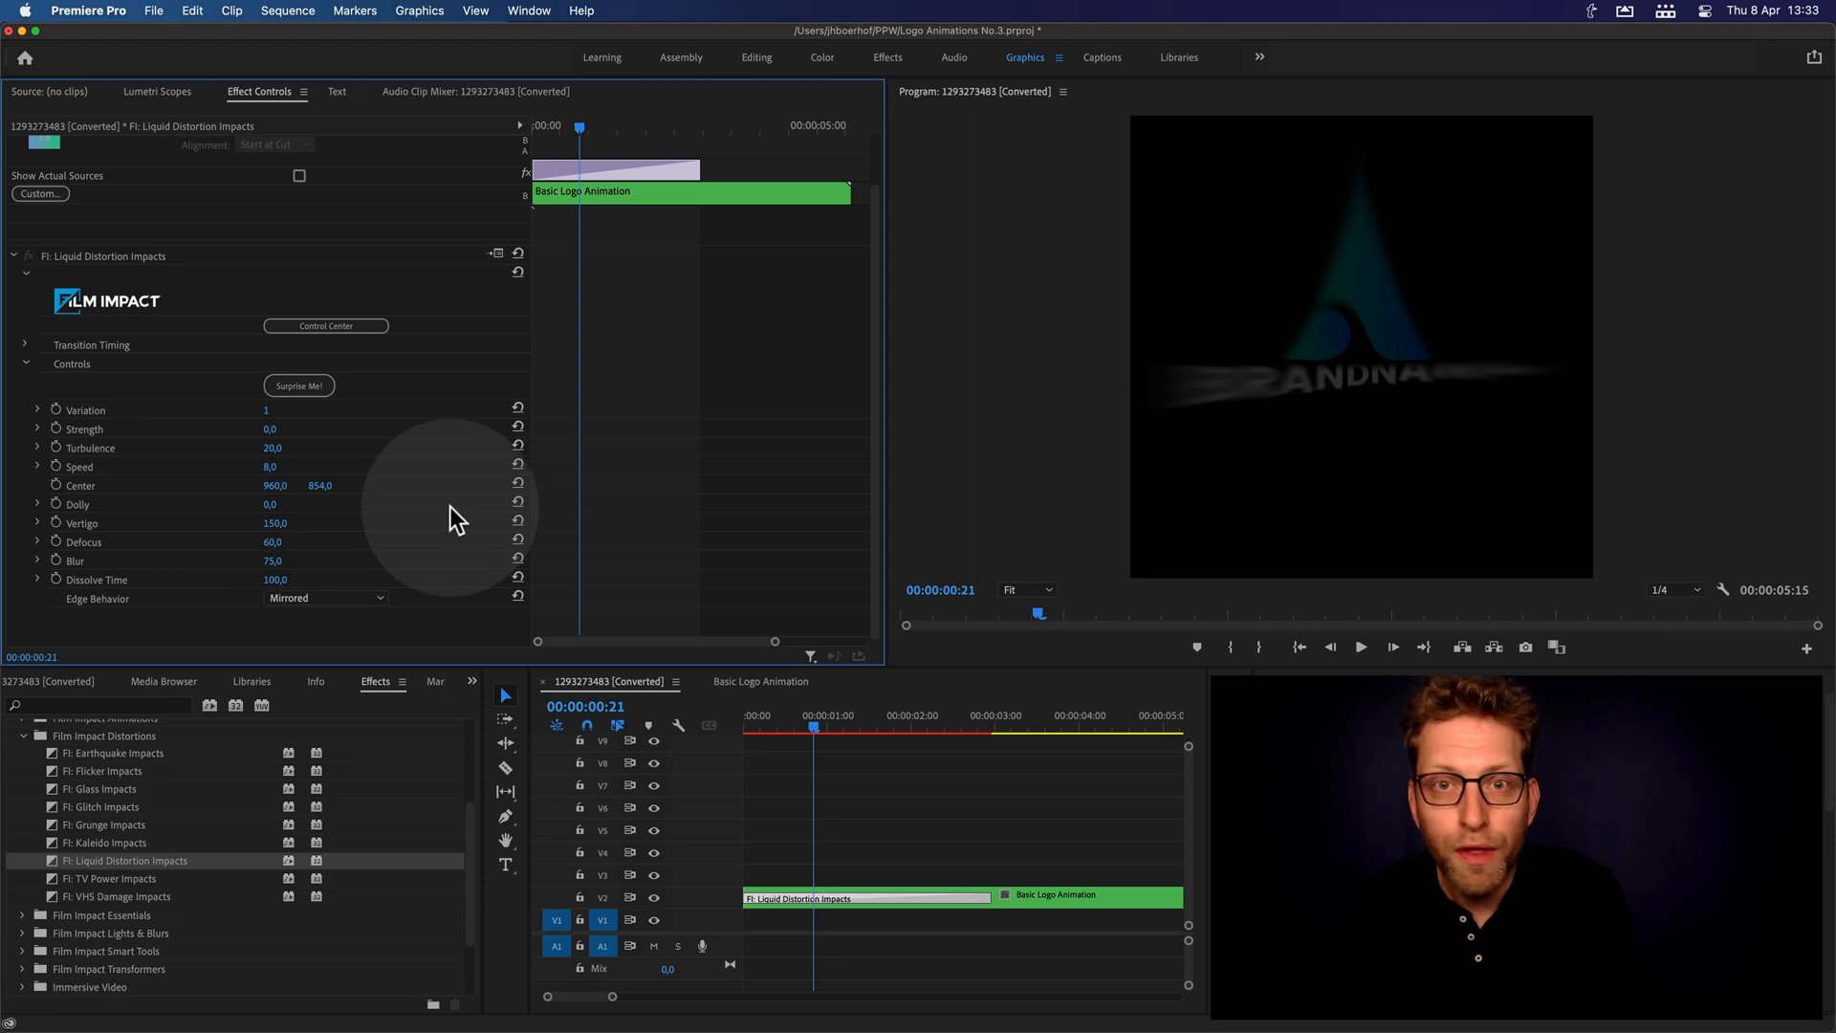
pyautogui.moveTo(524, 633)
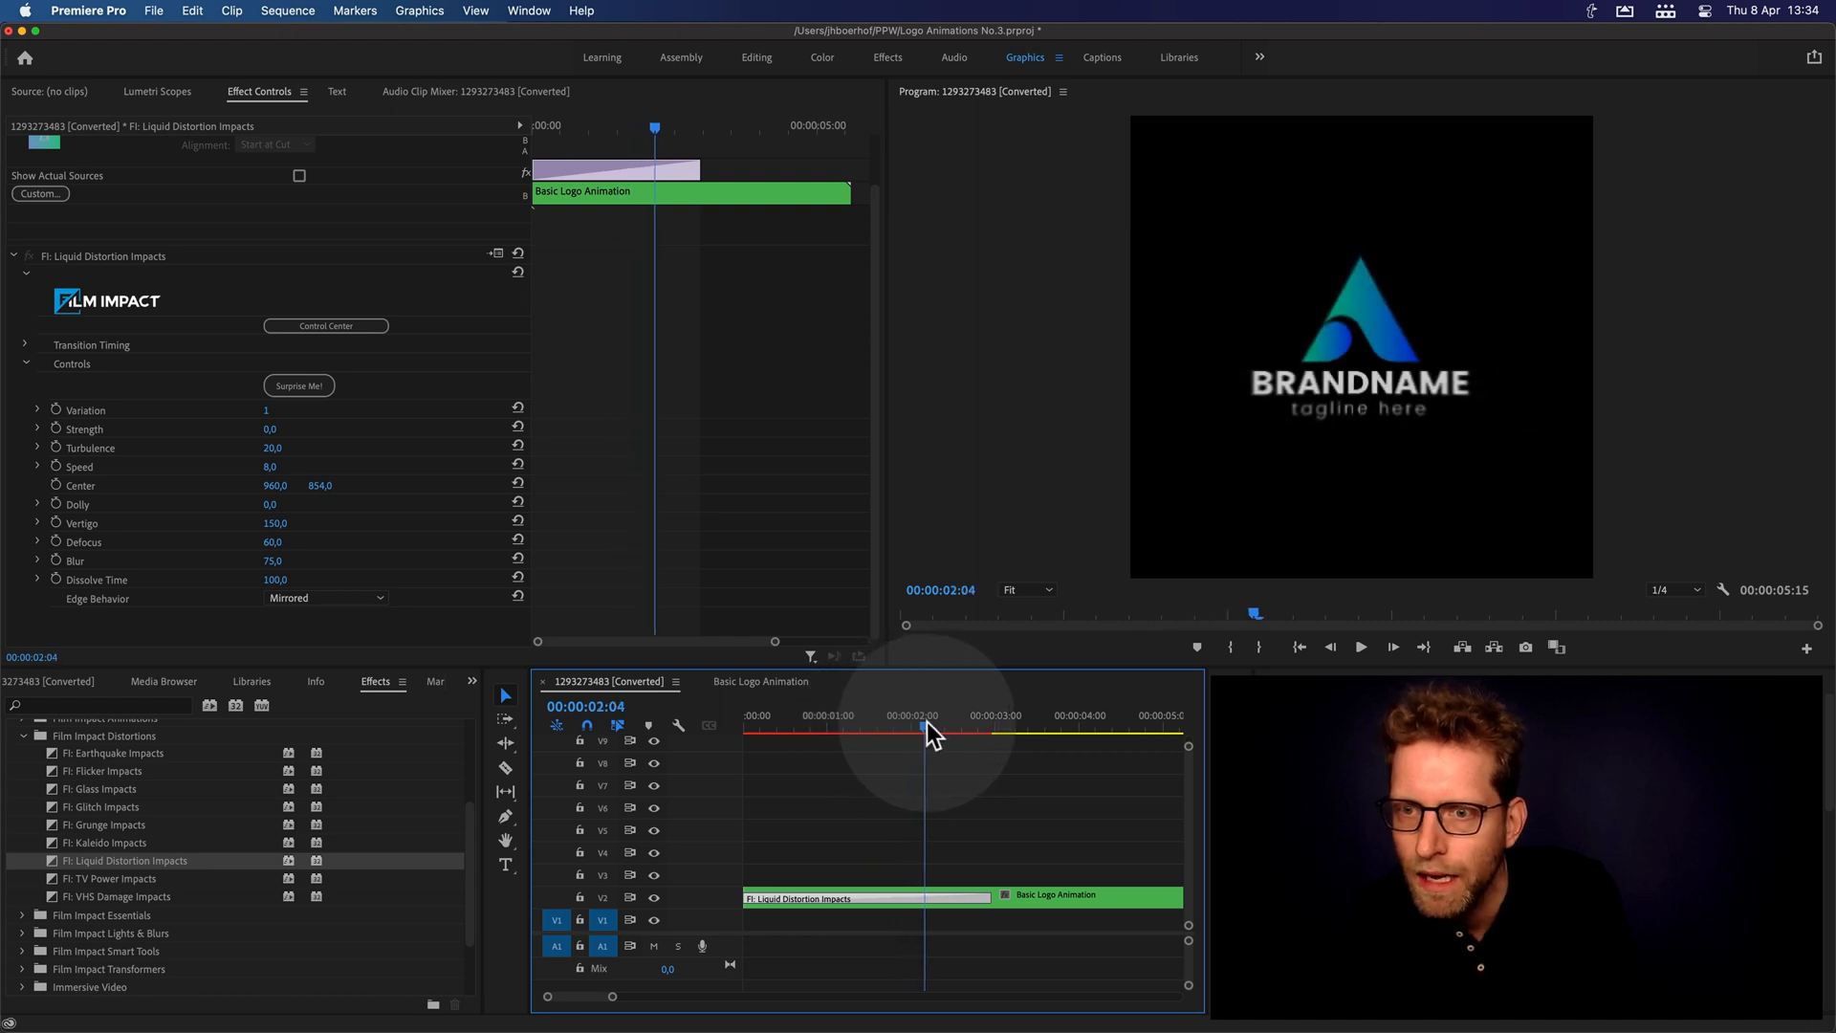
pyautogui.moveTo(917, 727); pyautogui.dragTo(947, 727)
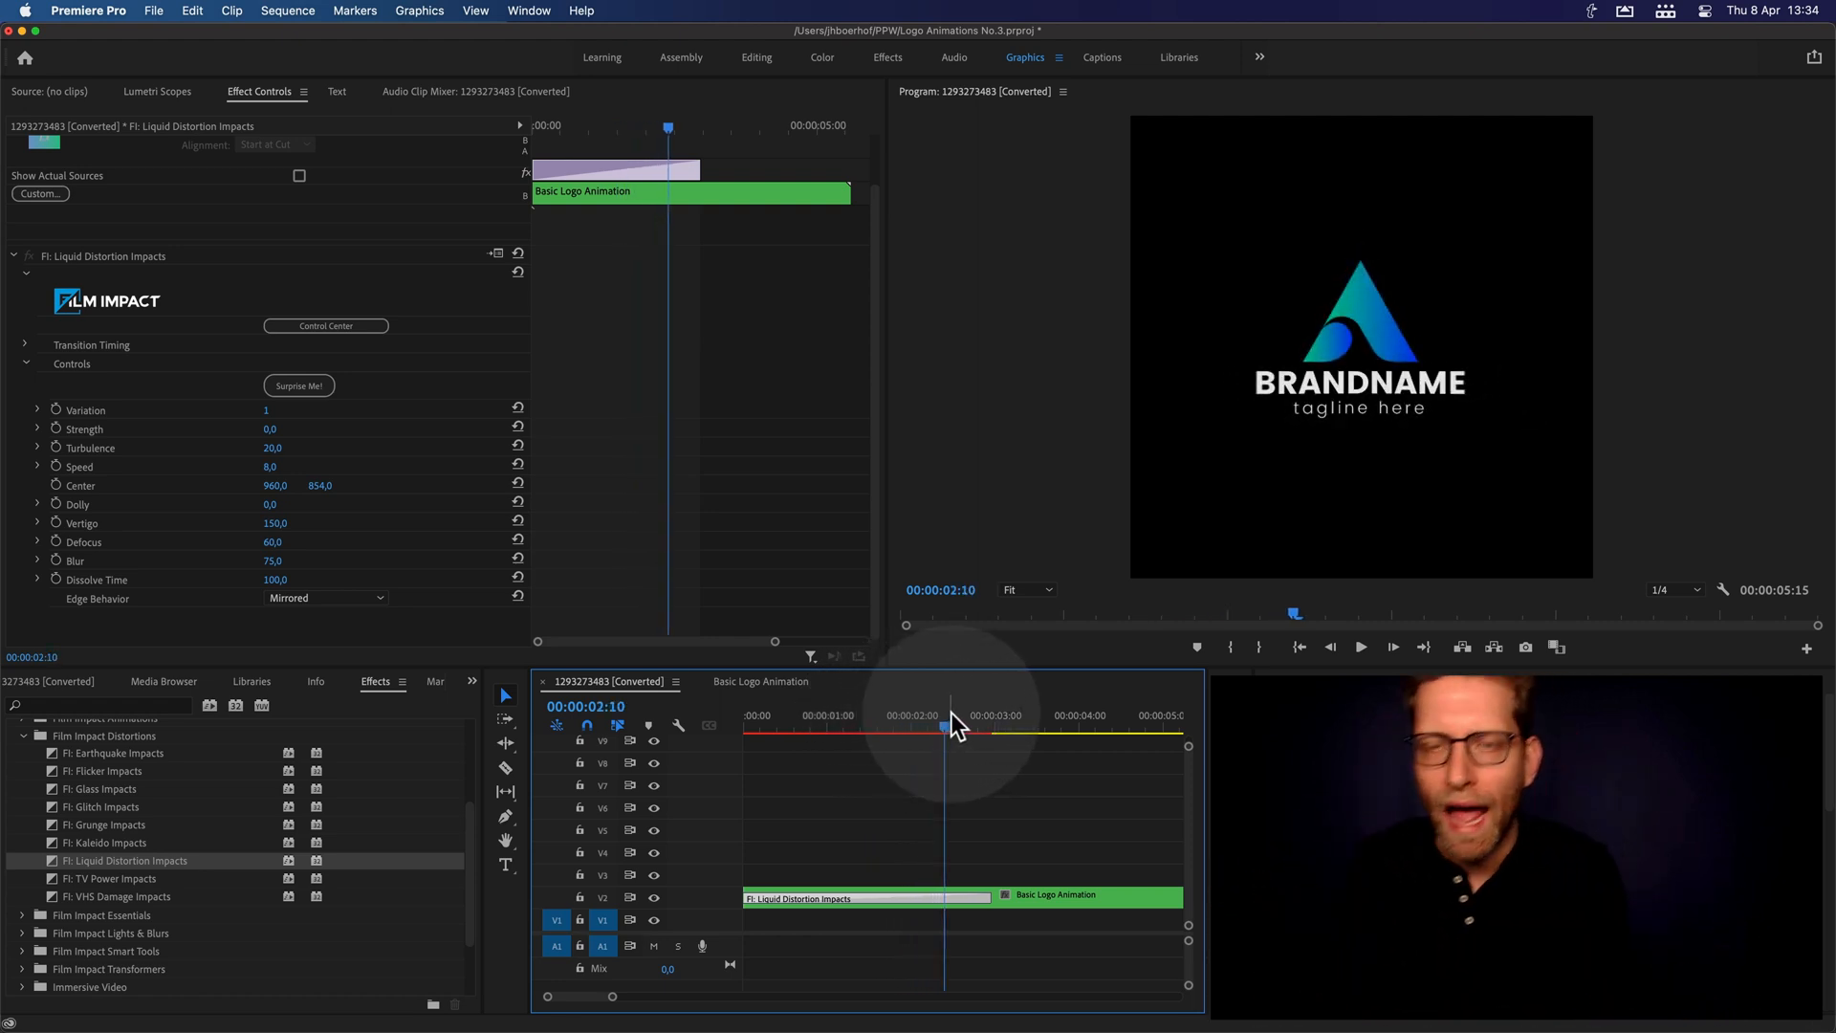
pyautogui.click(748, 715)
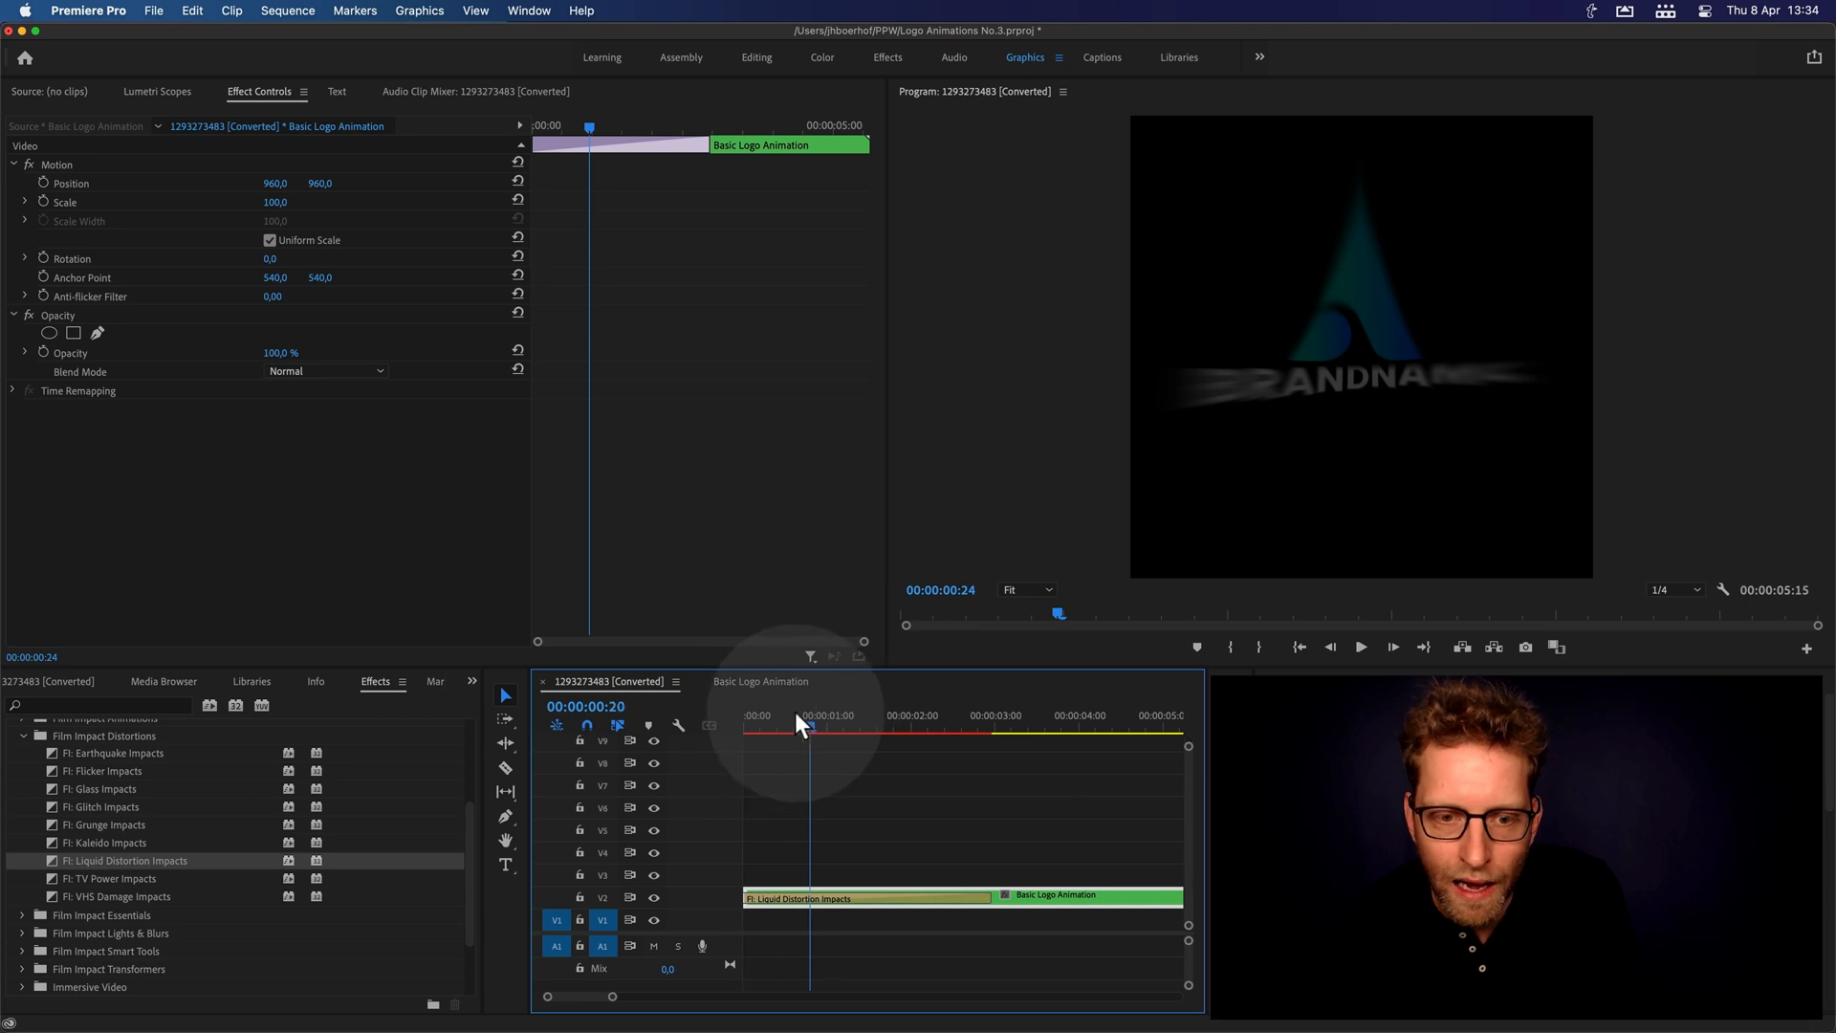
pyautogui.click(767, 733)
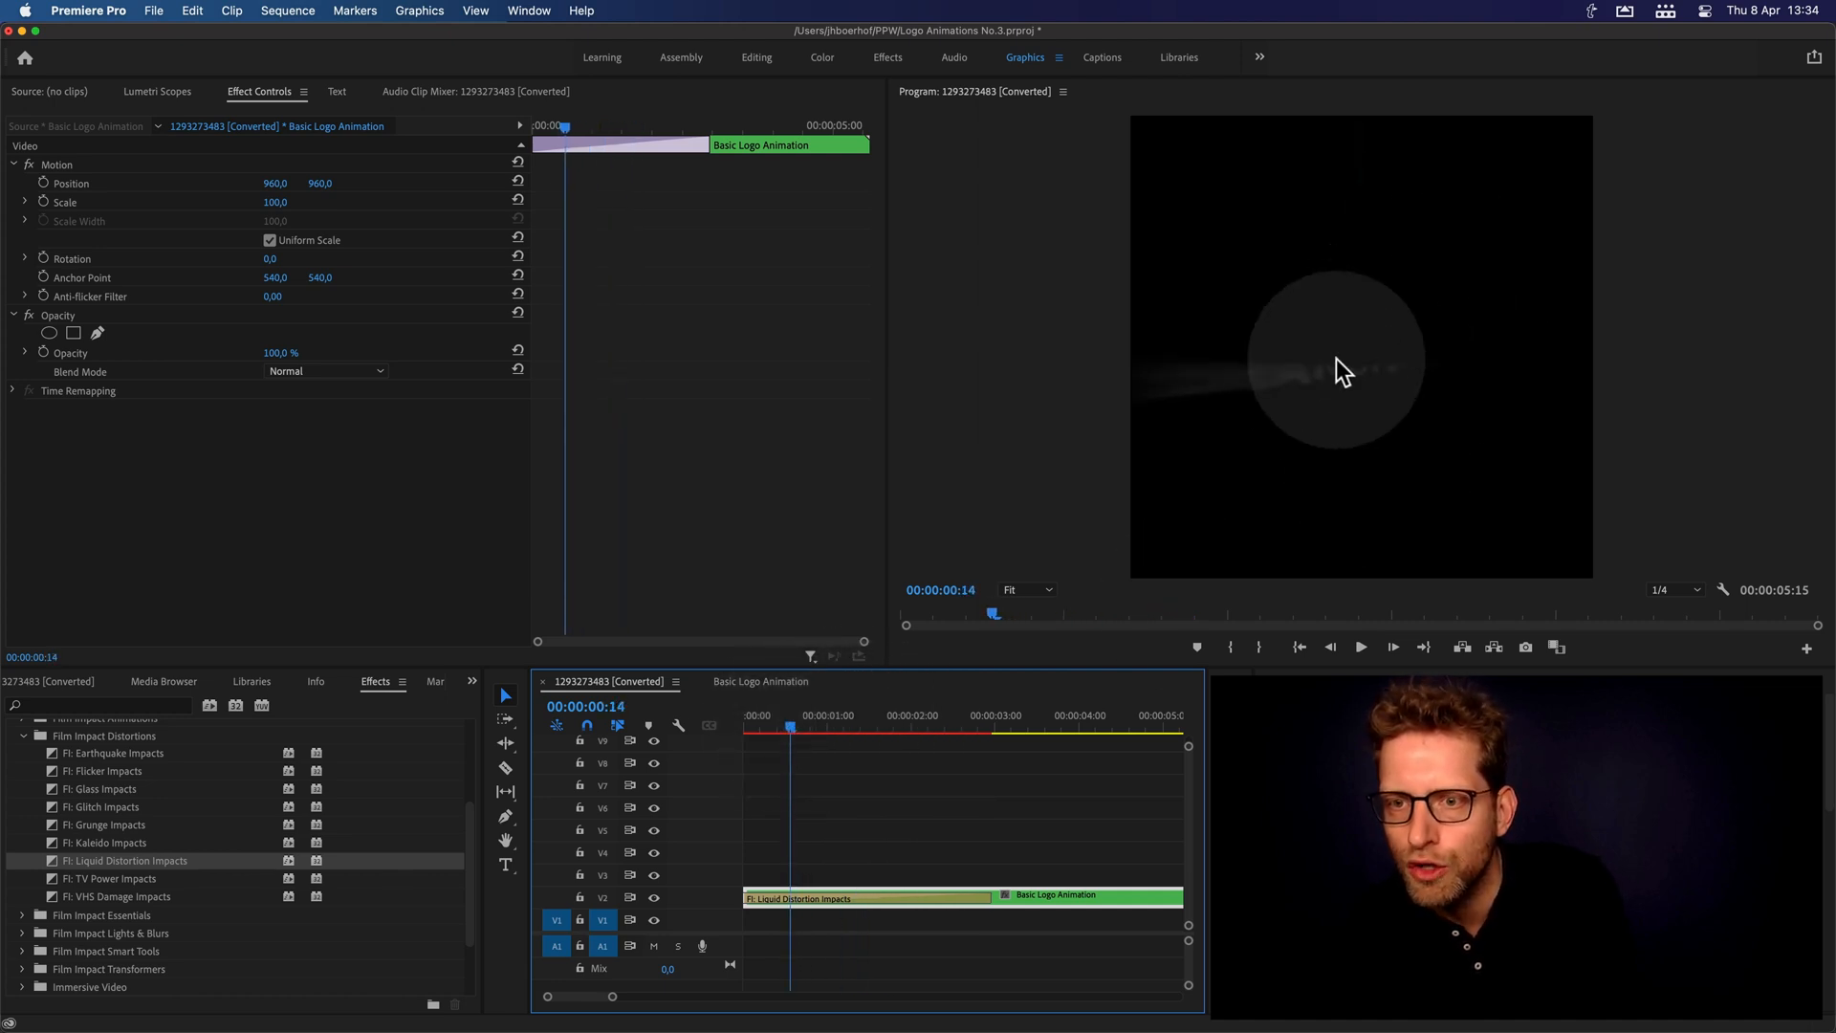
pyautogui.click(822, 726)
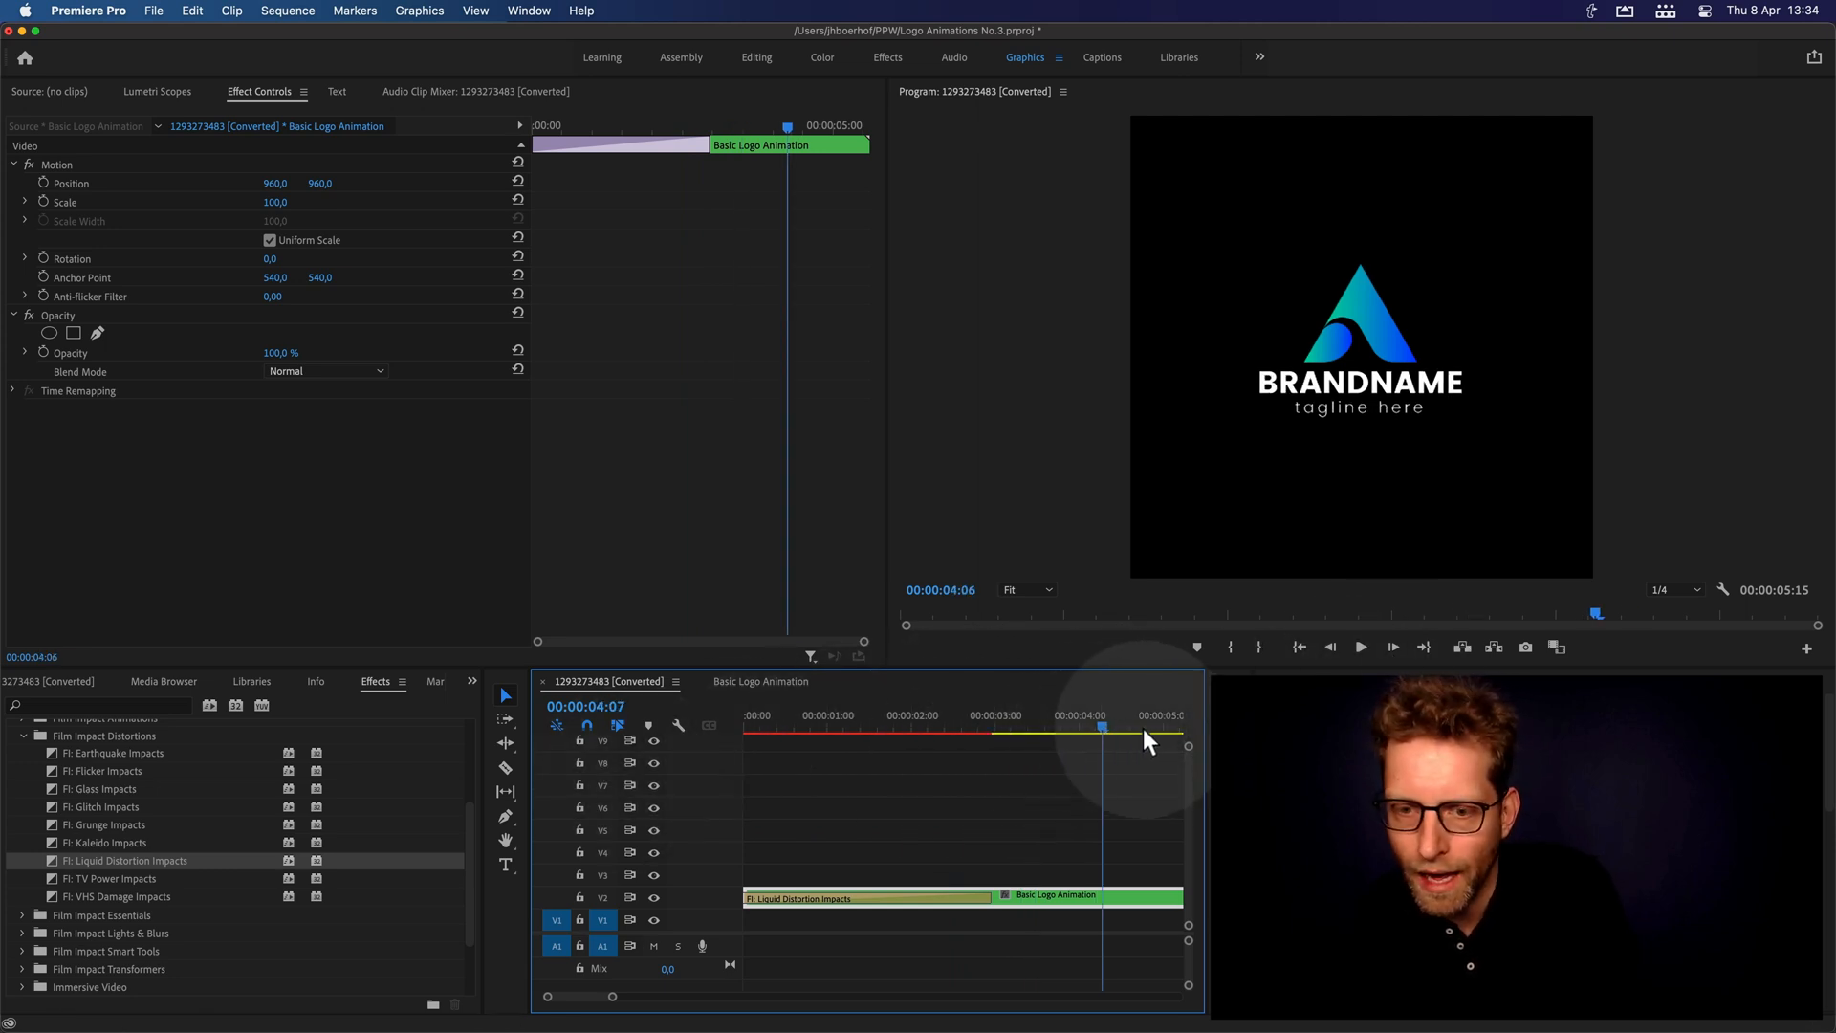
pyautogui.moveTo(1101, 729); pyautogui.dragTo(1149, 729)
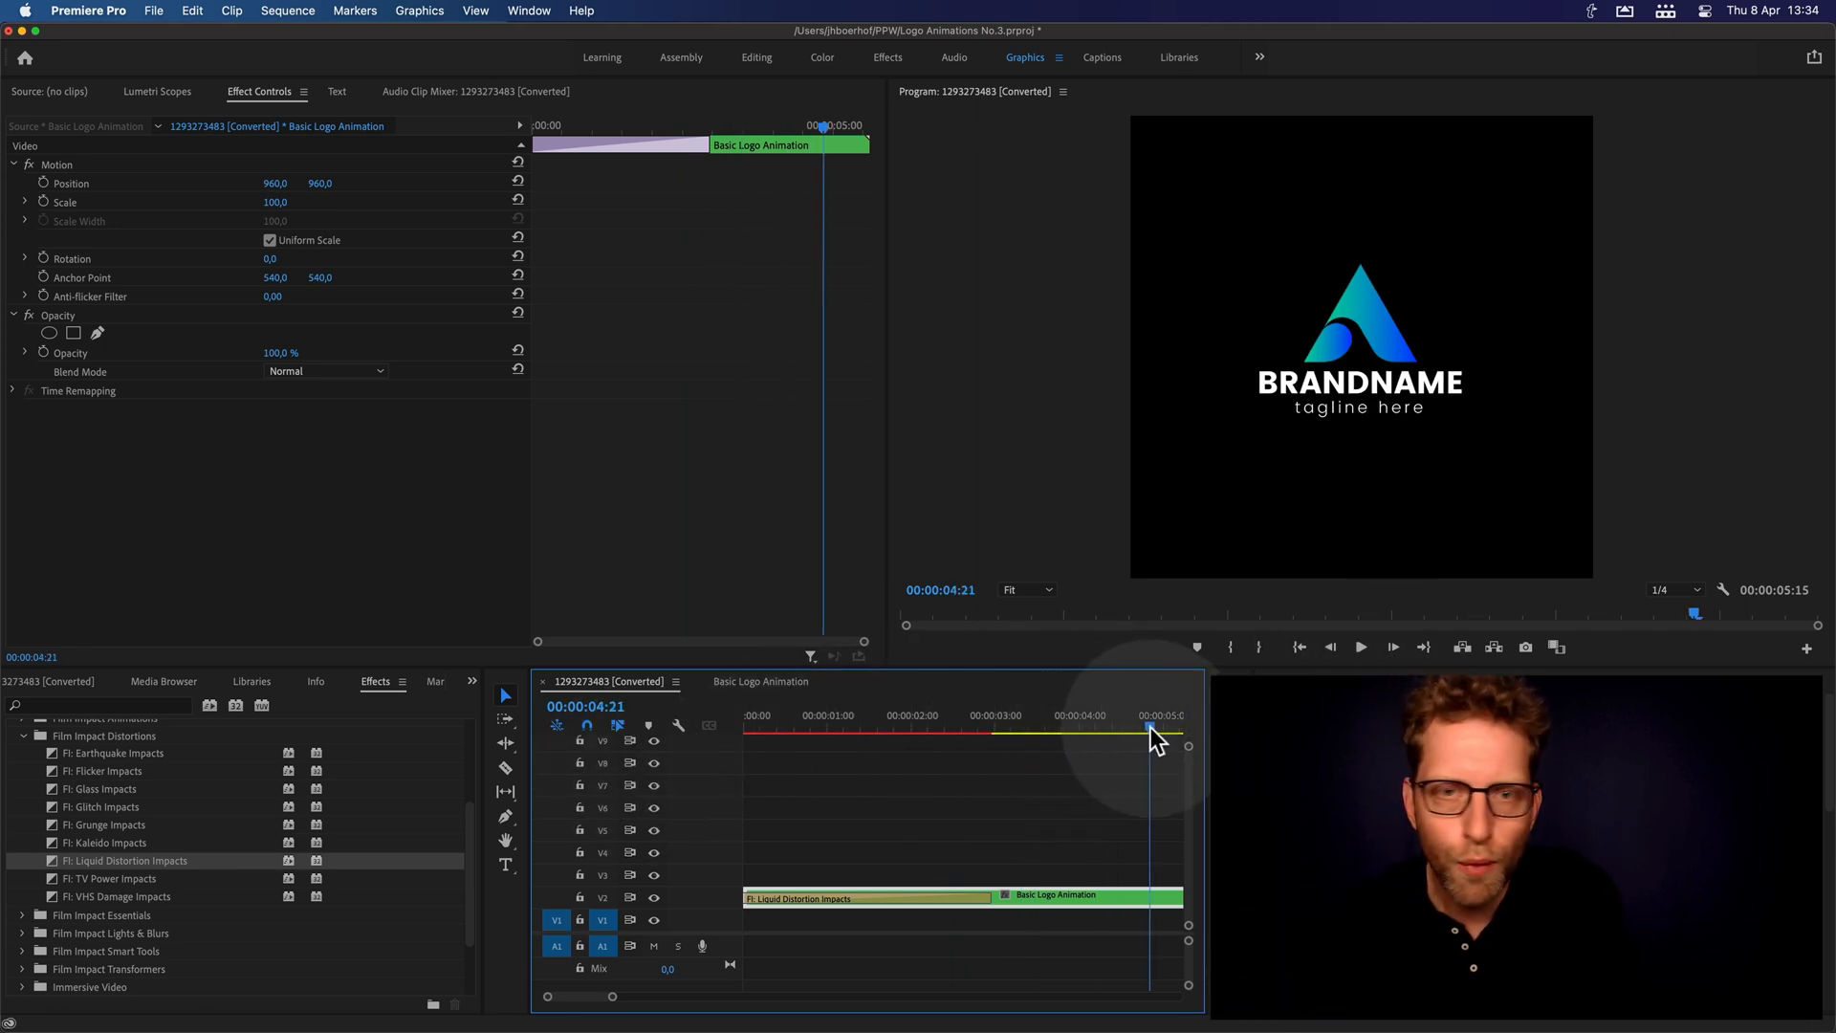
pyautogui.click(1671, 589)
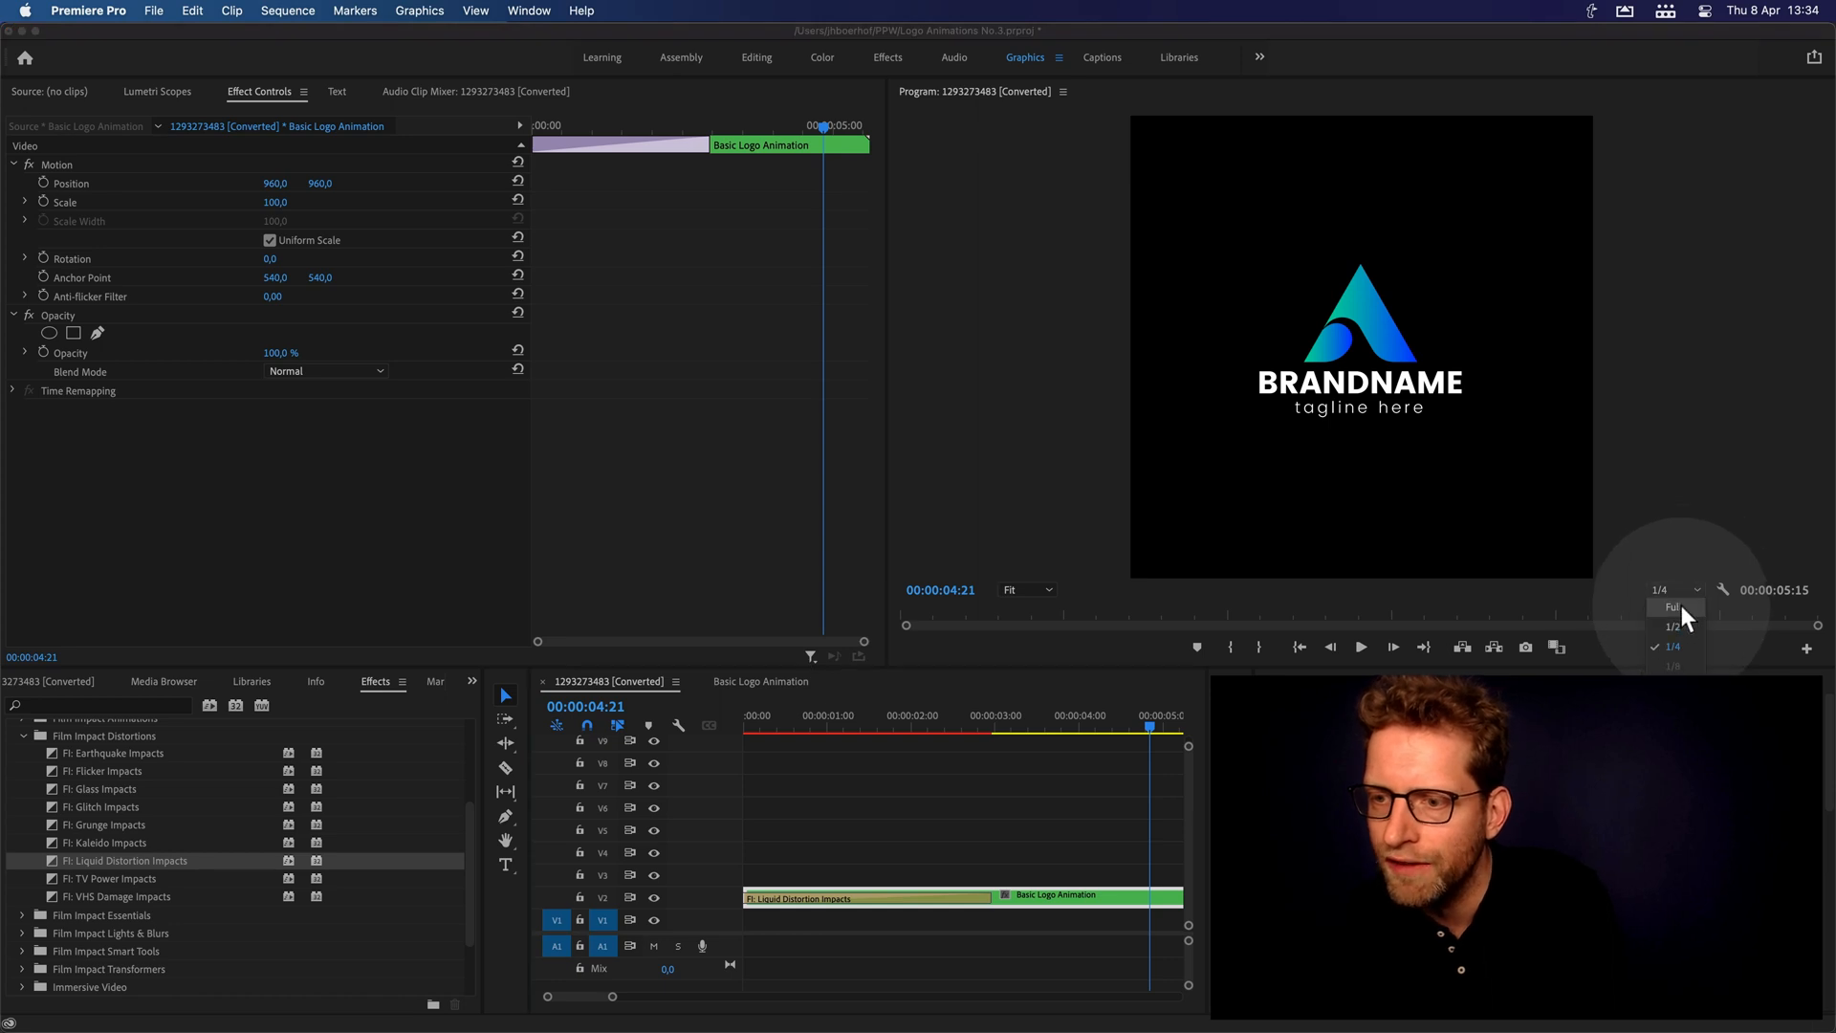
# - Switch playback to Full resolution, Render In to Out, and scrub through the rendered logo reveal
pyautogui.click(1674, 608)
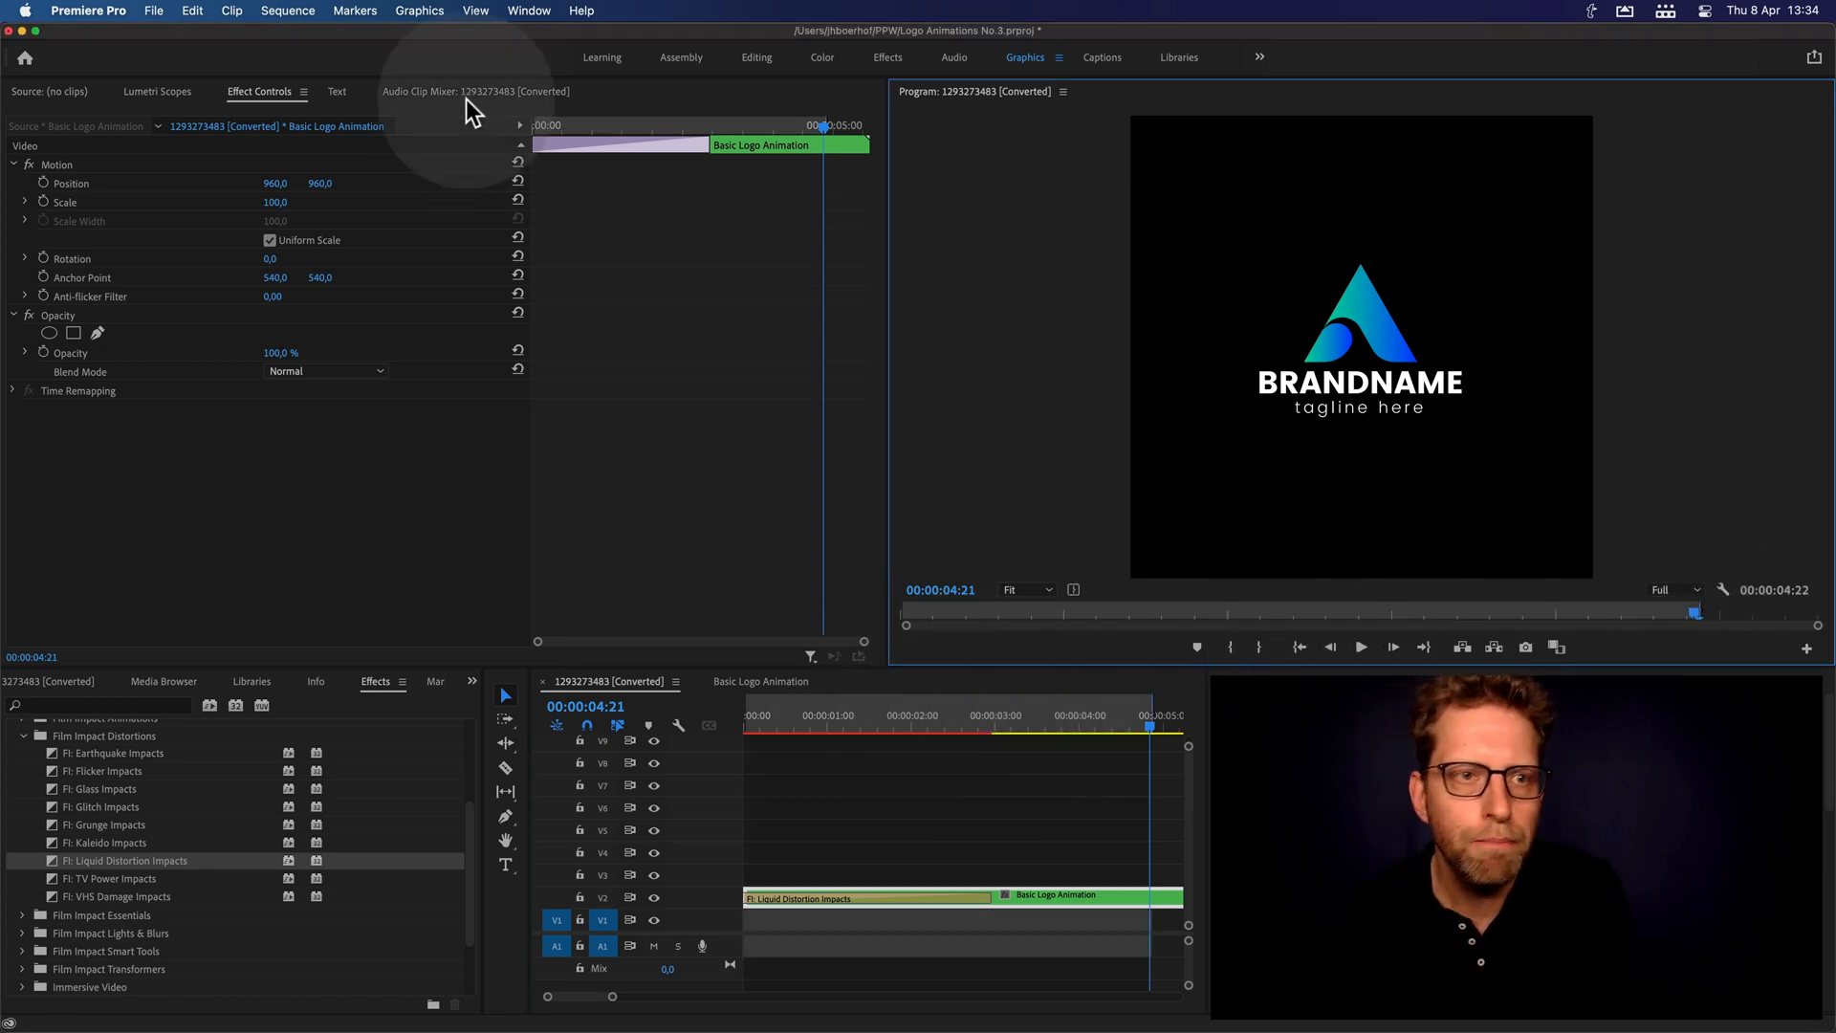
pyautogui.click(287, 11)
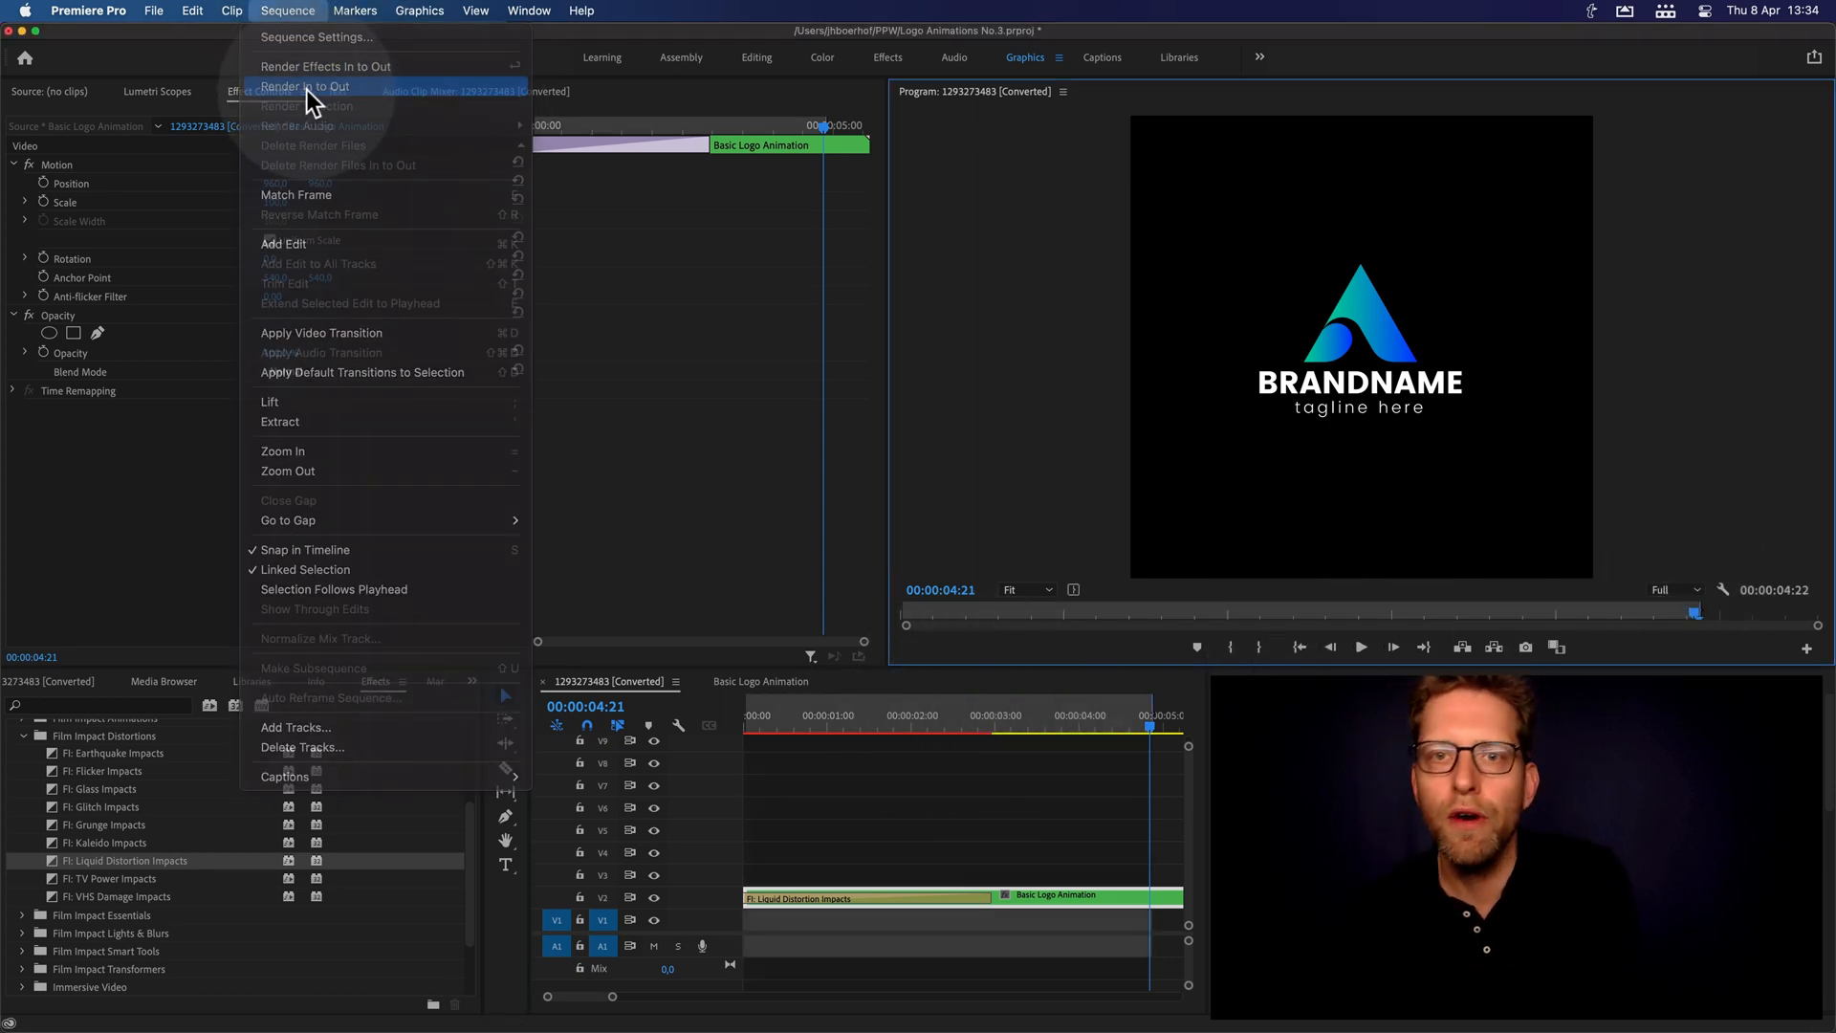
pyautogui.click(306, 86)
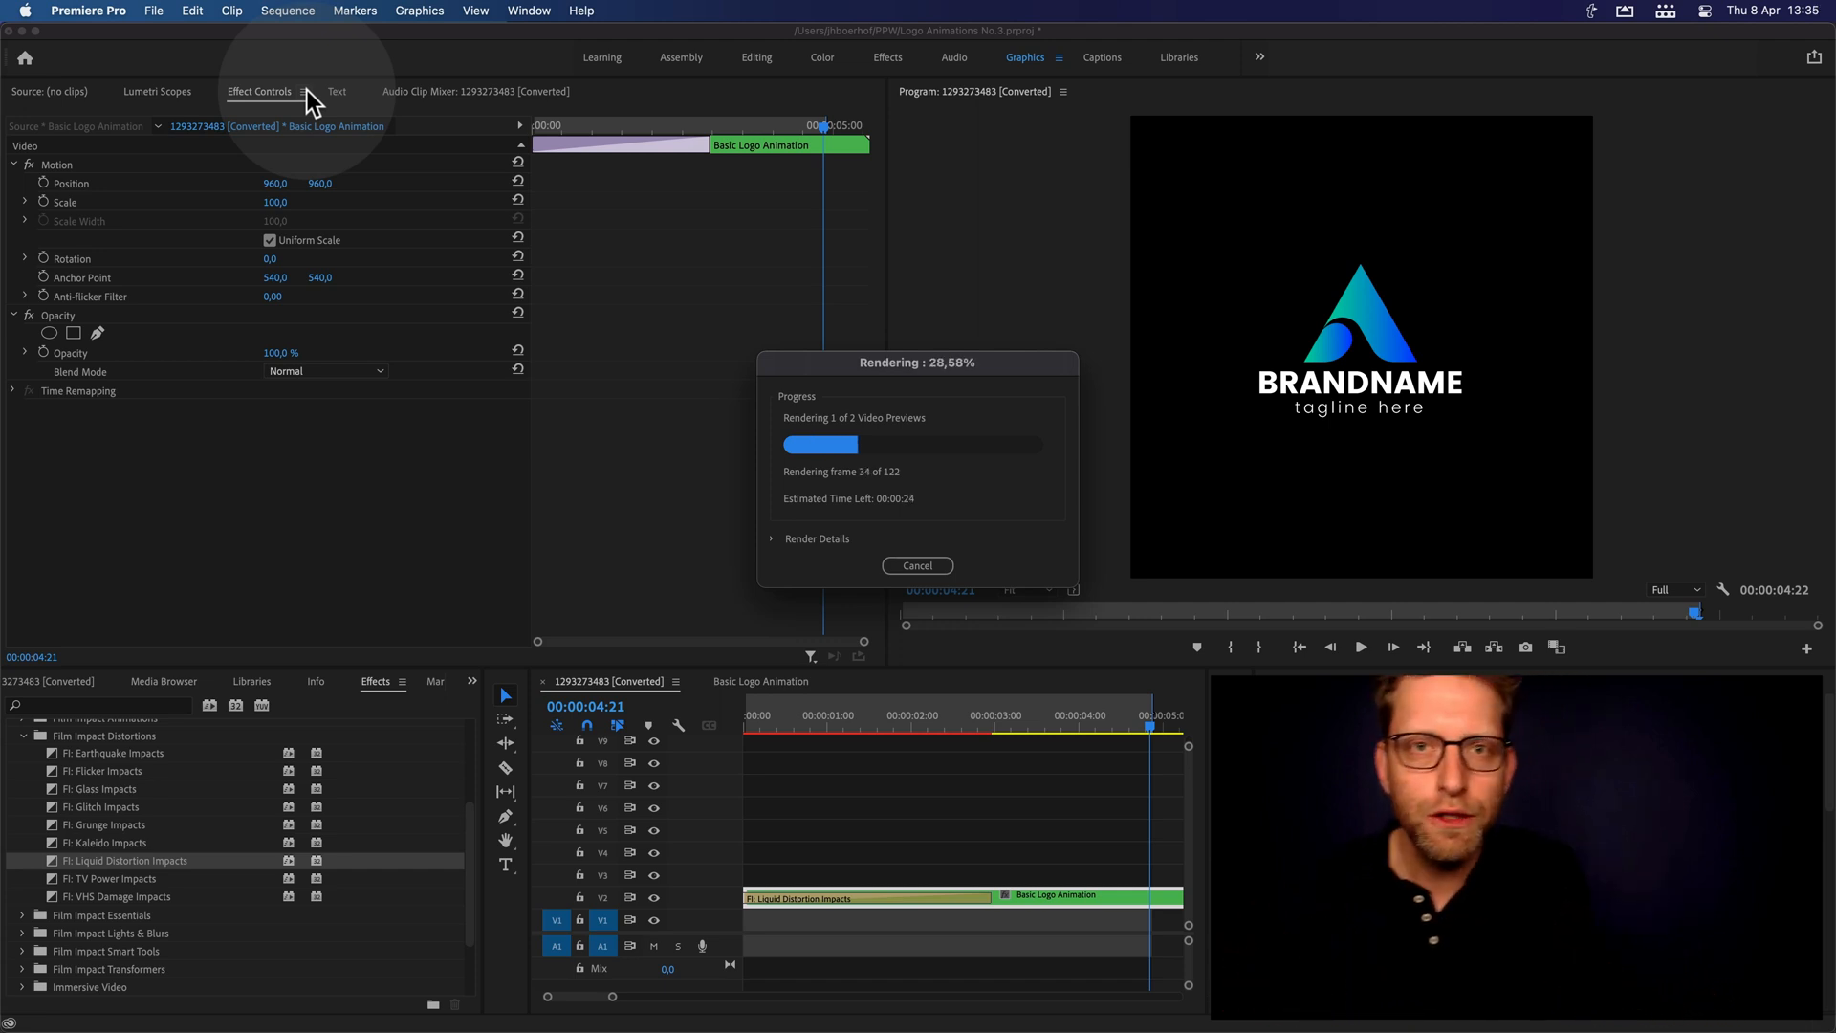
pyautogui.click(916, 566)
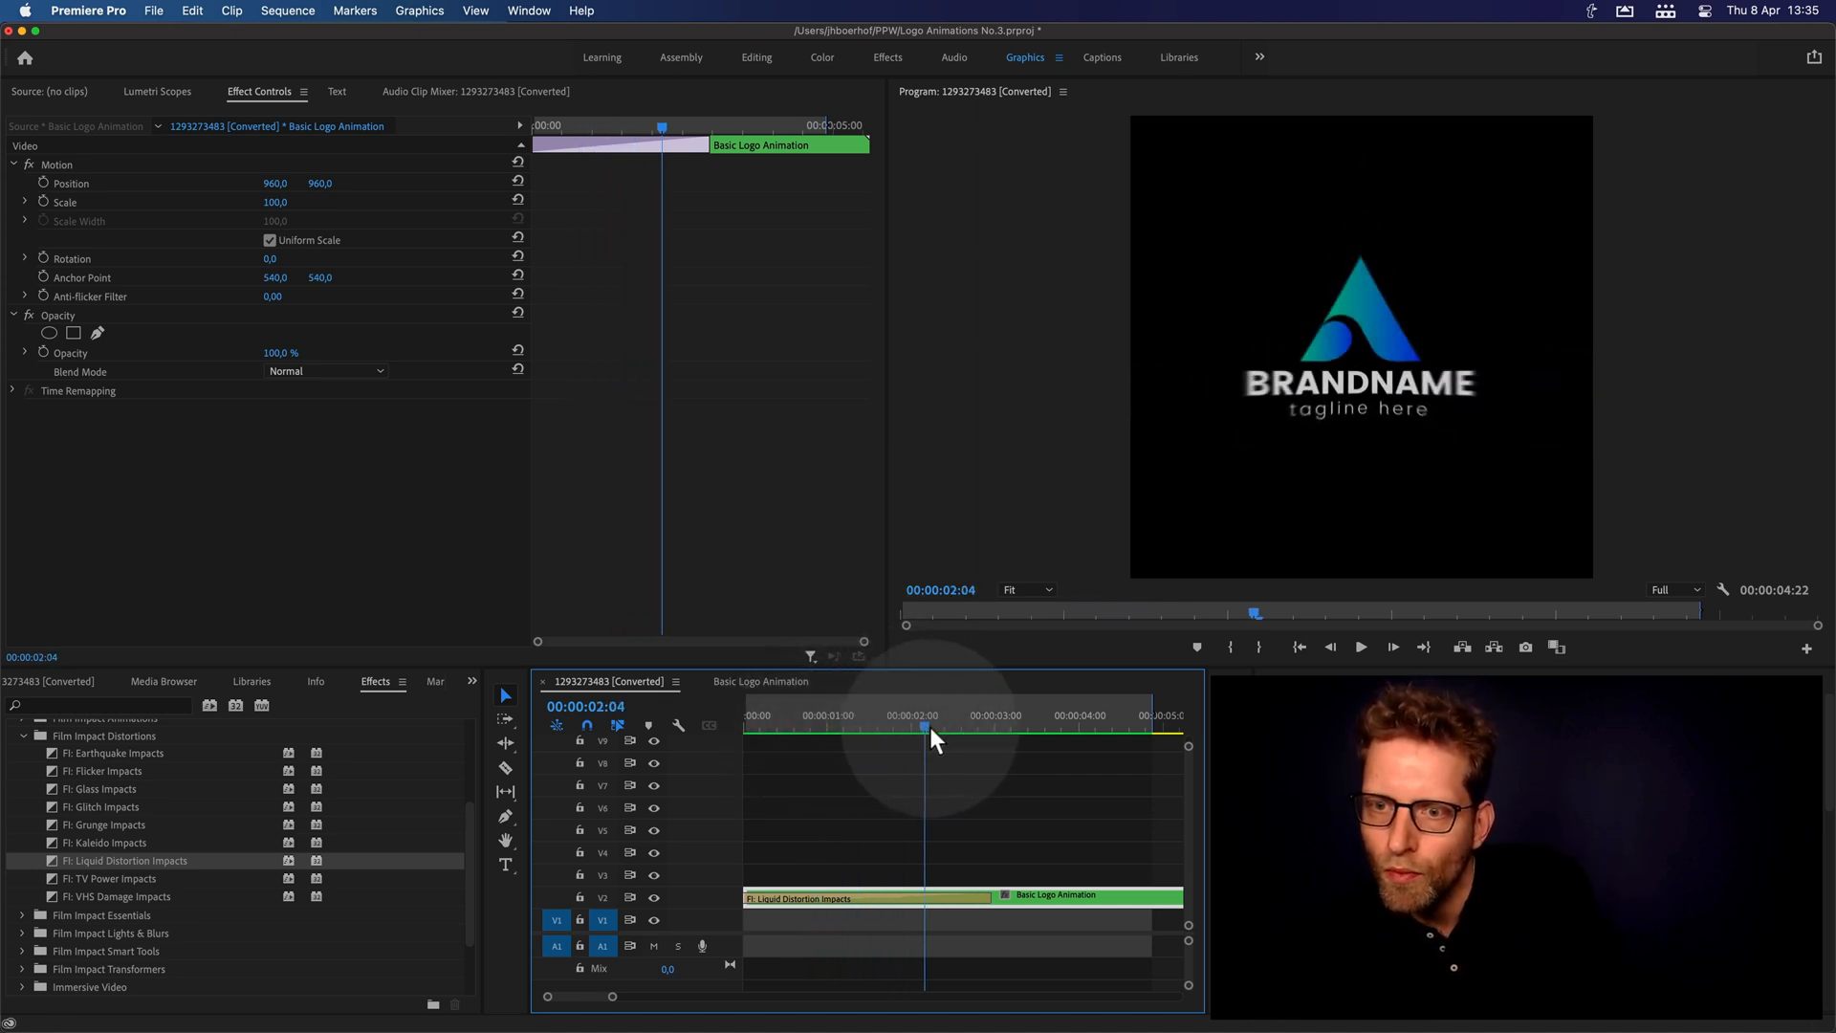
pyautogui.moveTo(932, 738); pyautogui.dragTo(1042, 727)
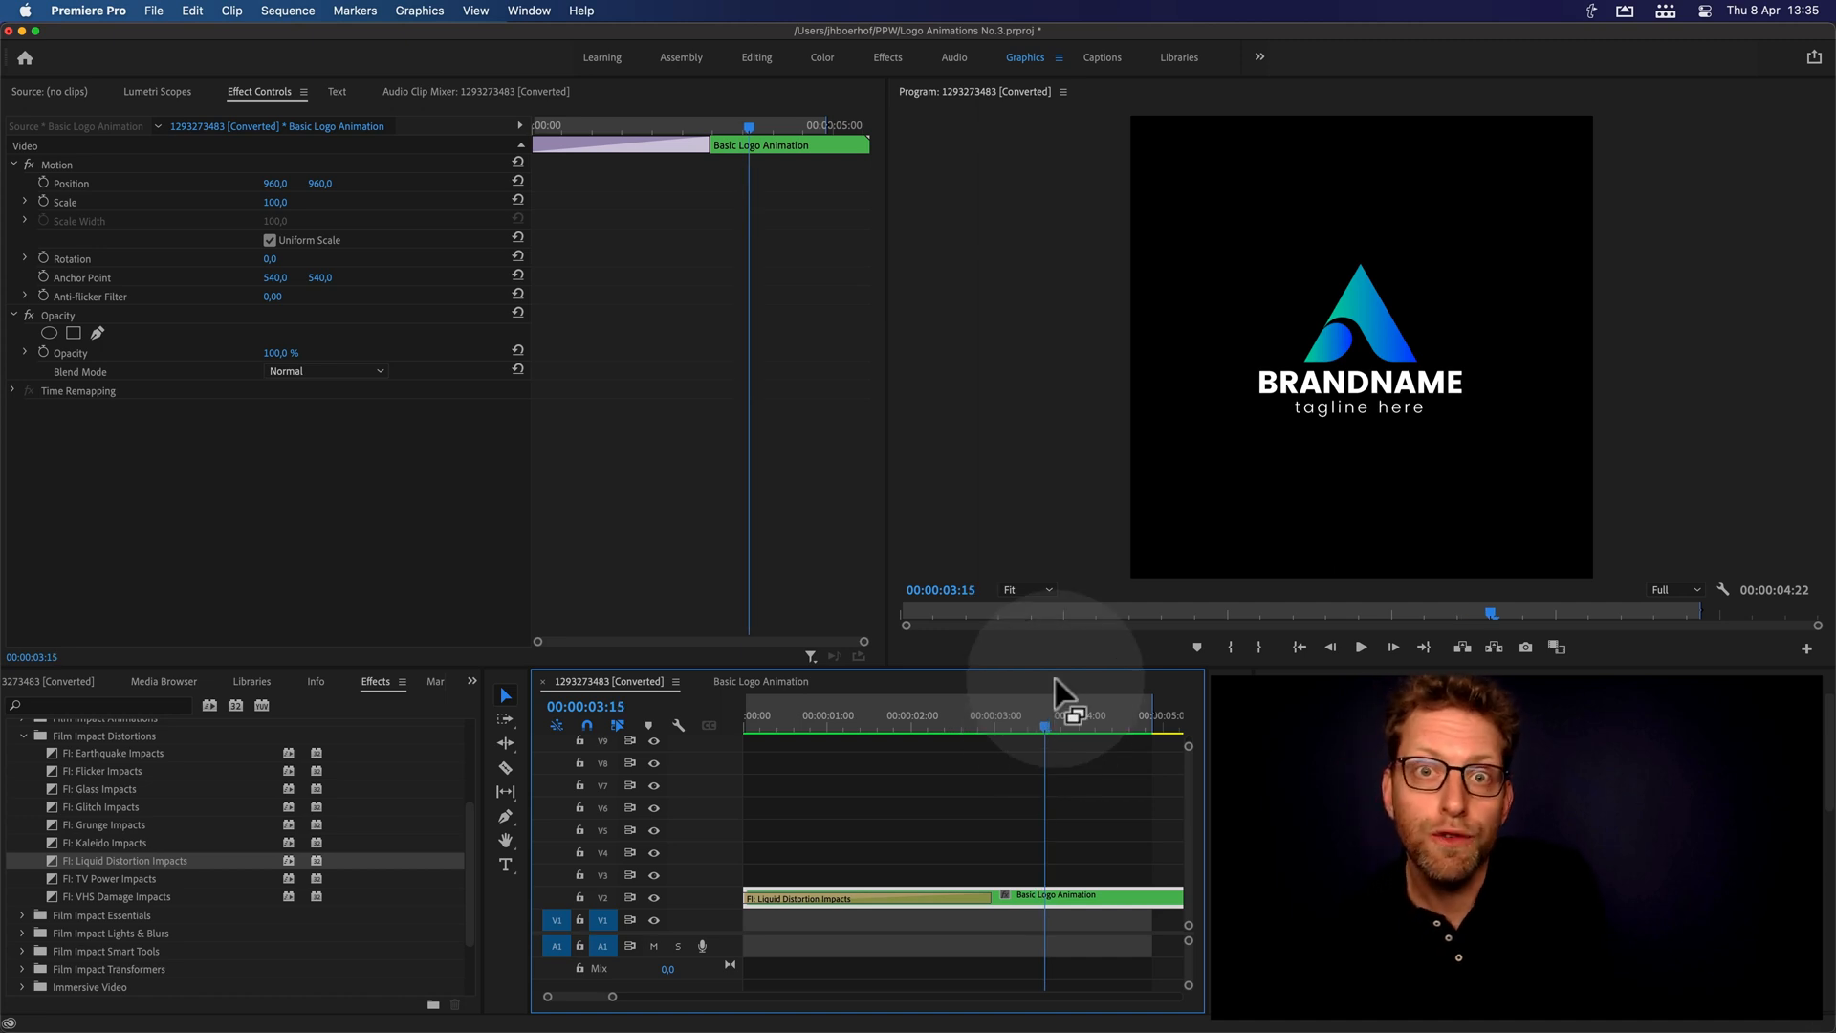